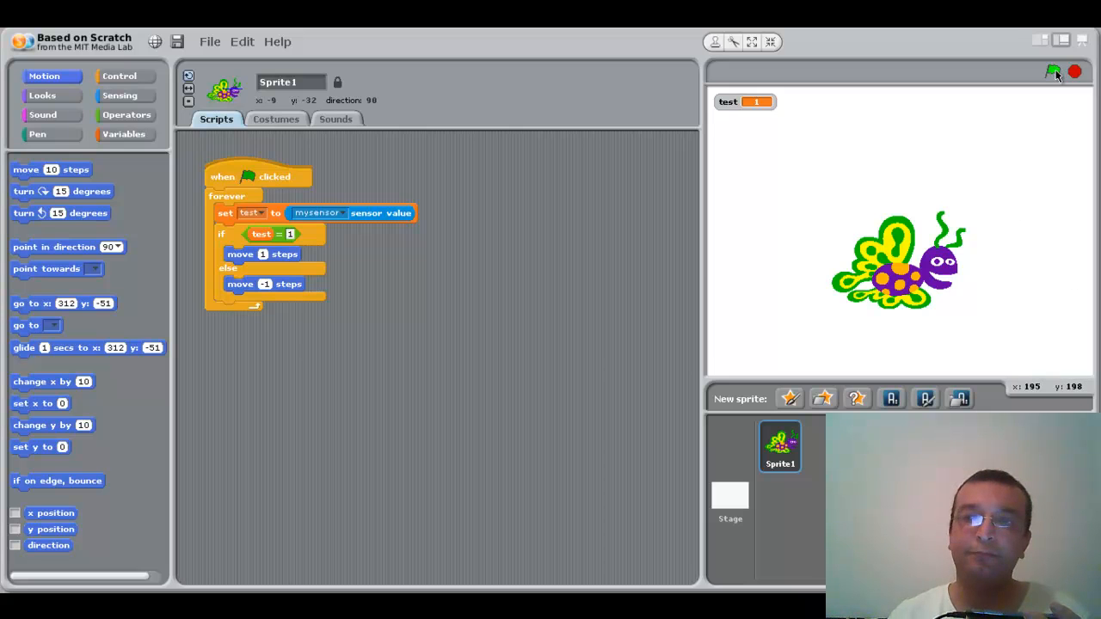
Start the sprite's 'when flag clicked' script with the green flag
{"action": "left_click", "coordinate": [1052, 72]}
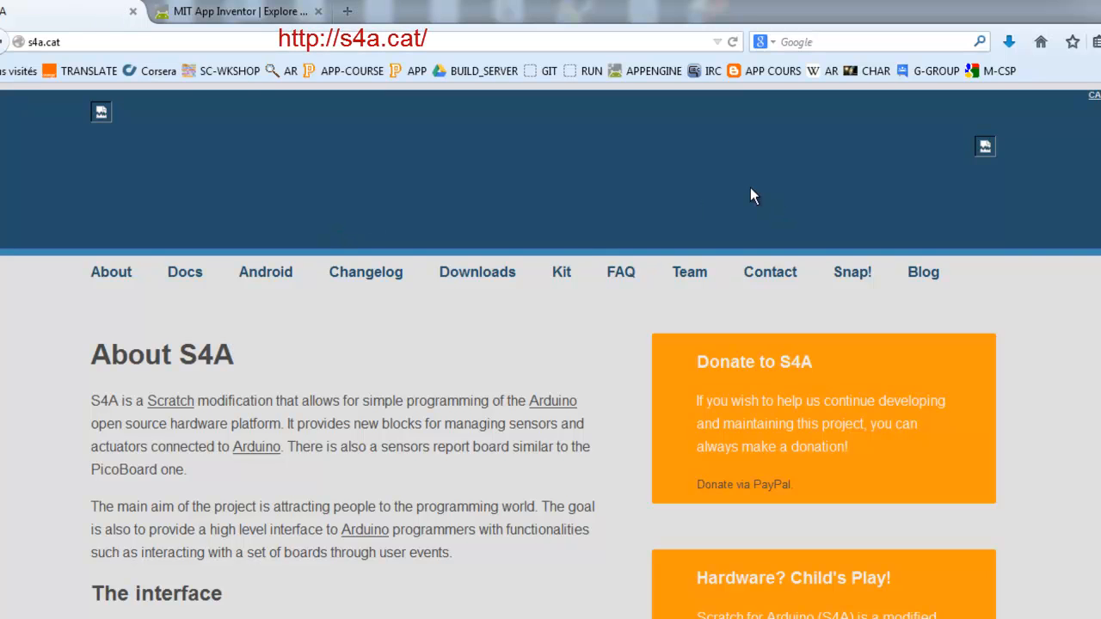
Scroll through the S4A About page, then switch to the MIT App Inventor site
{"action": "scroll", "scroll_direction": "down", "scroll_amount": 3}
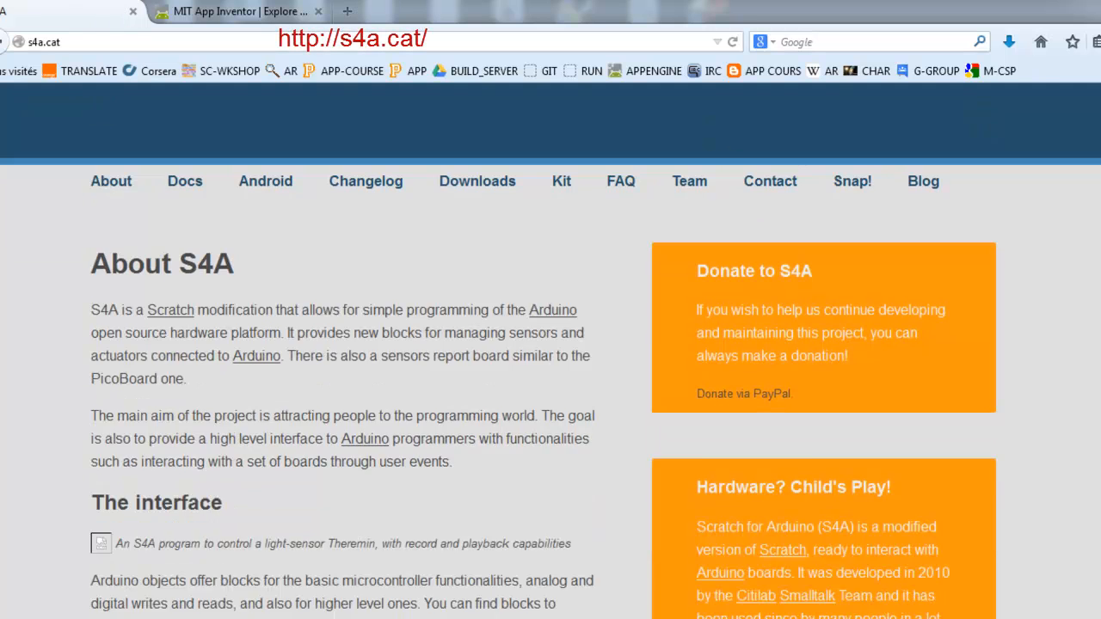
{"action": "scroll", "scroll_direction": "down", "scroll_amount": 3}
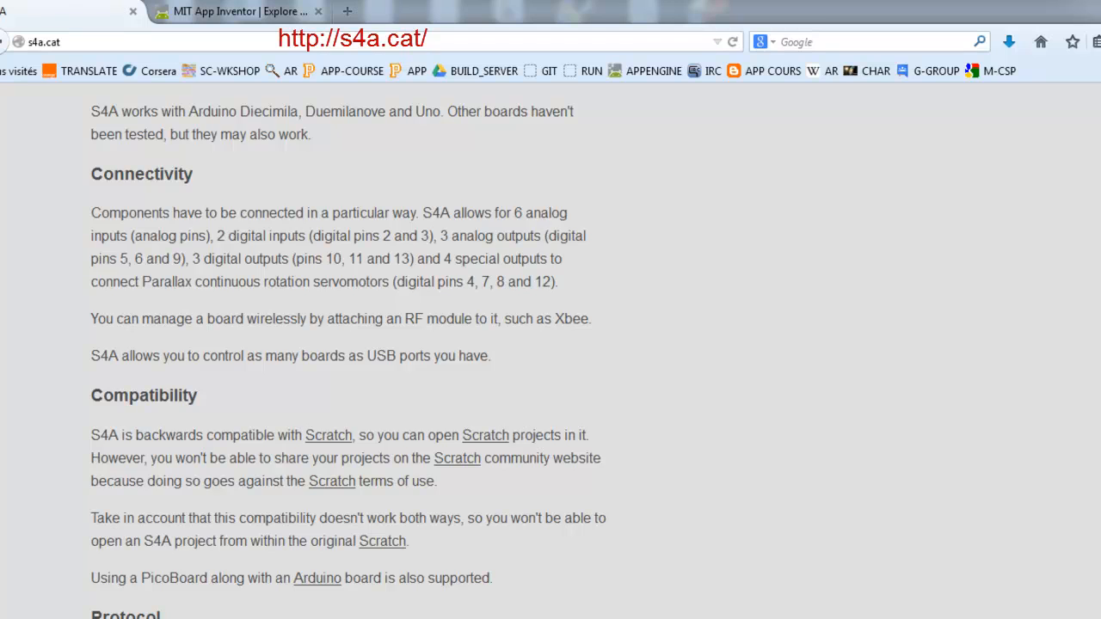
{"action": "scroll", "scroll_direction": "down", "scroll_amount": 3}
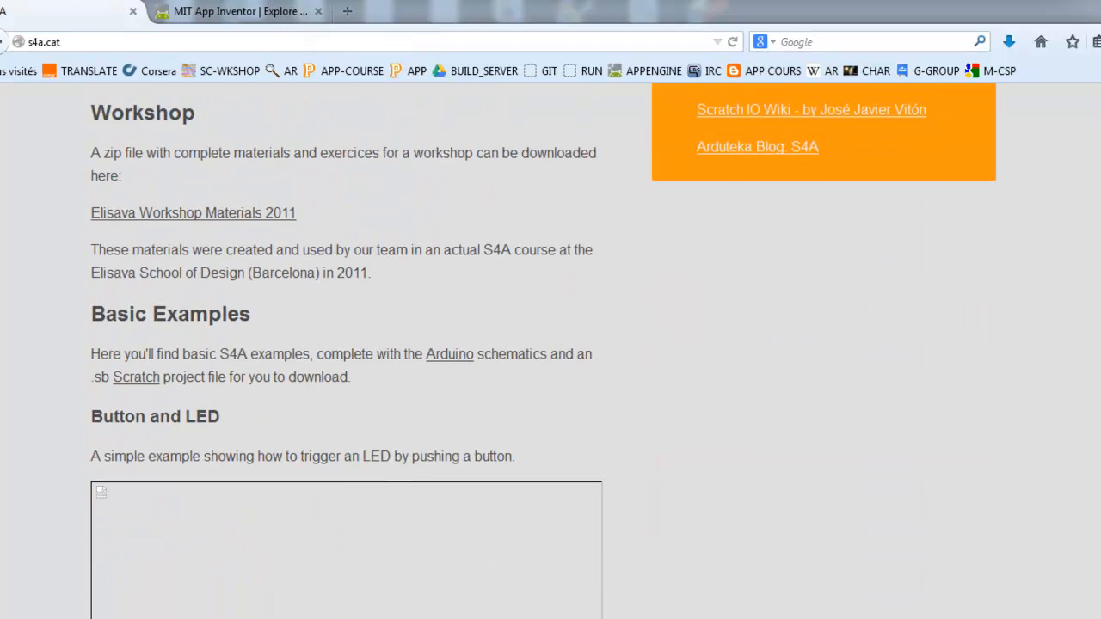
{"action": "scroll", "scroll_direction": "down", "scroll_amount": 3}
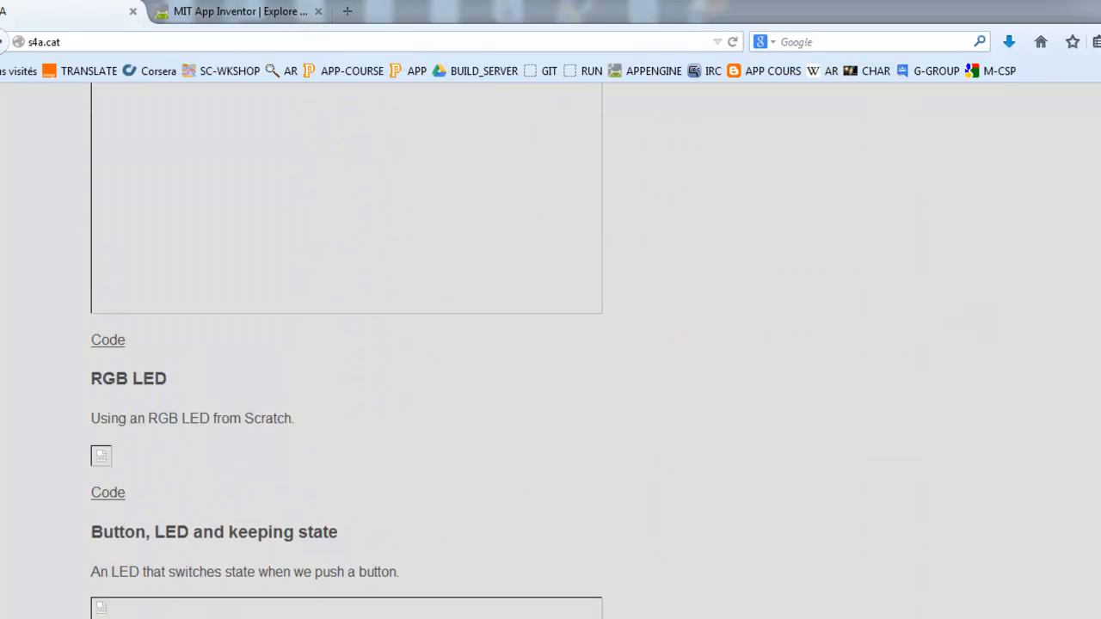
{"action": "scroll", "scroll_direction": "up", "scroll_amount": 3}
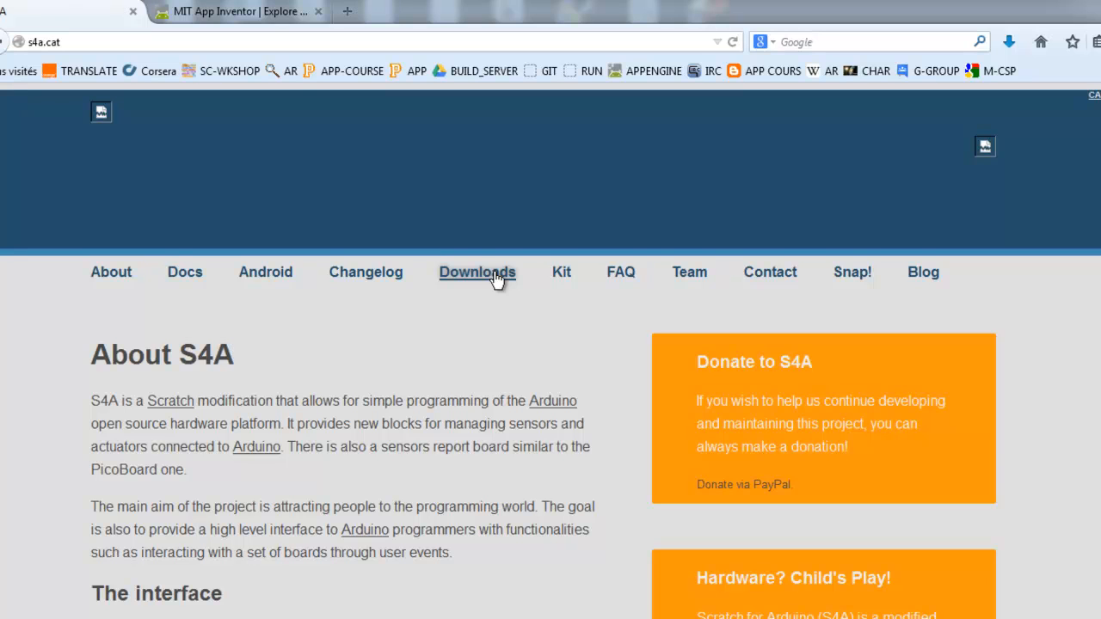
{"action": "mouse_move", "coordinate": [469, 288]}
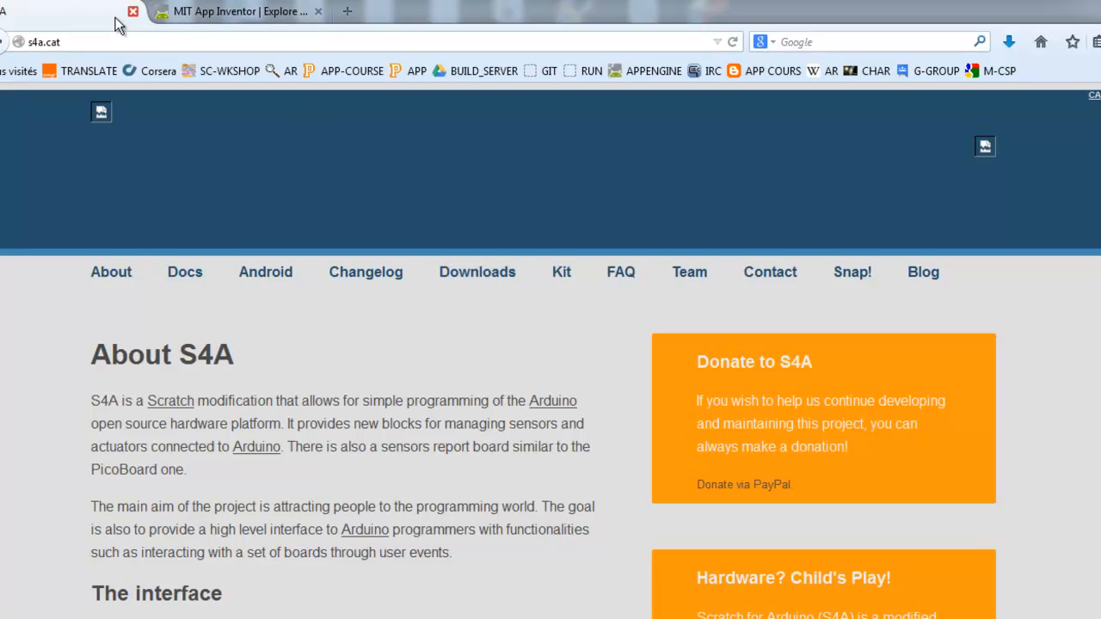
{"action": "left_click", "coordinate": [241, 11]}
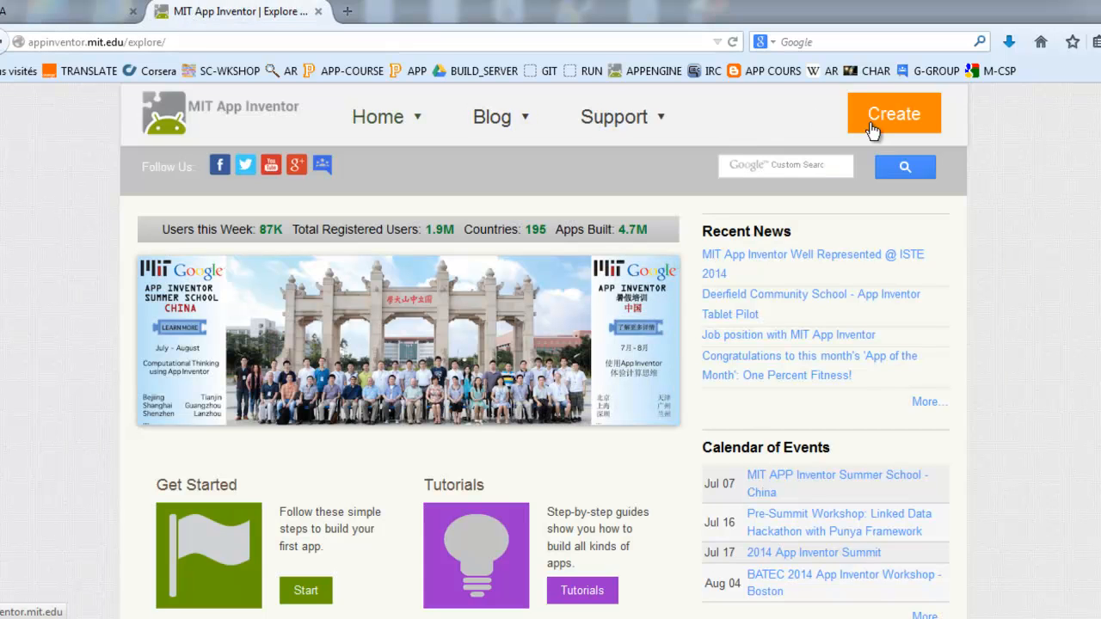
Open App Inventor, dismiss the welcome message, and create project 'ScratchControl'
{"action": "left_click", "coordinate": [893, 112]}
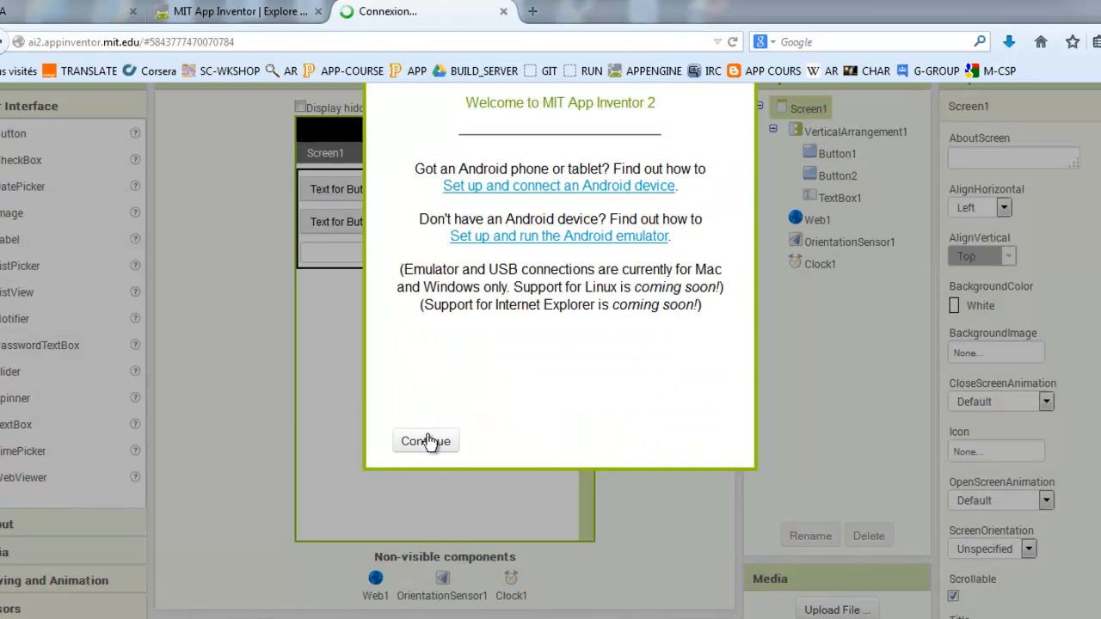
{"action": "left_click", "coordinate": [426, 440]}
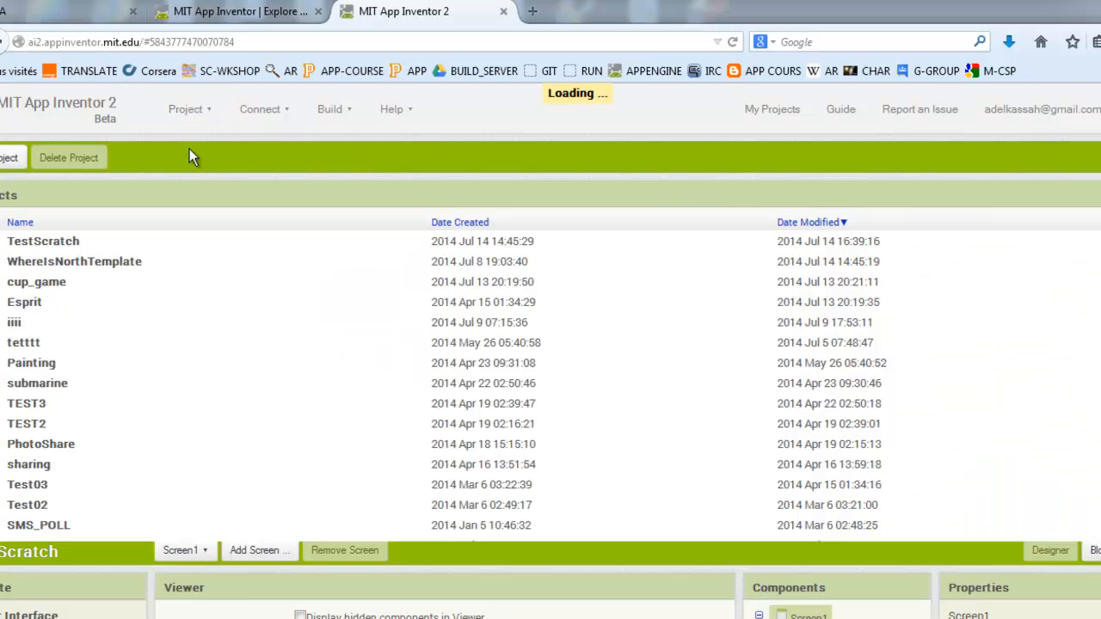
{"action": "left_click", "coordinate": [9, 157]}
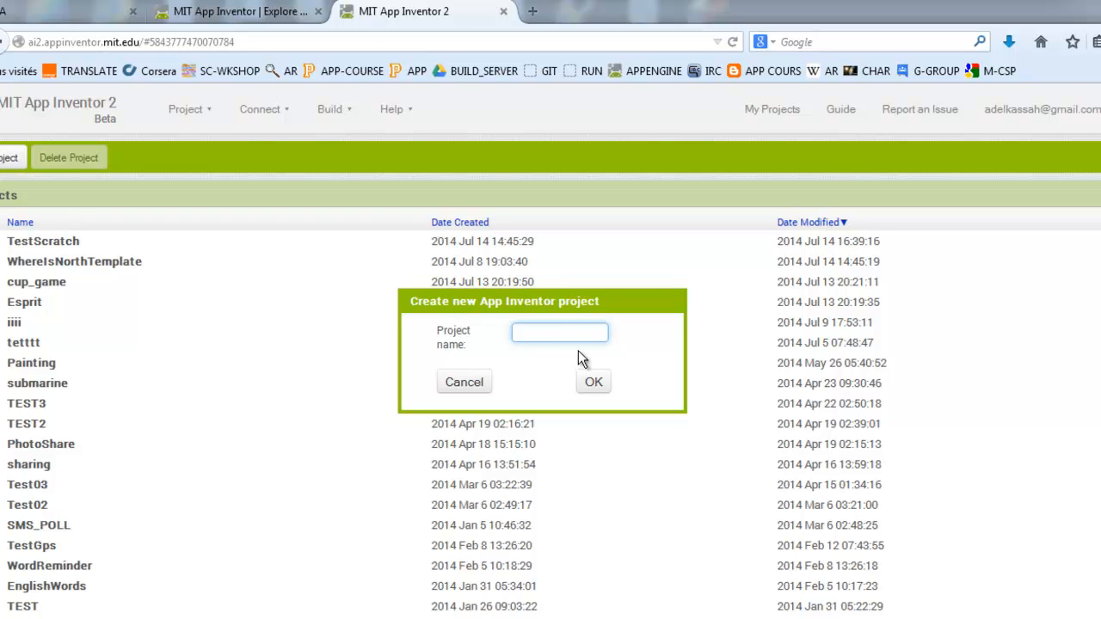
{"action": "type", "text": "ScratchCo"}
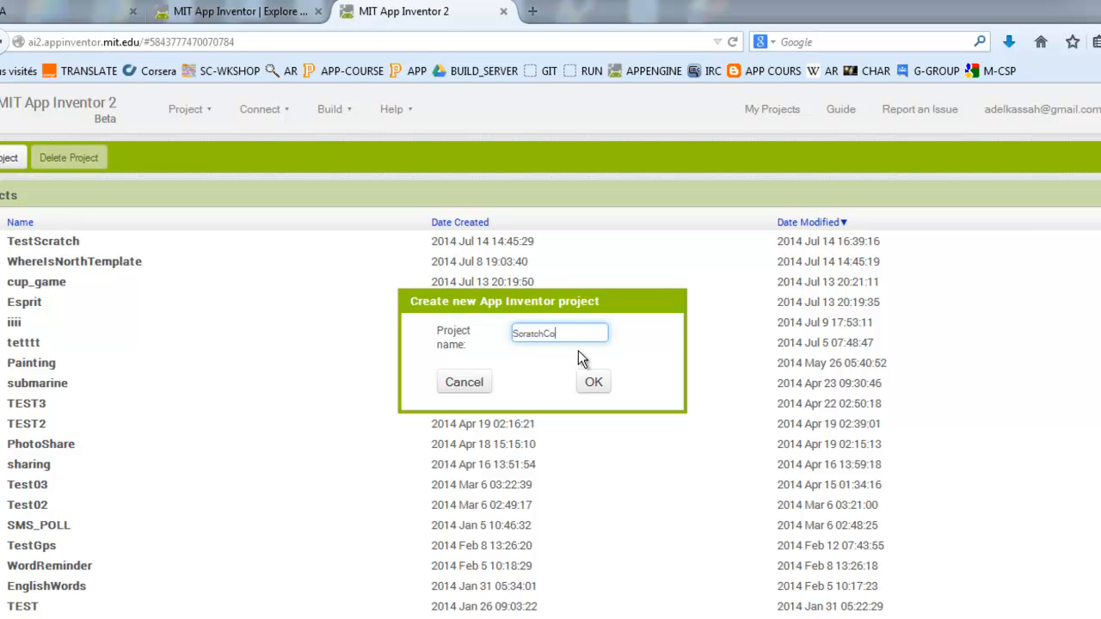
{"action": "type", "text": "ntrol"}
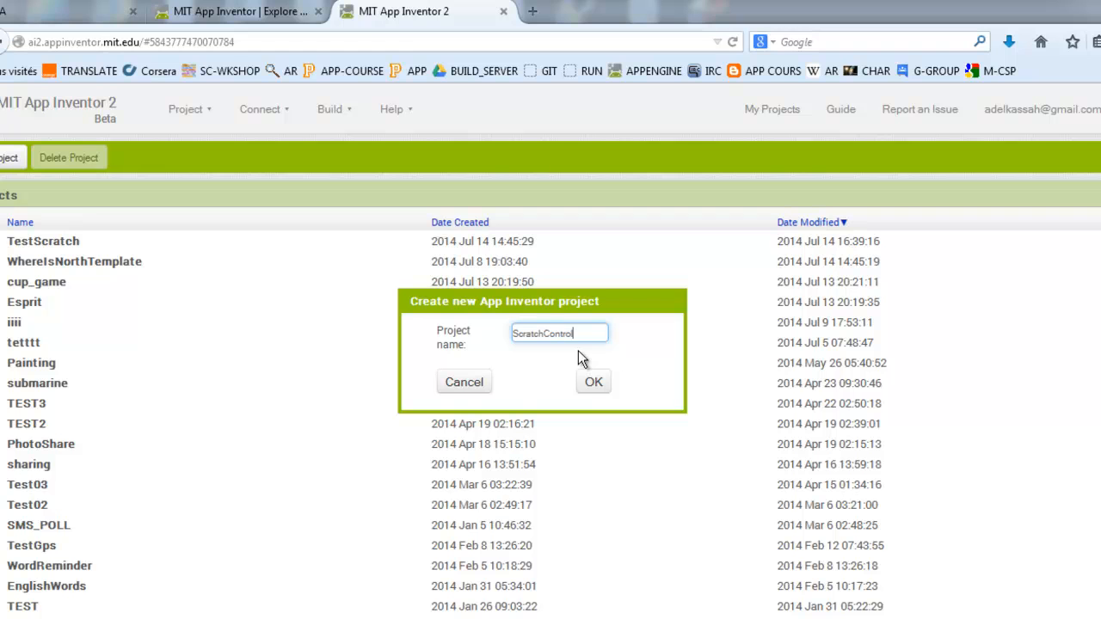
{"action": "left_click", "coordinate": [593, 382]}
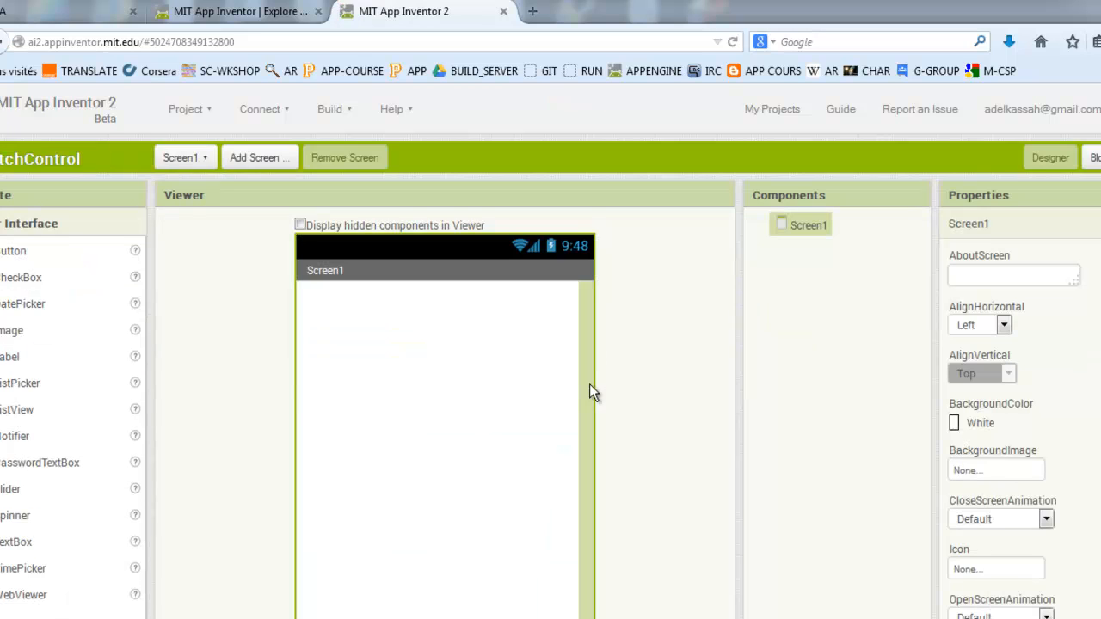
Set the VerticalArrangement width to Fill parent
{"action": "scroll", "scroll_direction": "down", "scroll_amount": 3}
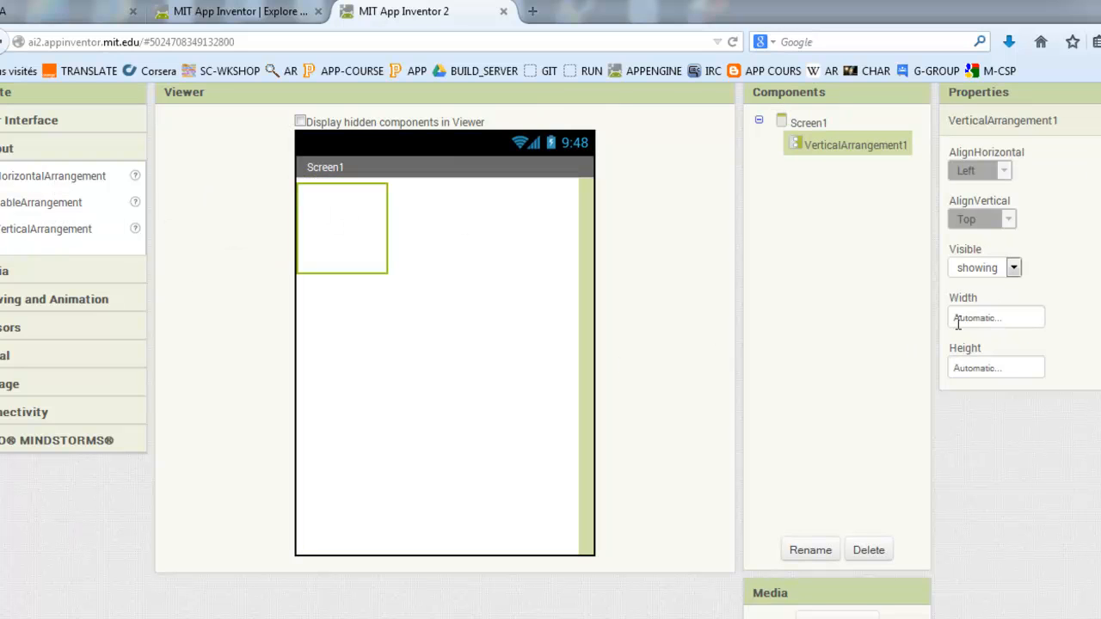
{"action": "left_click", "coordinate": [996, 317]}
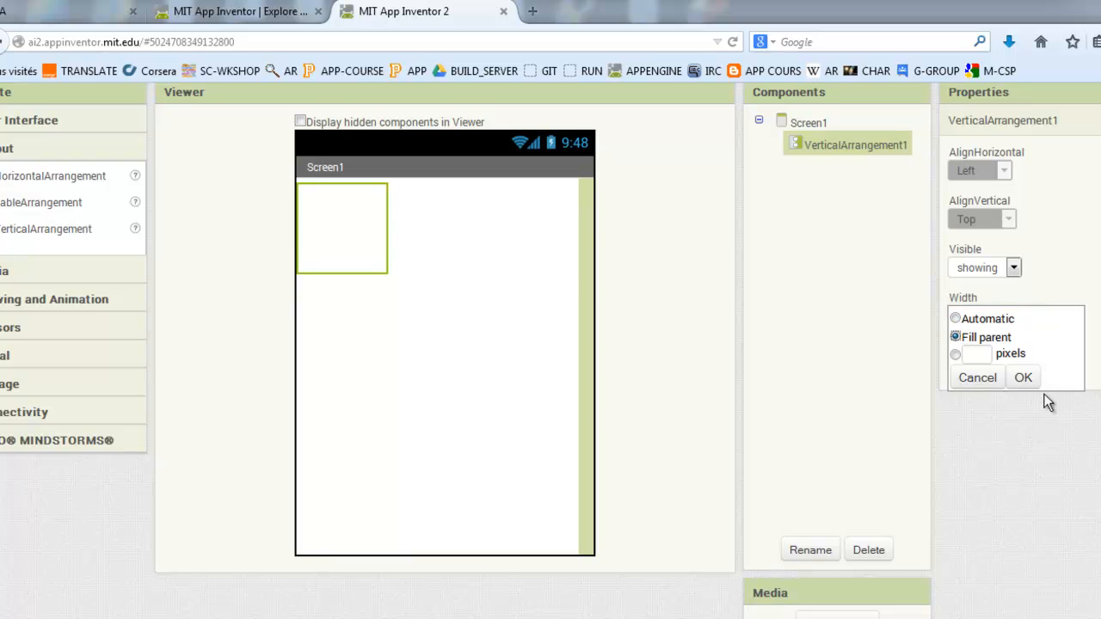
{"action": "left_click", "coordinate": [1022, 378]}
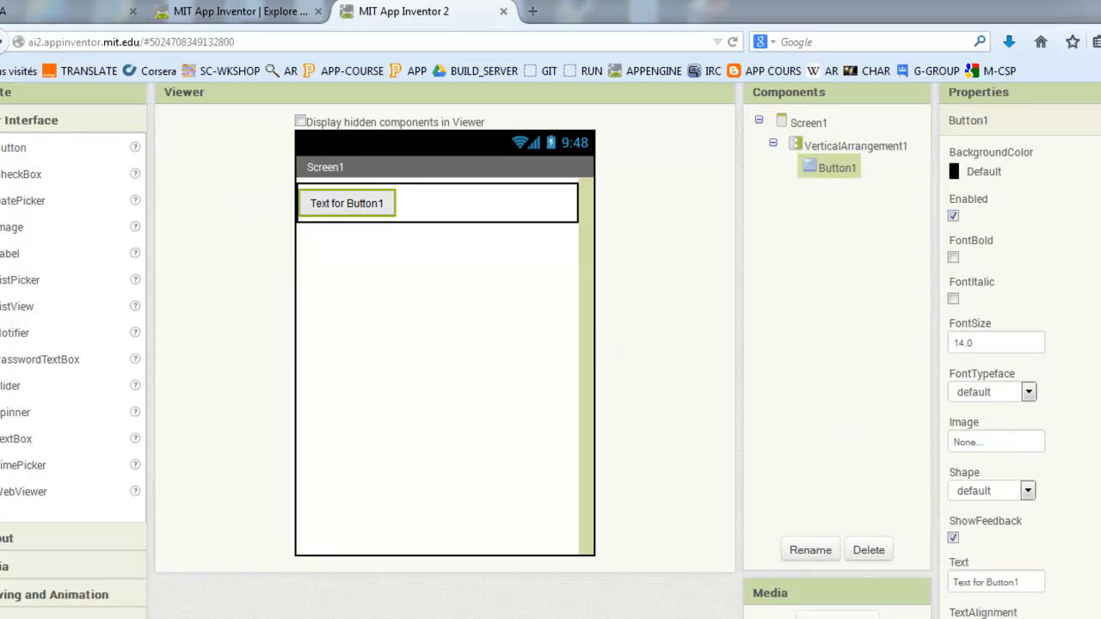
Give the button the text 'Start' and Fill parent width
{"action": "scroll", "scroll_direction": "down", "scroll_amount": 3}
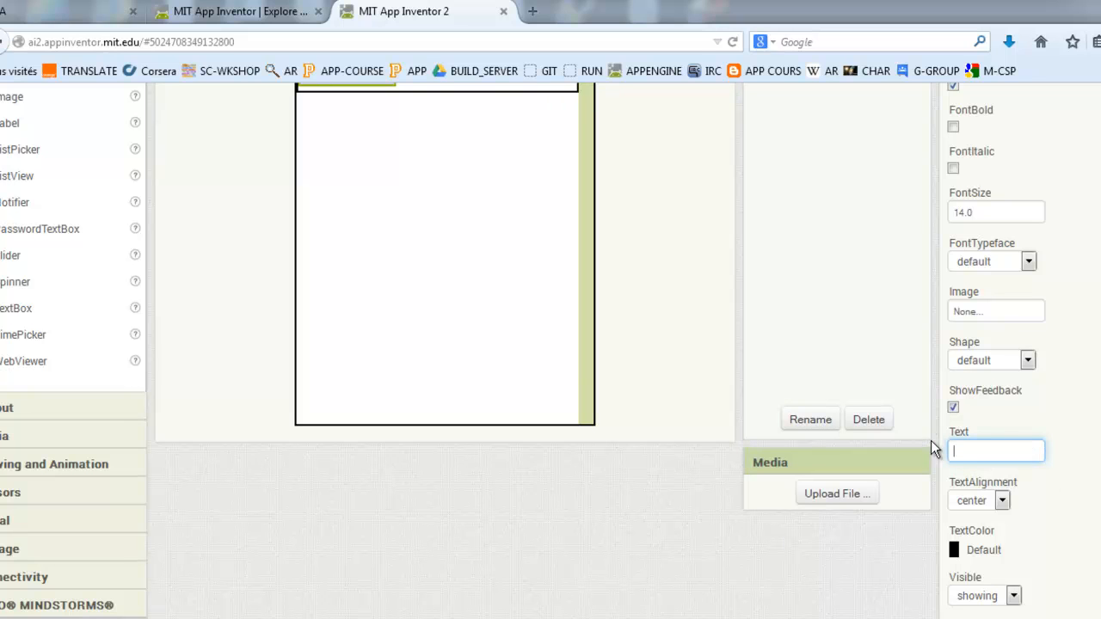
{"action": "type", "text": "Start"}
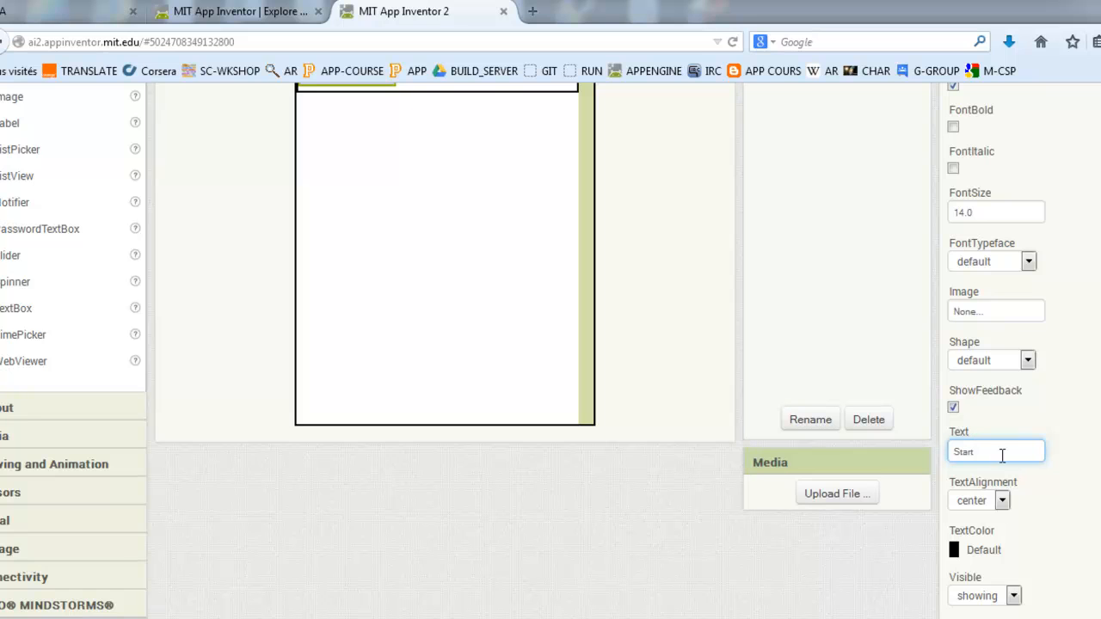
{"action": "scroll", "scroll_direction": "down", "scroll_amount": 3}
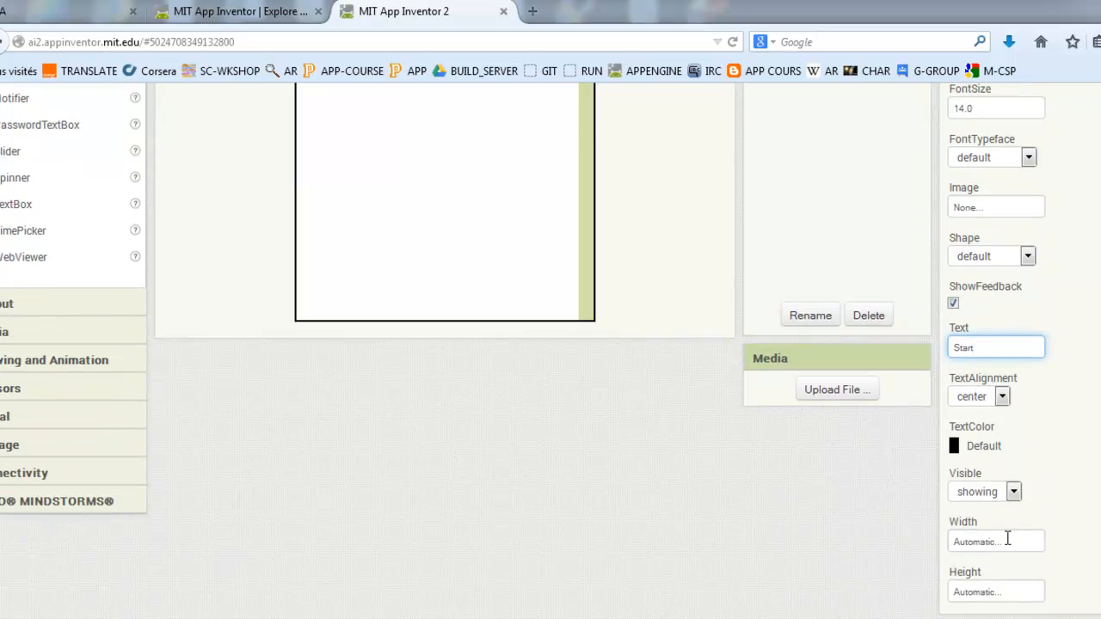
{"action": "left_click", "coordinate": [996, 541]}
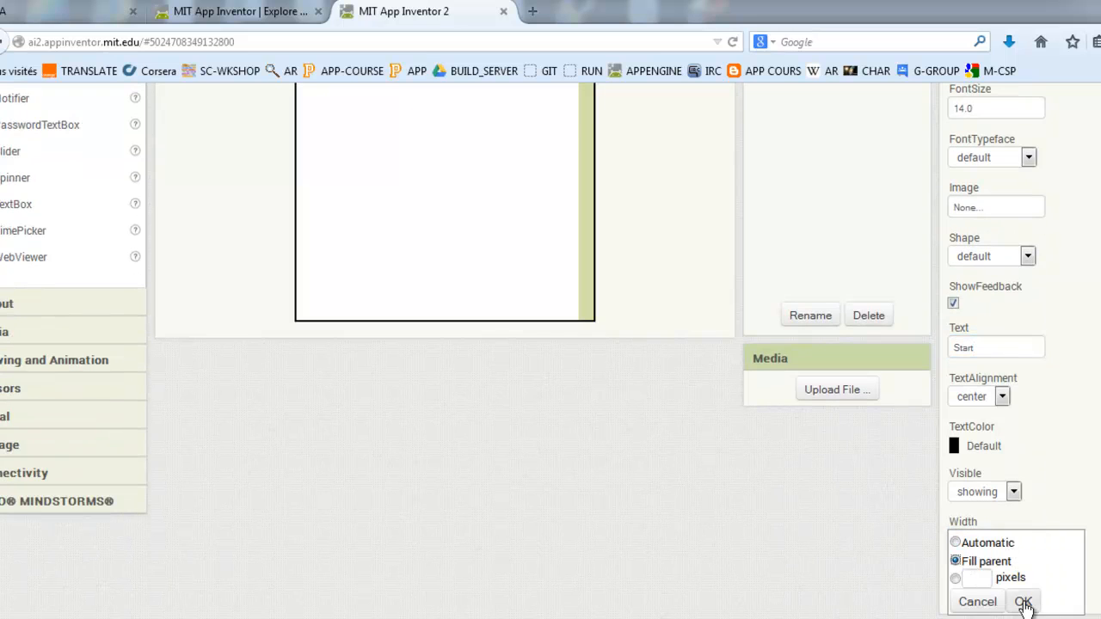
{"action": "left_click", "coordinate": [1023, 601]}
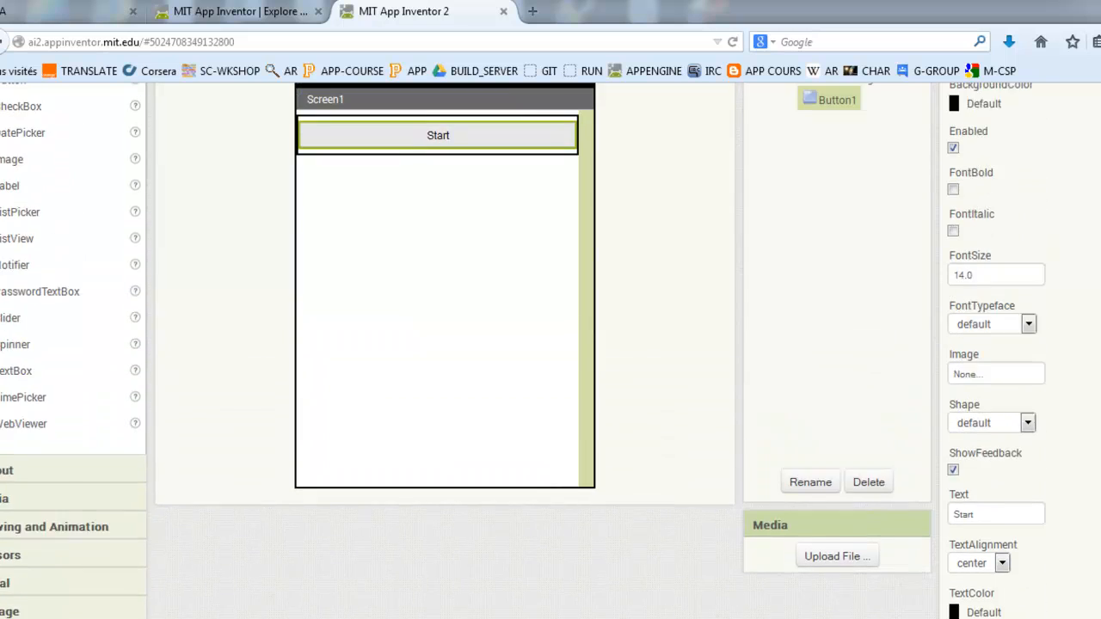
{"action": "scroll", "scroll_direction": "up", "scroll_amount": 3}
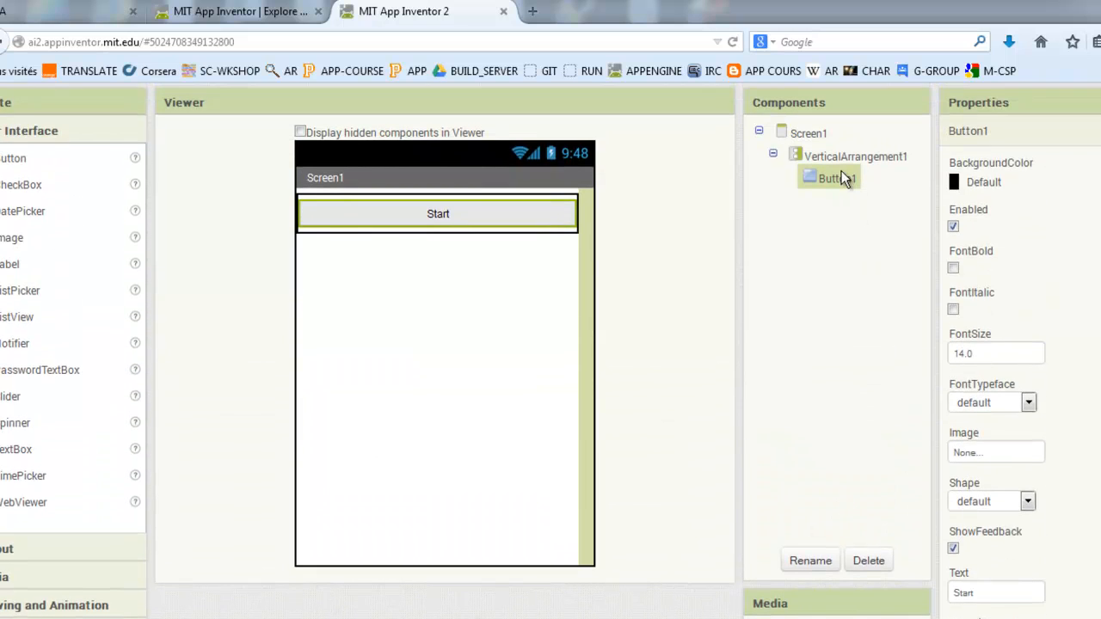
Rename the first button to Button_Start
{"action": "left_click", "coordinate": [810, 560]}
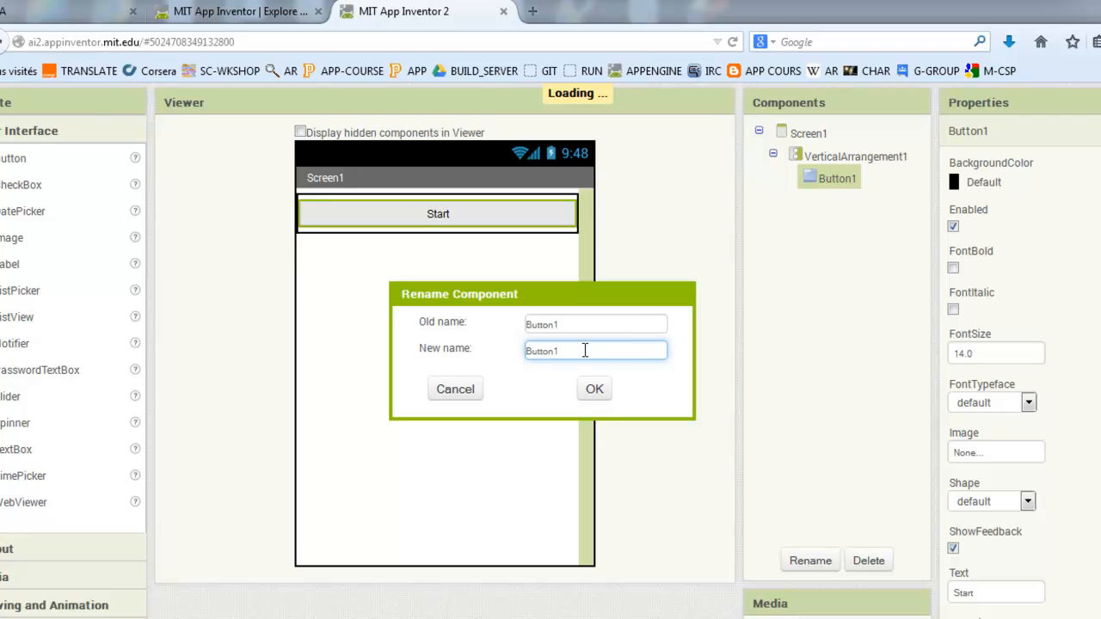
{"action": "key", "text": "BackSpace"}
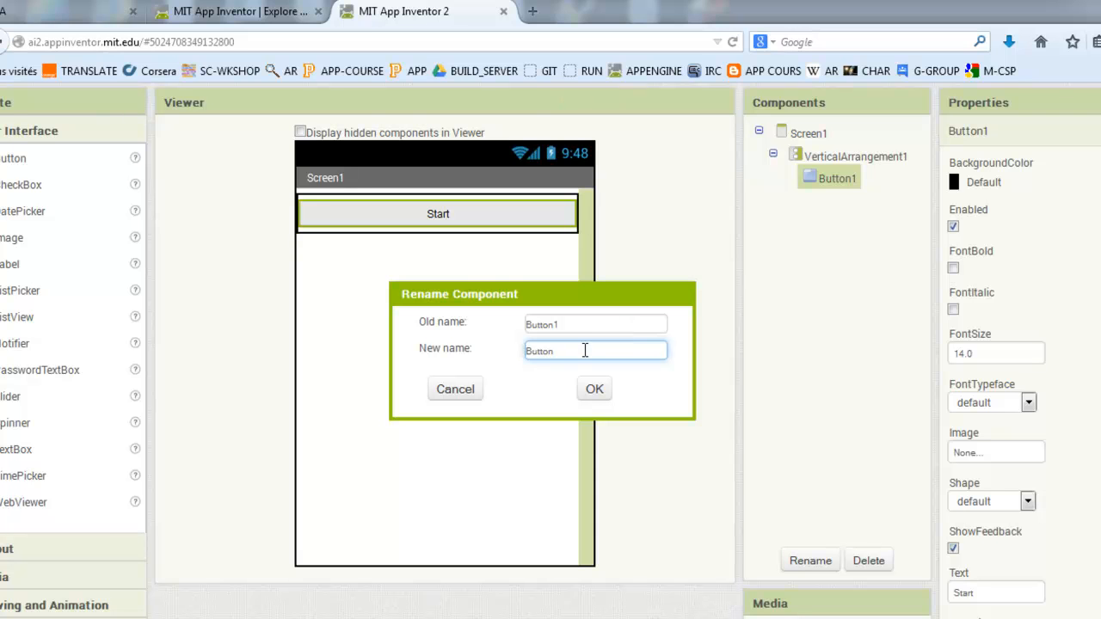
{"action": "type", "text": "_Start"}
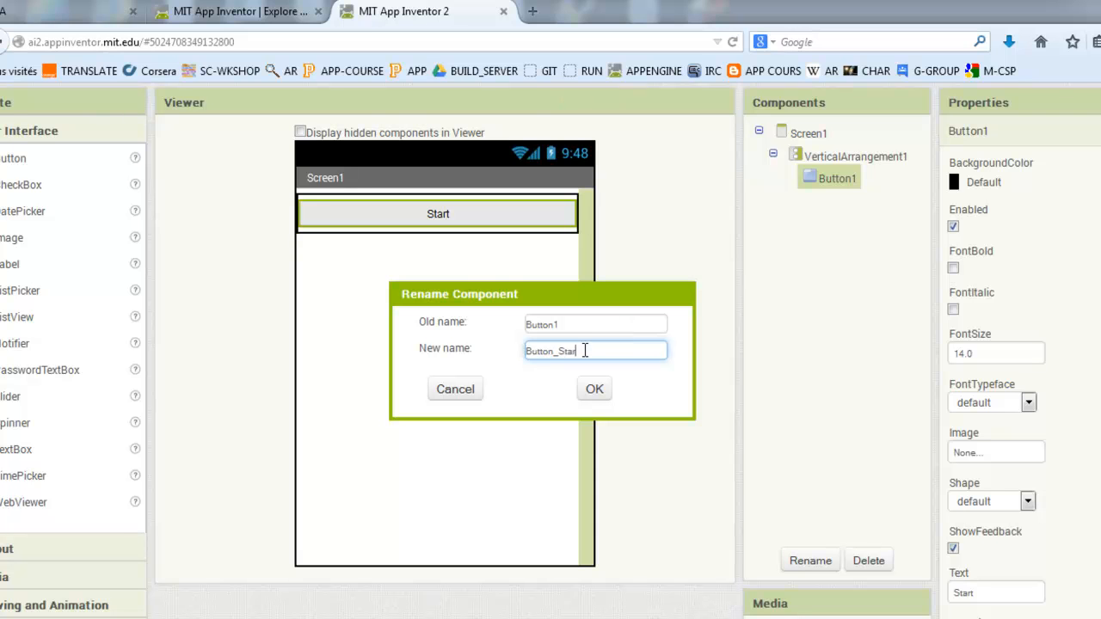
{"action": "left_click", "coordinate": [593, 389]}
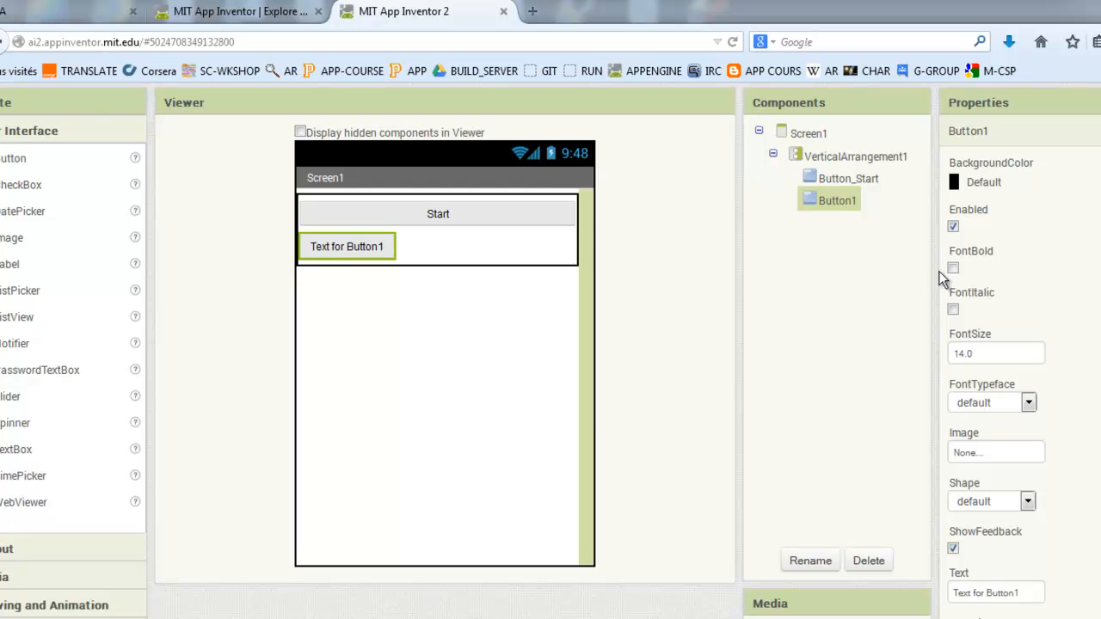
Rename the second button to Button_Stop
{"action": "left_click", "coordinate": [808, 560]}
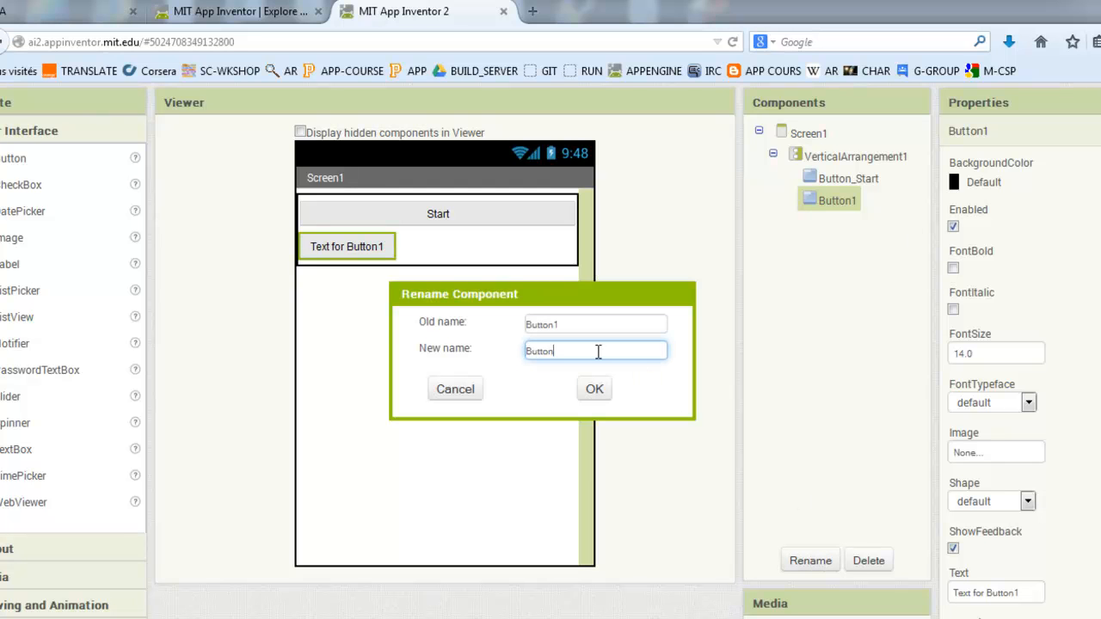
{"action": "type", "text": "_"}
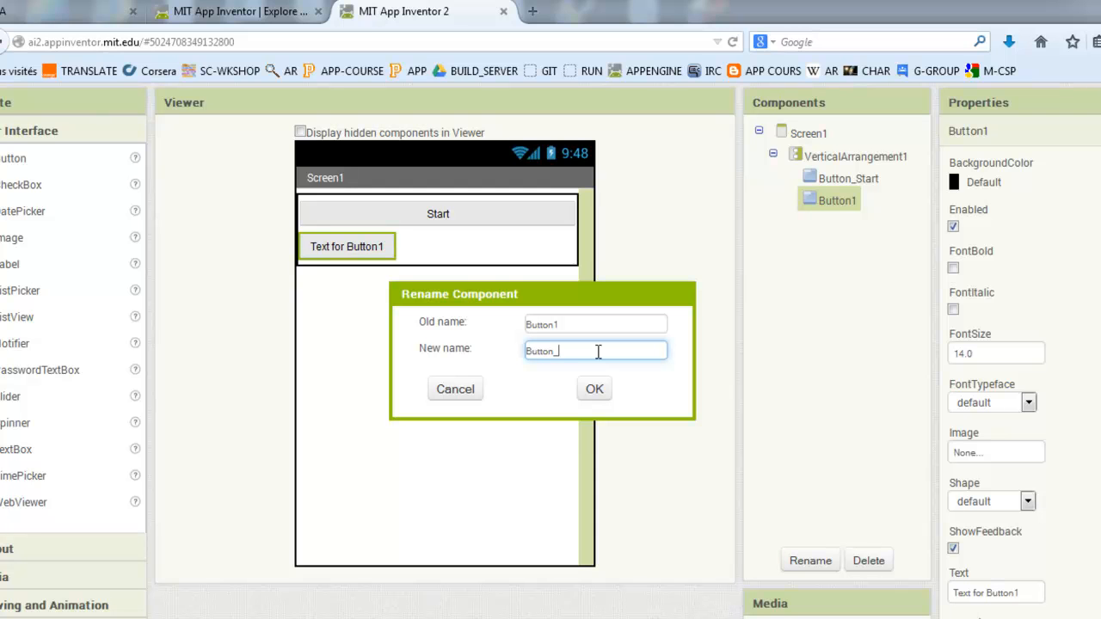
{"action": "type", "text": "Stop"}
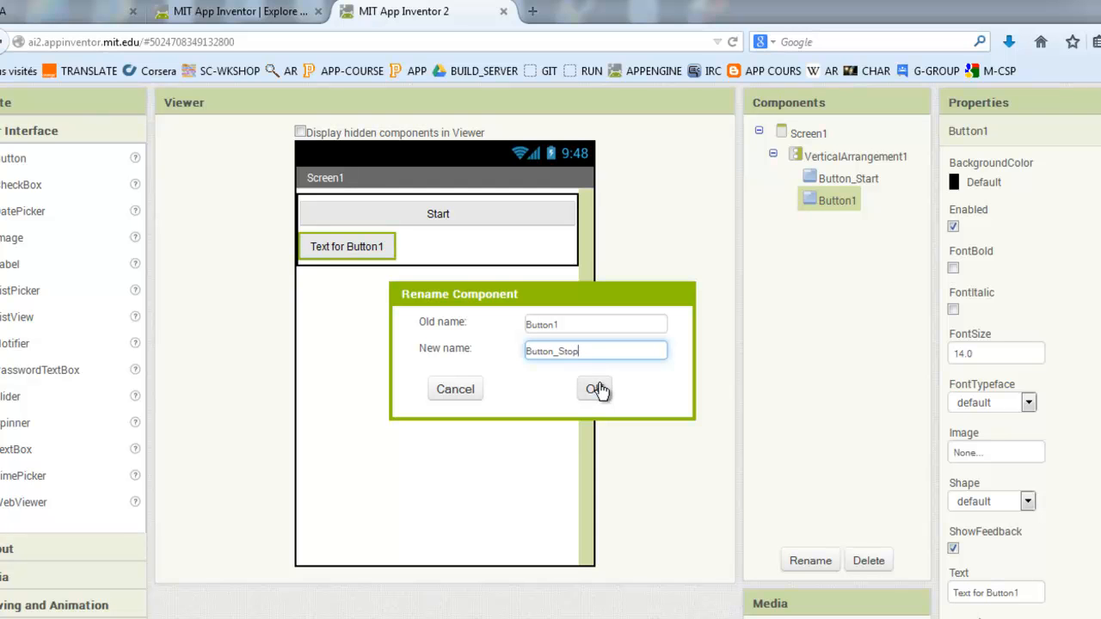
{"action": "left_click", "coordinate": [594, 389]}
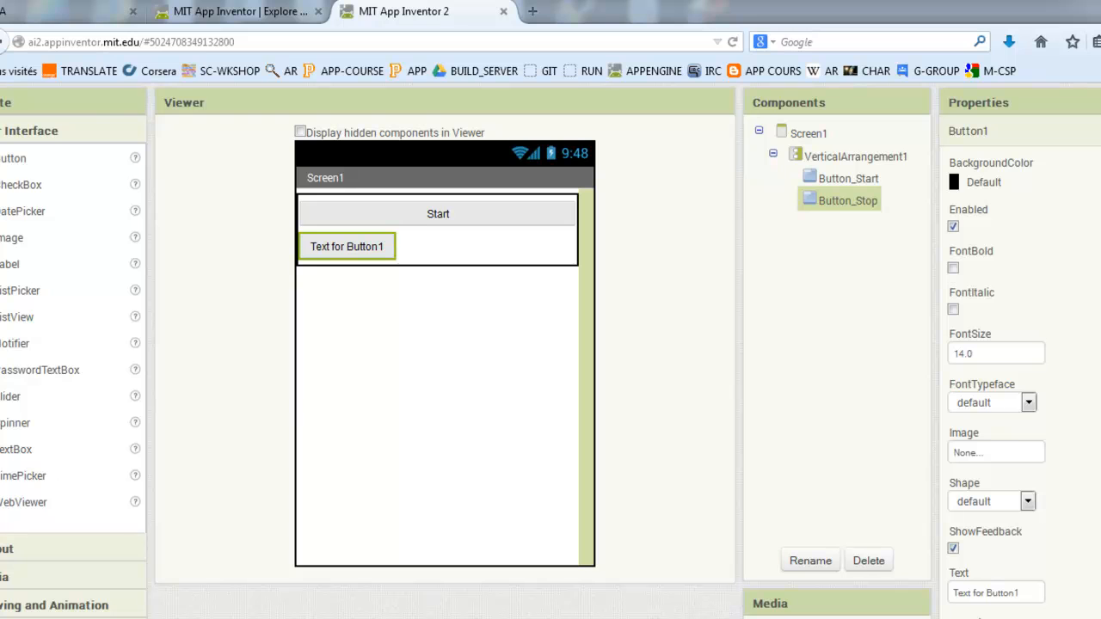
Set Button_Stop's text to 'Stop' and its width to Fill parent
{"action": "scroll", "scroll_direction": "down", "scroll_amount": 3}
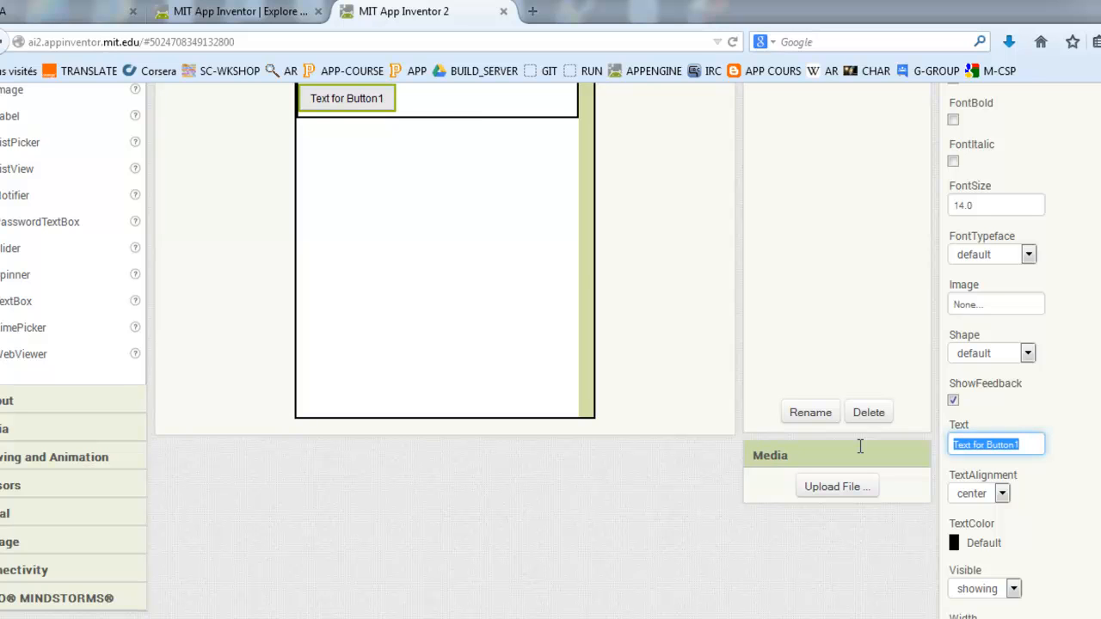
{"action": "type", "text": "St"}
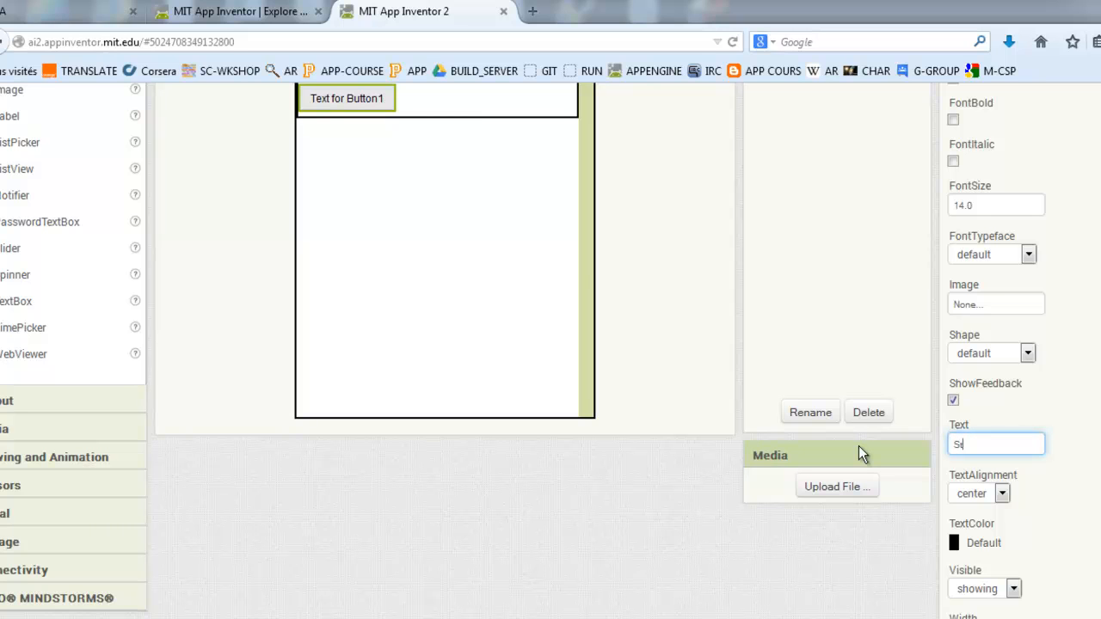
{"action": "type", "text": "op"}
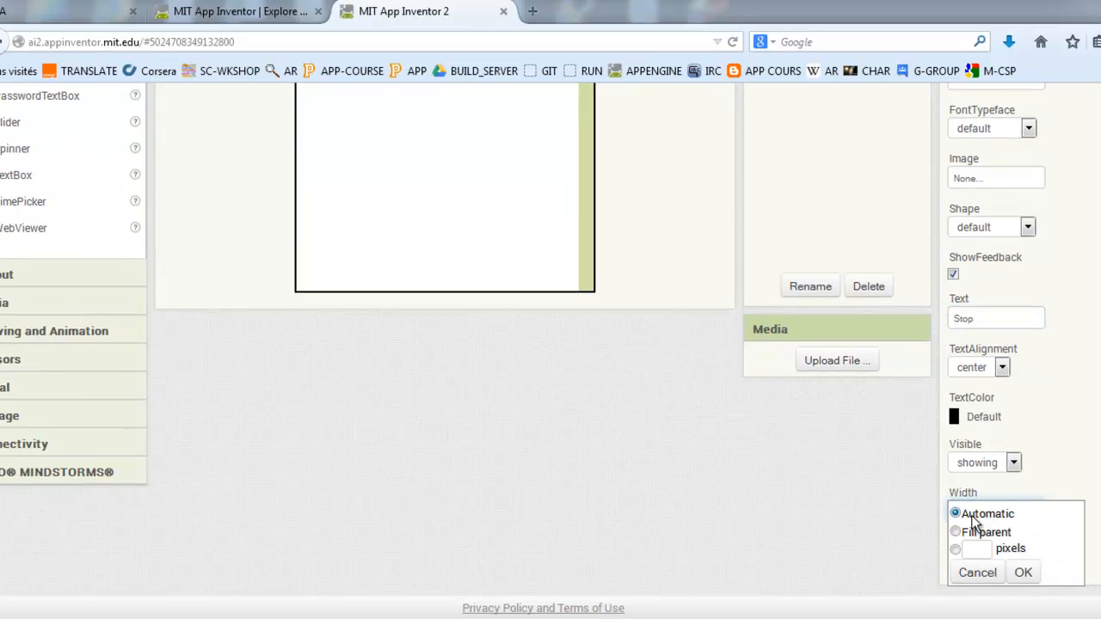
{"action": "left_click", "coordinate": [1023, 572]}
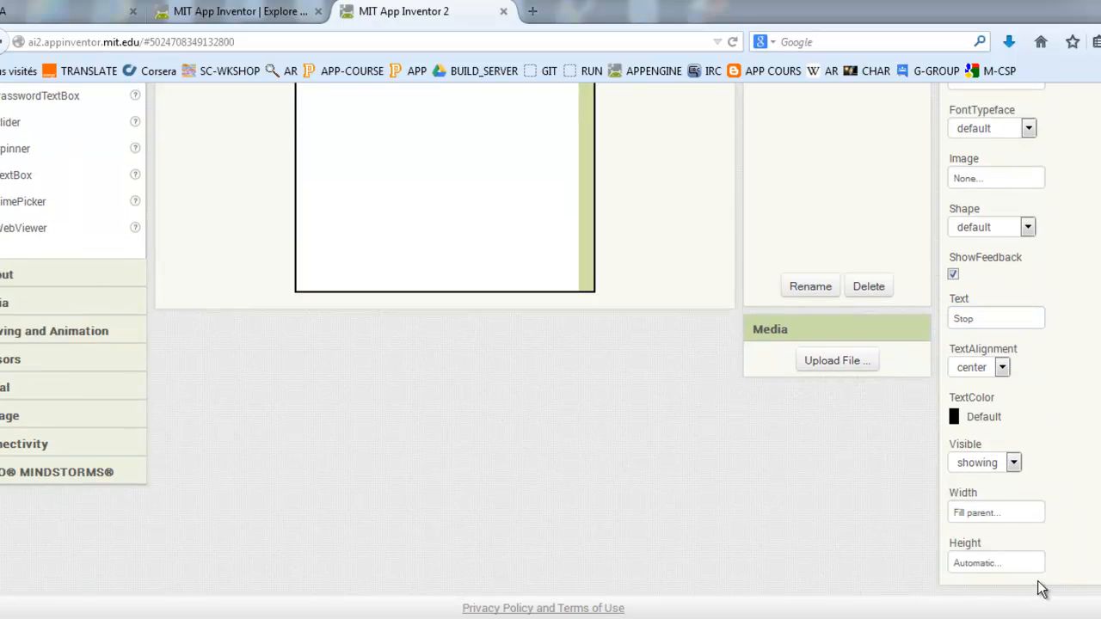
{"action": "scroll", "scroll_direction": "up", "scroll_amount": 3}
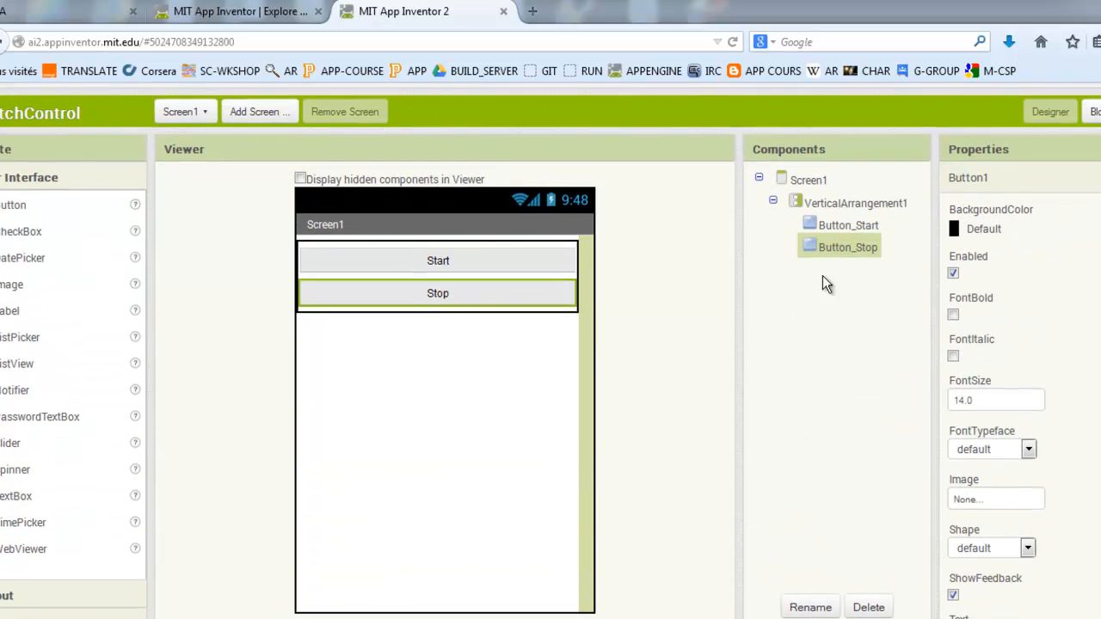
{"action": "mouse_move", "coordinate": [284, 326]}
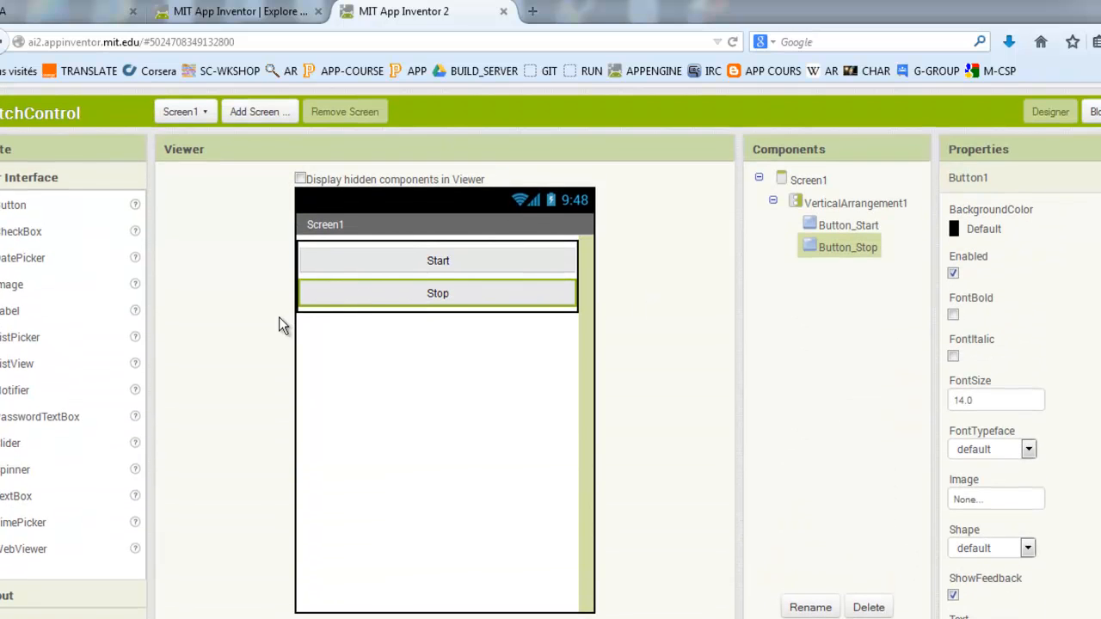
{"action": "mouse_move", "coordinate": [45, 381]}
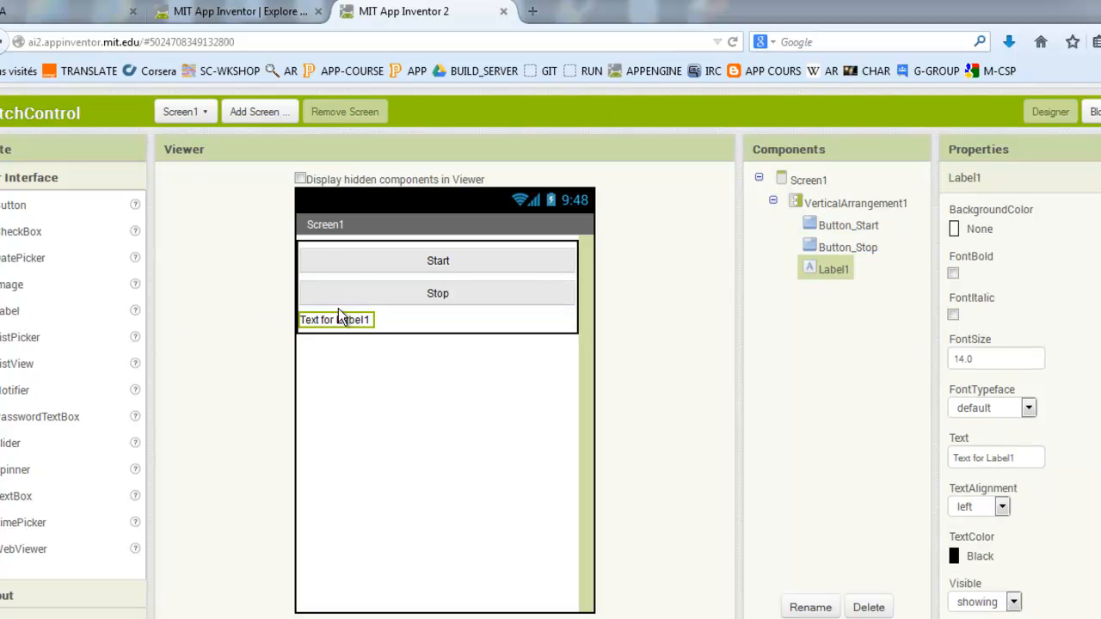
Set the new label's Text property to 'PITCH:'
{"action": "scroll", "scroll_direction": "down", "scroll_amount": 3}
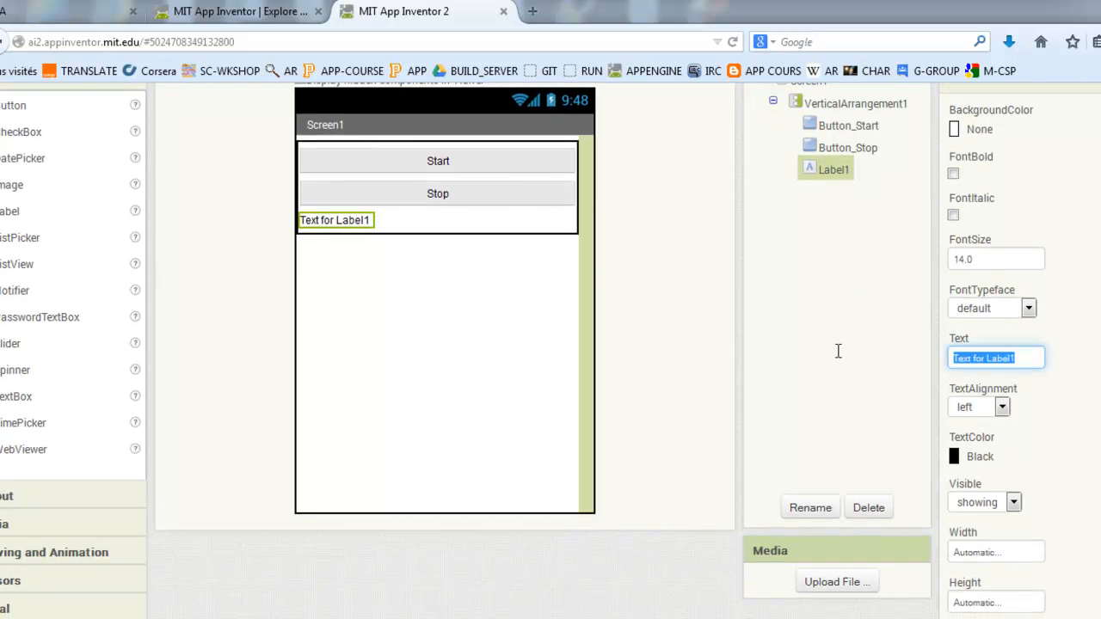
{"action": "mouse_move", "coordinate": [841, 357]}
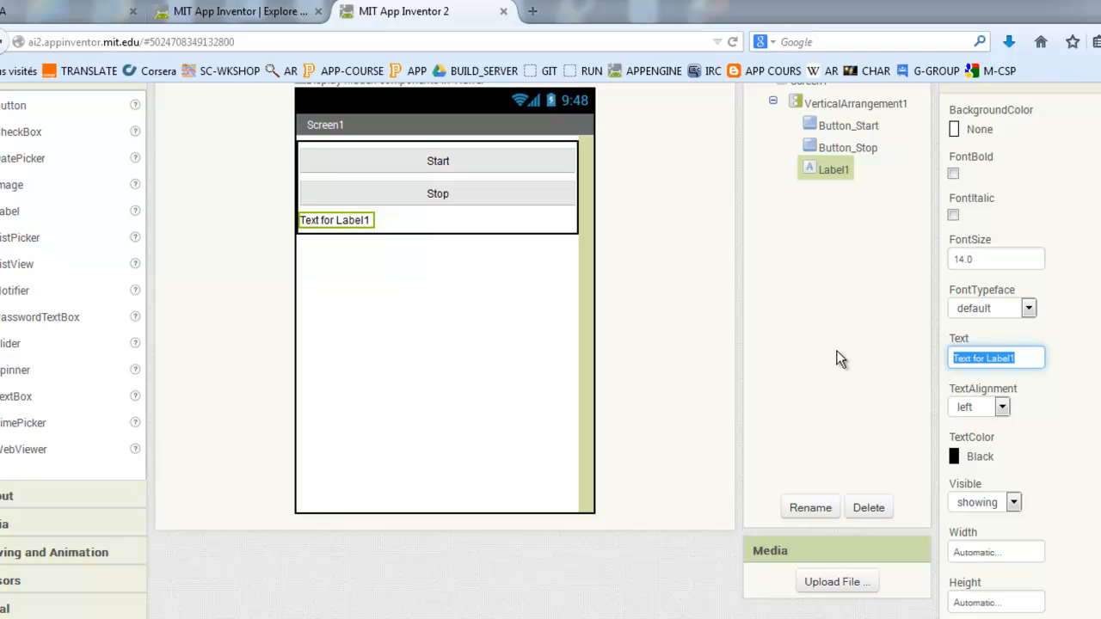
{"action": "type", "text": "PITCH"}
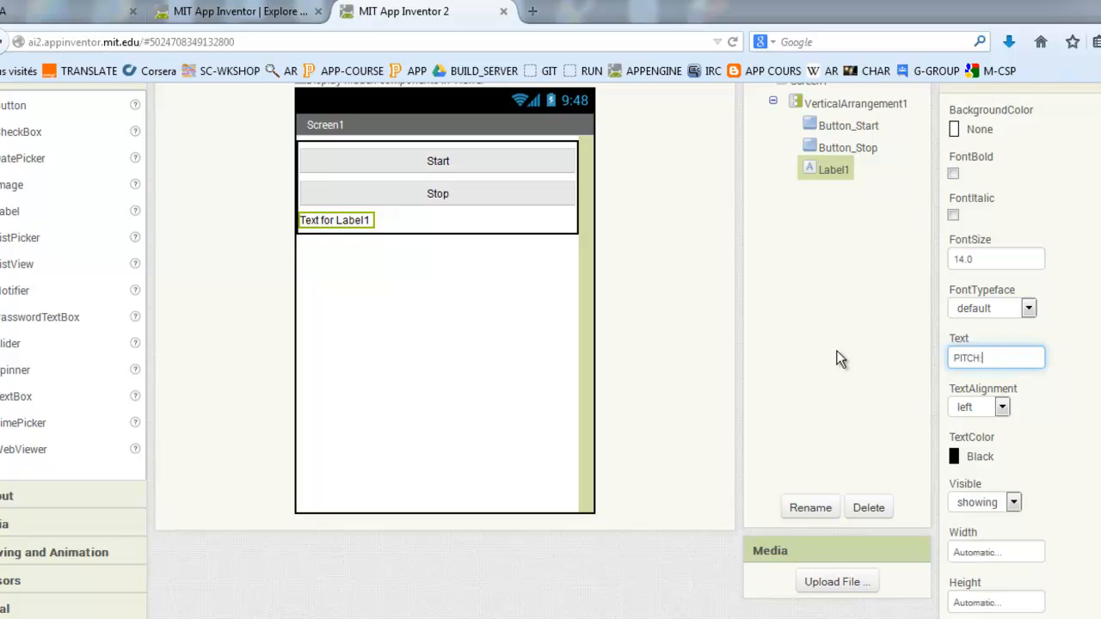
{"action": "scroll", "scroll_direction": "up", "scroll_amount": 3}
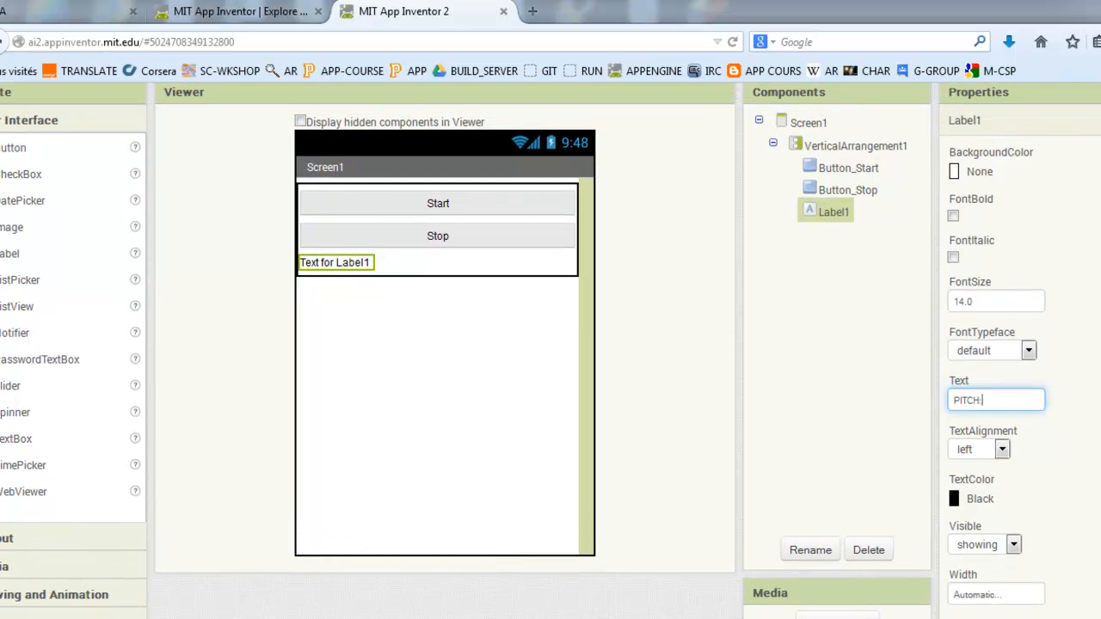
{"action": "left_click", "coordinate": [808, 122]}
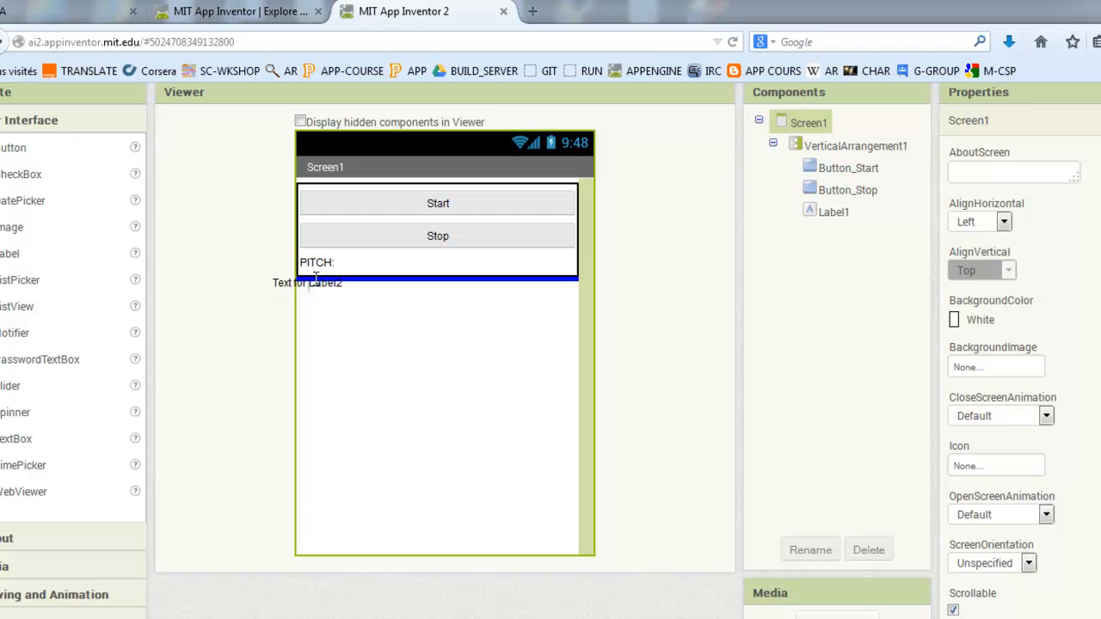
Rename the second label to Label_pitch and clear its text
{"action": "left_click", "coordinate": [832, 233]}
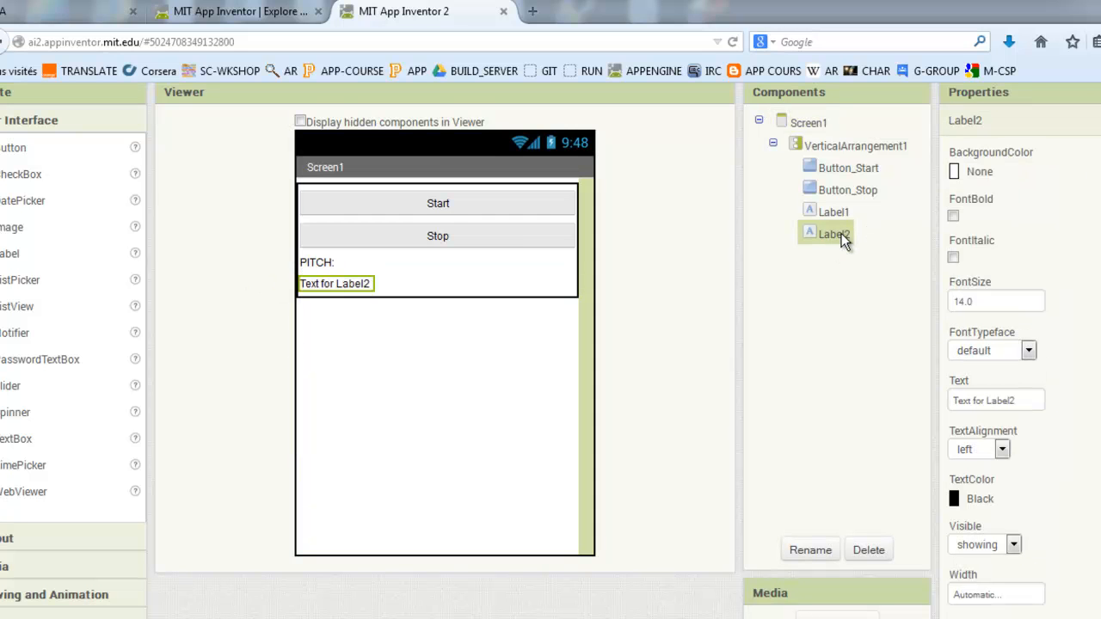
{"action": "left_click", "coordinate": [810, 550]}
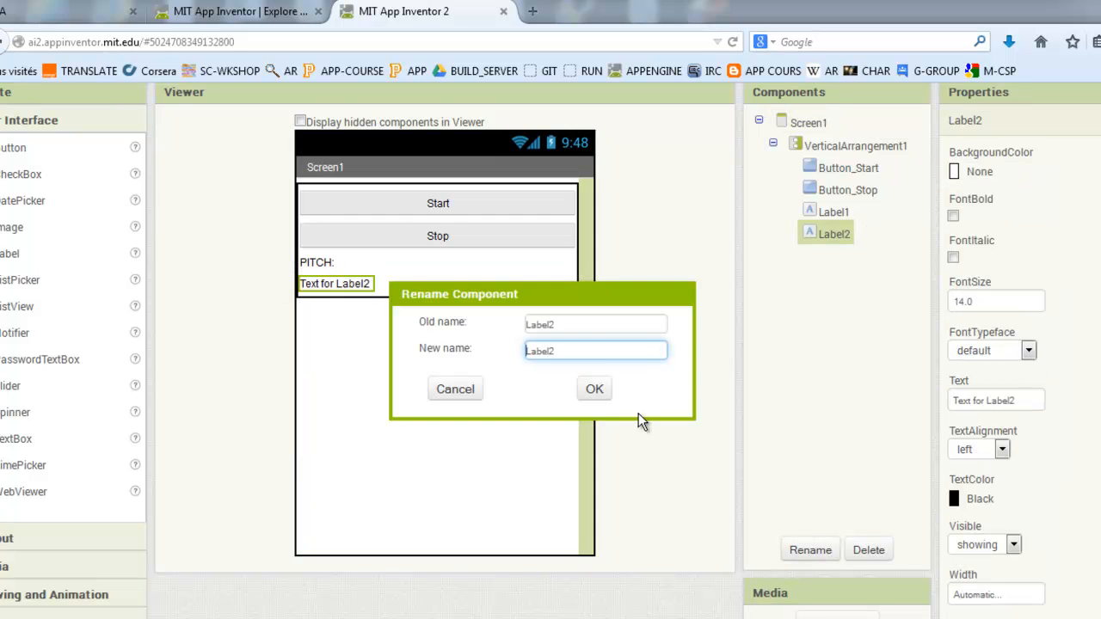
{"action": "key", "text": "Backspace"}
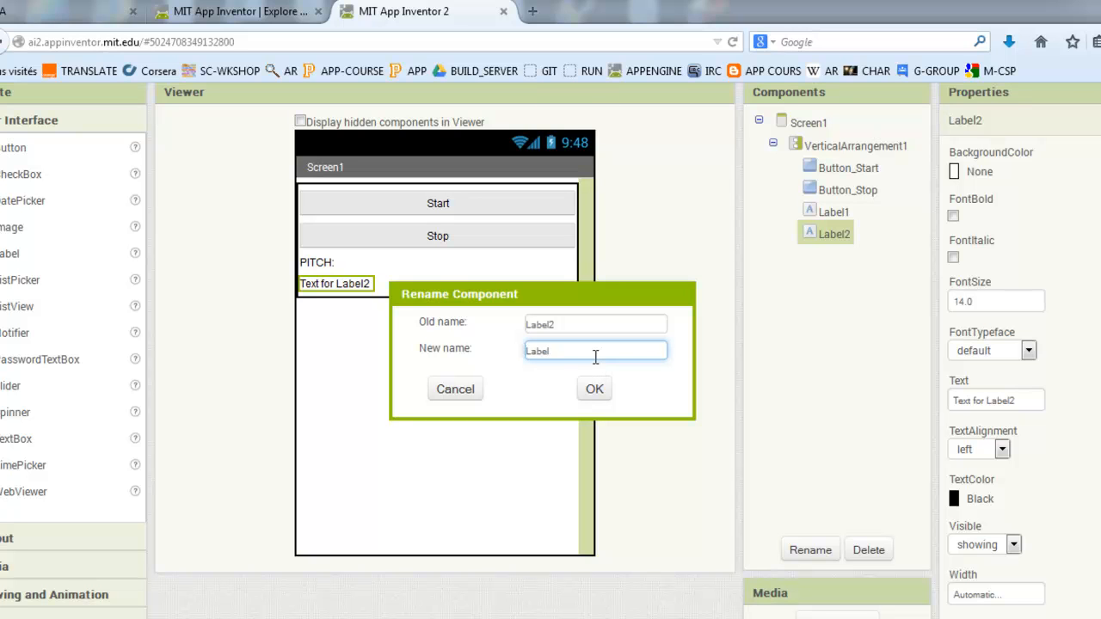
{"action": "type", "text": "_pitch"}
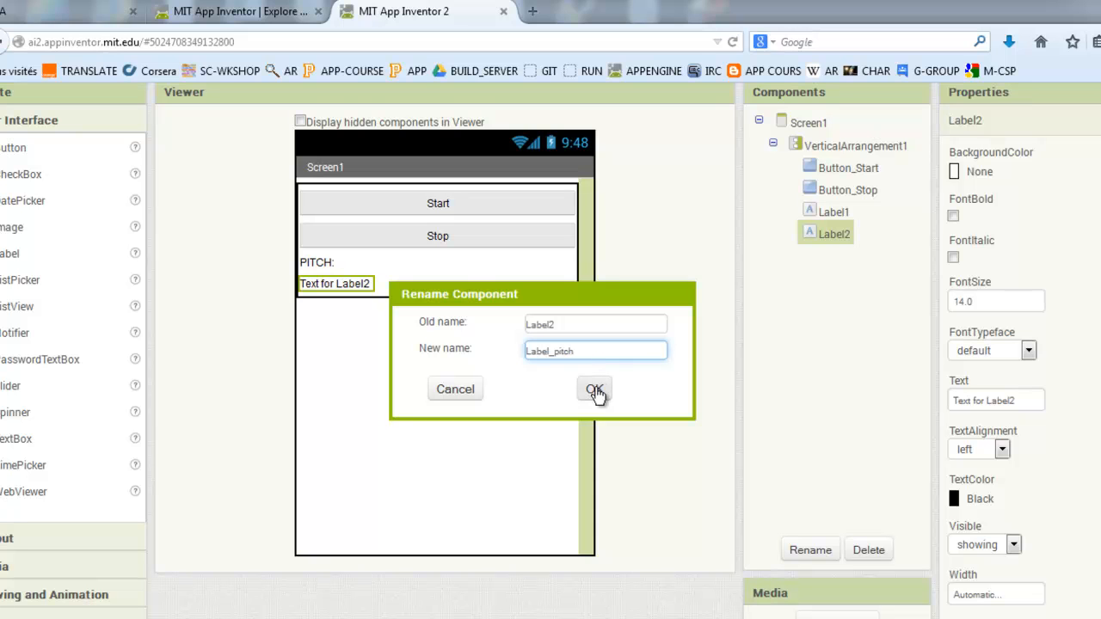
{"action": "left_click", "coordinate": [594, 389]}
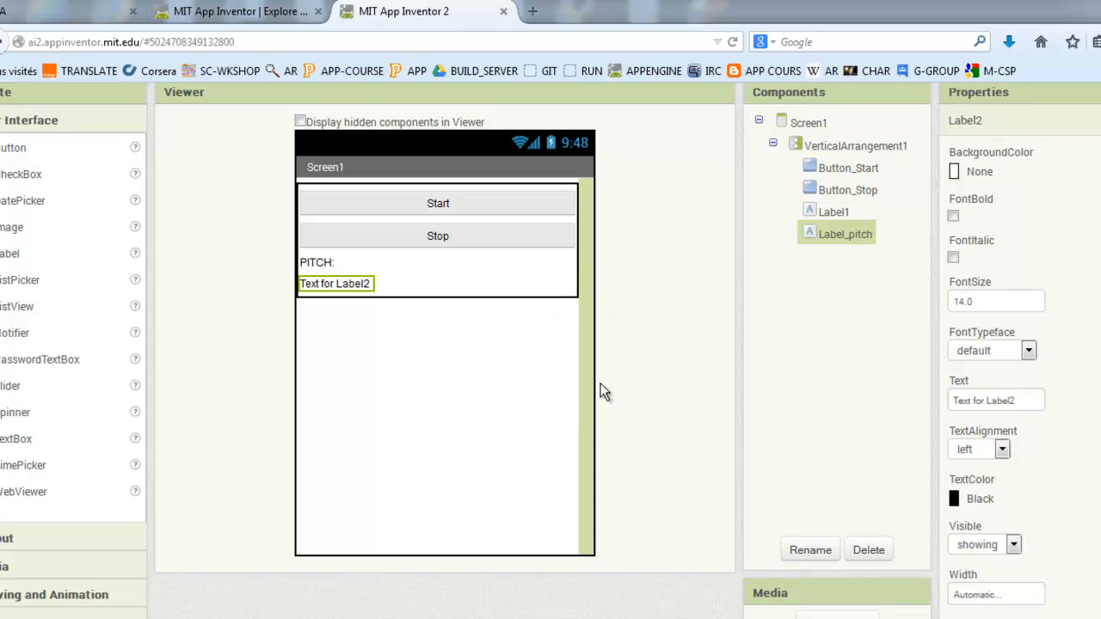
{"action": "triple_click", "coordinate": [995, 400]}
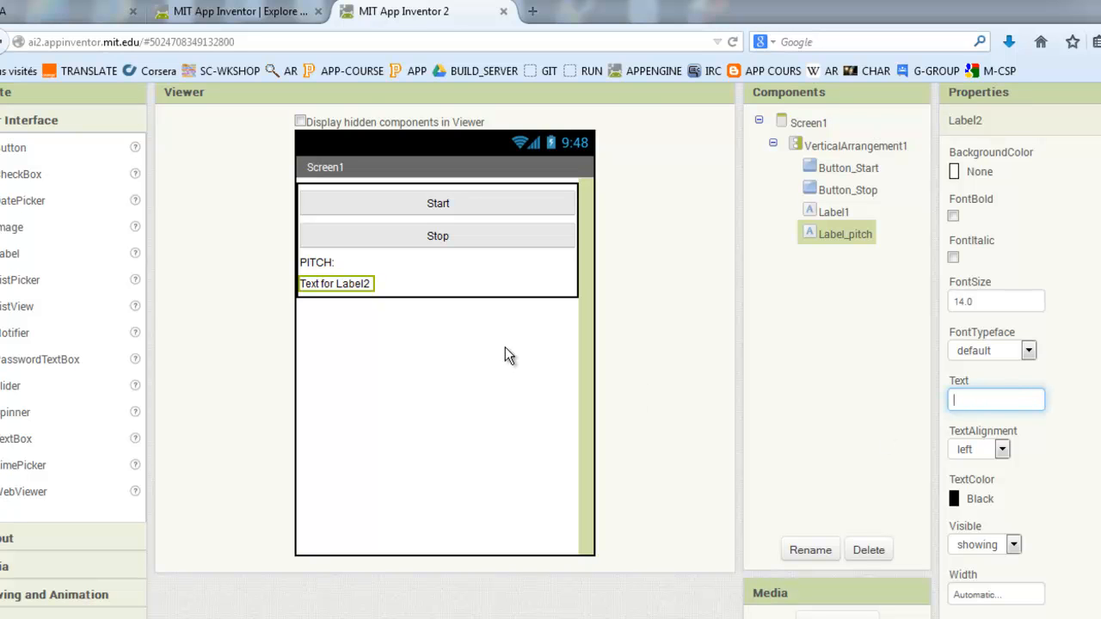
{"action": "left_click", "coordinate": [808, 122]}
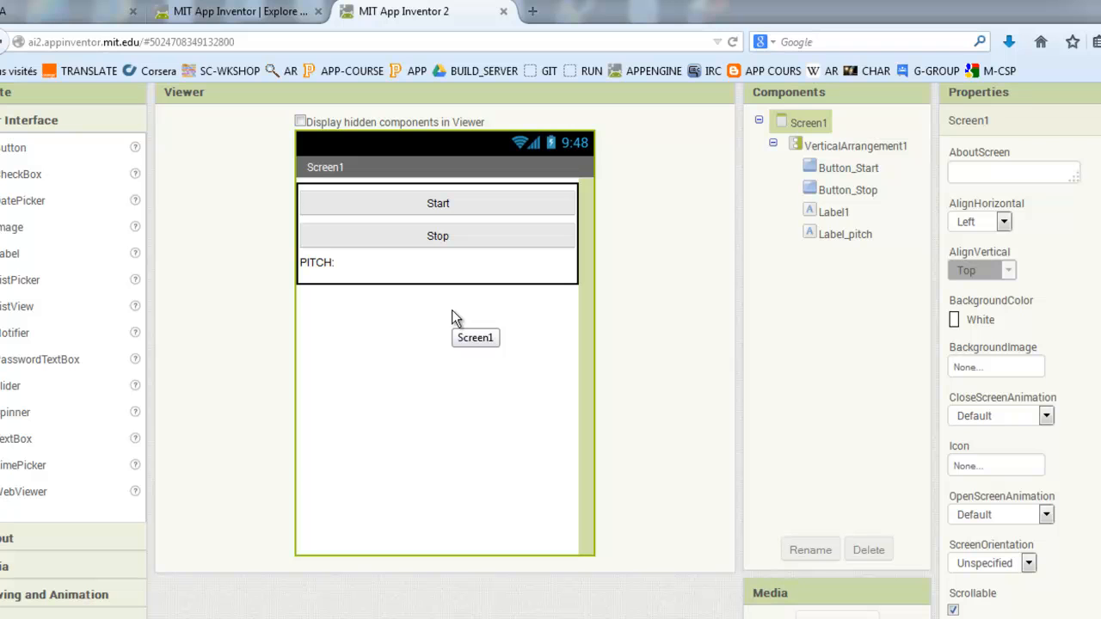
{"action": "mouse_move", "coordinate": [13, 422]}
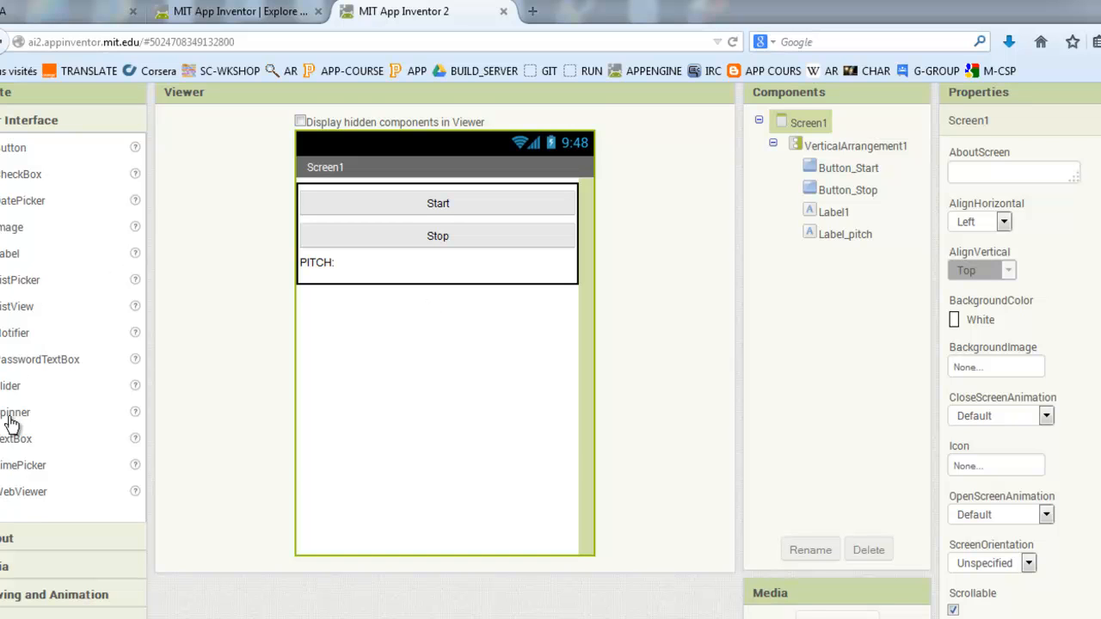
{"action": "mouse_move", "coordinate": [15, 439]}
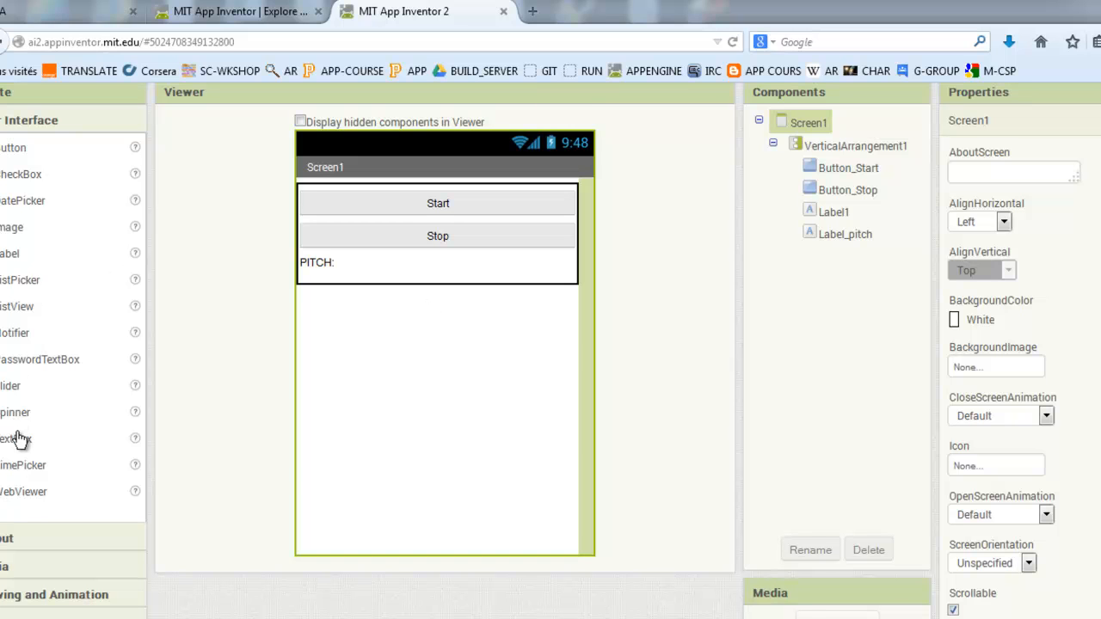
{"action": "mouse_move", "coordinate": [45, 382]}
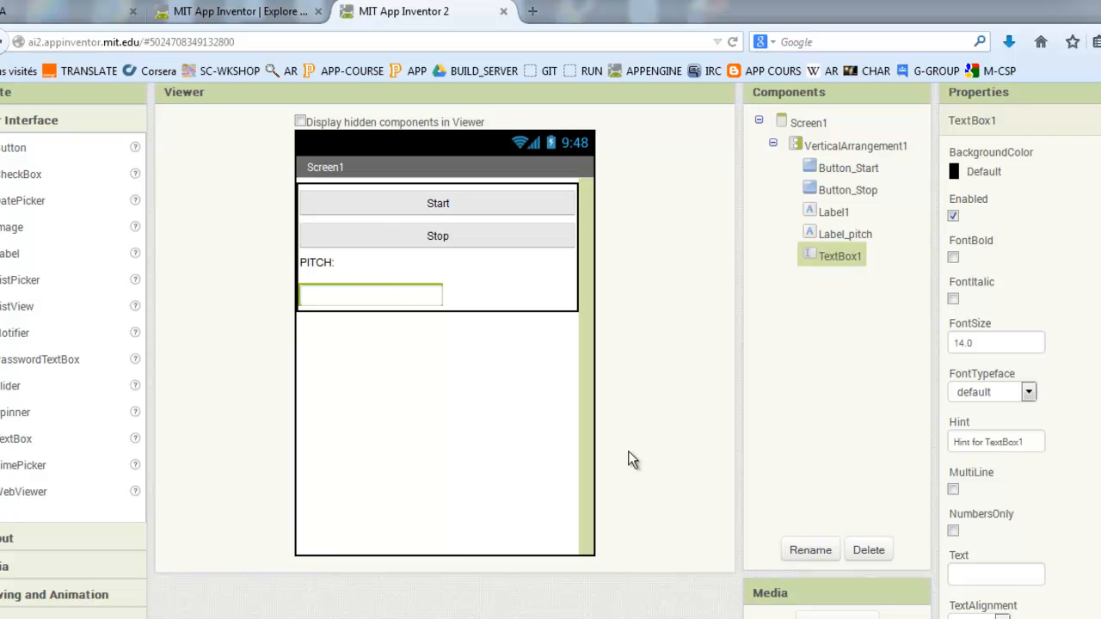
Make the text box fill the screen width with hint 'IP'
{"action": "scroll", "scroll_direction": "down", "scroll_amount": 3}
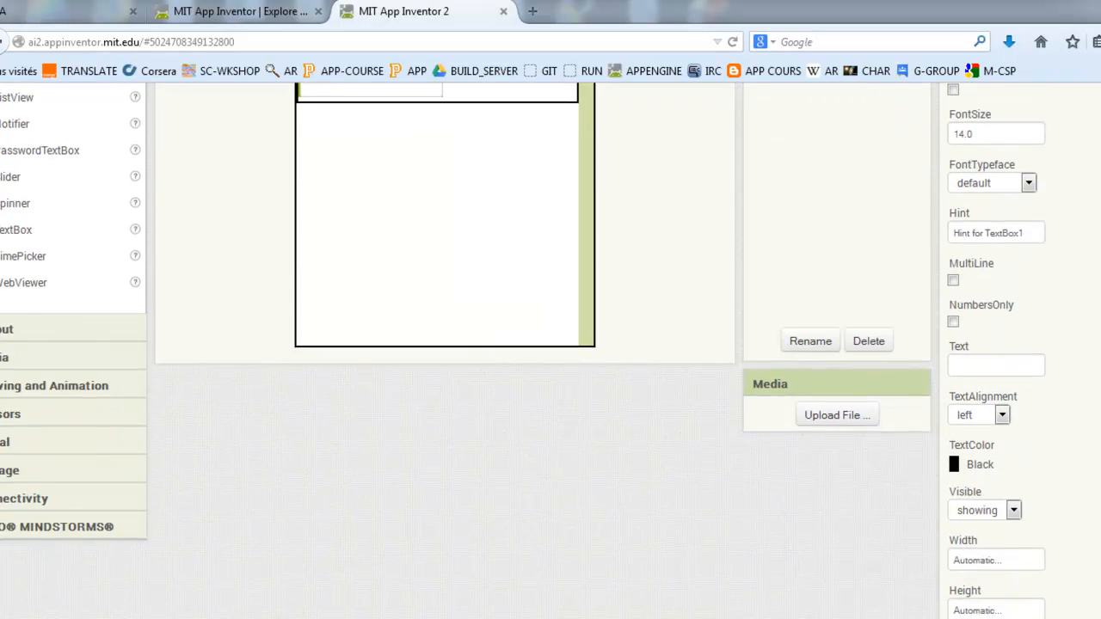
{"action": "scroll", "scroll_direction": "down", "scroll_amount": 3}
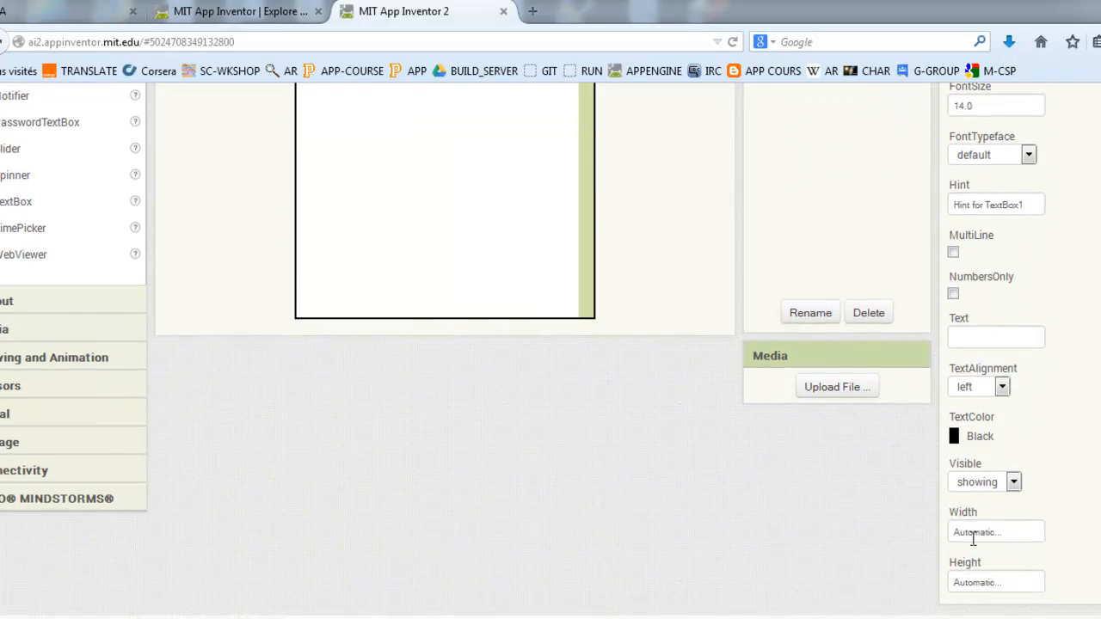
{"action": "left_click", "coordinate": [996, 532]}
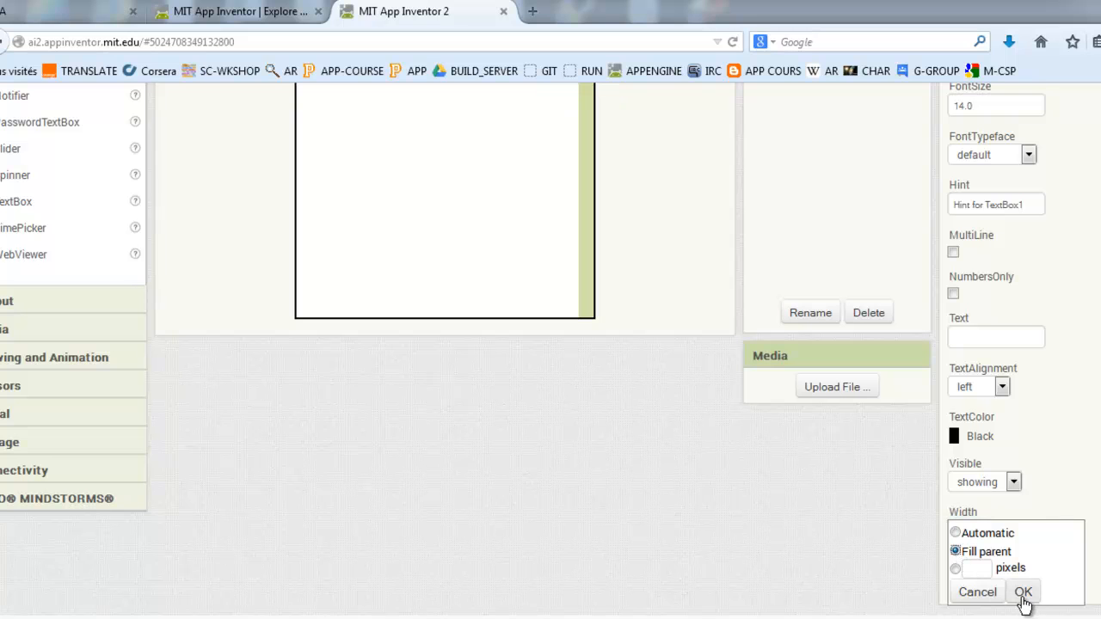
{"action": "left_click", "coordinate": [1023, 592]}
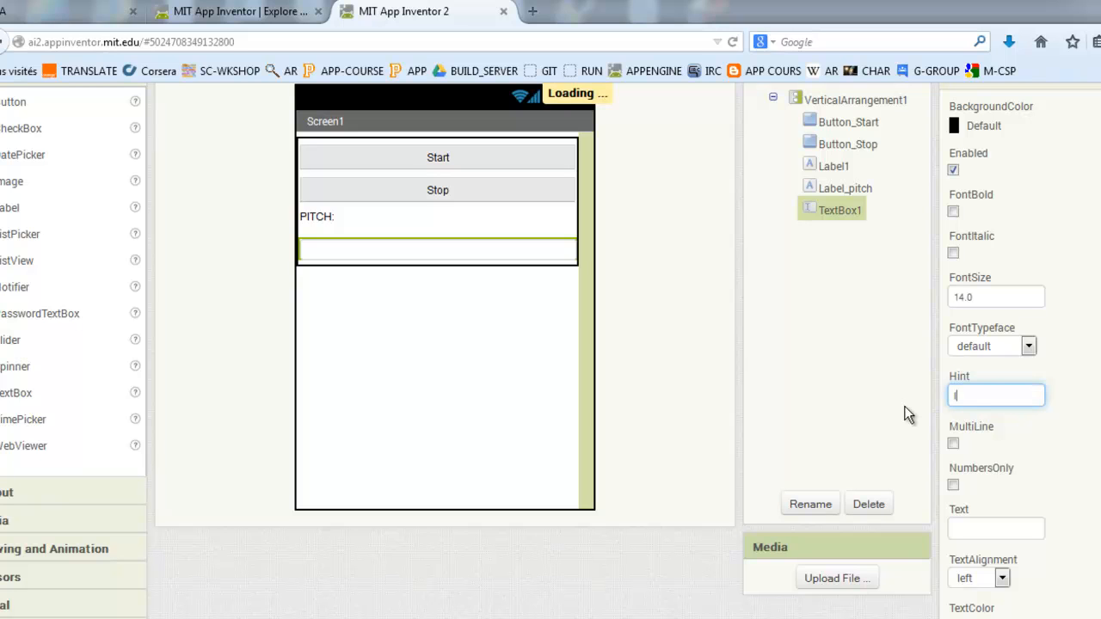
{"action": "type", "text": "P"}
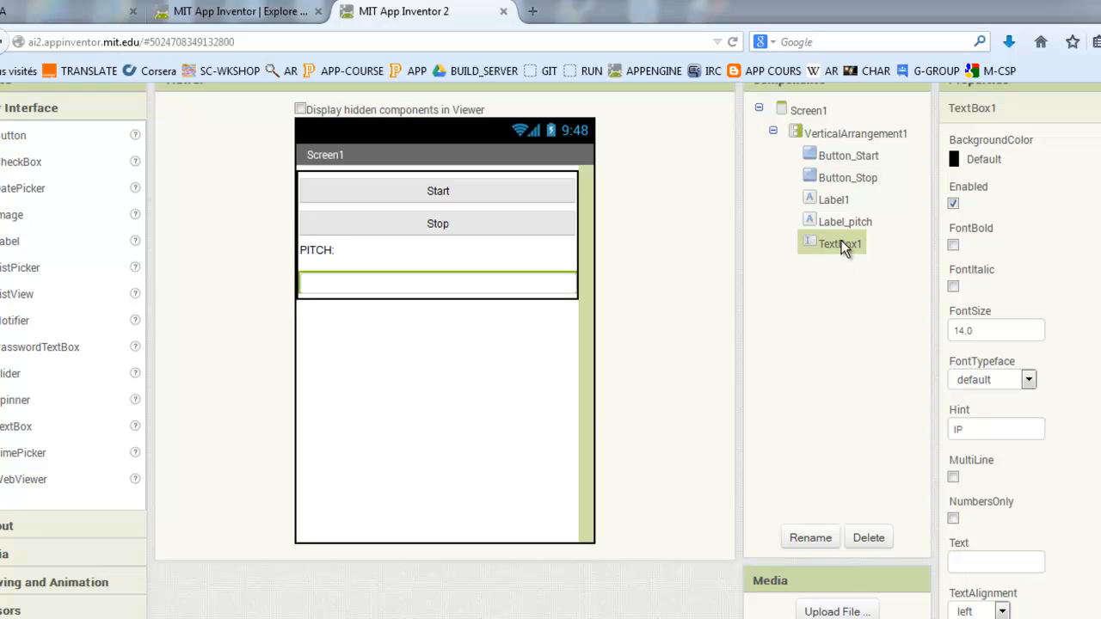
Rename TextBox1 to TextBox_IP
{"action": "left_click", "coordinate": [809, 538]}
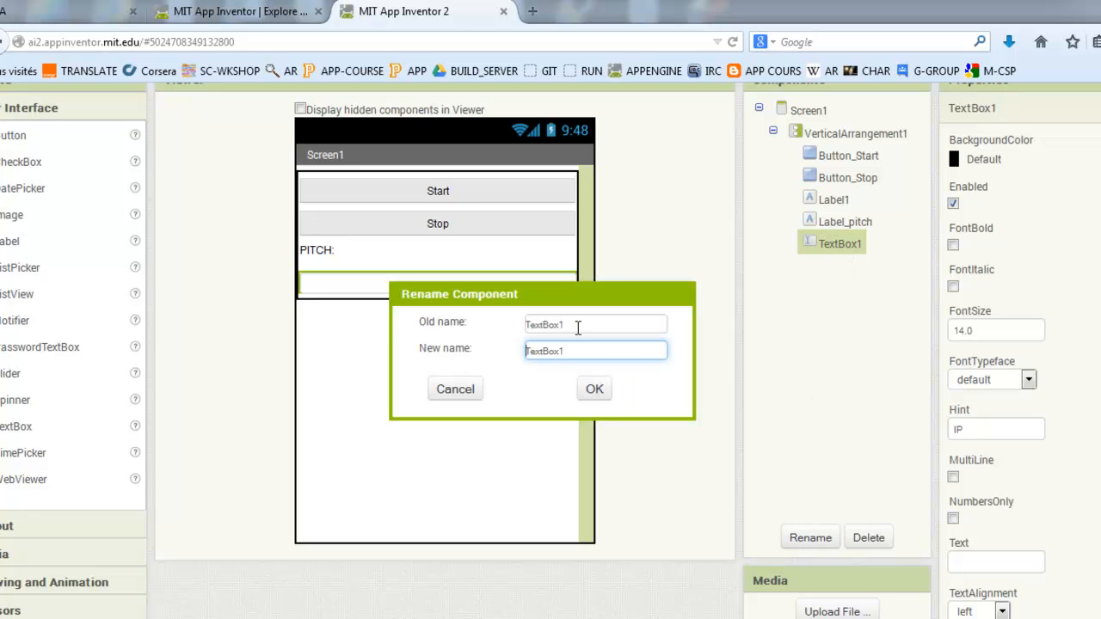
{"action": "key", "text": "BackSpace"}
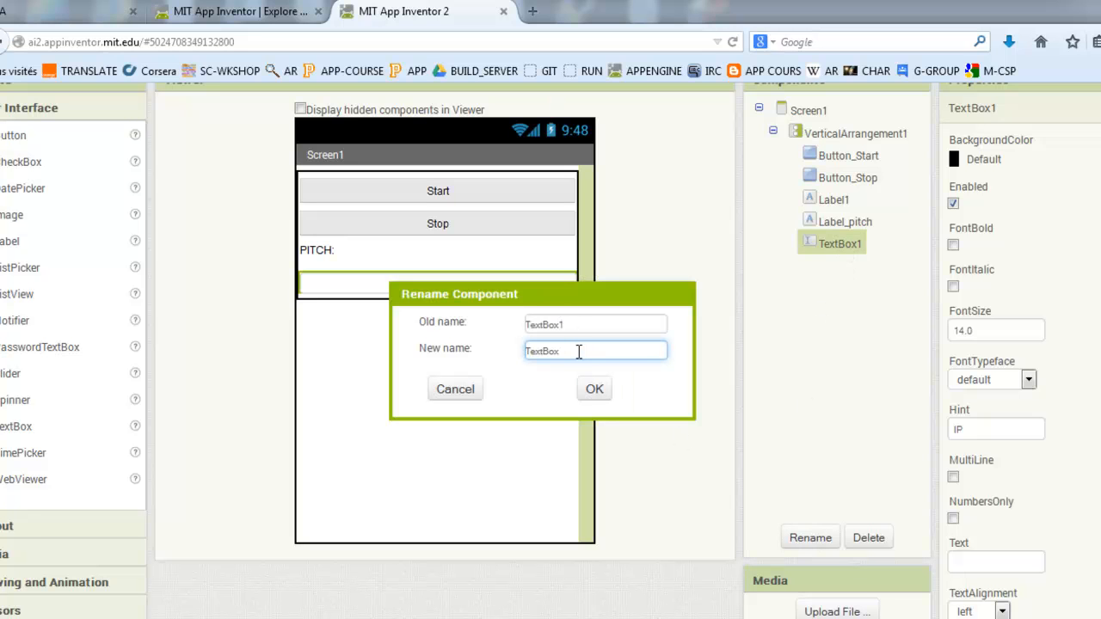
{"action": "type", "text": "_"}
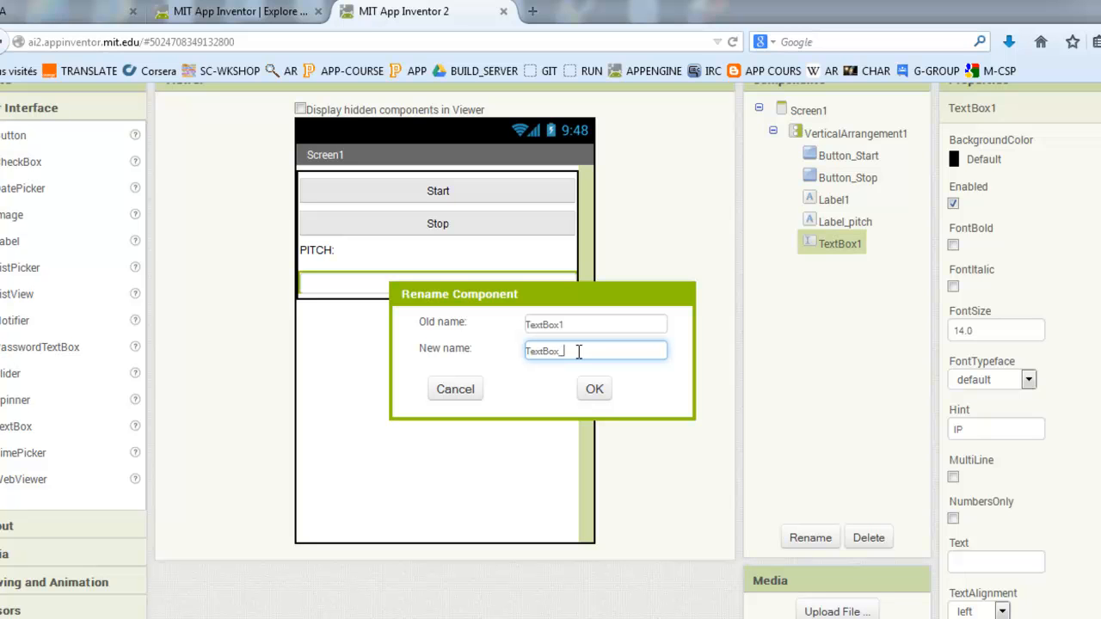
{"action": "type", "text": "P"}
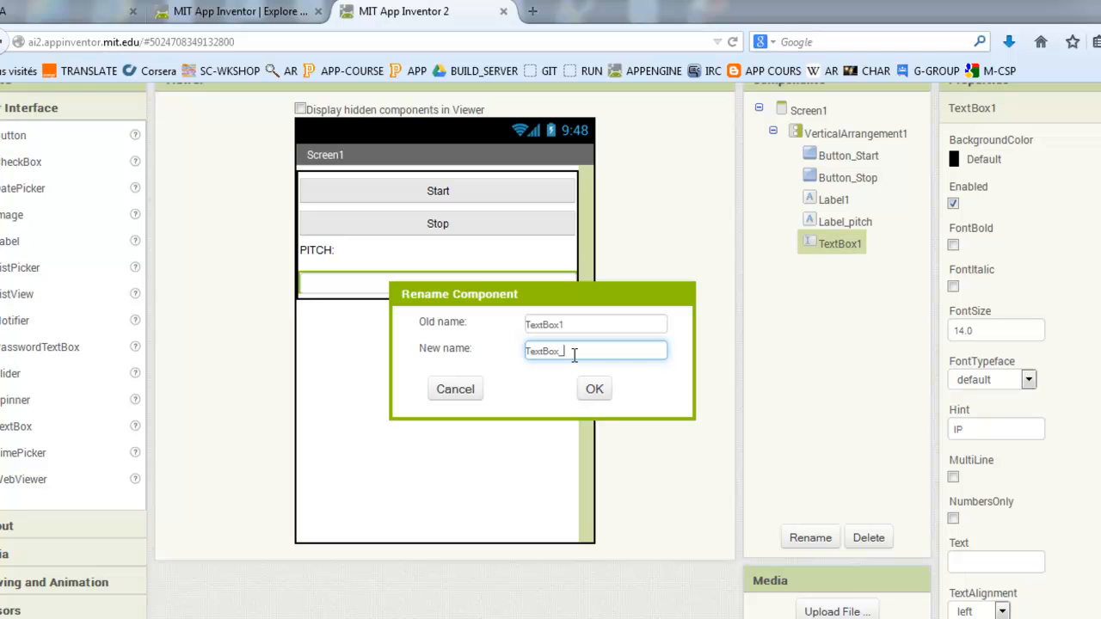
{"action": "type", "text": "IP"}
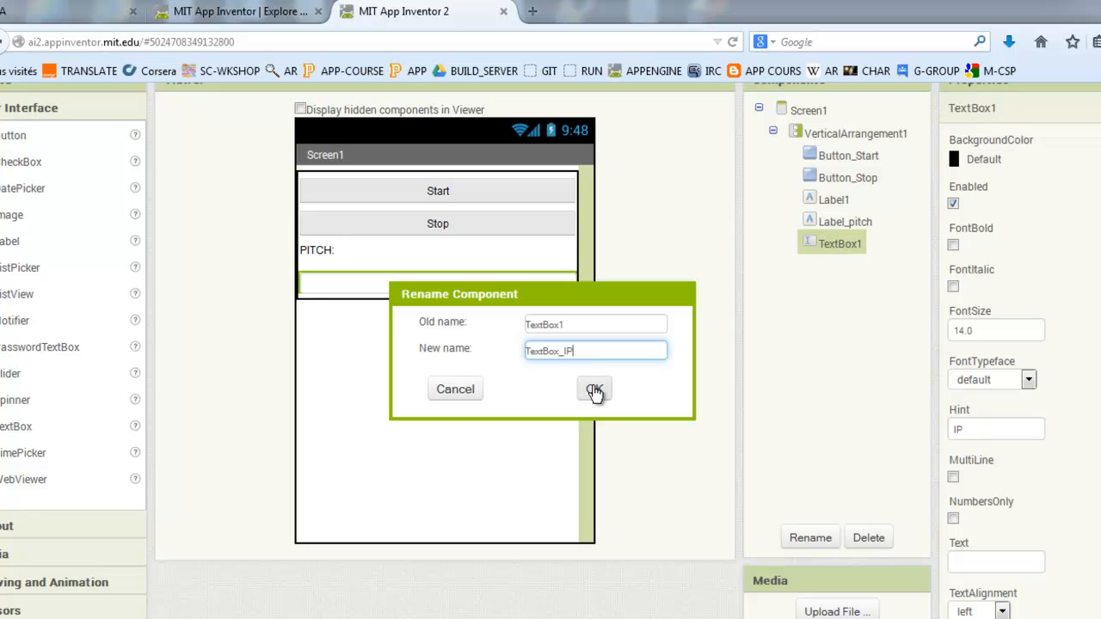
{"action": "left_click", "coordinate": [593, 389]}
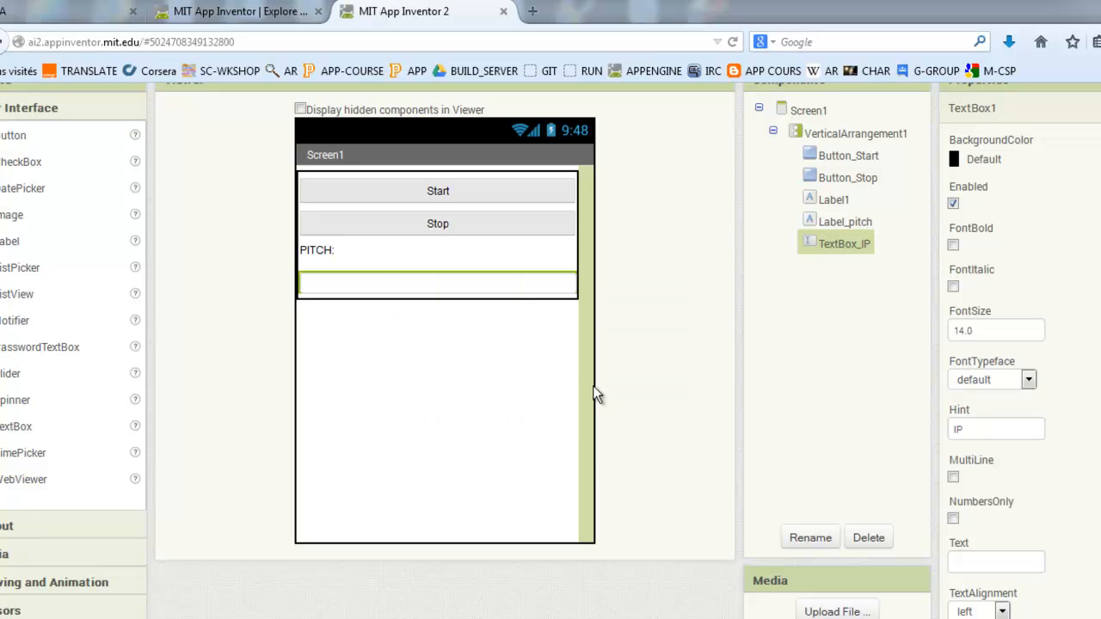
{"action": "mouse_move", "coordinate": [303, 441]}
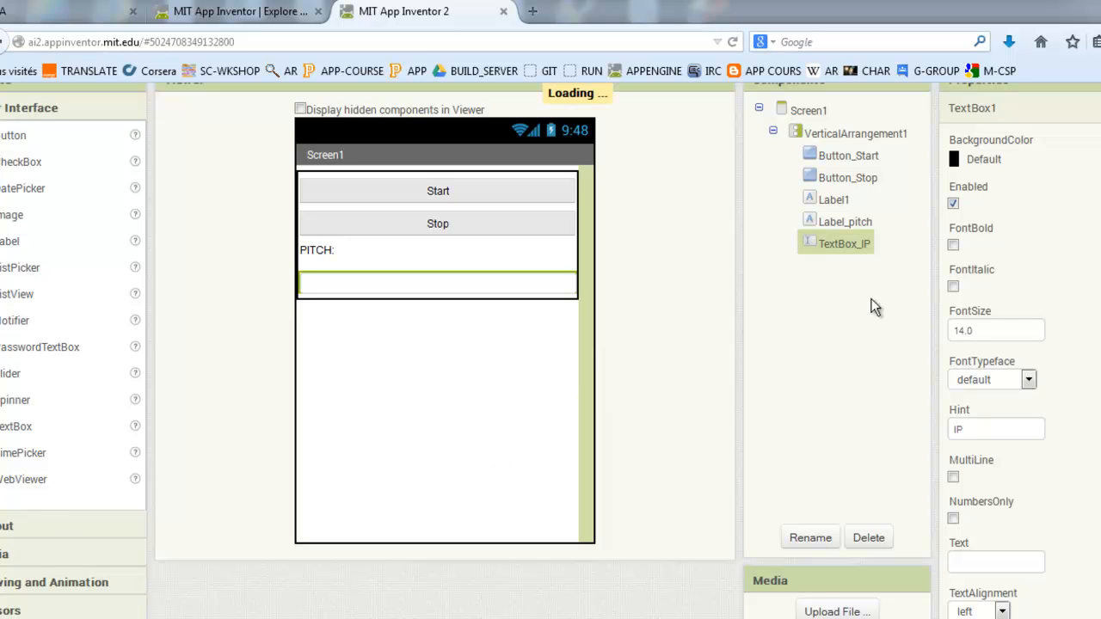
Browse the Sensors palette and read the OrientationSensor Pitch description
{"action": "scroll", "scroll_direction": "down", "scroll_amount": 3}
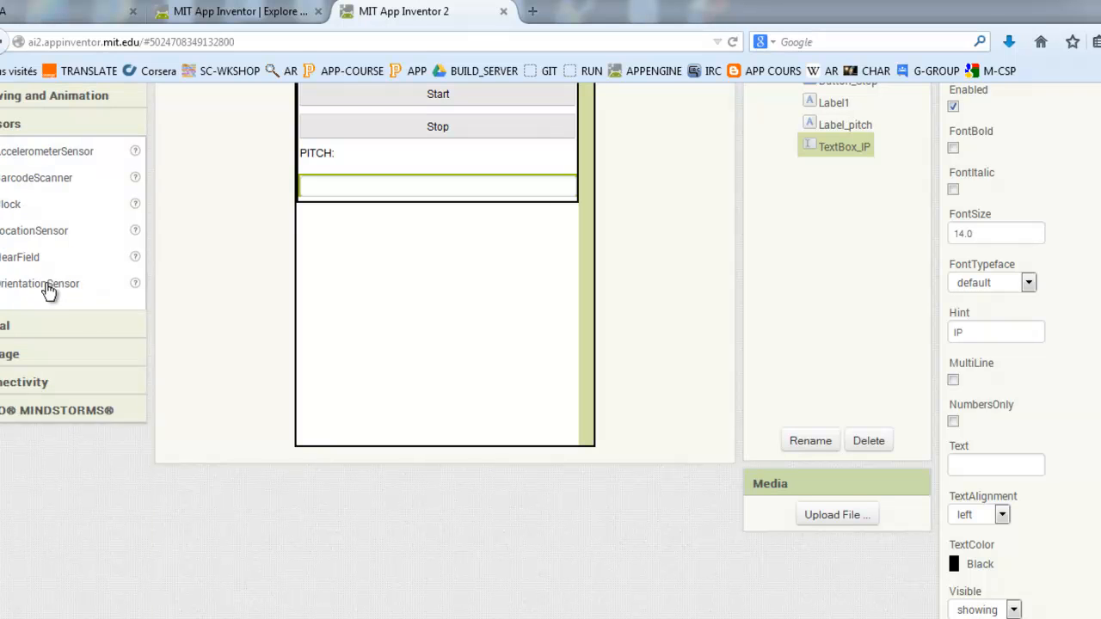
{"action": "mouse_move", "coordinate": [126, 294]}
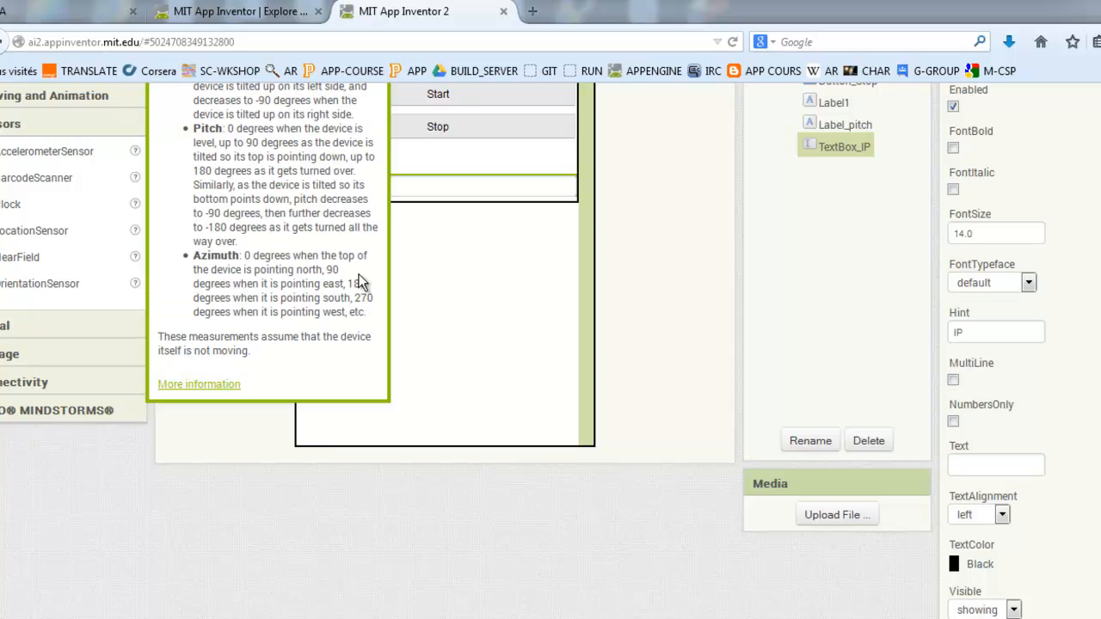
{"action": "mouse_move", "coordinate": [857, 330]}
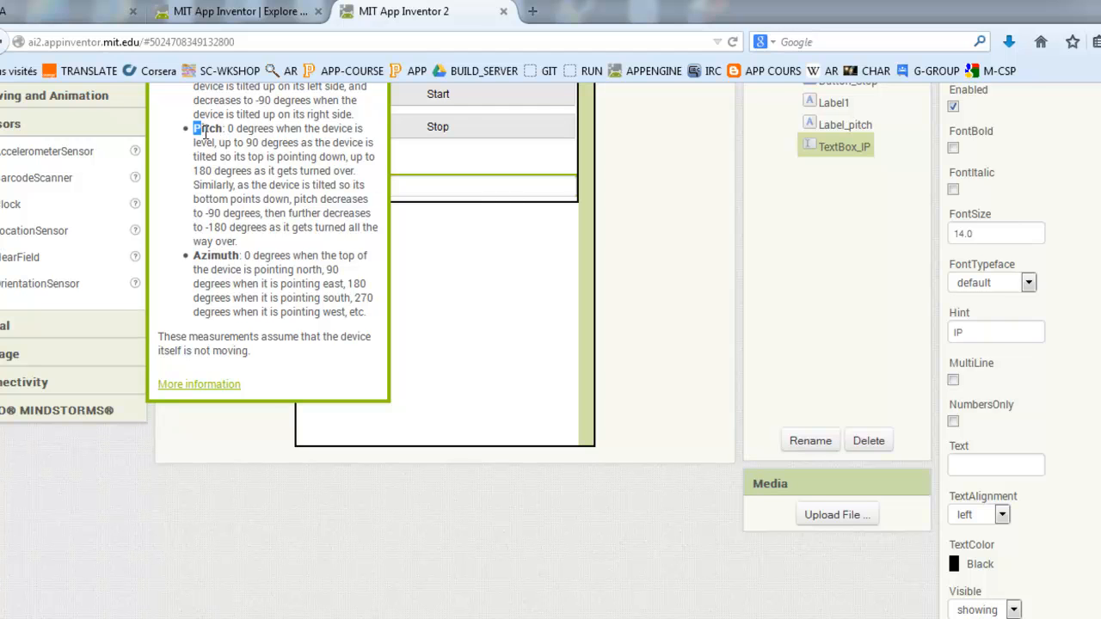
{"action": "left_click_drag", "start_coordinate": [195, 128], "coordinate": [250, 241]}
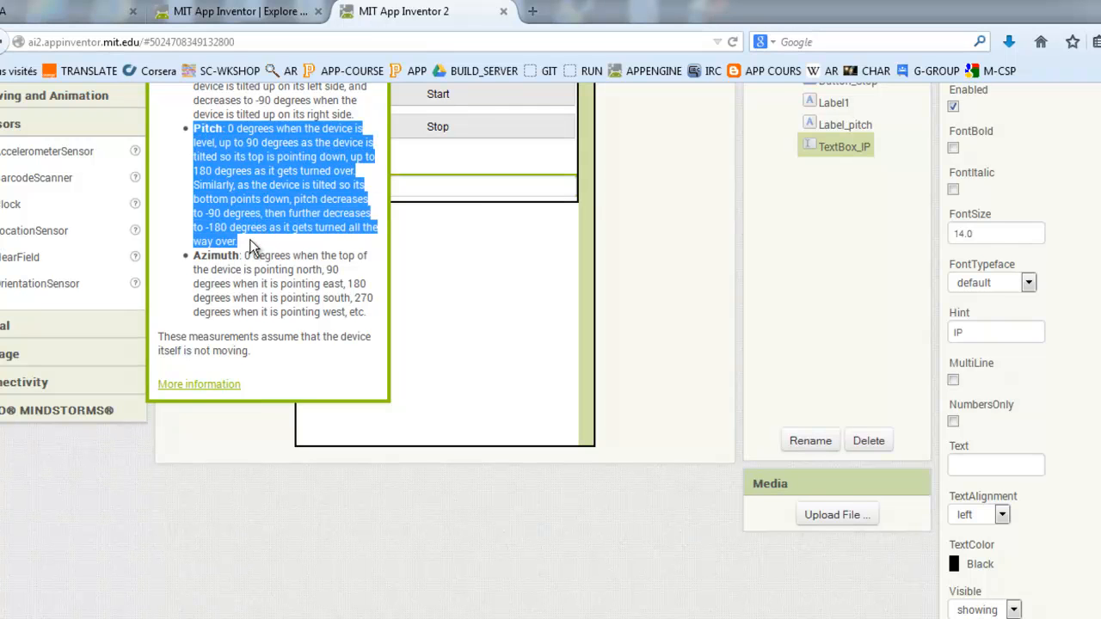
{"action": "left_click", "coordinate": [25, 280]}
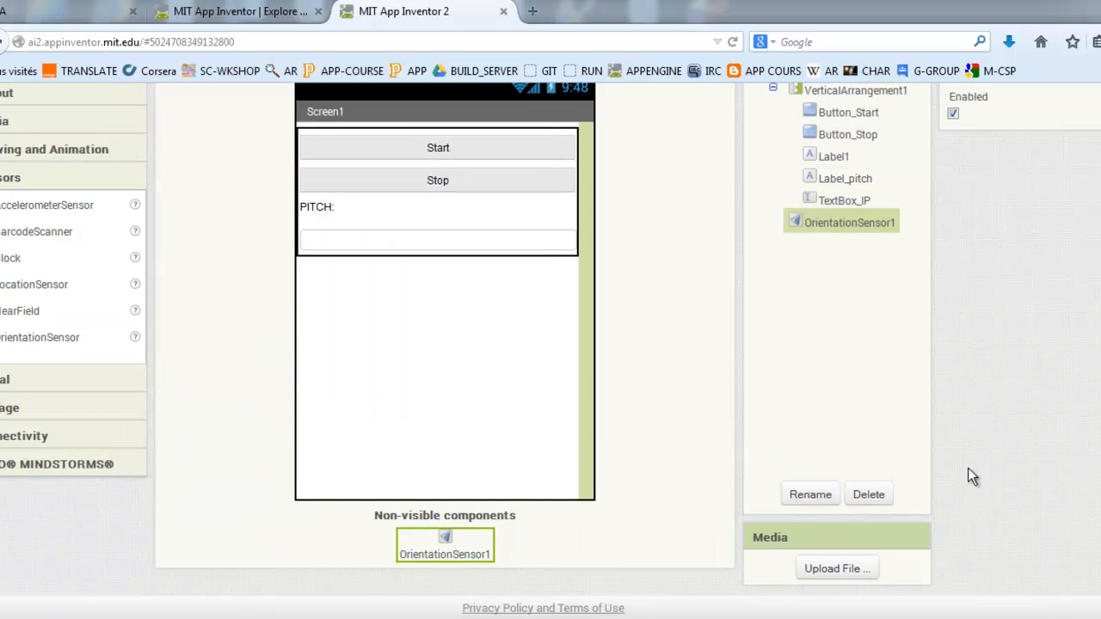
Disable Clock1's TimerEnabled and set its TimerInterval to 500
{"action": "scroll", "scroll_direction": "up", "scroll_amount": 3}
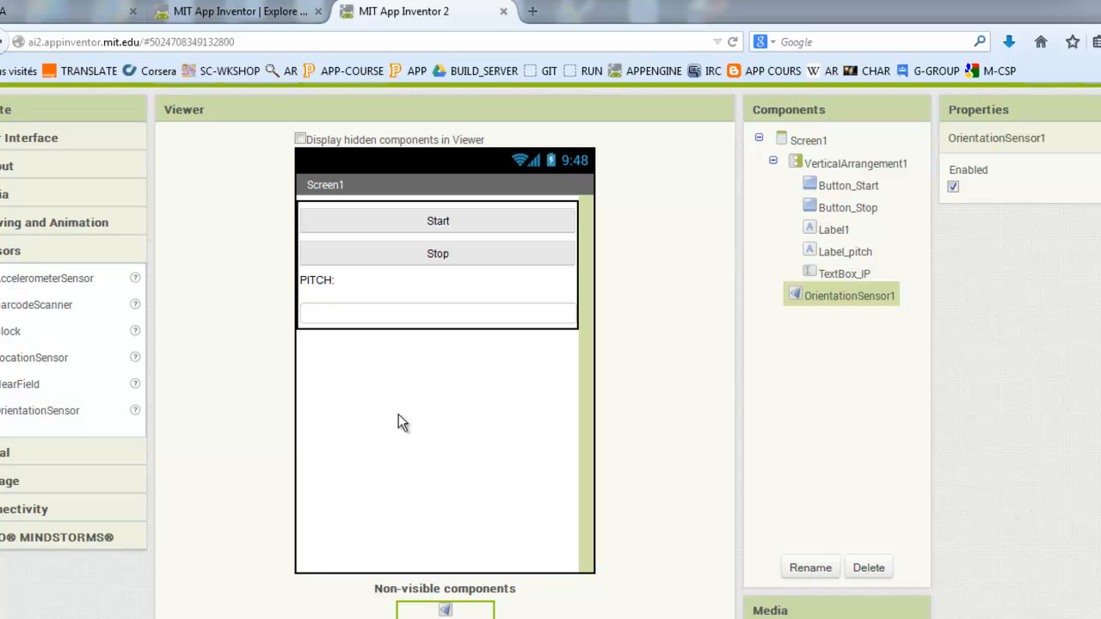
{"action": "mouse_move", "coordinate": [7, 355]}
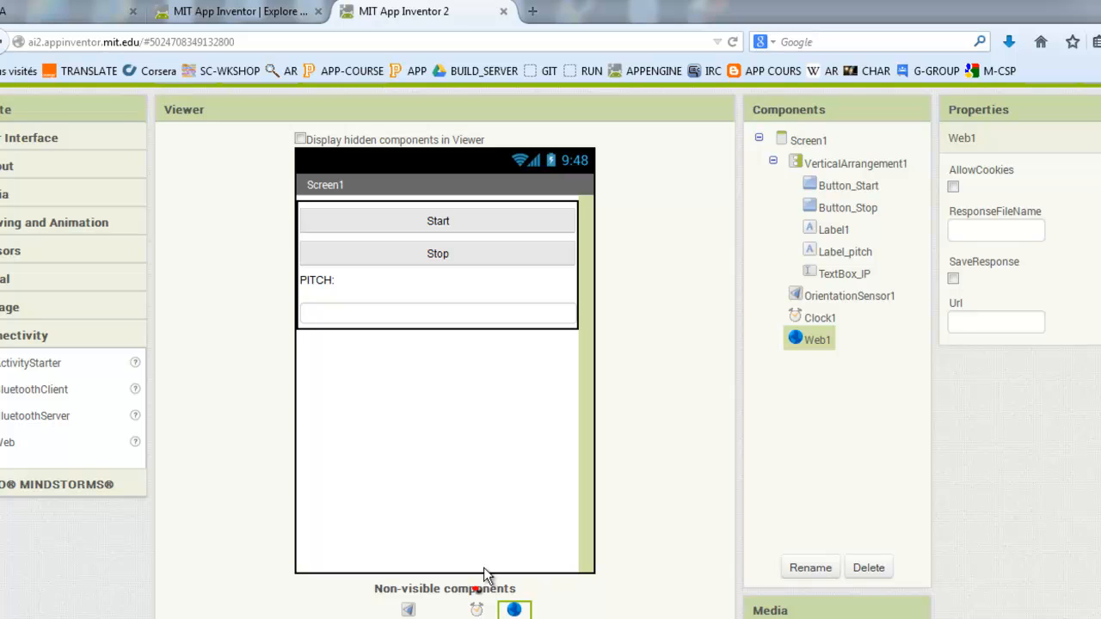
{"action": "left_click", "coordinate": [820, 318]}
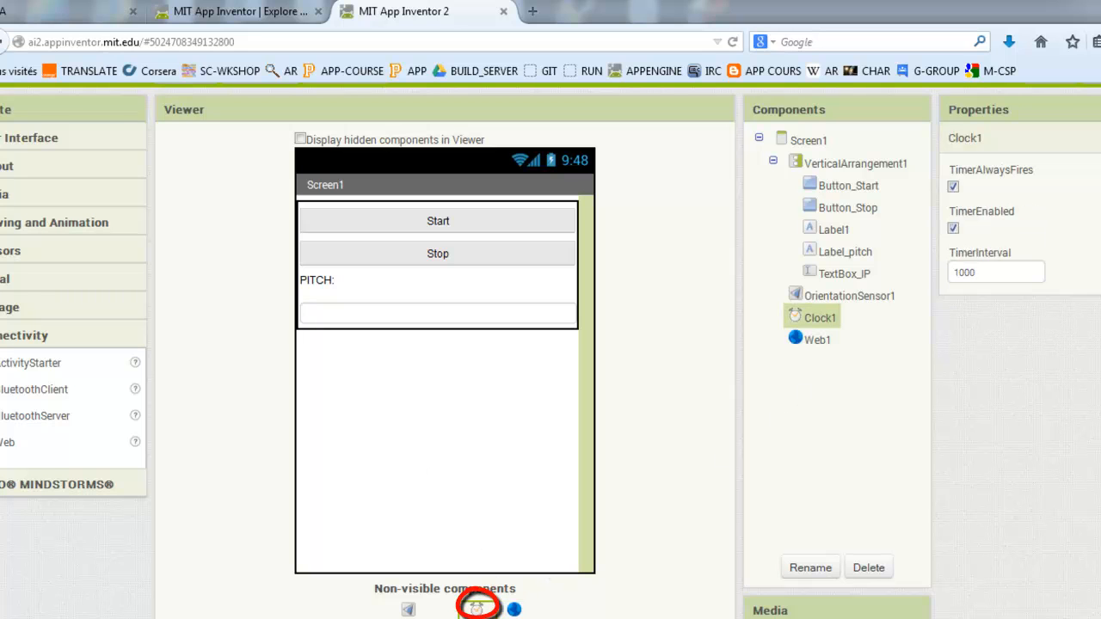
{"action": "left_click", "coordinate": [953, 228]}
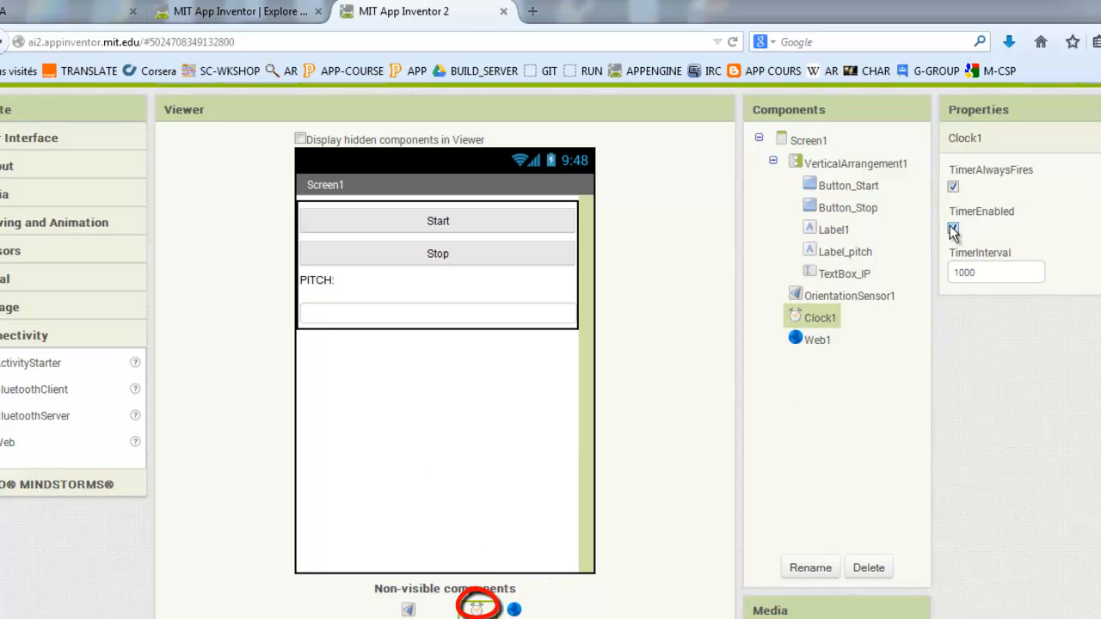
{"action": "left_click", "coordinate": [954, 228]}
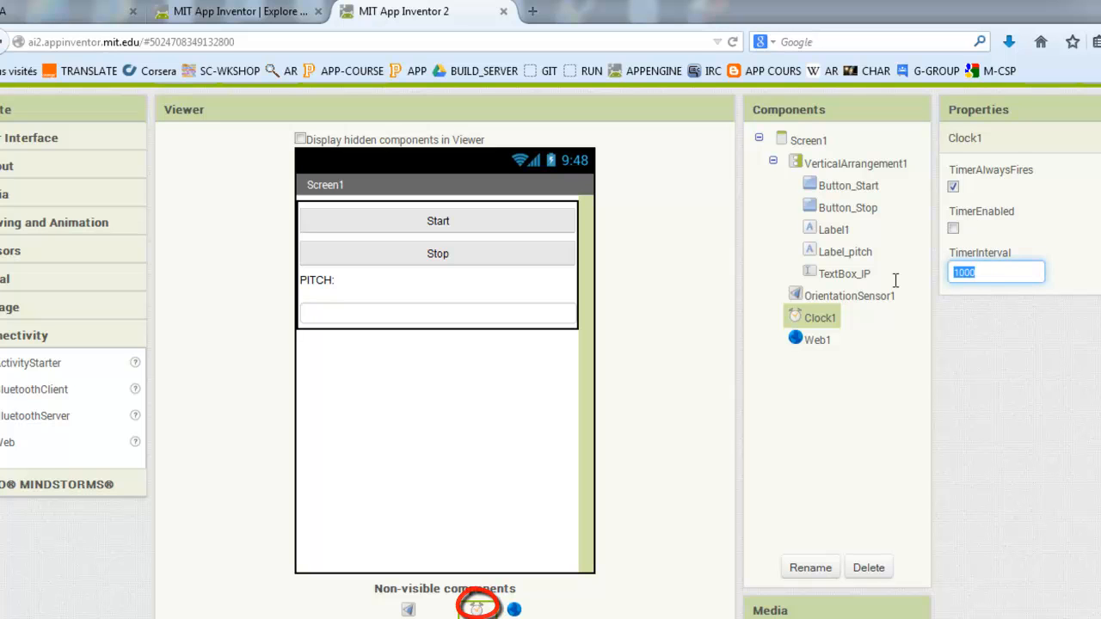
{"action": "type", "text": "500"}
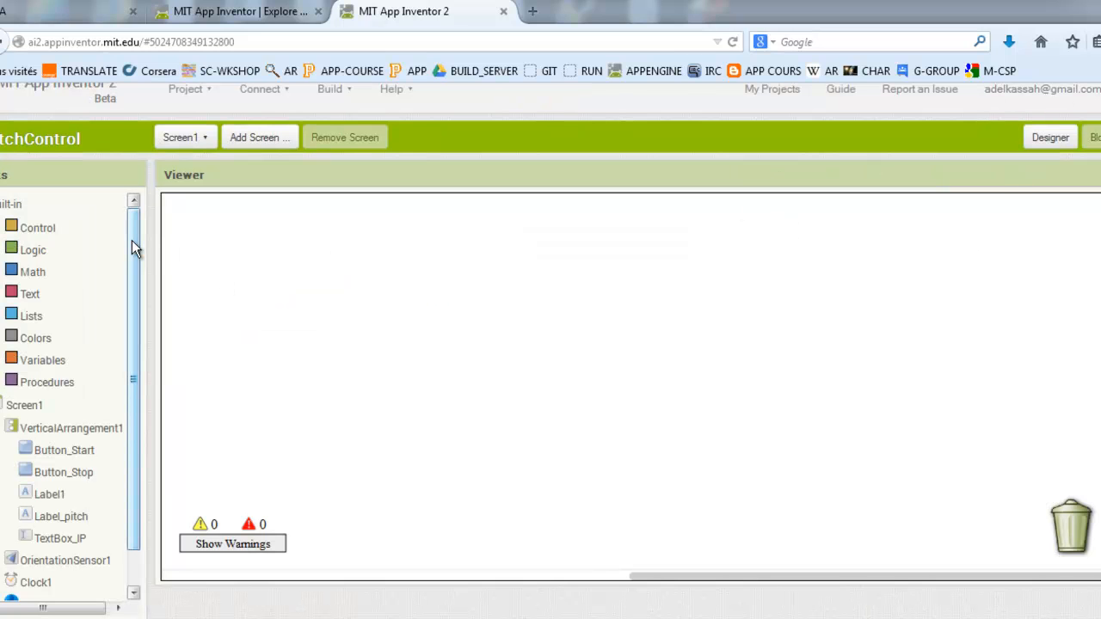
{"action": "mouse_move", "coordinate": [67, 452]}
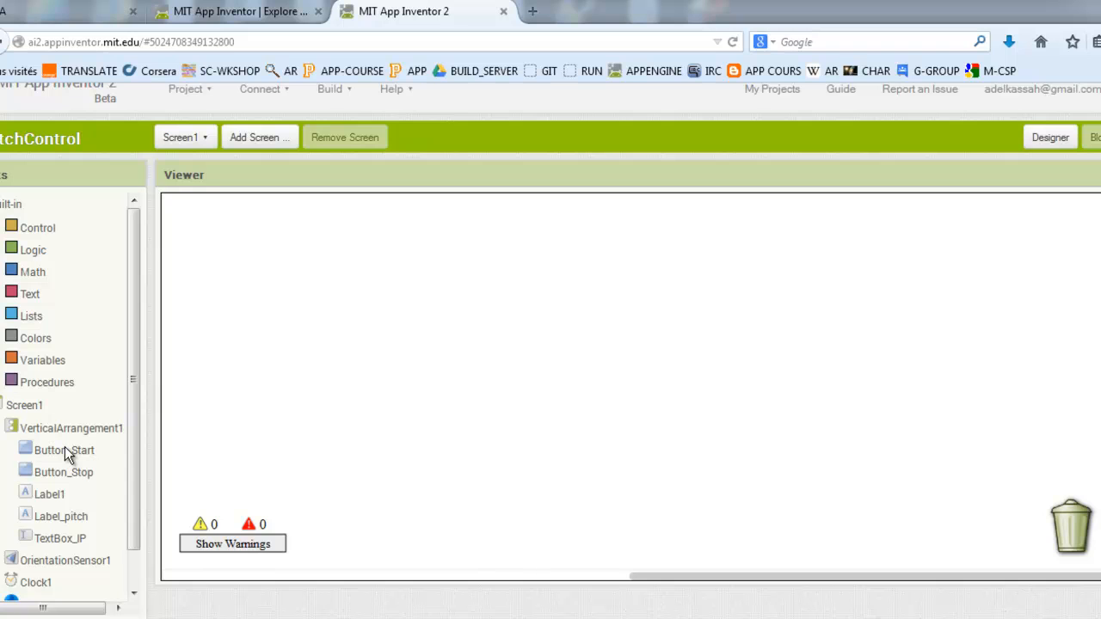
Build when Button_Start.Click set Clock1.TimerEnabled to true
{"action": "left_click", "coordinate": [63, 449]}
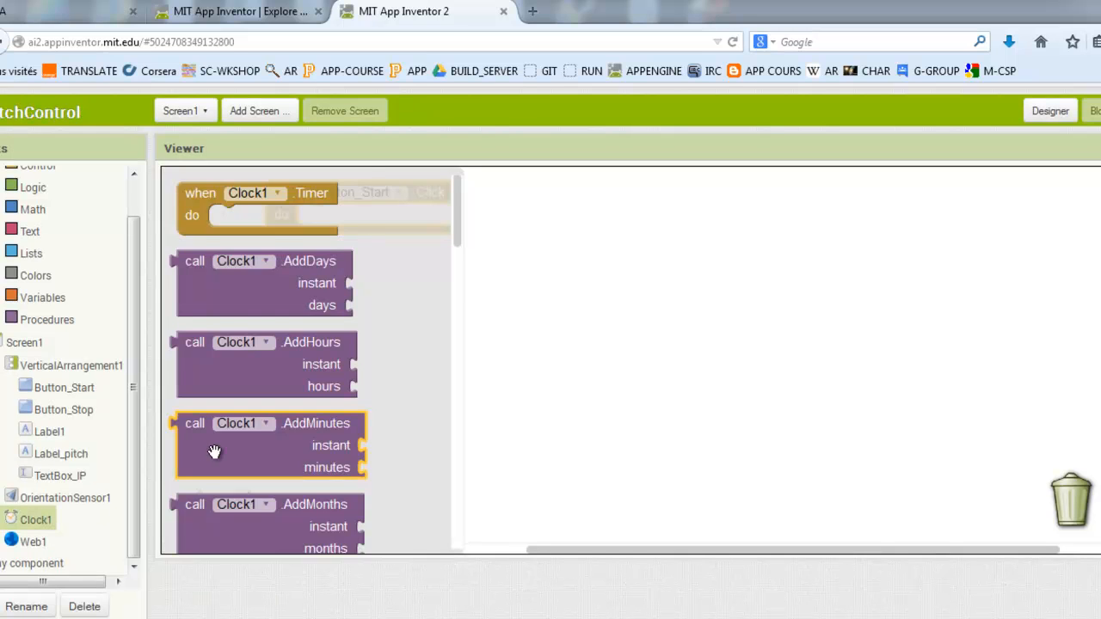
{"action": "scroll", "scroll_direction": "down", "scroll_amount": 3}
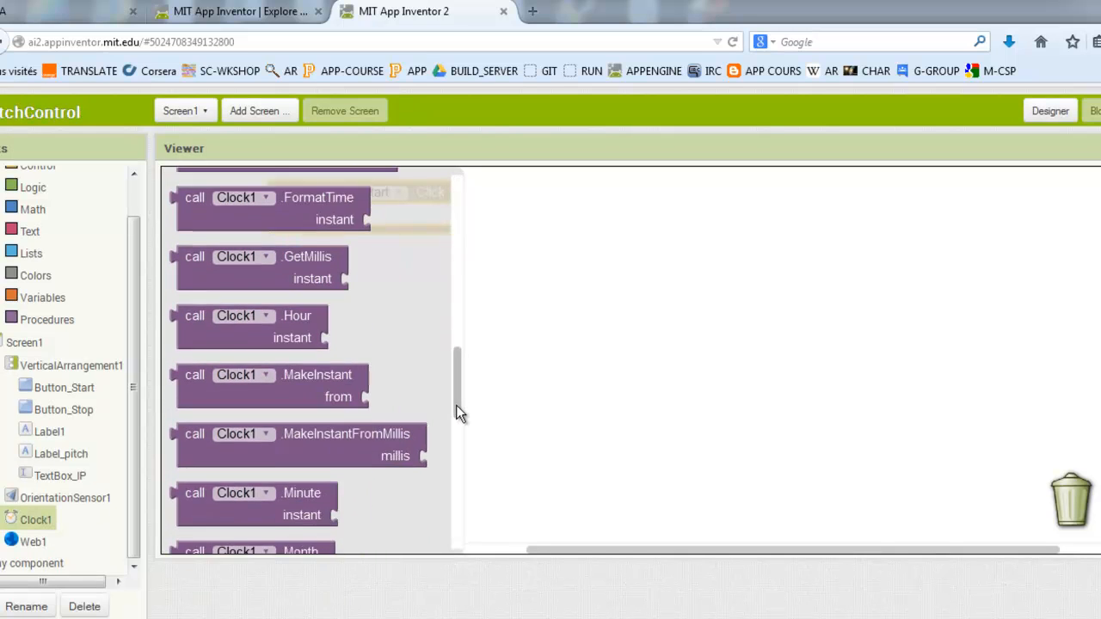
{"action": "scroll", "scroll_direction": "down", "scroll_amount": 3}
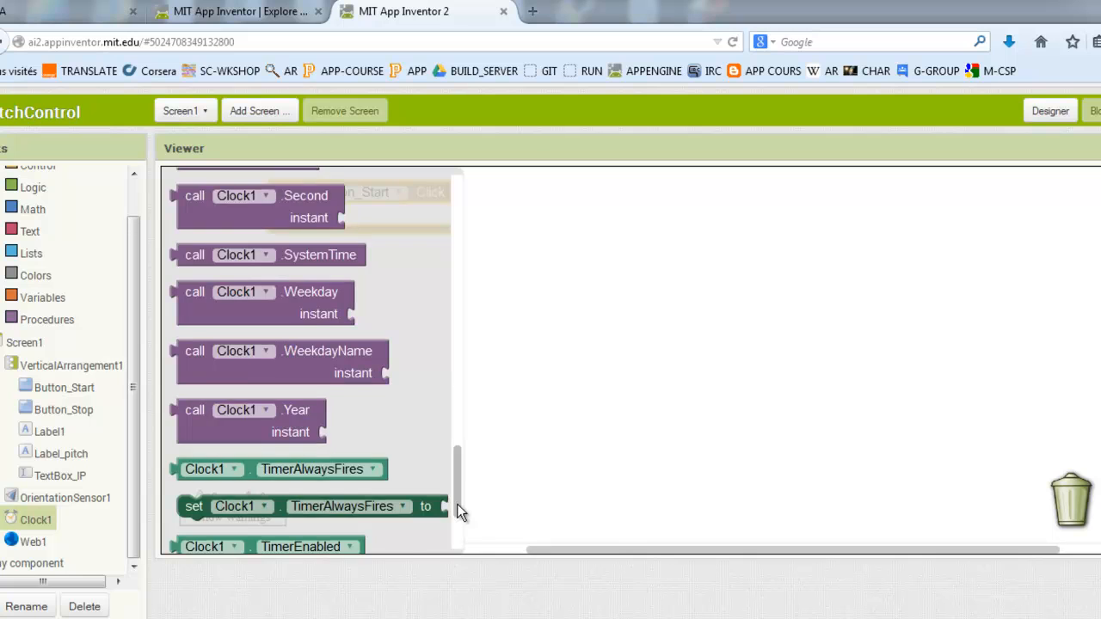
{"action": "scroll", "scroll_direction": "down", "scroll_amount": 3}
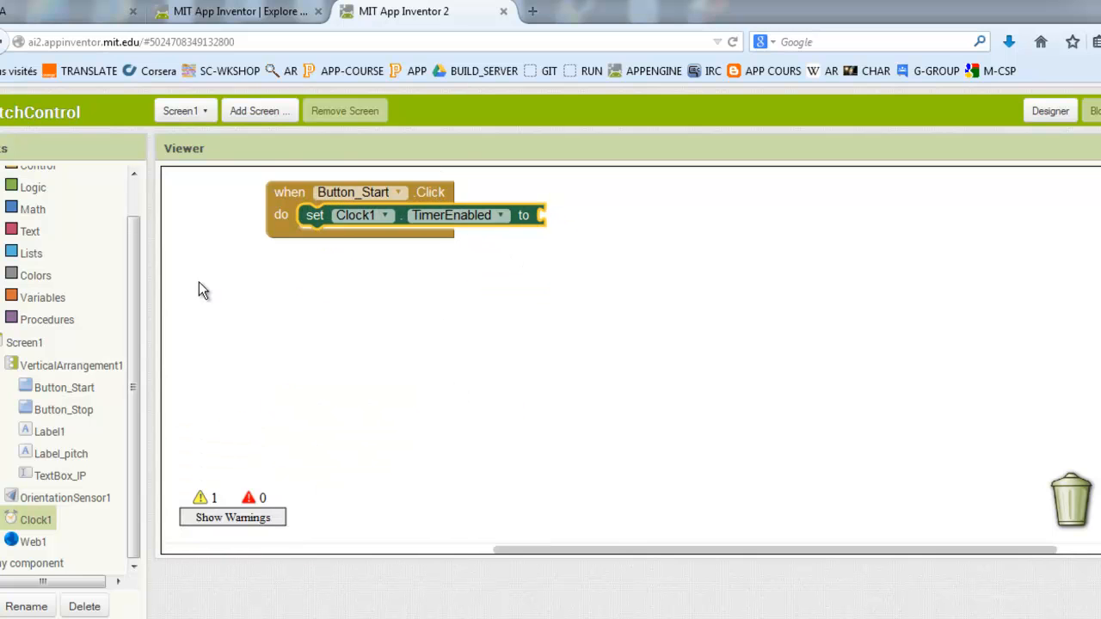
{"action": "mouse_move", "coordinate": [37, 198]}
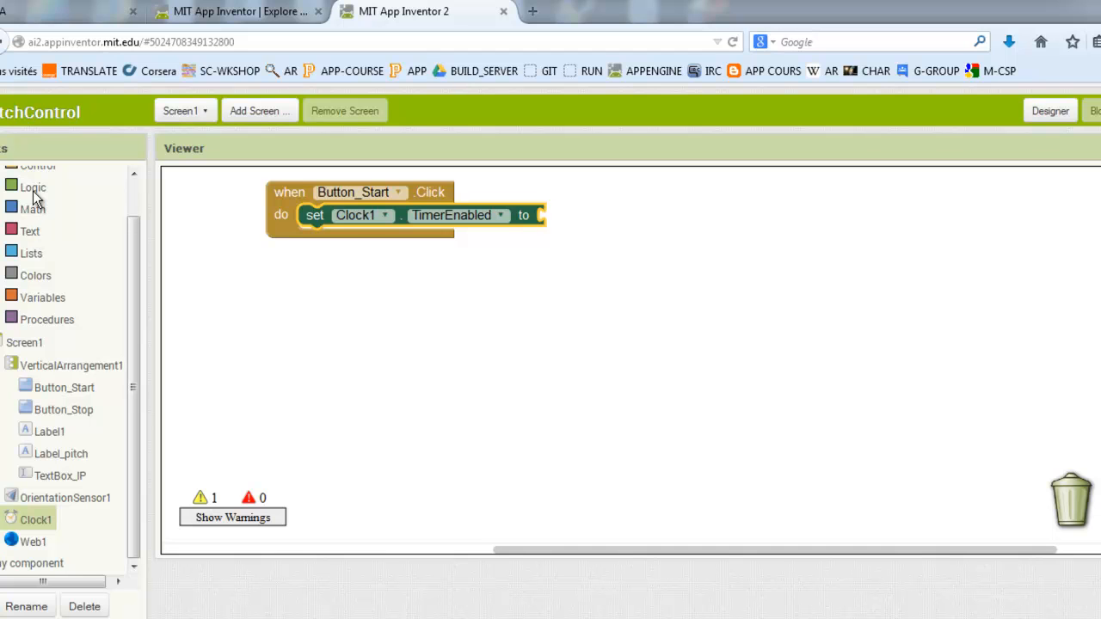
{"action": "left_click", "coordinate": [32, 187]}
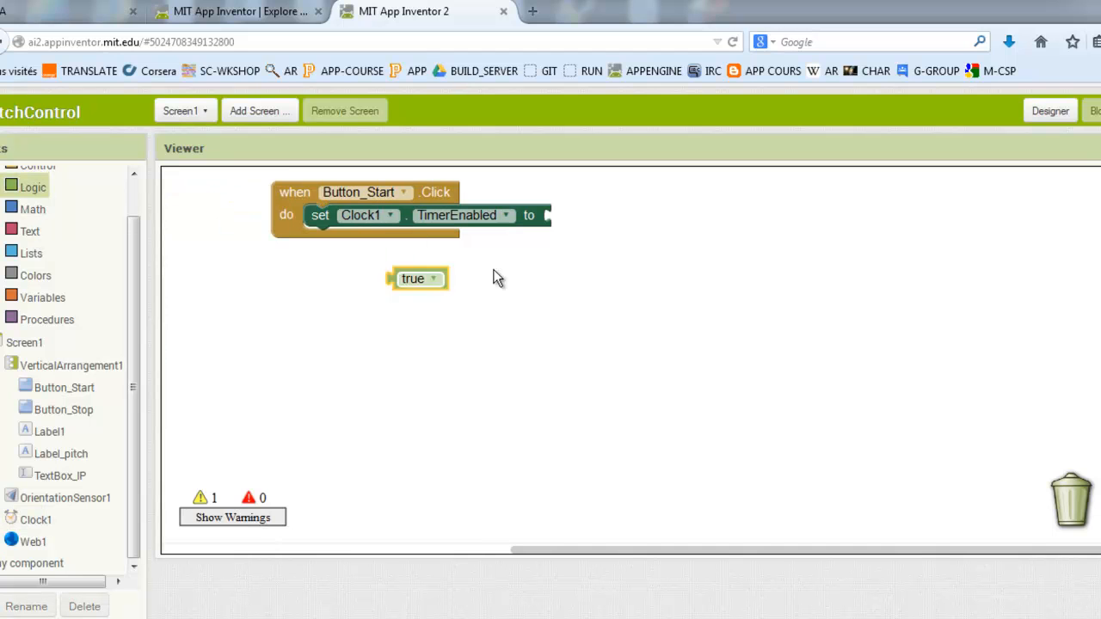
{"action": "left_click_drag", "start_coordinate": [418, 278], "coordinate": [572, 215]}
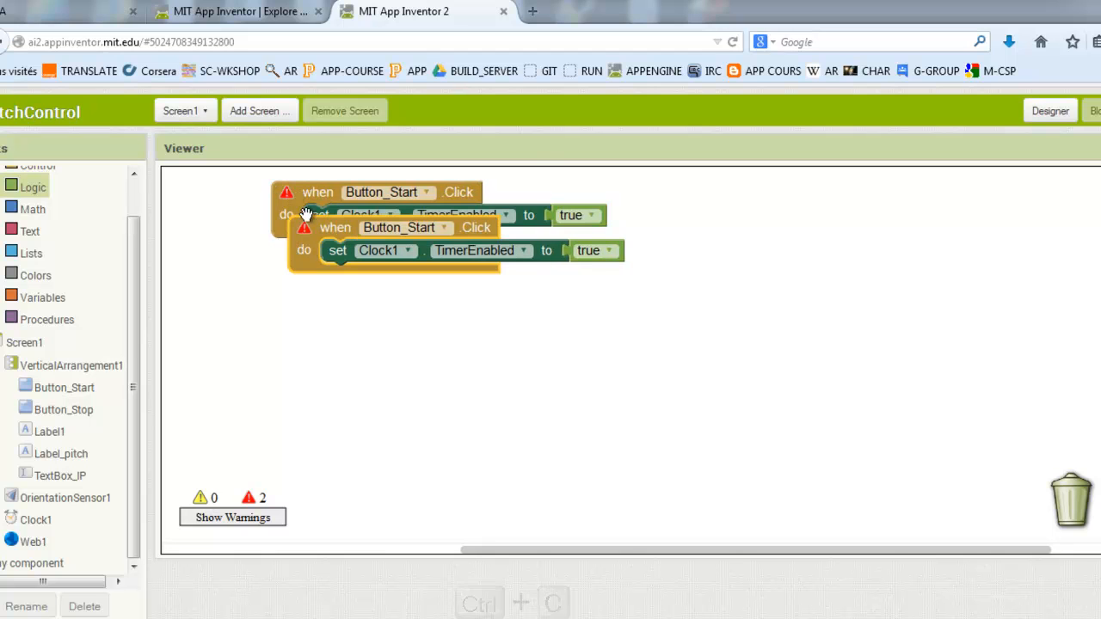
Duplicate the handler as Button_Stop.Click setting TimerEnabled to false
{"action": "key", "text": "ctrl+v"}
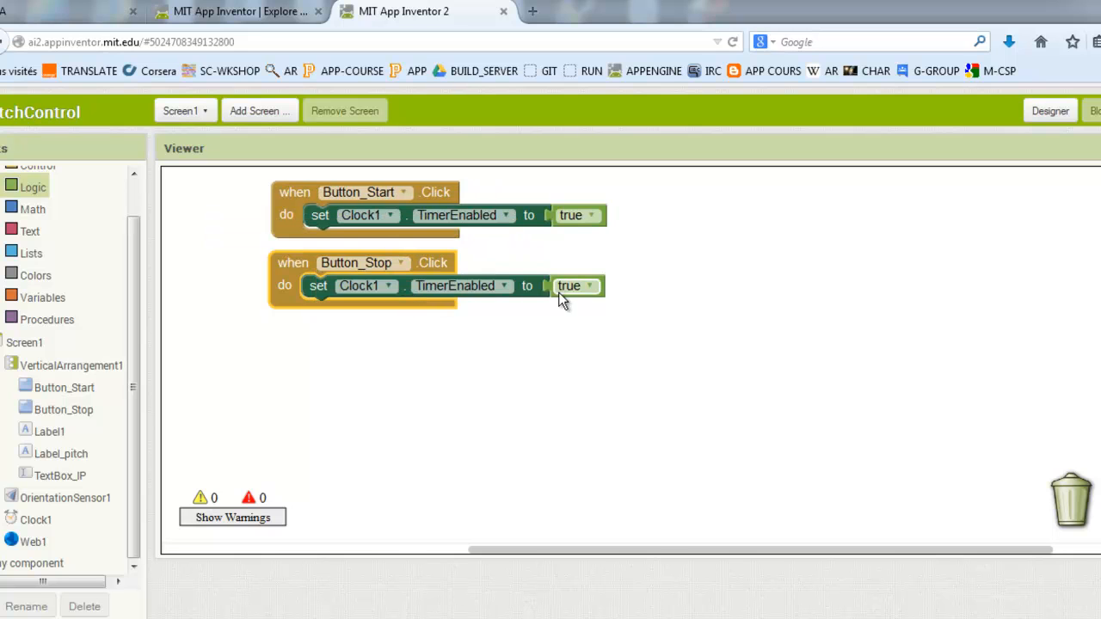
{"action": "left_click", "coordinate": [573, 286]}
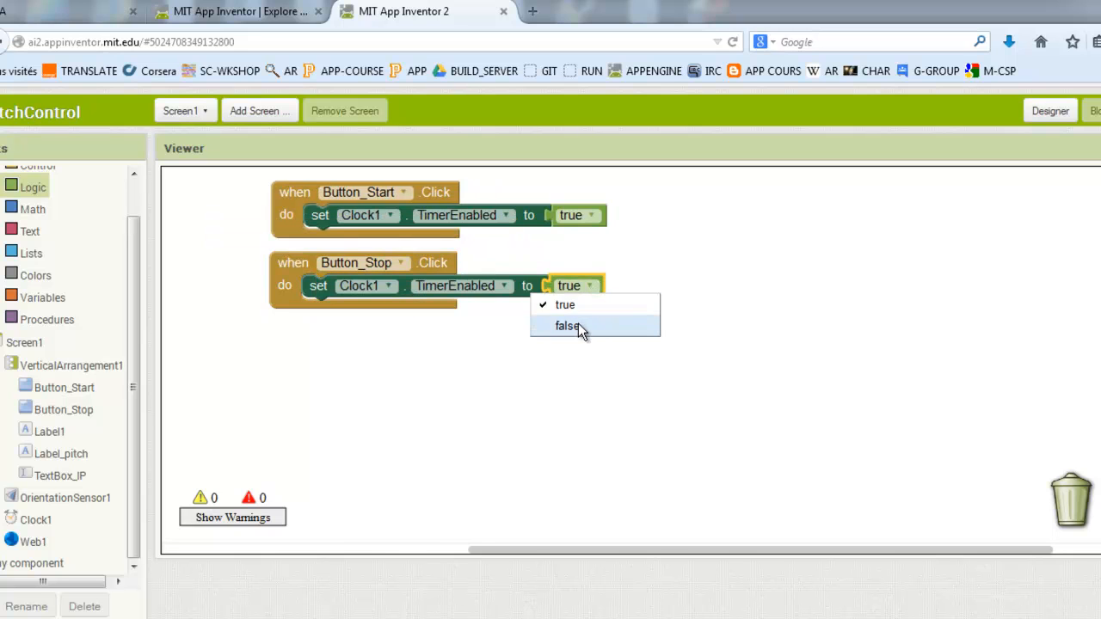
{"action": "left_click", "coordinate": [567, 326]}
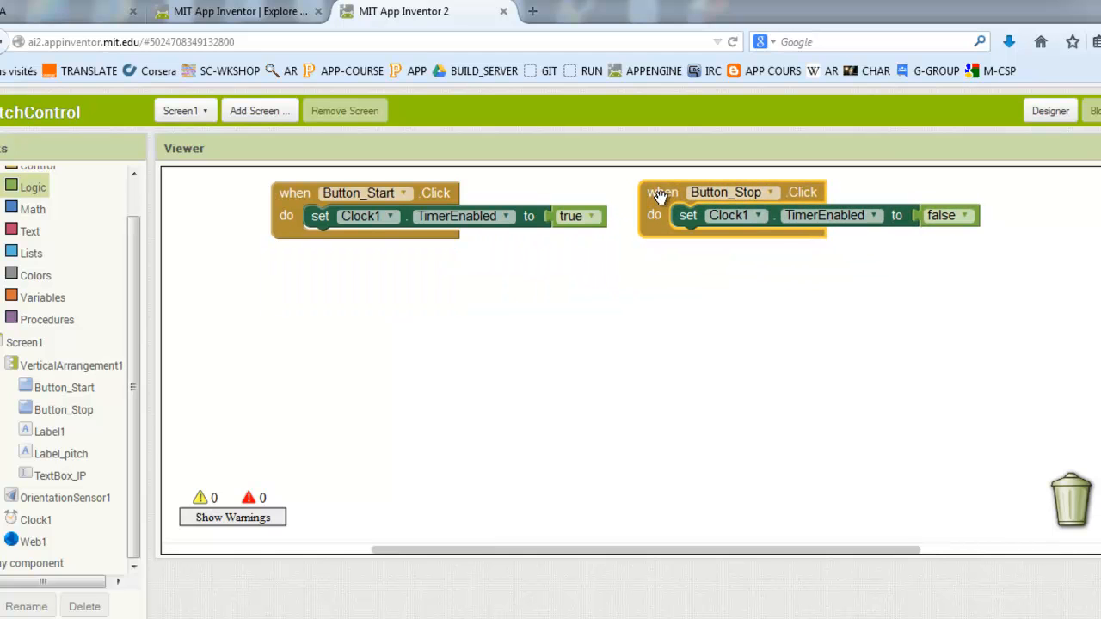
{"action": "mouse_move", "coordinate": [25, 297]}
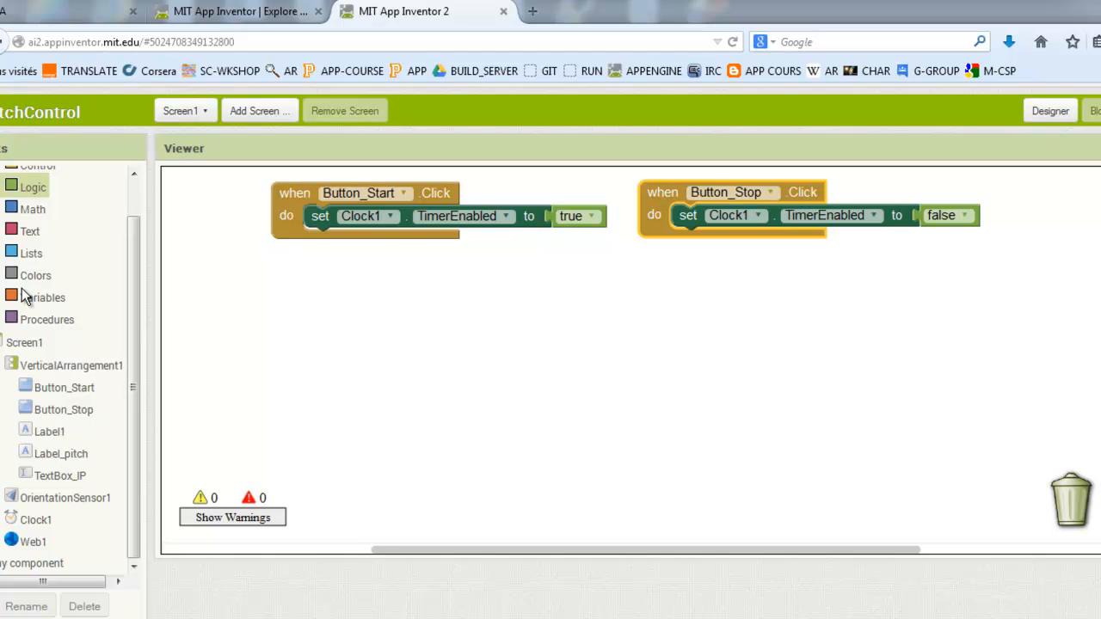
Add an initialize global block named status with a Math number 0
{"action": "left_click", "coordinate": [43, 296]}
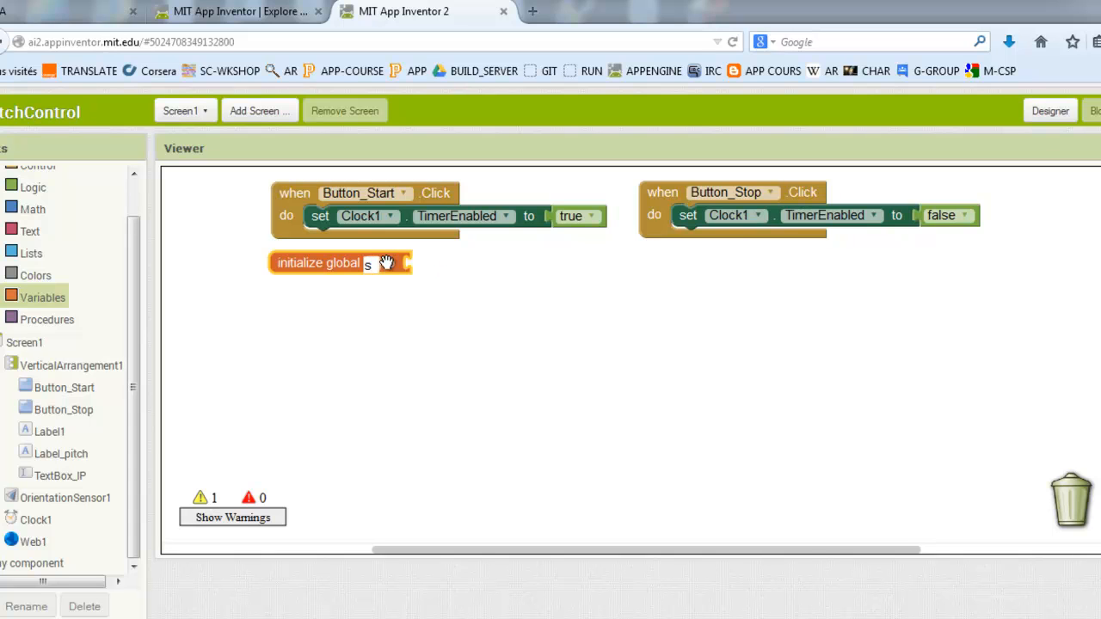
{"action": "type", "text": "status"}
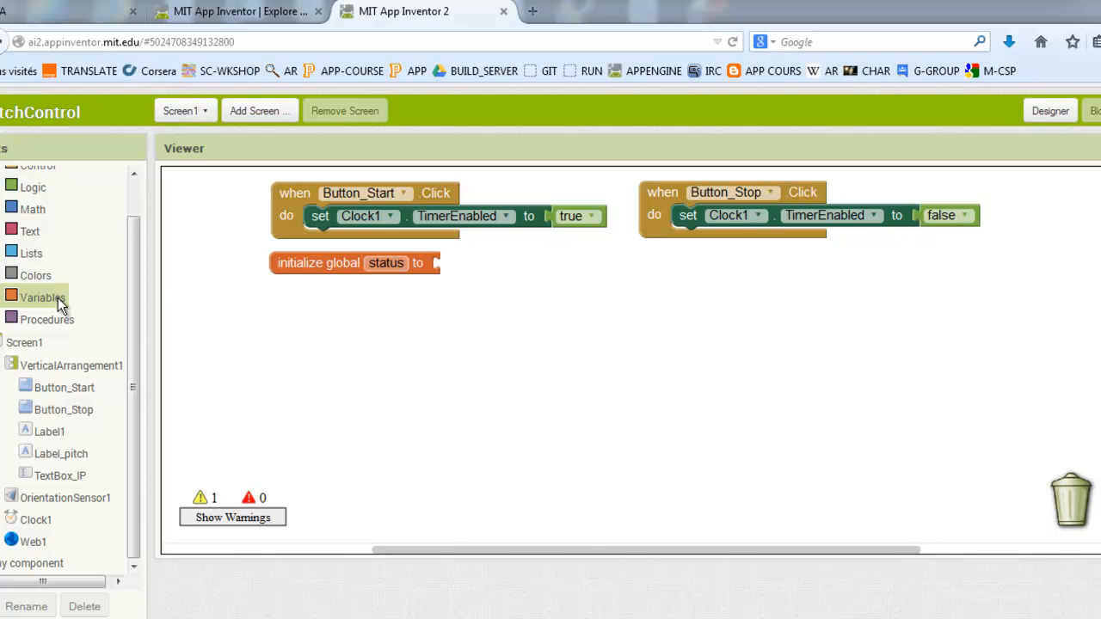
{"action": "left_click", "coordinate": [33, 209]}
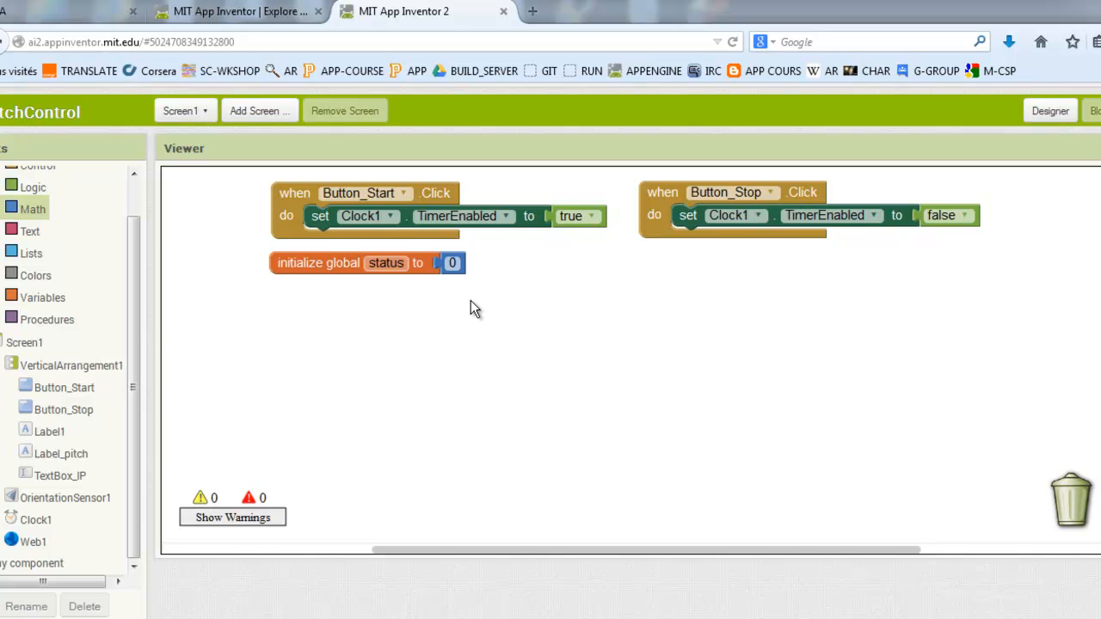
{"action": "mouse_move", "coordinate": [82, 509]}
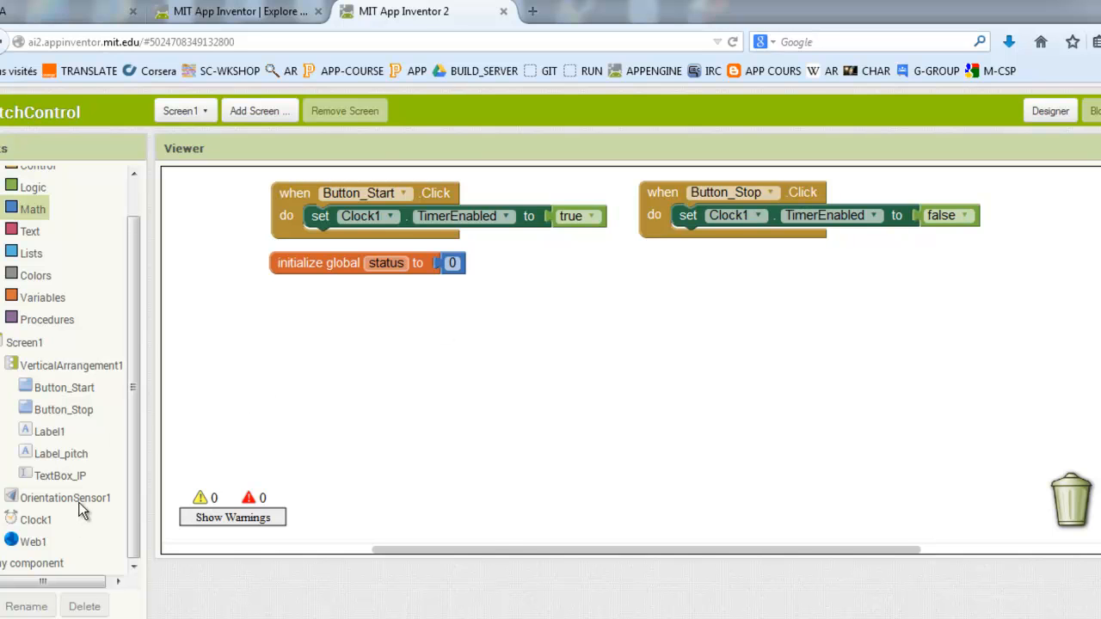
Put an if-else block in OrientationChanged with condition pitch ≥ 0
{"action": "left_click", "coordinate": [65, 497]}
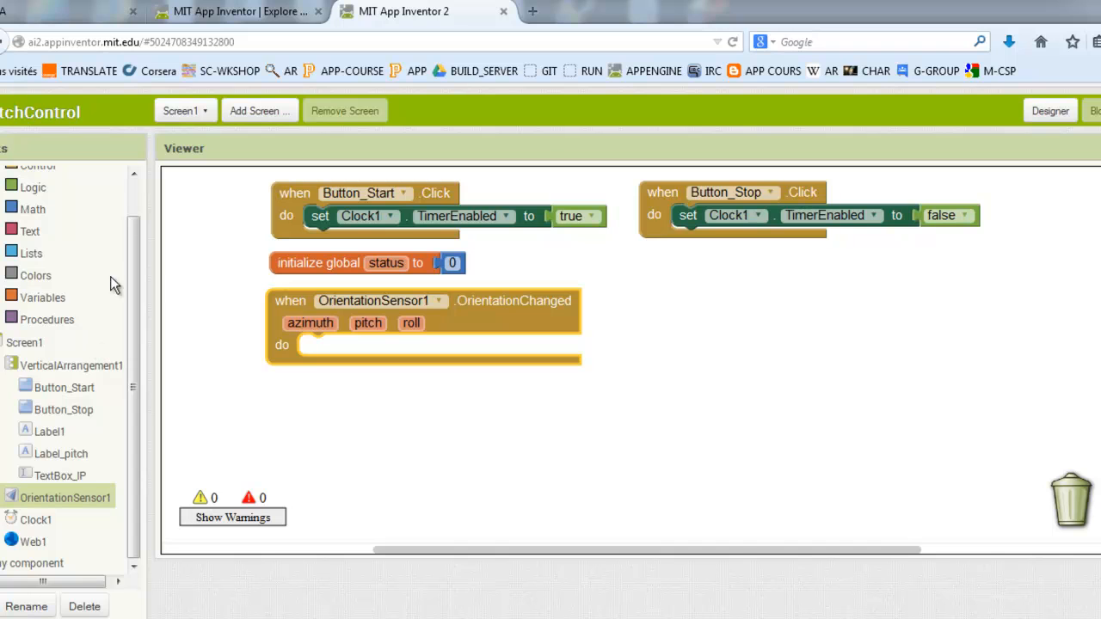
{"action": "scroll", "scroll_direction": "up", "scroll_amount": 3}
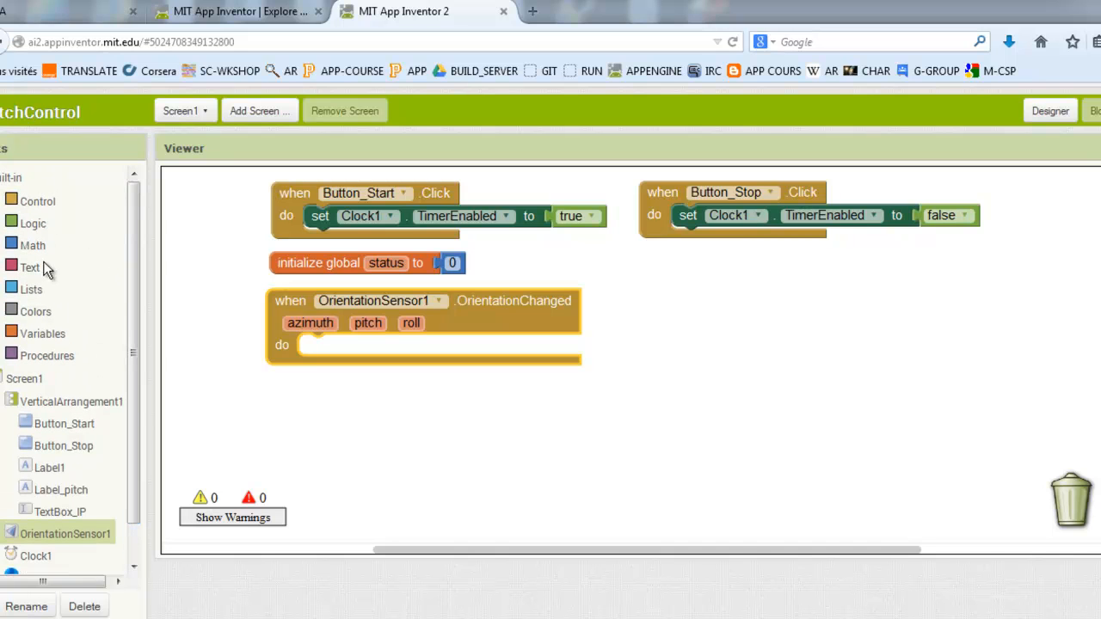
{"action": "left_click", "coordinate": [37, 200]}
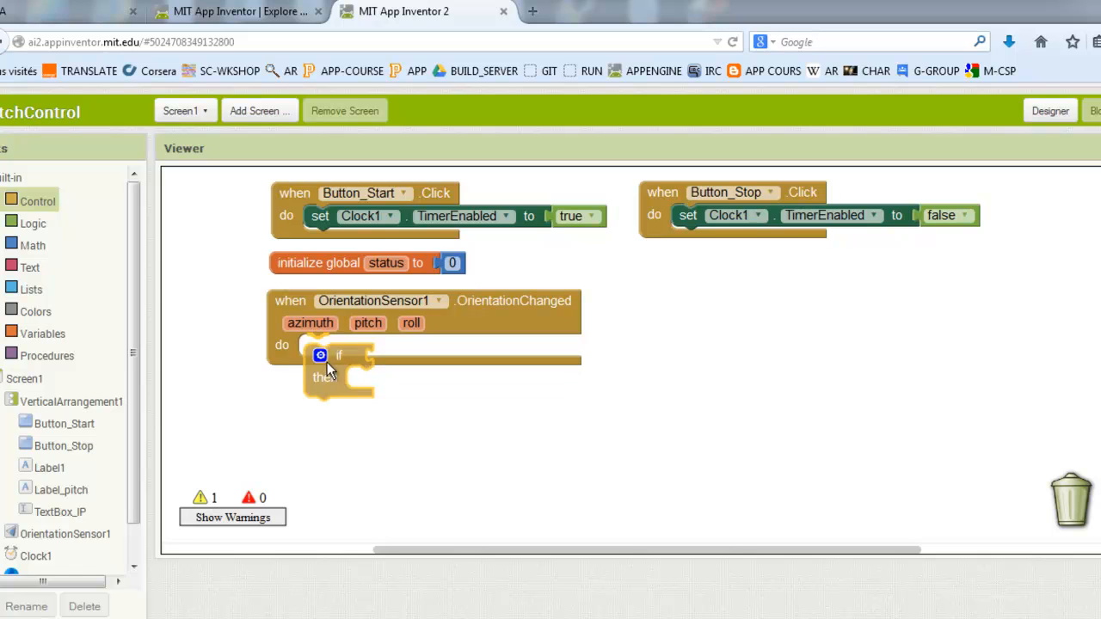
{"action": "left_click", "coordinate": [320, 356]}
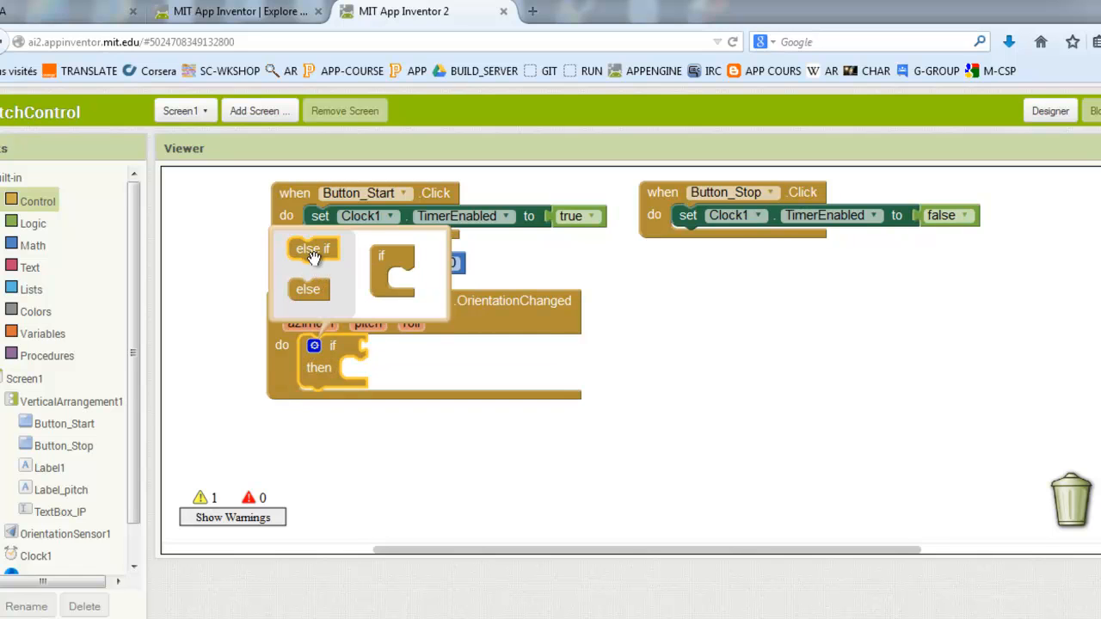
{"action": "left_click_drag", "start_coordinate": [308, 289], "coordinate": [404, 278]}
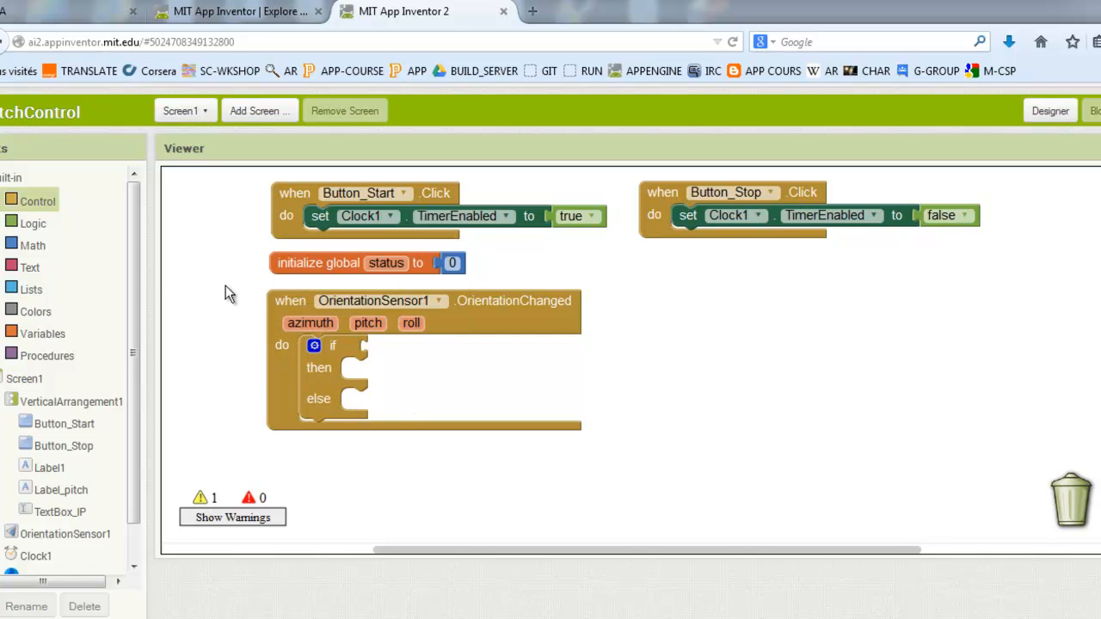
{"action": "mouse_move", "coordinate": [41, 234]}
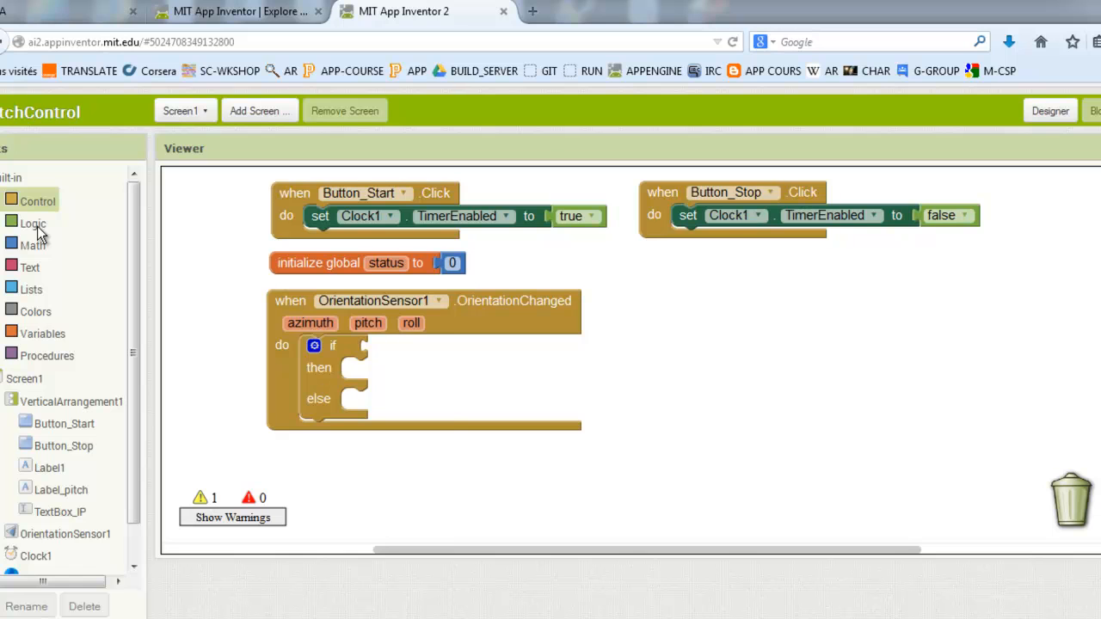
{"action": "left_click", "coordinate": [33, 245]}
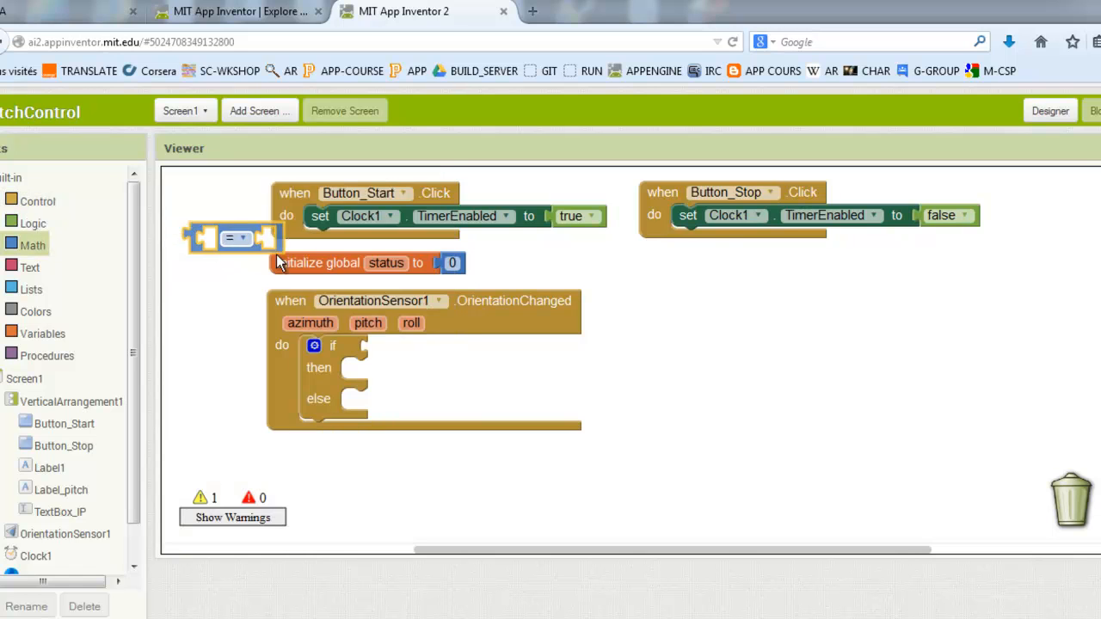
{"action": "left_click_drag", "start_coordinate": [237, 238], "coordinate": [413, 350]}
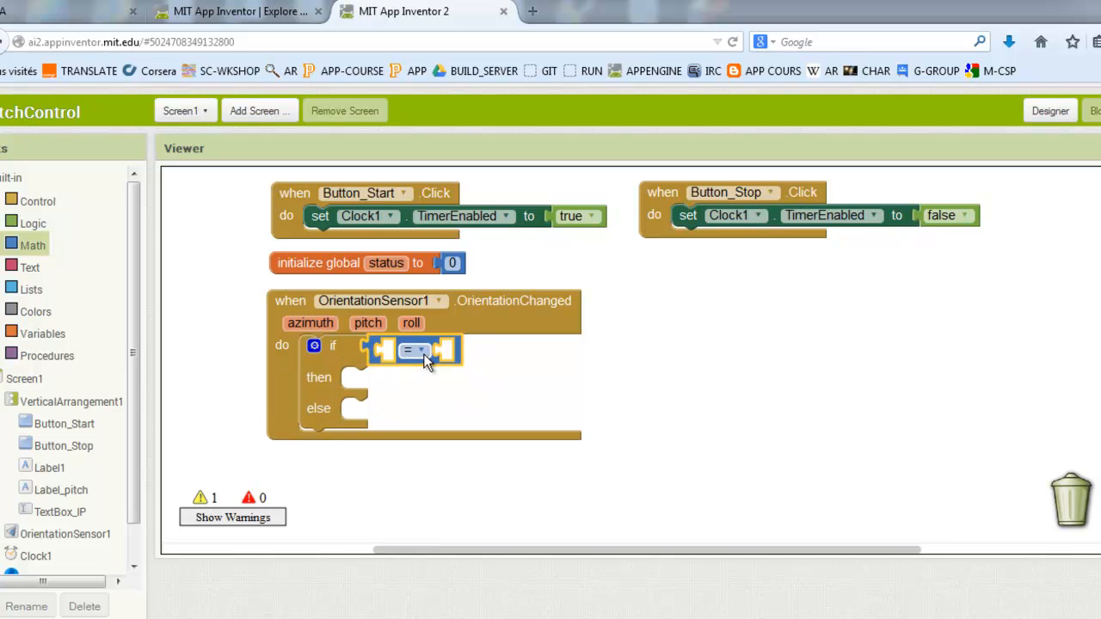
{"action": "left_click", "coordinate": [413, 350]}
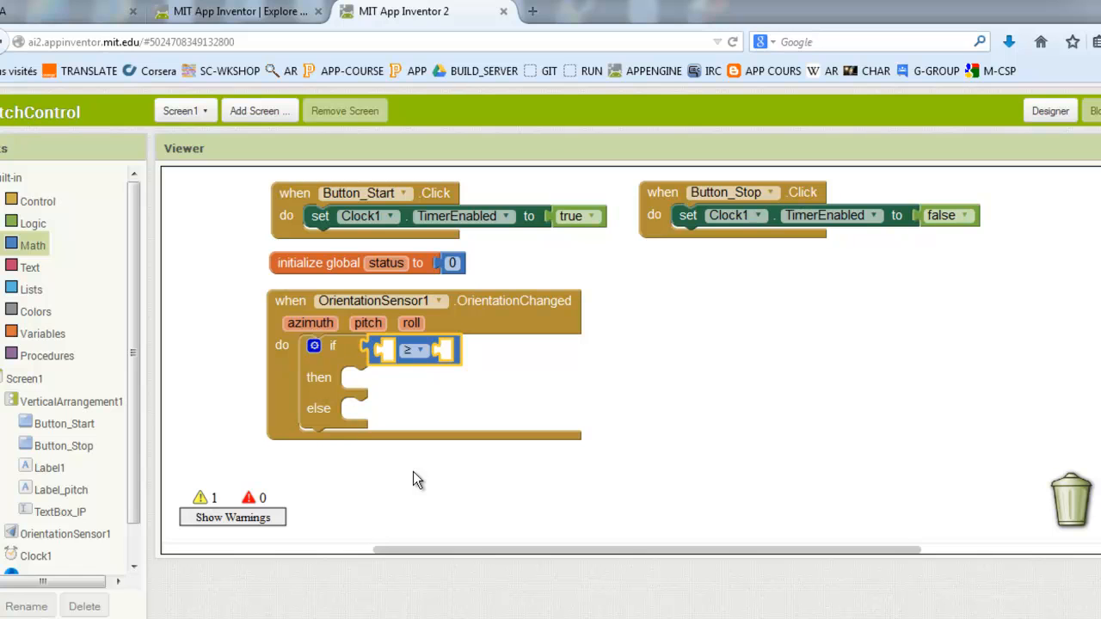
{"action": "mouse_move", "coordinate": [361, 323]}
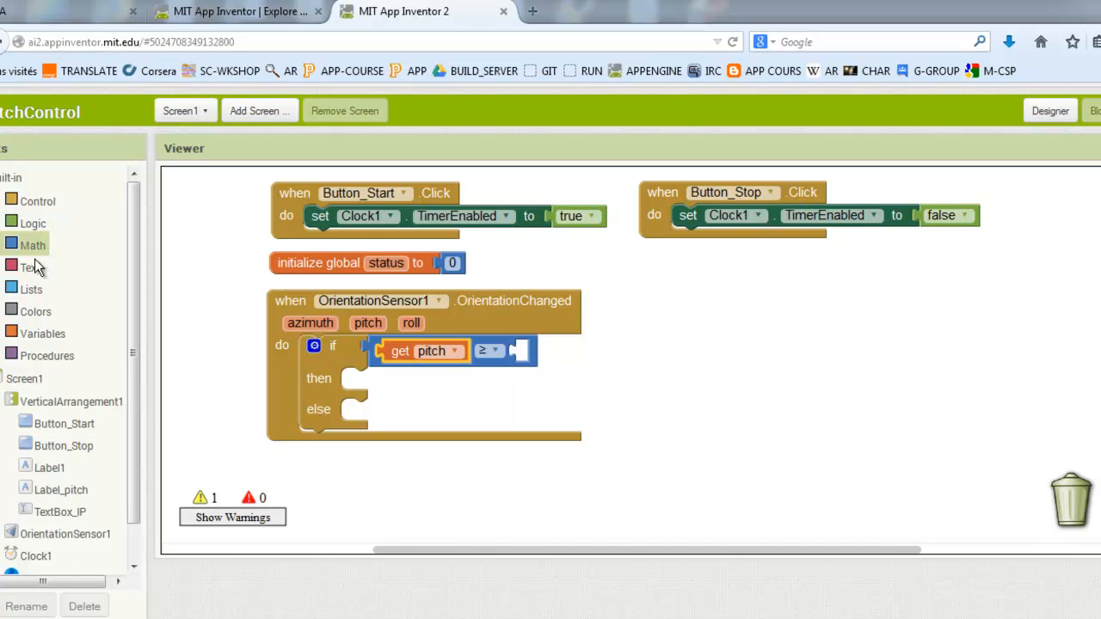
{"action": "mouse_move", "coordinate": [33, 249]}
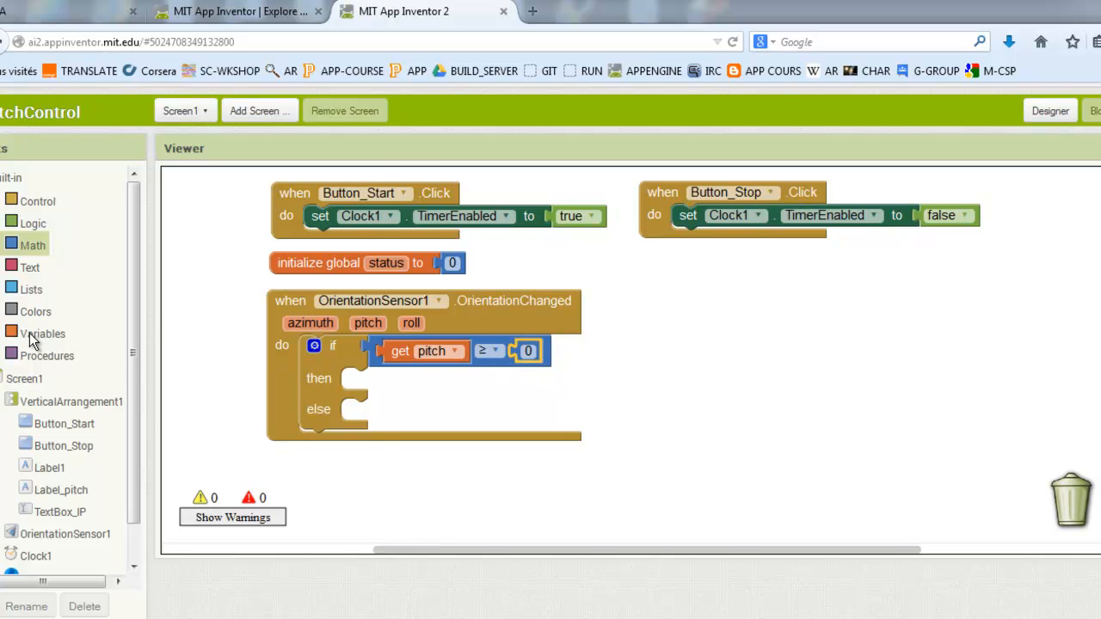
Set global status to 1 in the then branch and 2 otherwise
{"action": "left_click", "coordinate": [43, 333]}
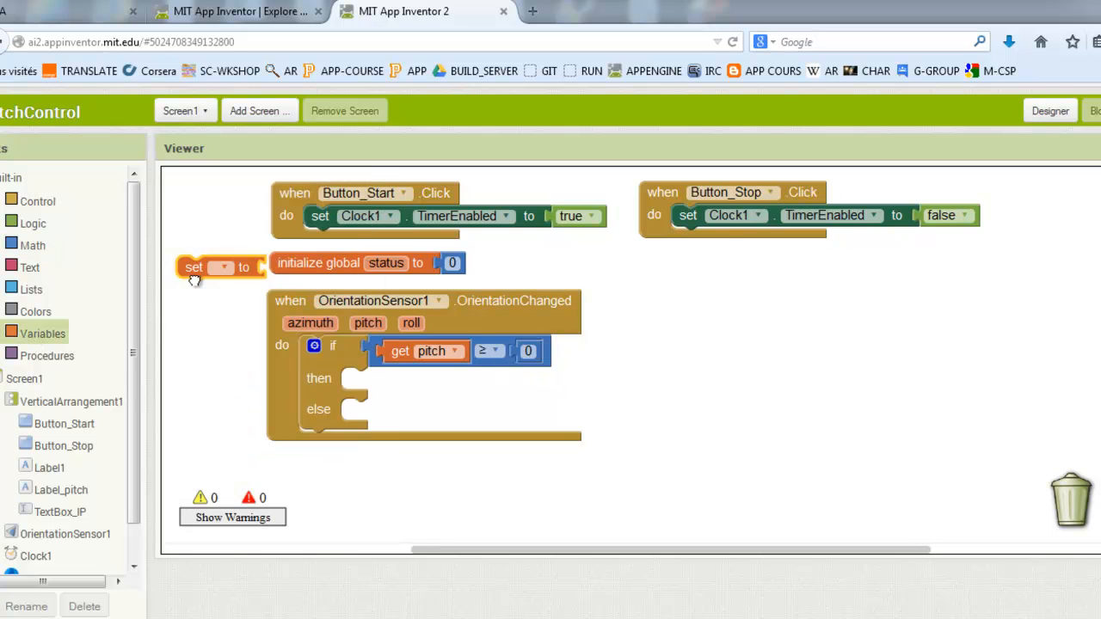
{"action": "left_click_drag", "start_coordinate": [193, 267], "coordinate": [380, 379]}
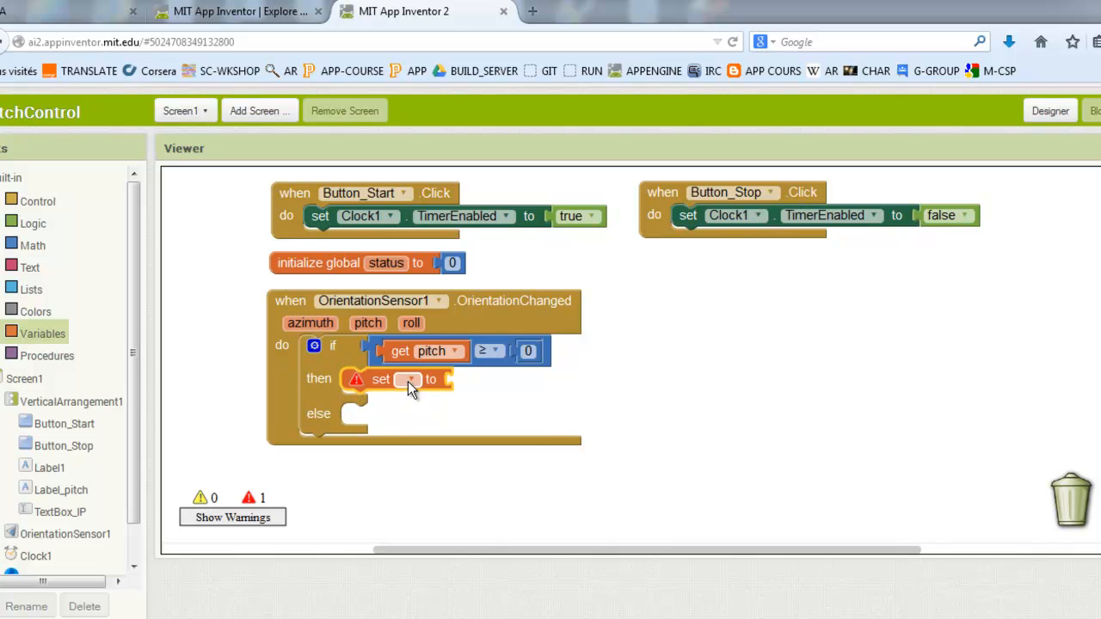
{"action": "left_click", "coordinate": [408, 379]}
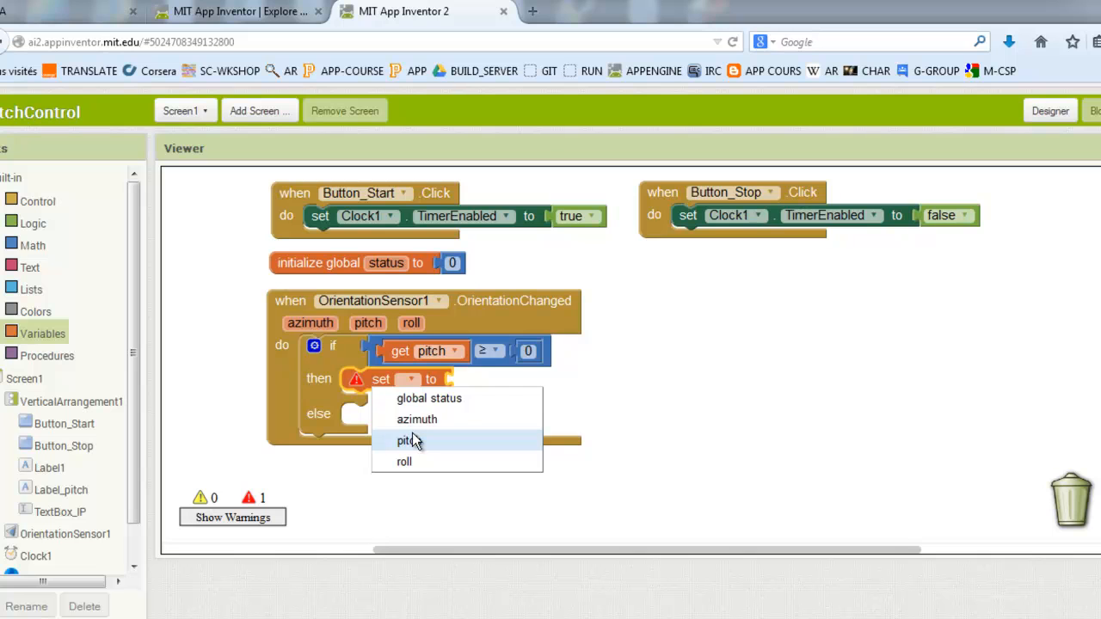
{"action": "left_click", "coordinate": [428, 398]}
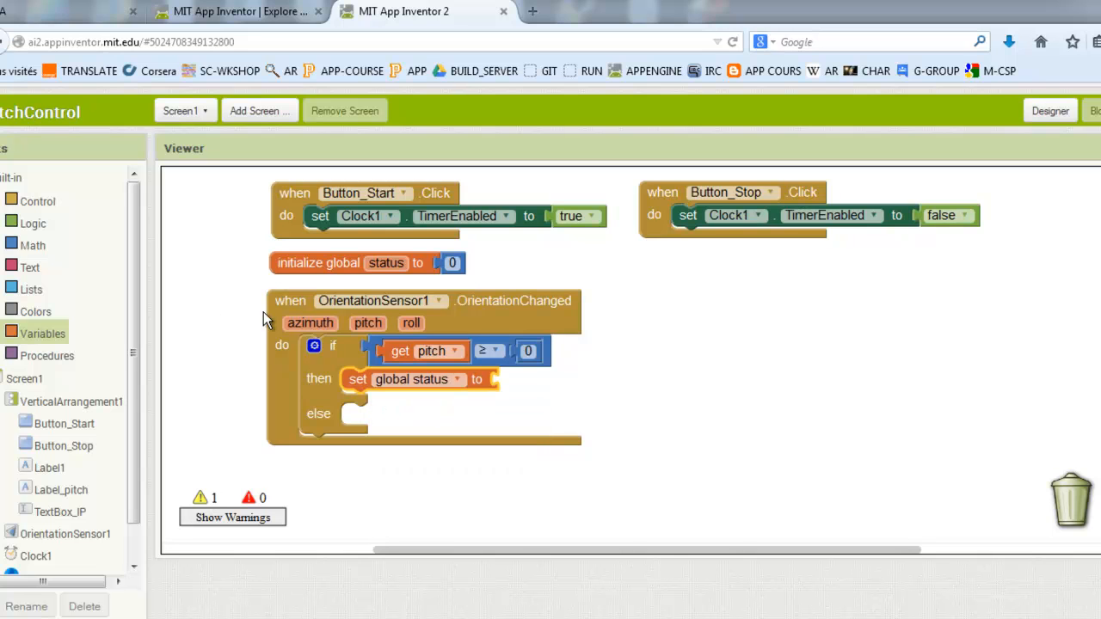
{"action": "mouse_move", "coordinate": [38, 239]}
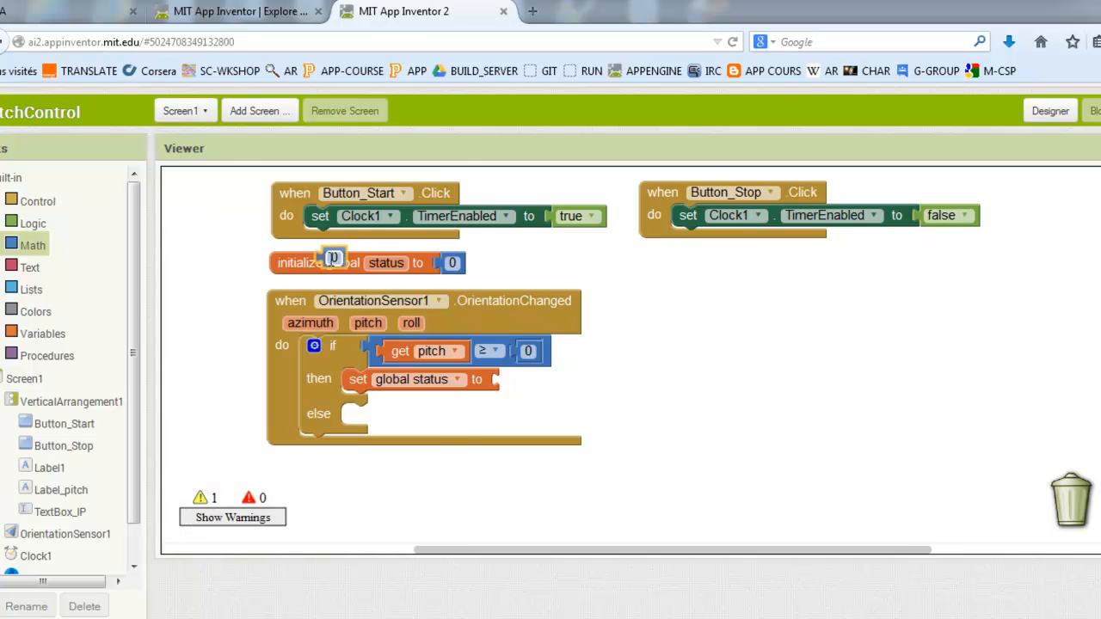
{"action": "left_click", "coordinate": [512, 380]}
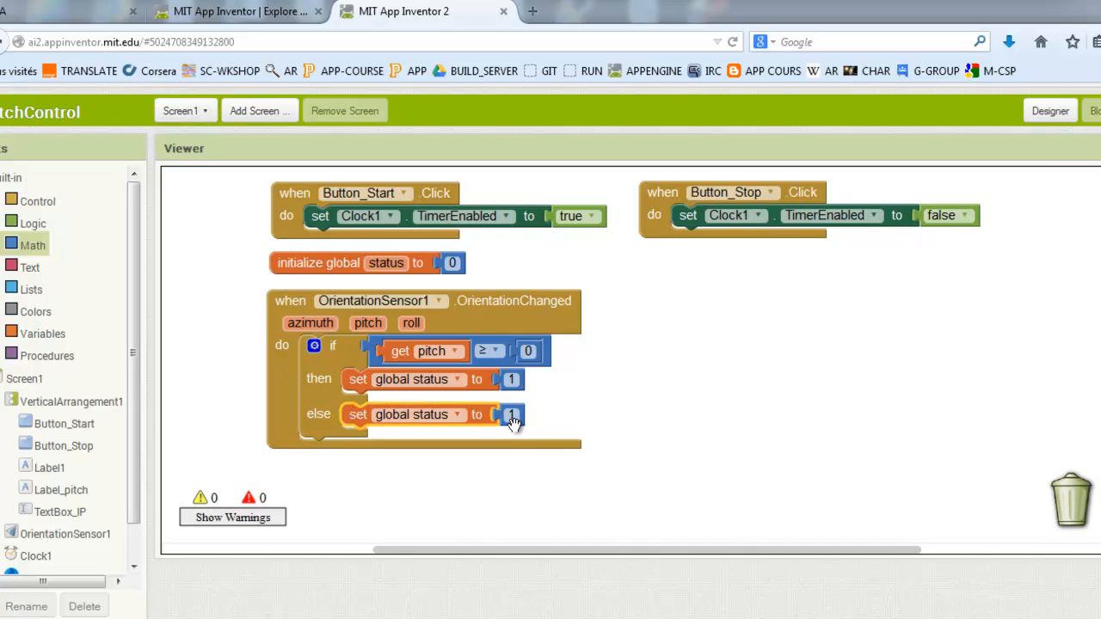
{"action": "type", "text": "2"}
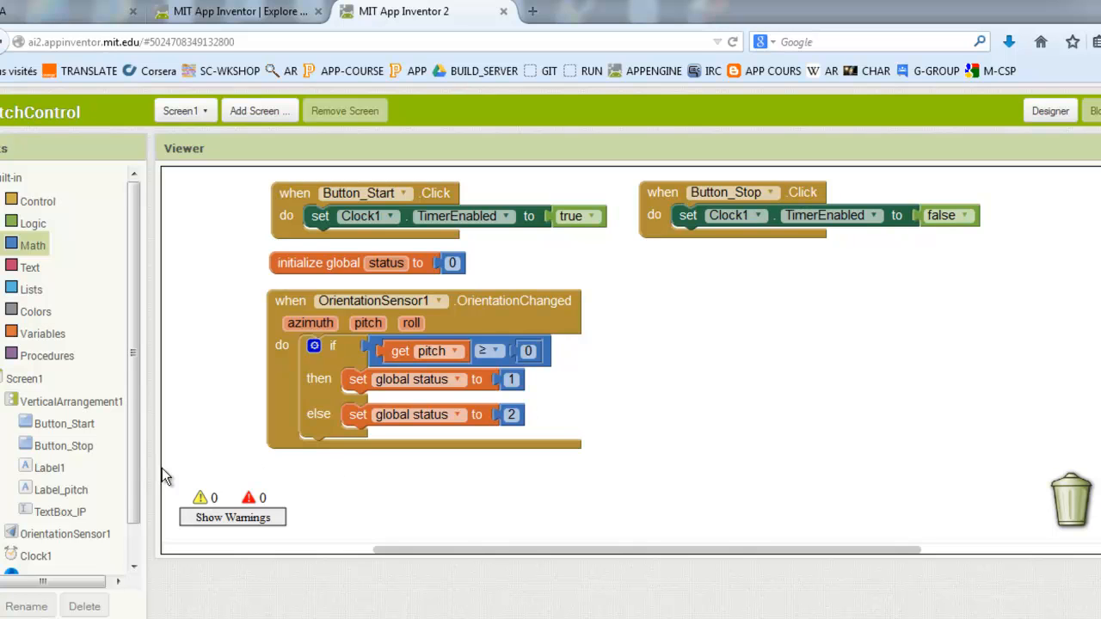
{"action": "scroll", "scroll_direction": "down", "scroll_amount": 3}
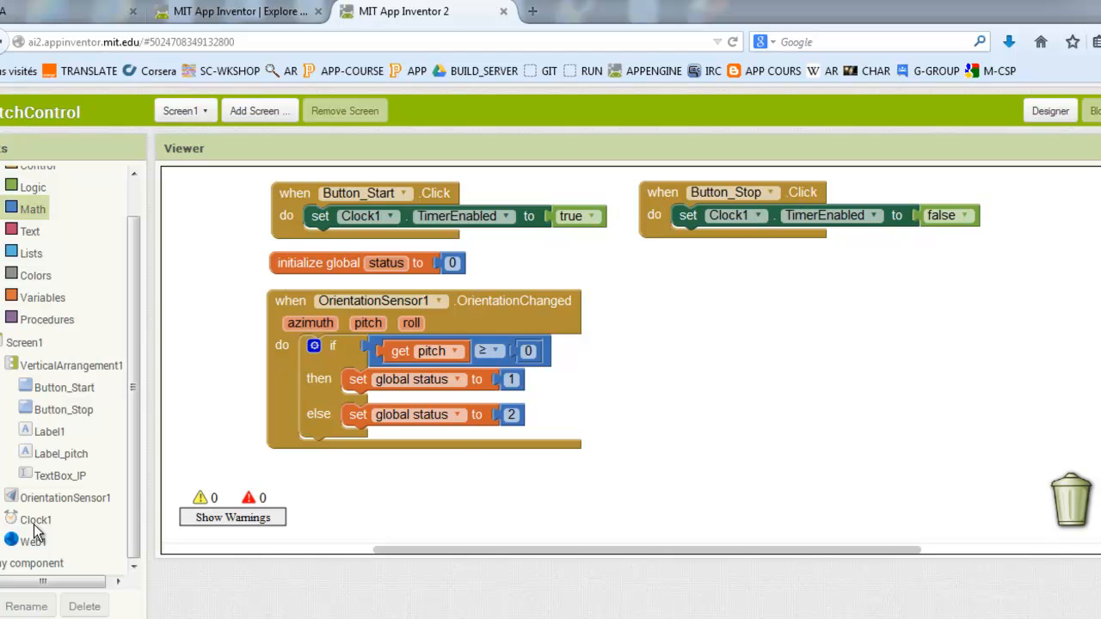
Drag out a when Clock1.Timer handler containing a set Web1.Url to block
{"action": "left_click", "coordinate": [36, 520]}
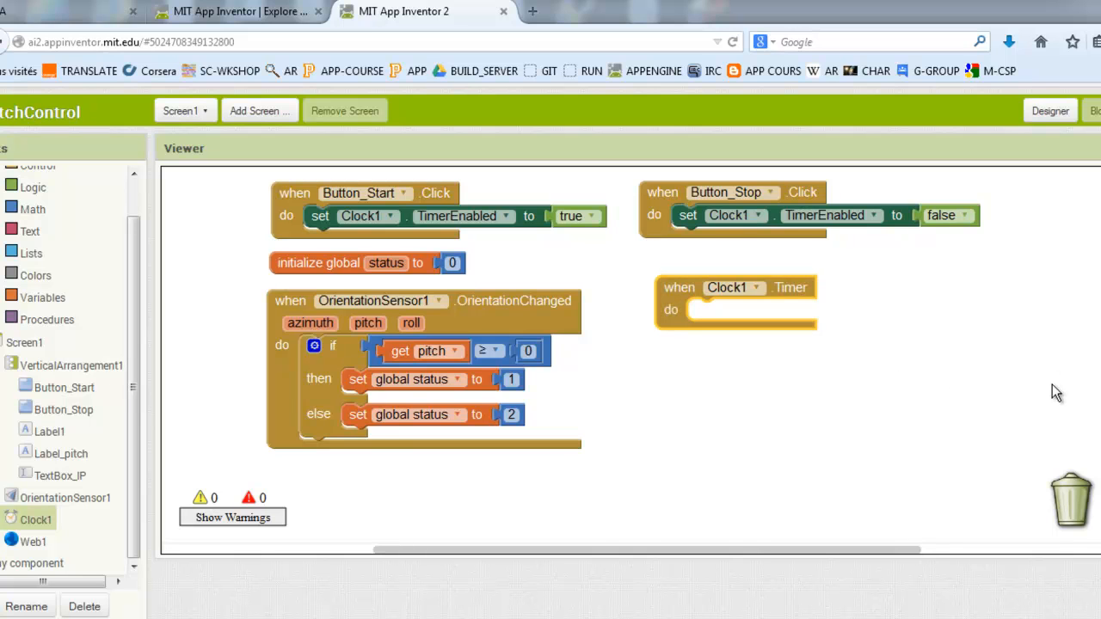
{"action": "mouse_move", "coordinate": [41, 289]}
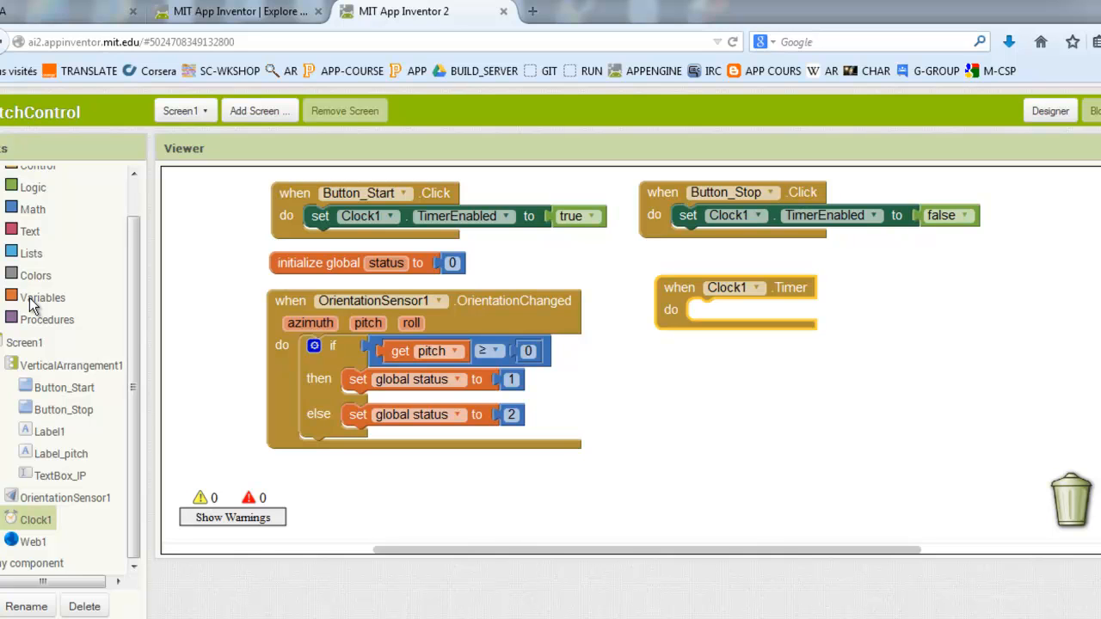
{"action": "mouse_move", "coordinate": [35, 541]}
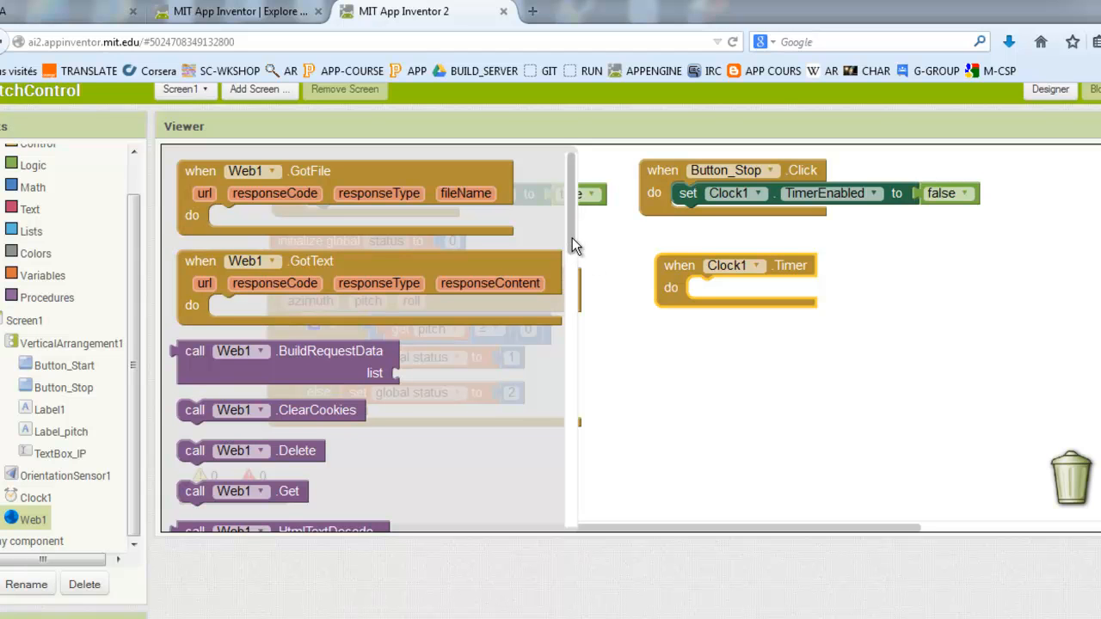
{"action": "scroll", "scroll_direction": "down", "scroll_amount": 3}
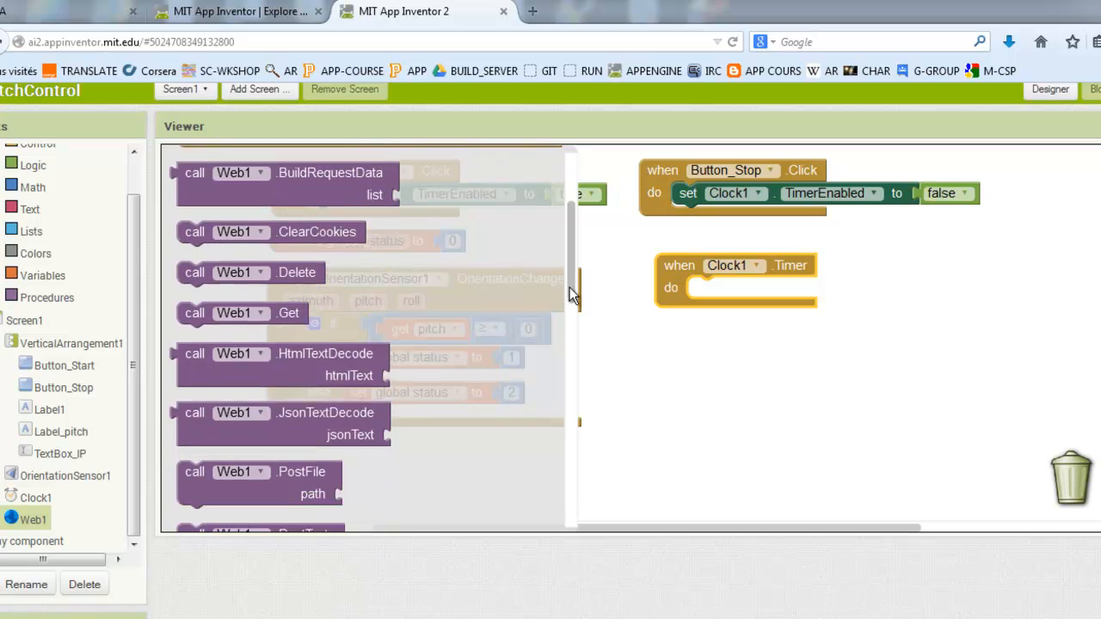
{"action": "scroll", "scroll_direction": "down", "scroll_amount": 3}
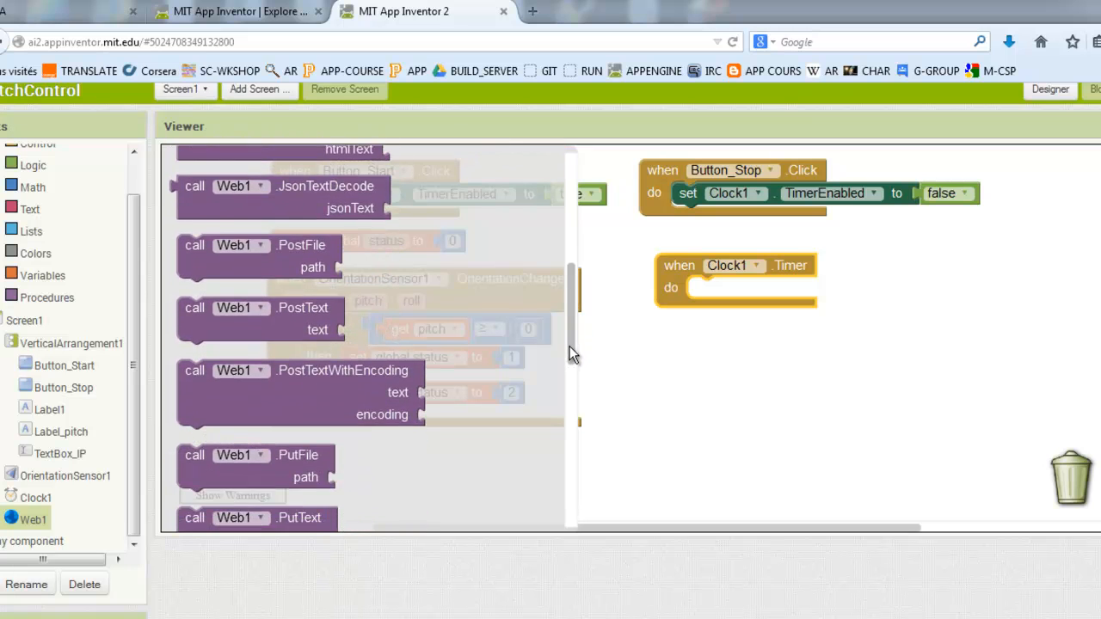
{"action": "scroll", "scroll_direction": "down", "scroll_amount": 3}
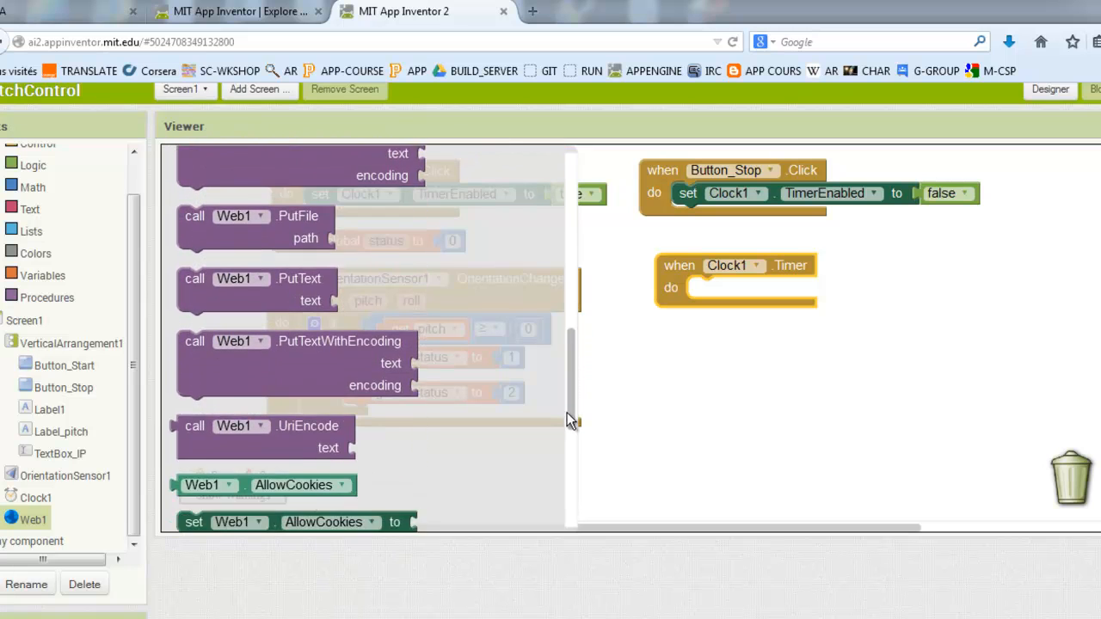
{"action": "scroll", "scroll_direction": "down", "scroll_amount": 3}
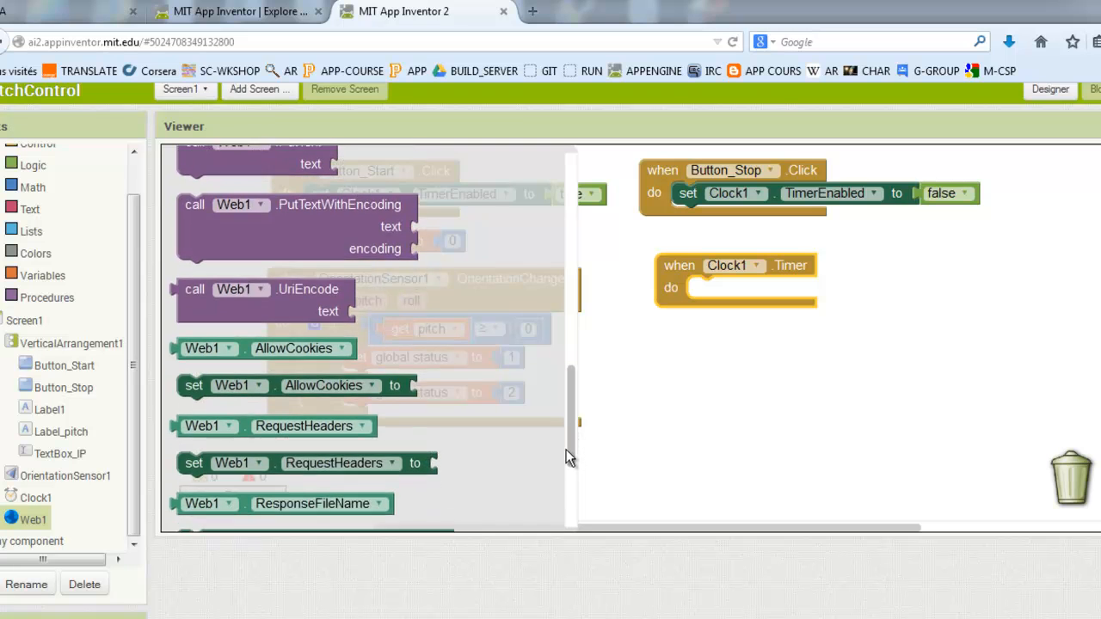
{"action": "scroll", "scroll_direction": "down", "scroll_amount": 3}
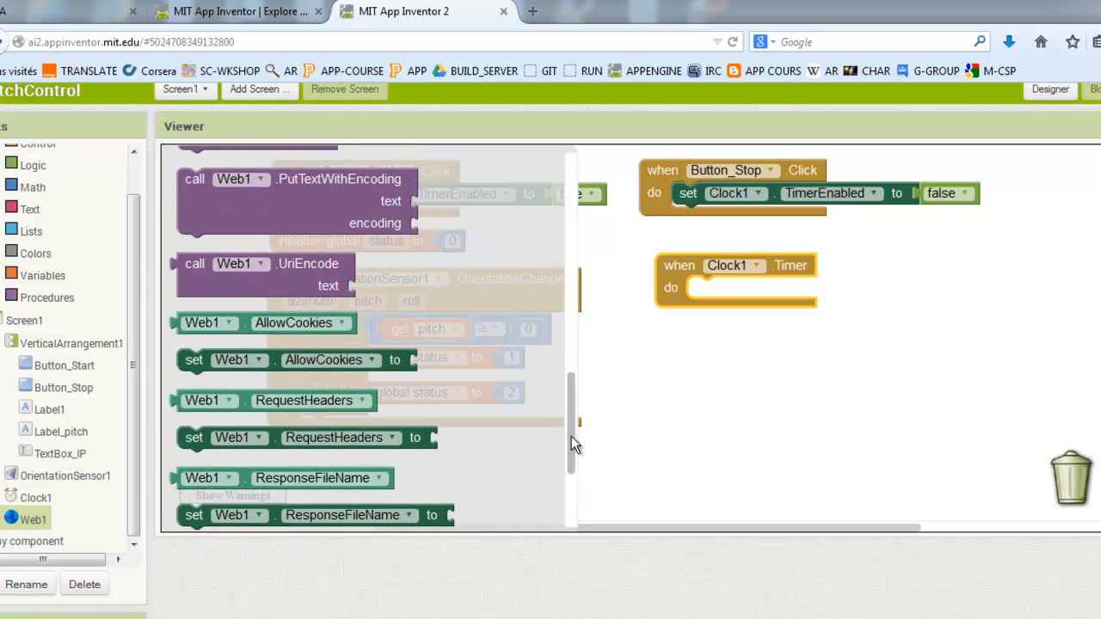
{"action": "scroll", "scroll_direction": "down", "scroll_amount": 3}
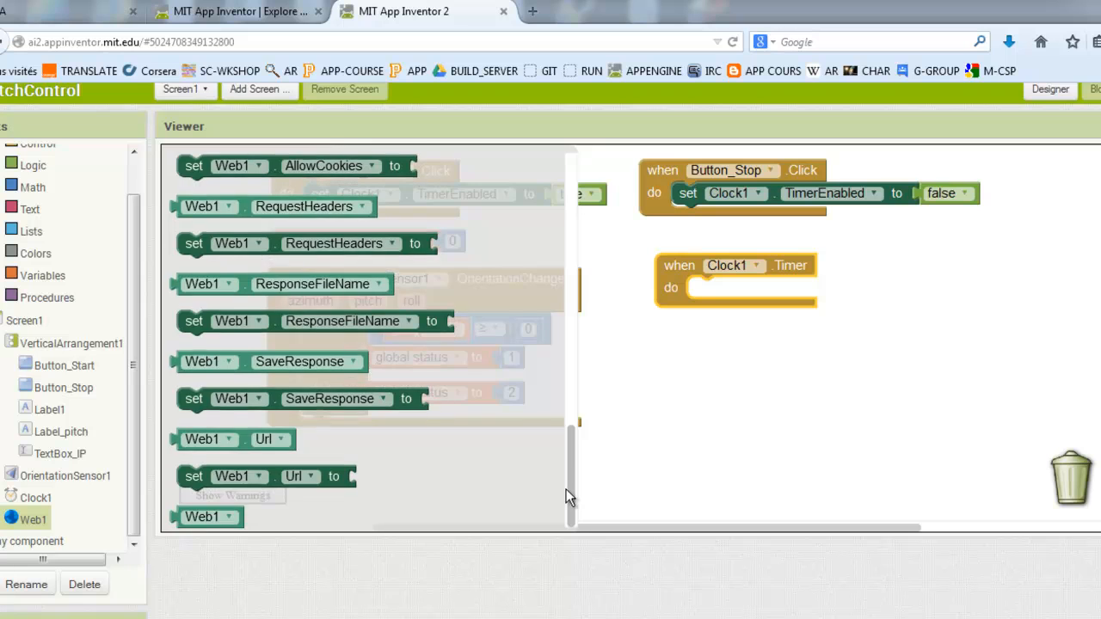
{"action": "scroll", "scroll_direction": "up", "scroll_amount": 3}
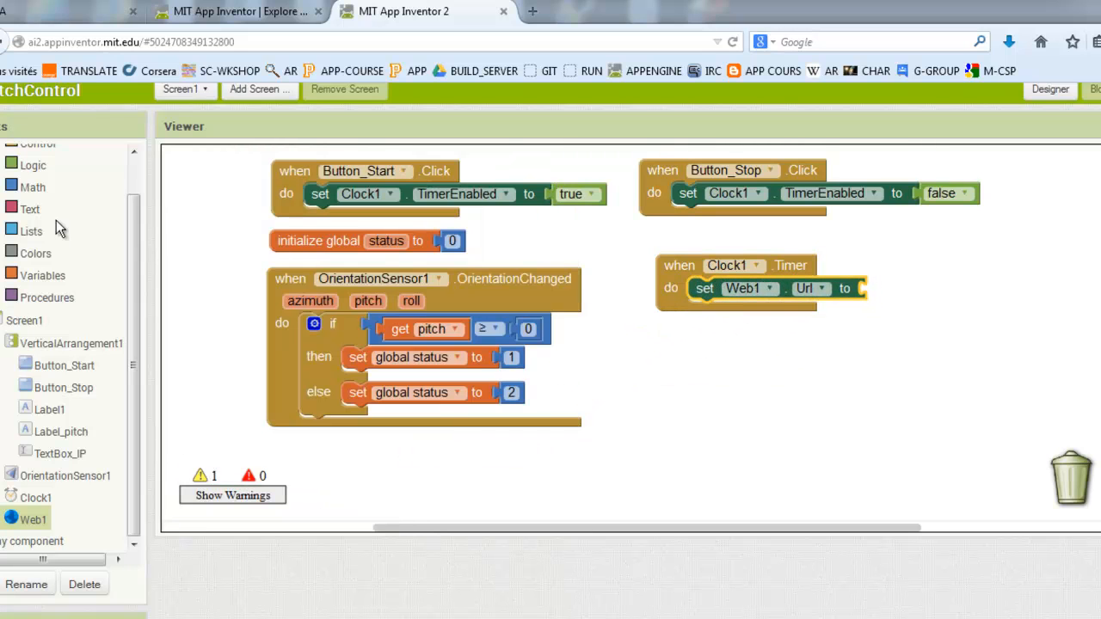
Plug a Text join block into set Web1.Url to and add an extra input
{"action": "left_click", "coordinate": [30, 208]}
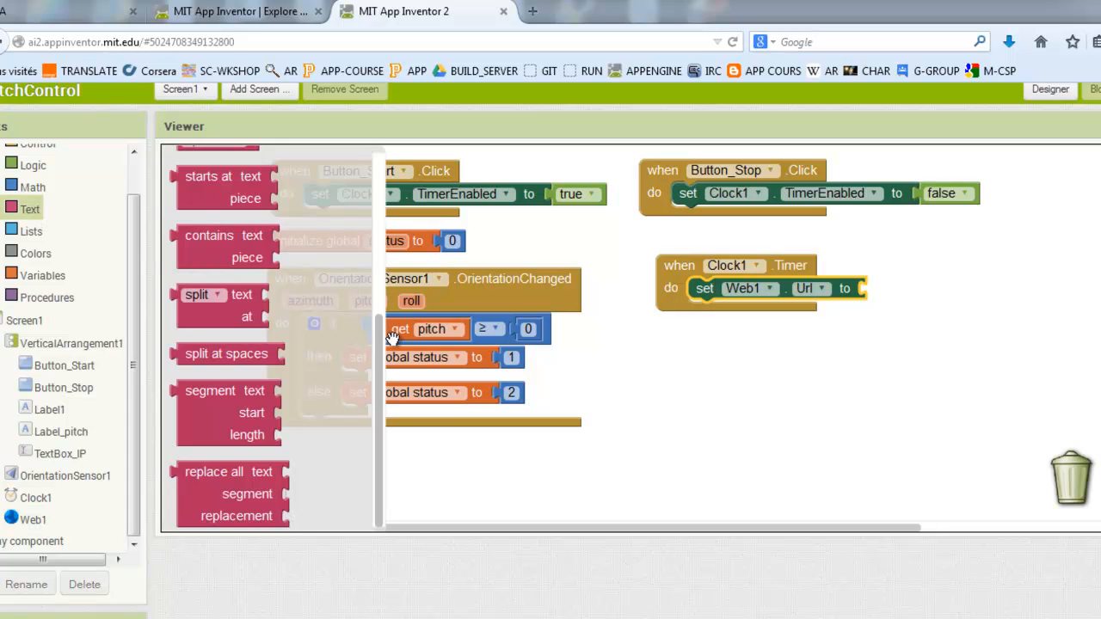
{"action": "scroll", "scroll_direction": "up", "scroll_amount": 3}
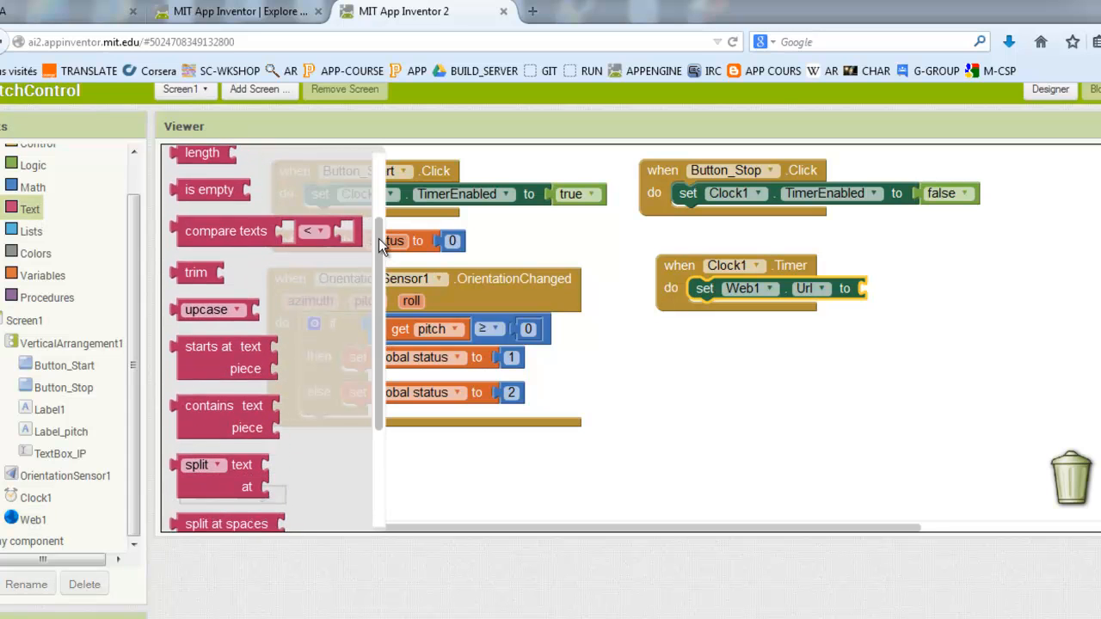
{"action": "scroll", "scroll_direction": "down", "scroll_amount": 3}
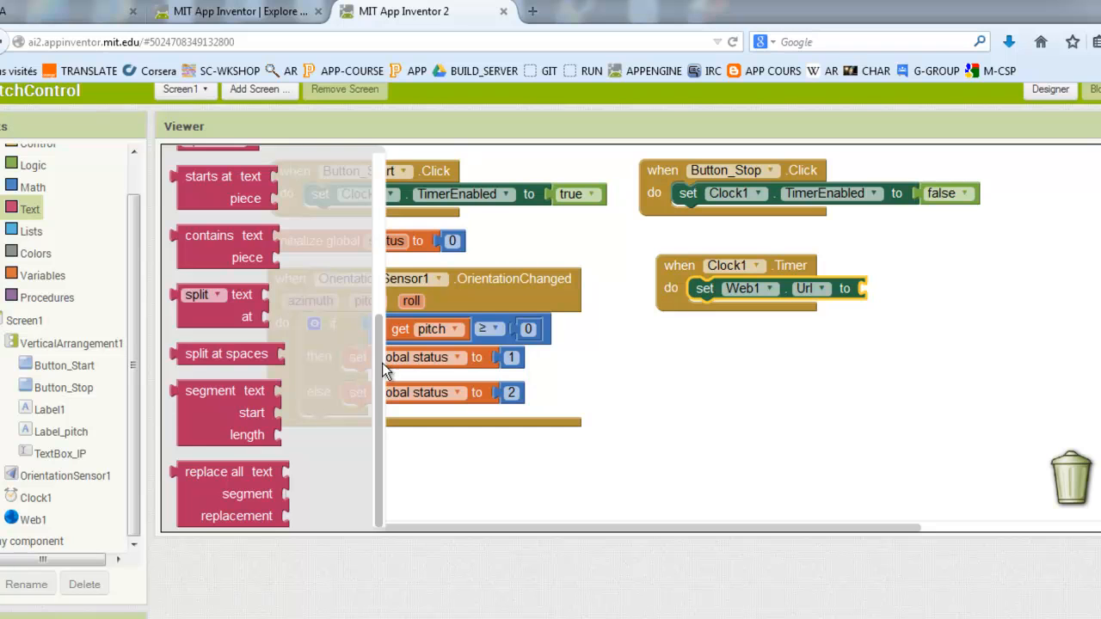
{"action": "scroll", "scroll_direction": "up", "scroll_amount": 3}
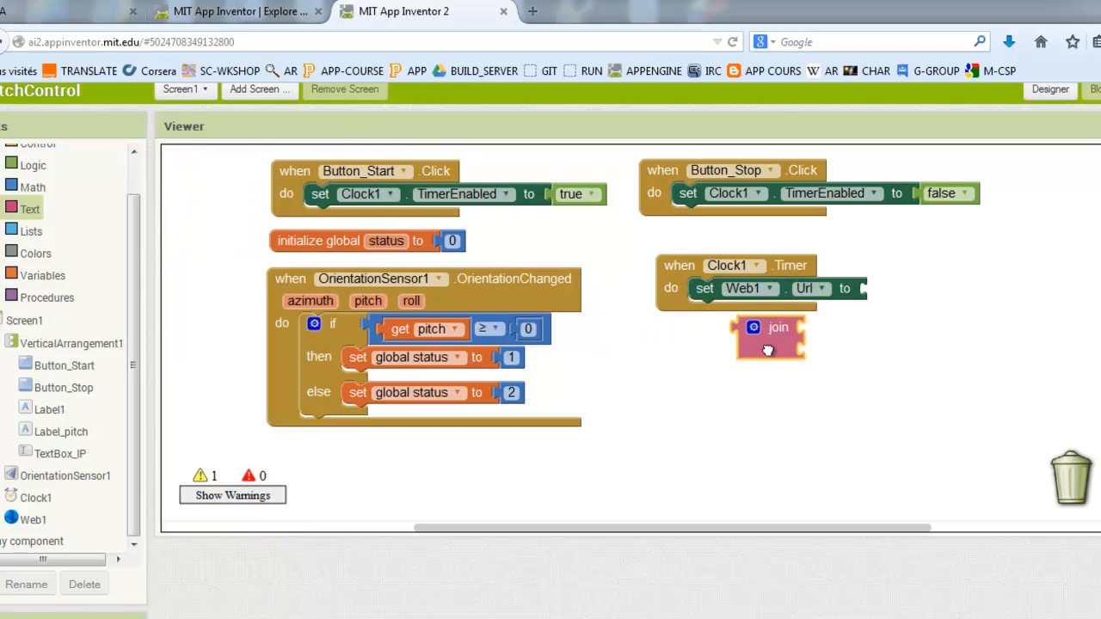
{"action": "left_click_drag", "start_coordinate": [768, 349], "coordinate": [895, 293]}
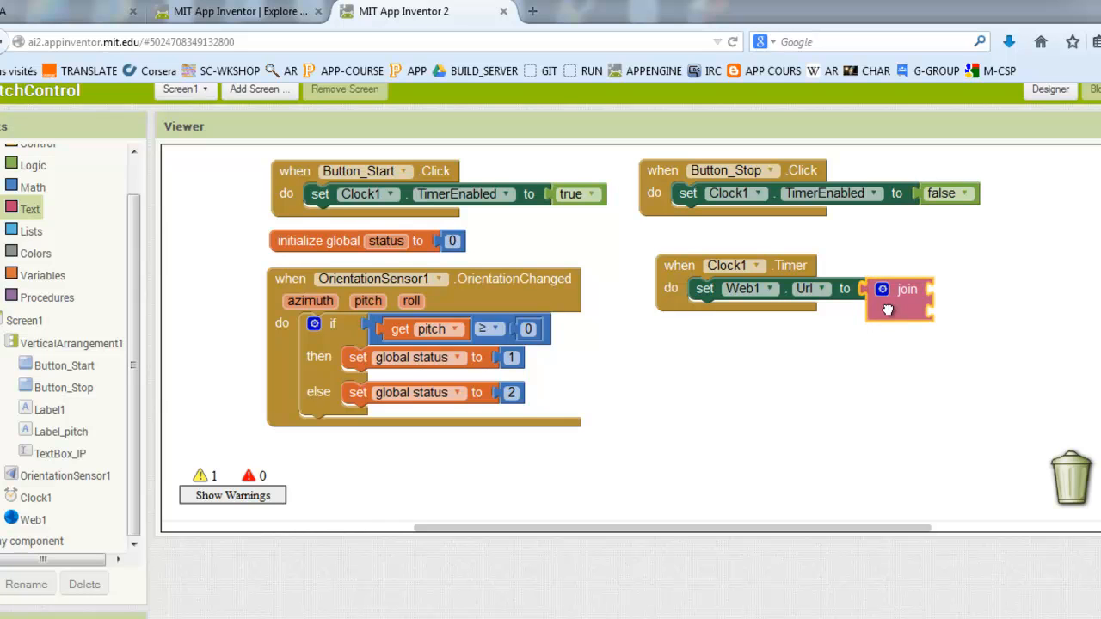
{"action": "left_click", "coordinate": [882, 289]}
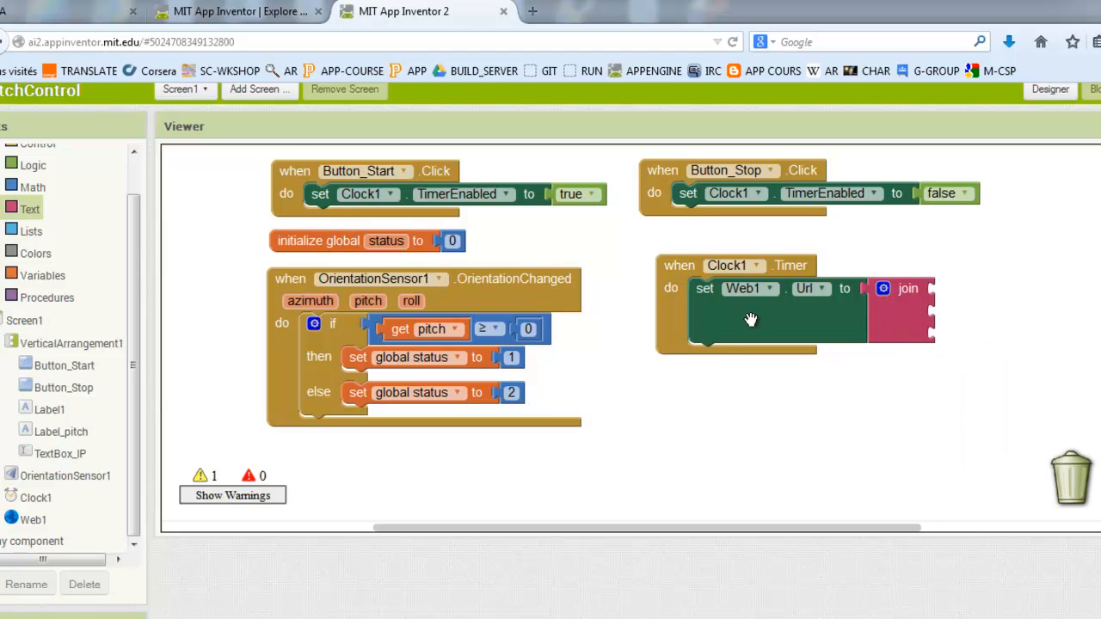
{"action": "mouse_move", "coordinate": [92, 39]}
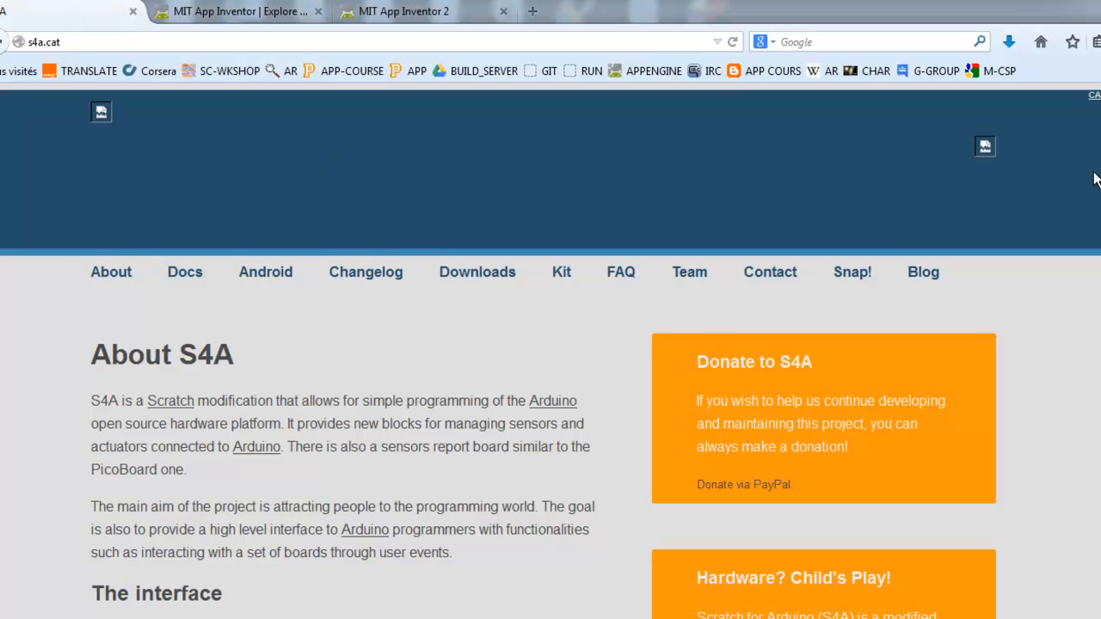
Scroll the s4a.cat Android page down to the HTTP API sensor-update URL formats
{"action": "scroll", "scroll_direction": "down", "scroll_amount": 3}
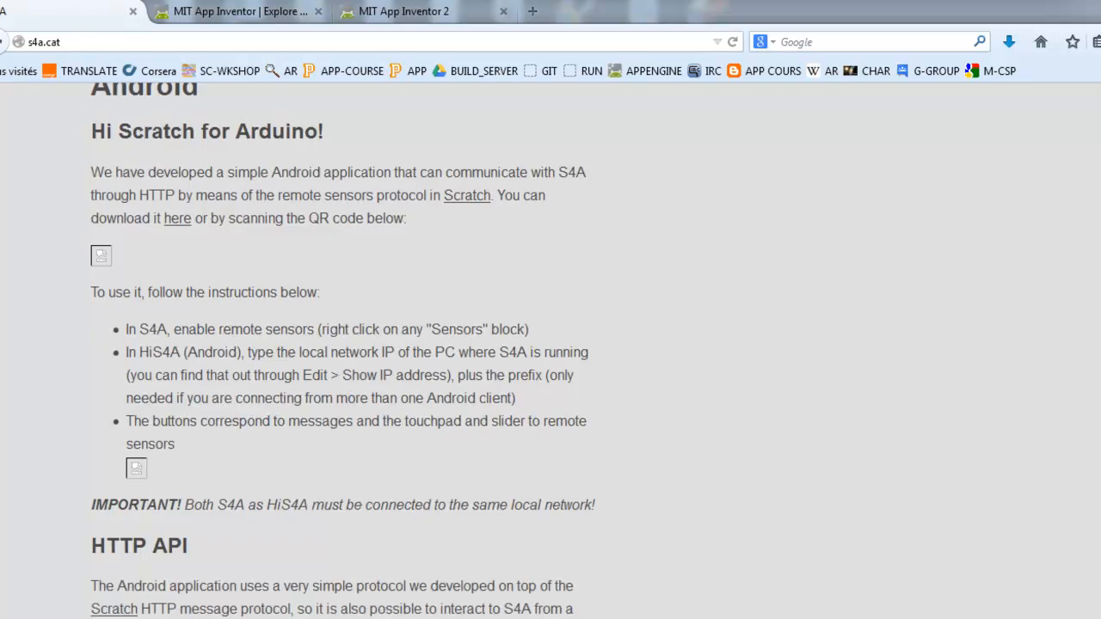
{"action": "scroll", "scroll_direction": "down", "scroll_amount": 3}
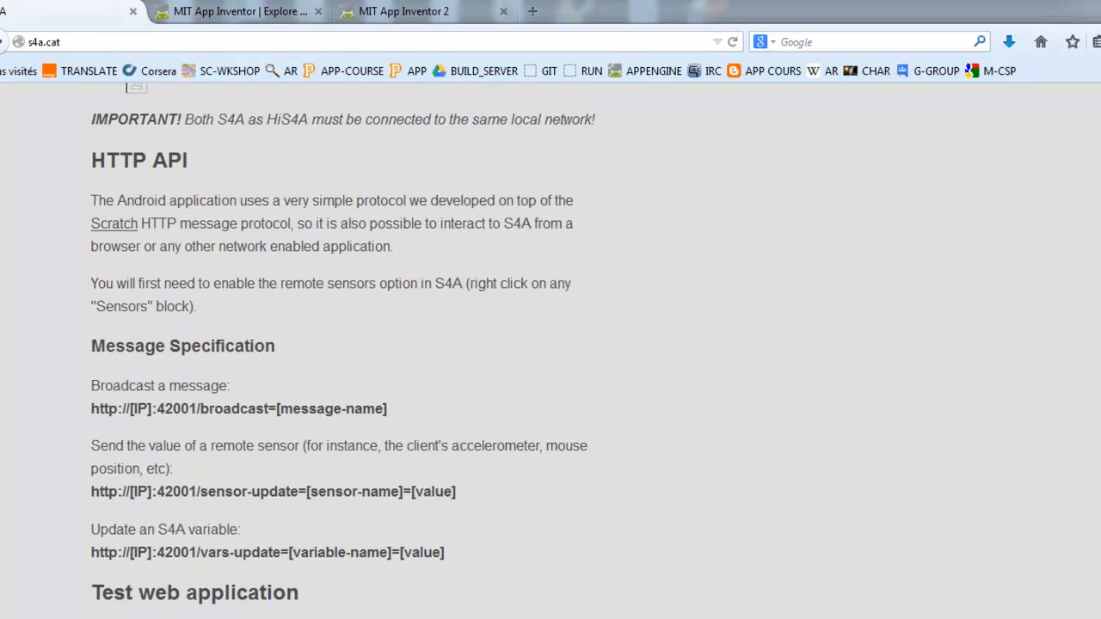
{"action": "scroll", "scroll_direction": "down", "scroll_amount": 3}
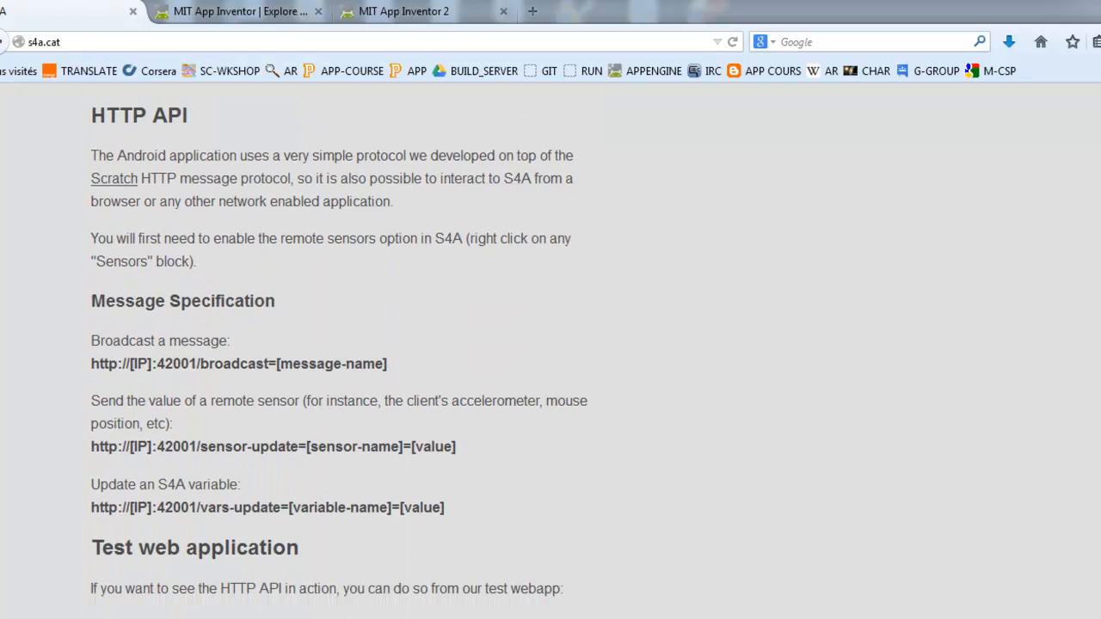
{"action": "mouse_move", "coordinate": [346, 325]}
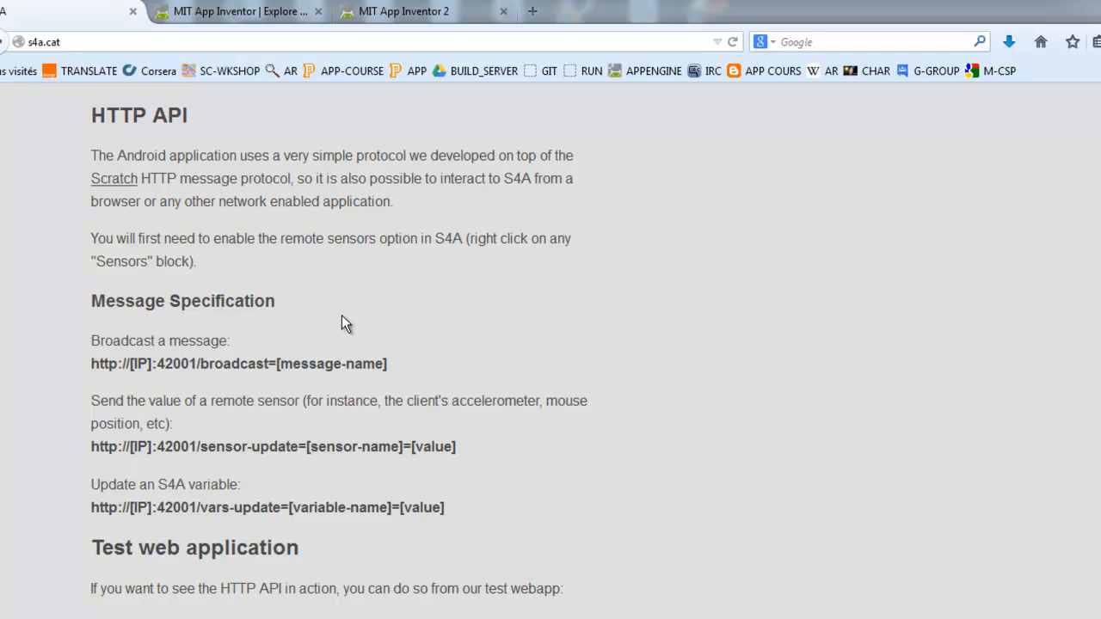
{"action": "mouse_move", "coordinate": [93, 368]}
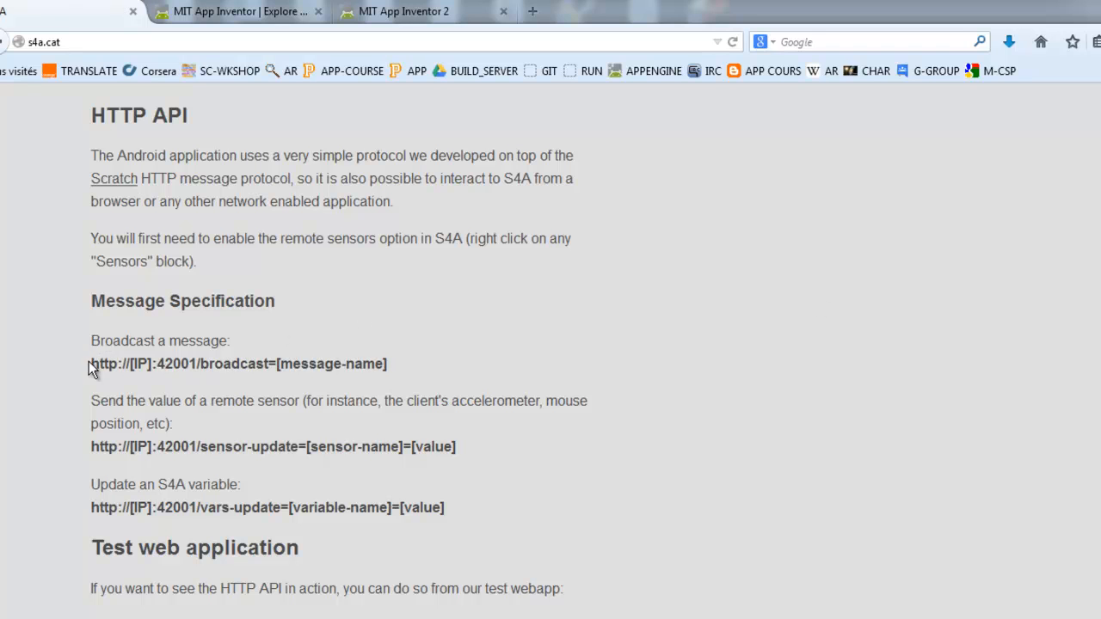
{"action": "mouse_move", "coordinate": [91, 452]}
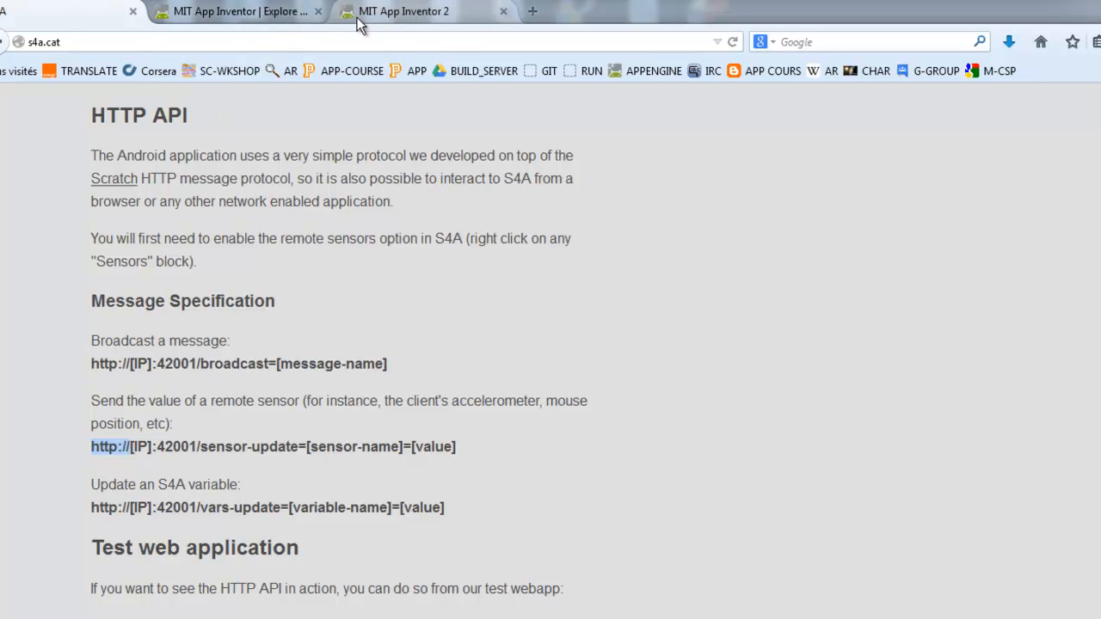
{"action": "left_click", "coordinate": [404, 11]}
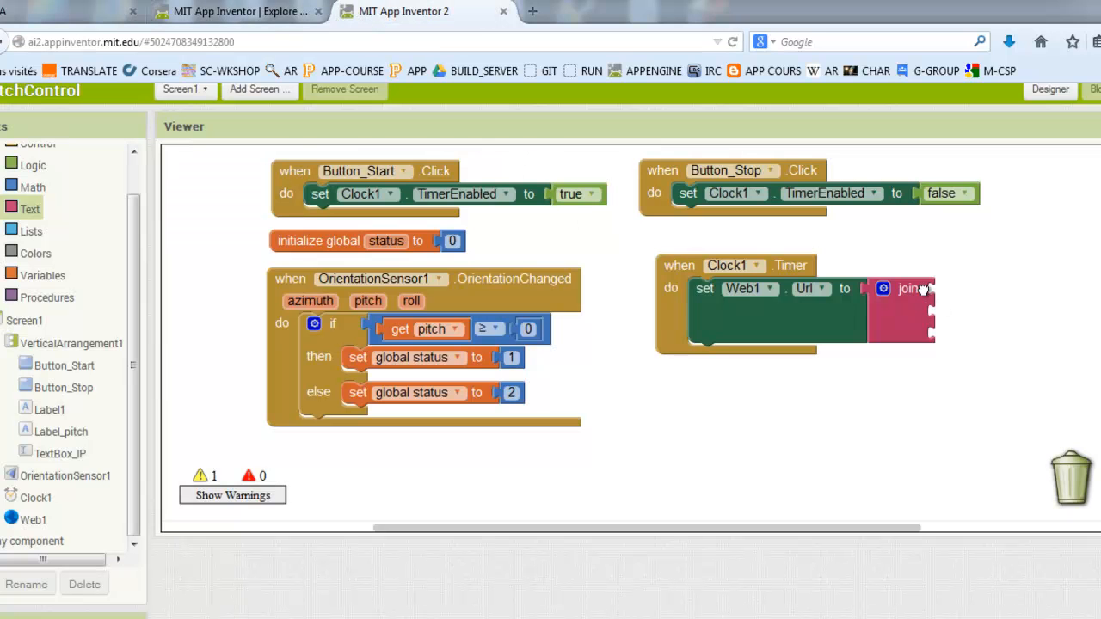
{"action": "mouse_move", "coordinate": [25, 209]}
{"action": "type", "text": "http://"}
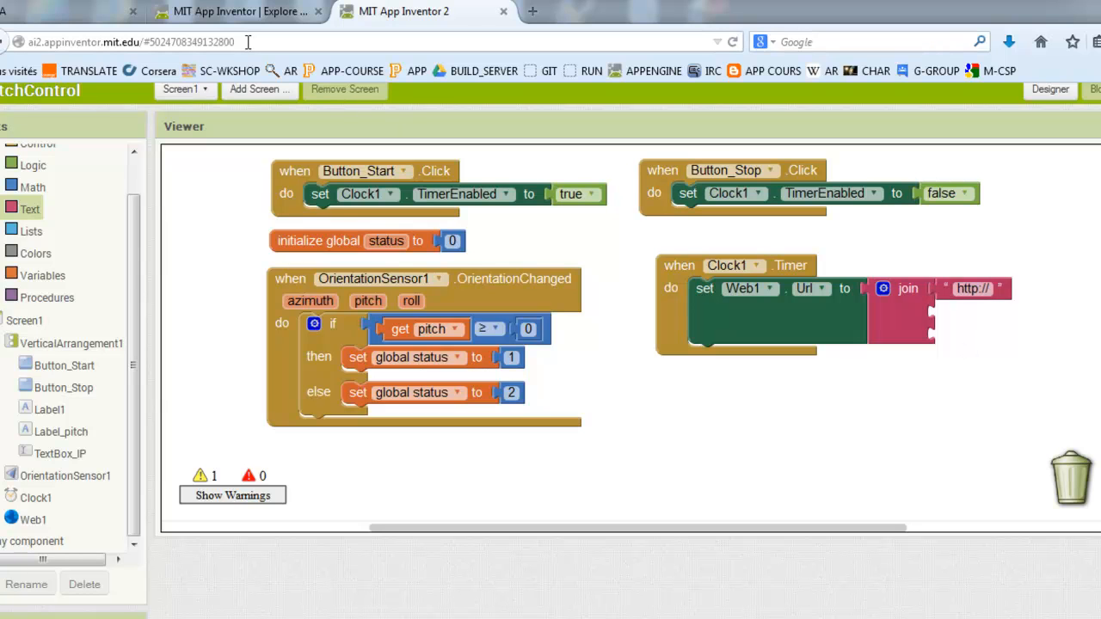
{"action": "mouse_move", "coordinate": [213, 231]}
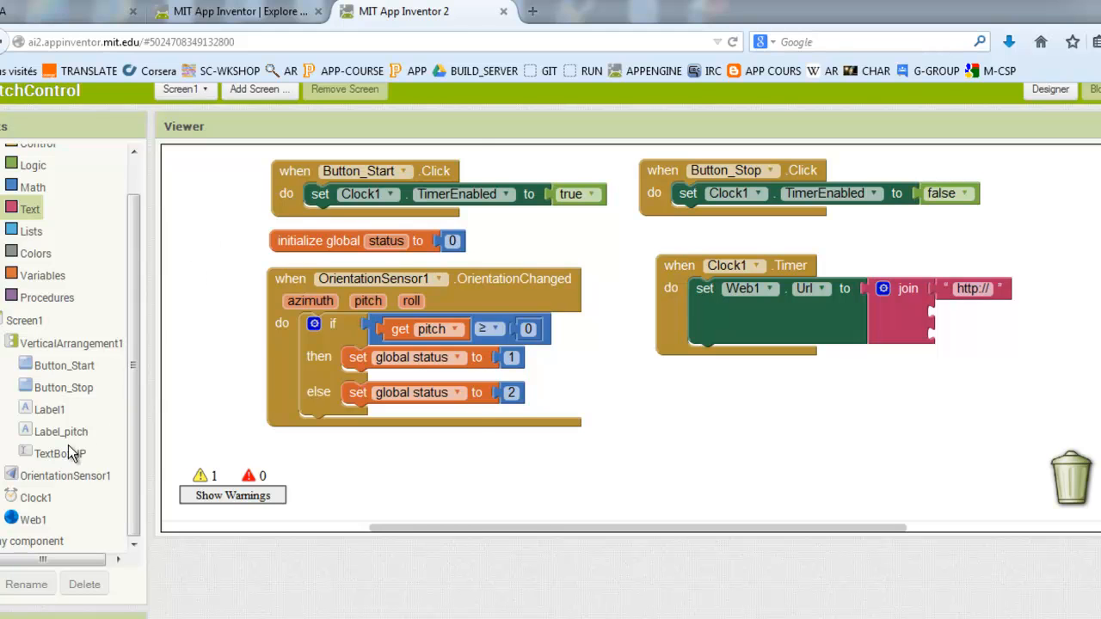
{"action": "left_click", "coordinate": [59, 453]}
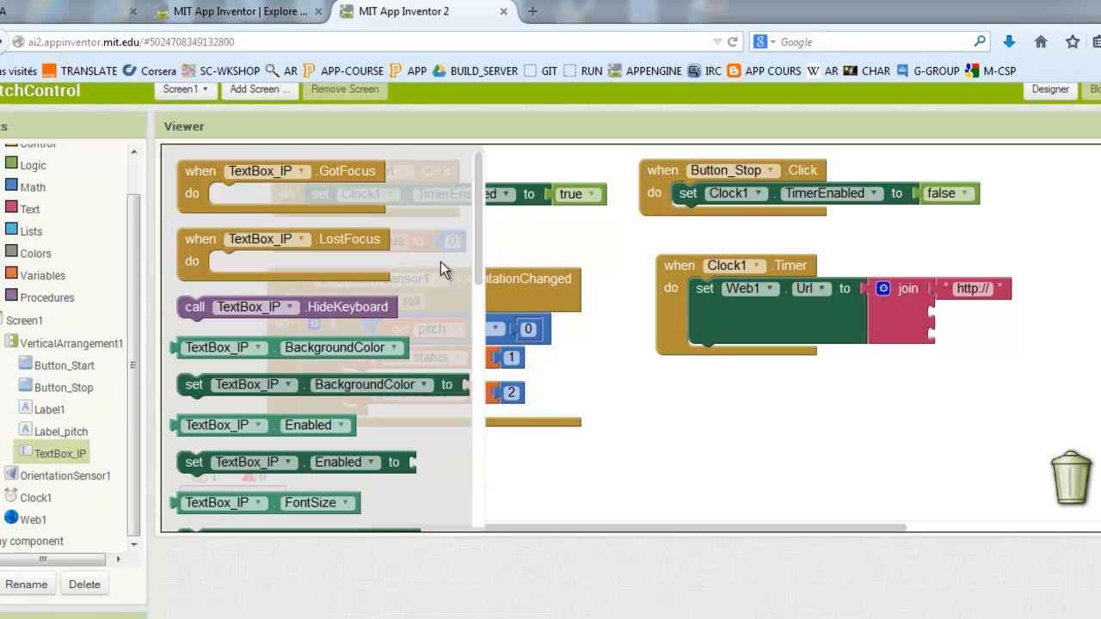
{"action": "scroll", "scroll_direction": "down", "scroll_amount": 3}
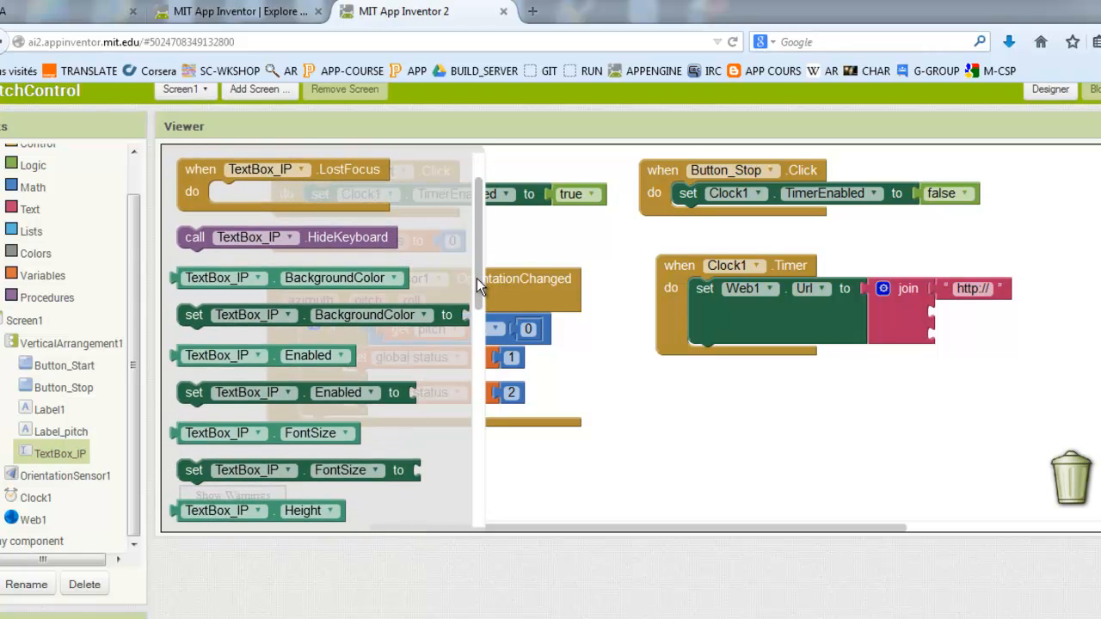
{"action": "scroll", "scroll_direction": "down", "scroll_amount": 3}
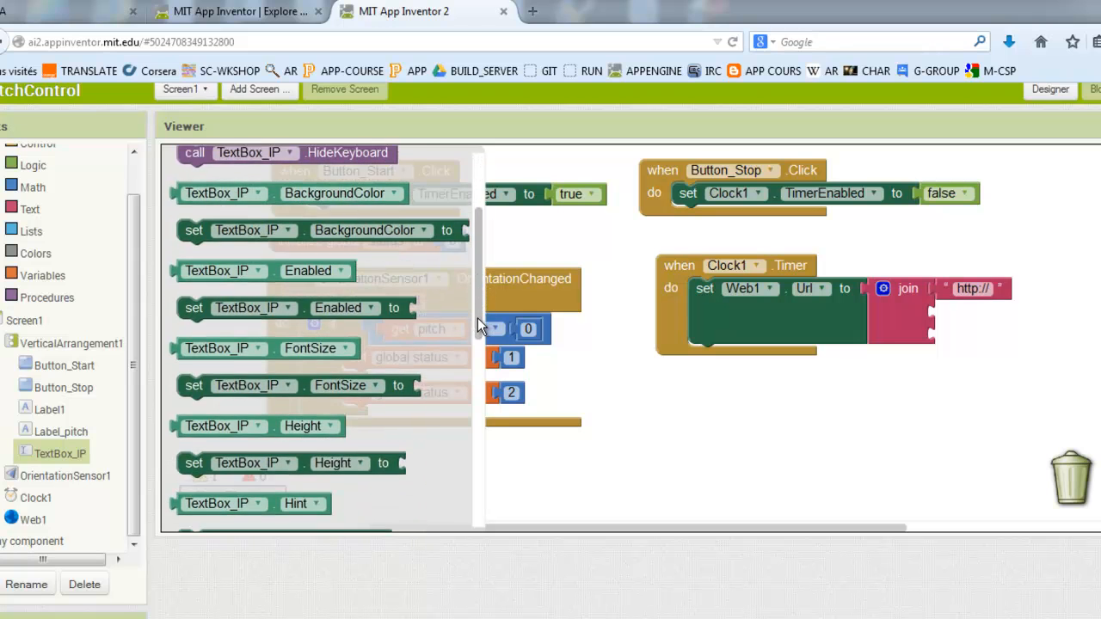
{"action": "scroll", "scroll_direction": "down", "scroll_amount": 3}
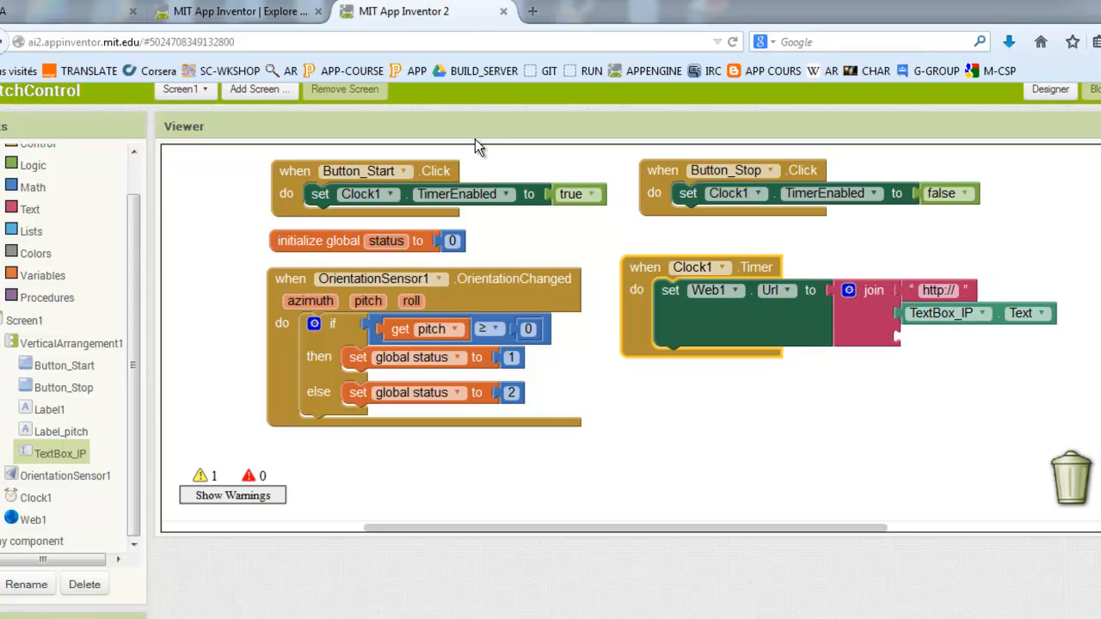
{"action": "mouse_move", "coordinate": [180, 15]}
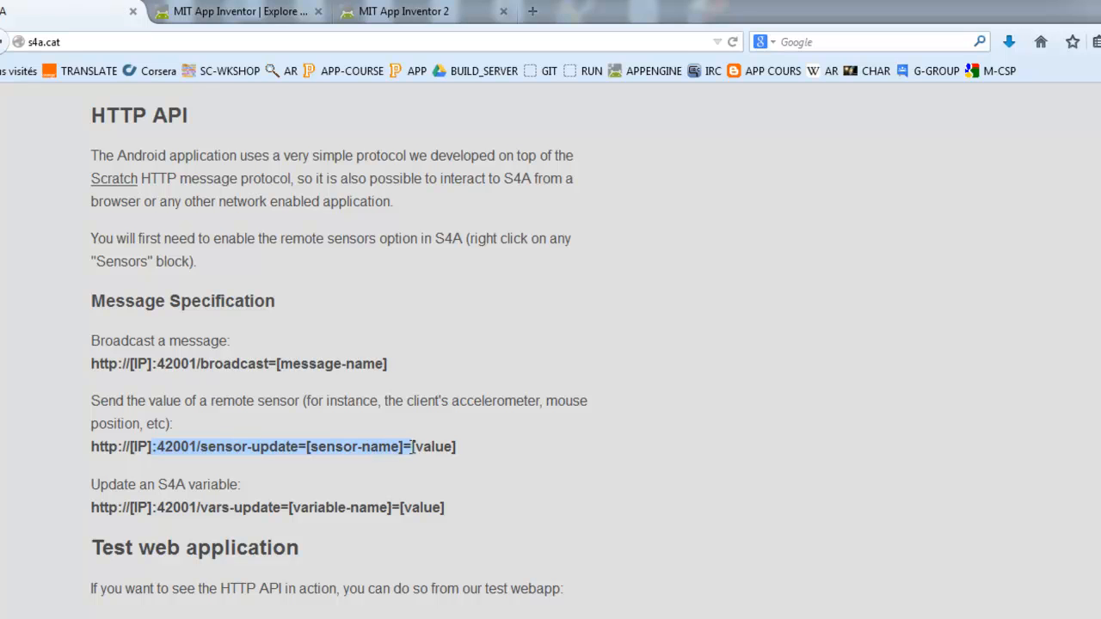
{"action": "mouse_move", "coordinate": [261, 35]}
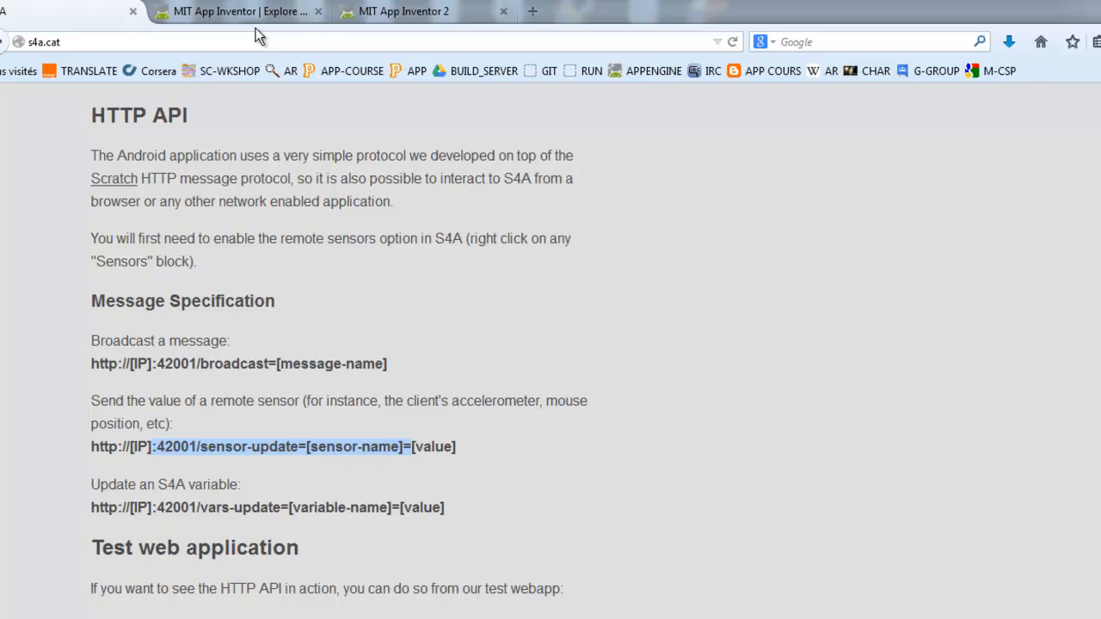
{"action": "left_click", "coordinate": [405, 11]}
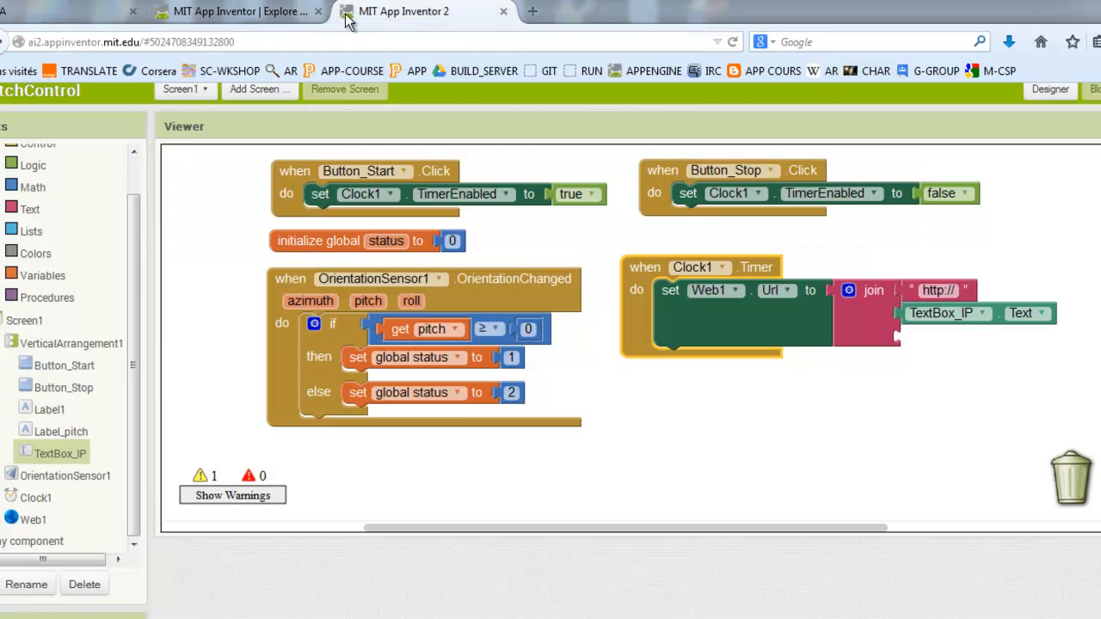
{"action": "mouse_move", "coordinate": [127, 273]}
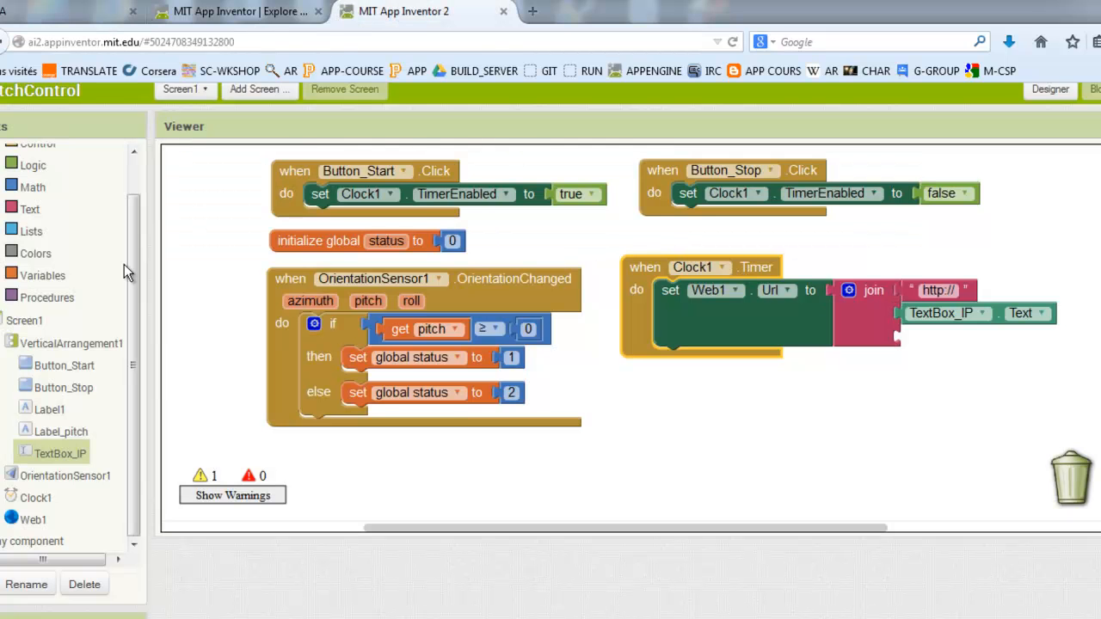
Add ":42001/sensor-update=mysensor=" as the join's third piece and add a fourth input
{"action": "left_click", "coordinate": [29, 208]}
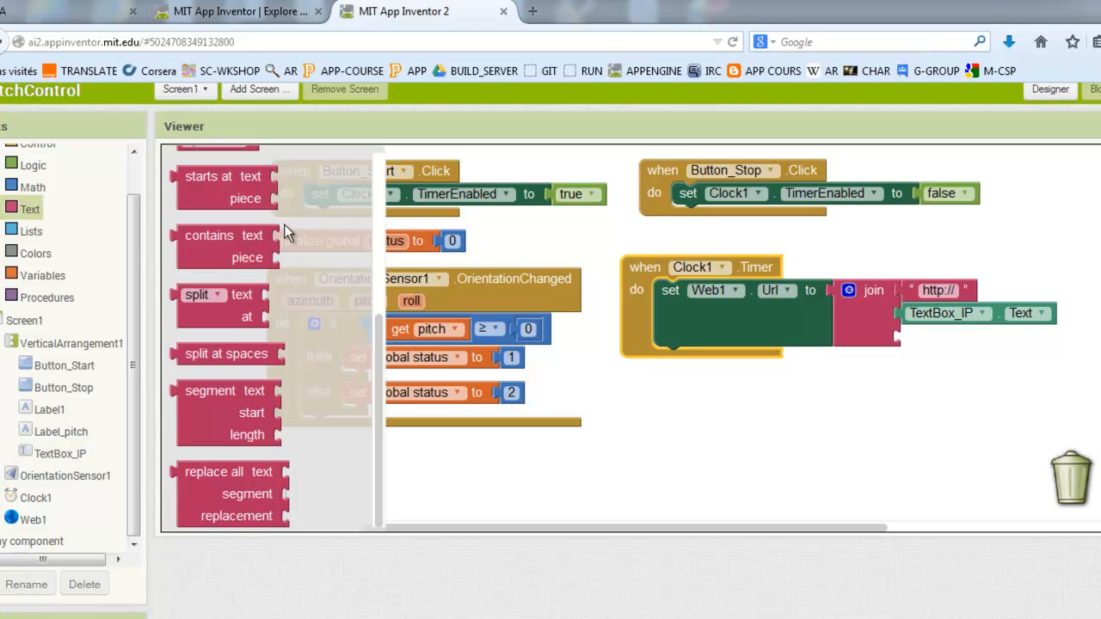
{"action": "scroll", "scroll_direction": "up", "scroll_amount": 3}
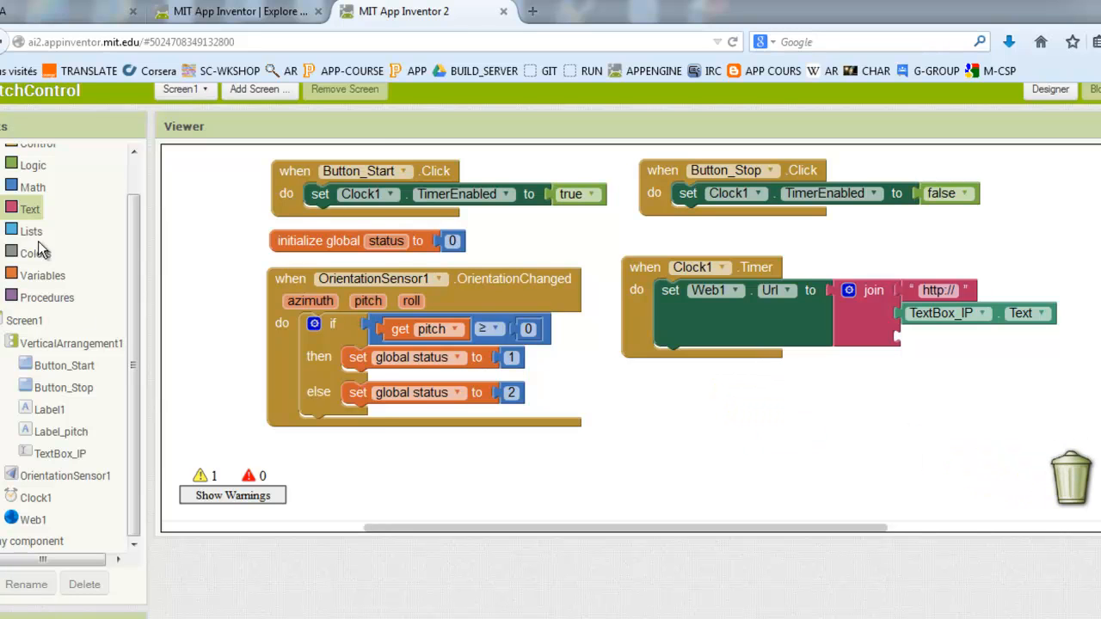
{"action": "left_click", "coordinate": [29, 208]}
{"action": "type", "text": ":42001/sensor-update=[sensor-name]="}
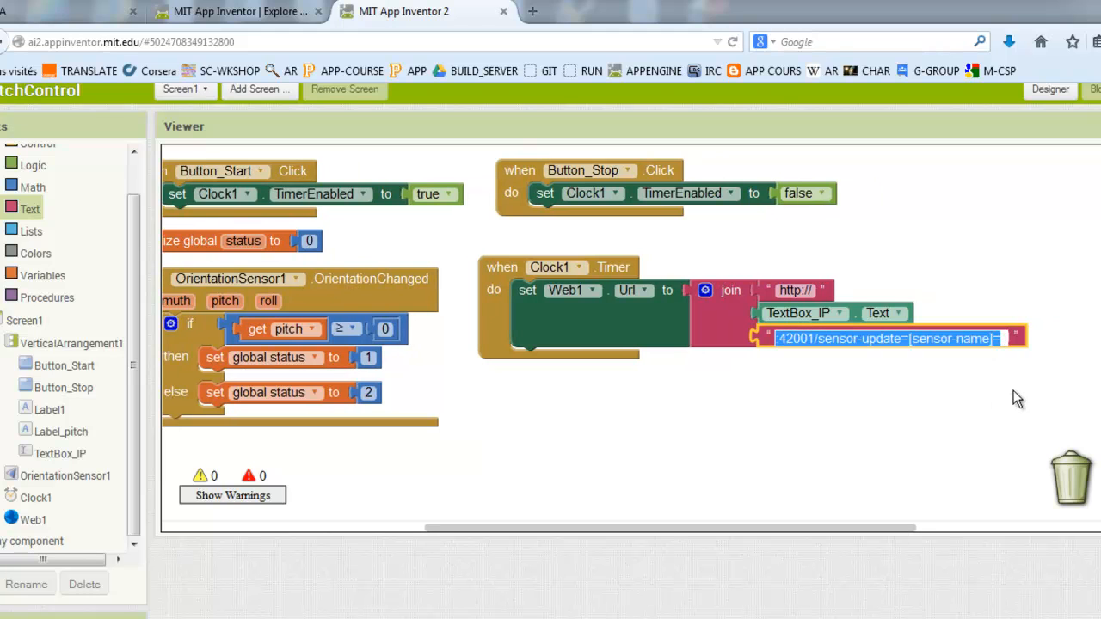
{"action": "left_click", "coordinate": [996, 338]}
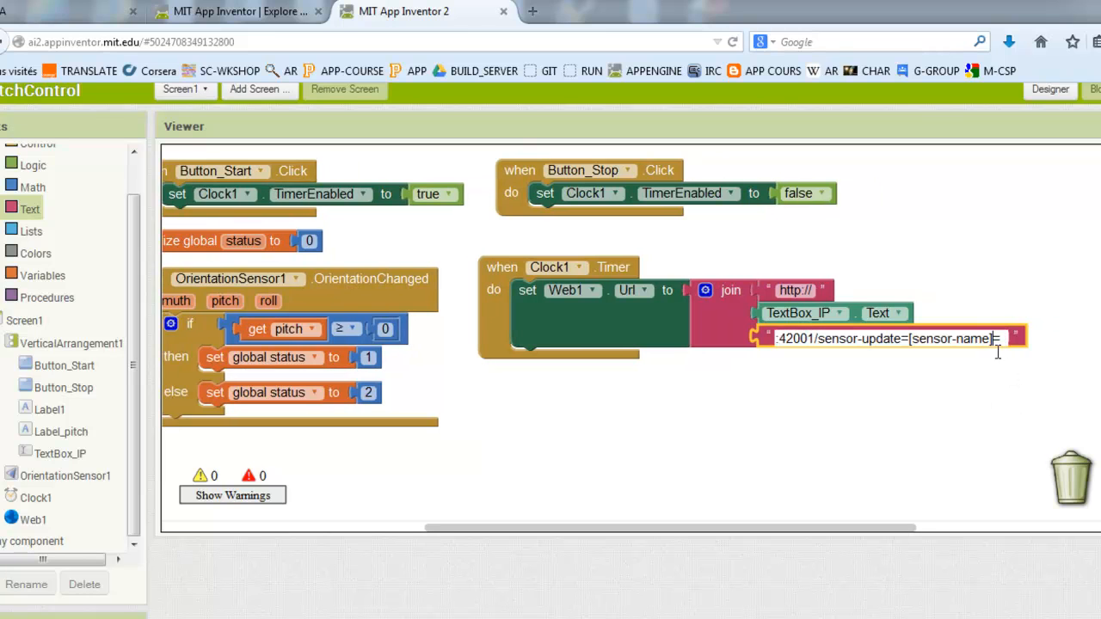
{"action": "mouse_move", "coordinate": [1036, 460]}
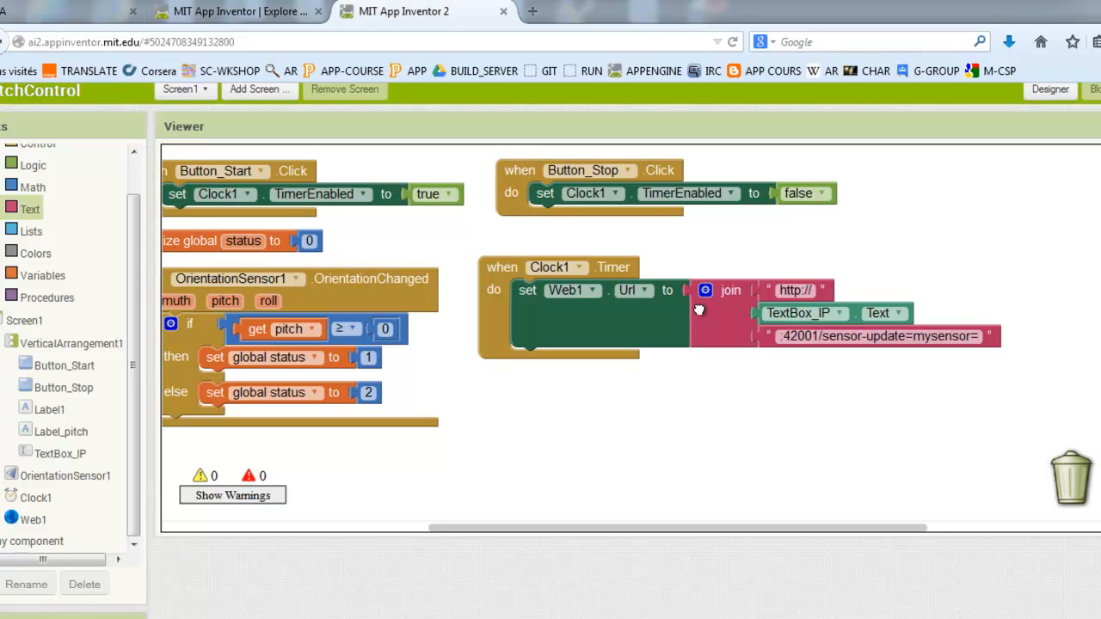
{"action": "left_click", "coordinate": [705, 290]}
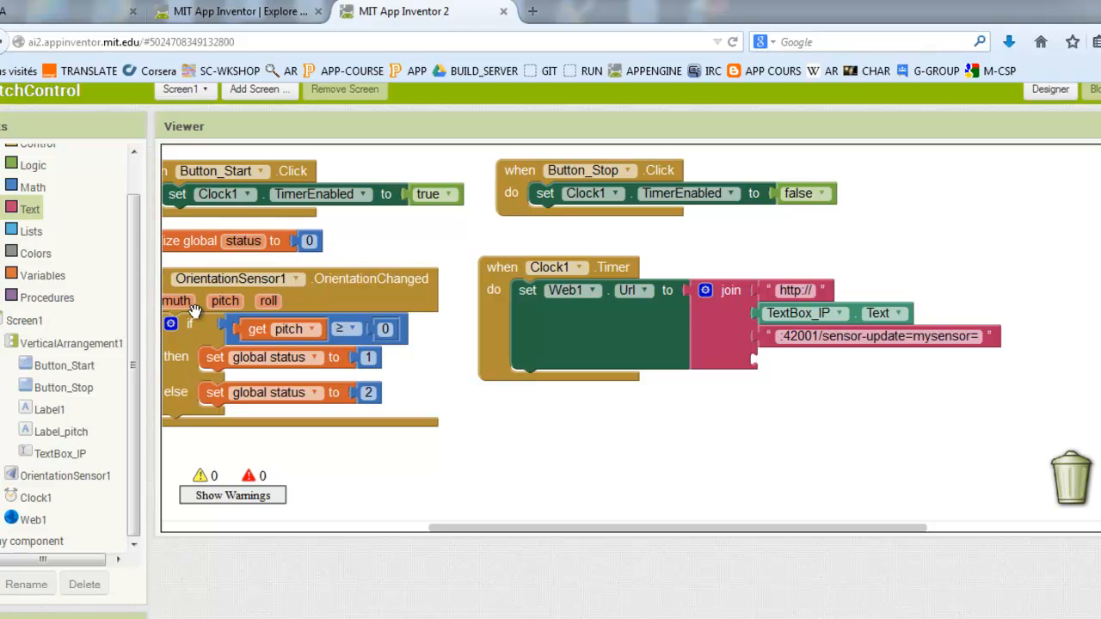
{"action": "left_click", "coordinate": [43, 275]}
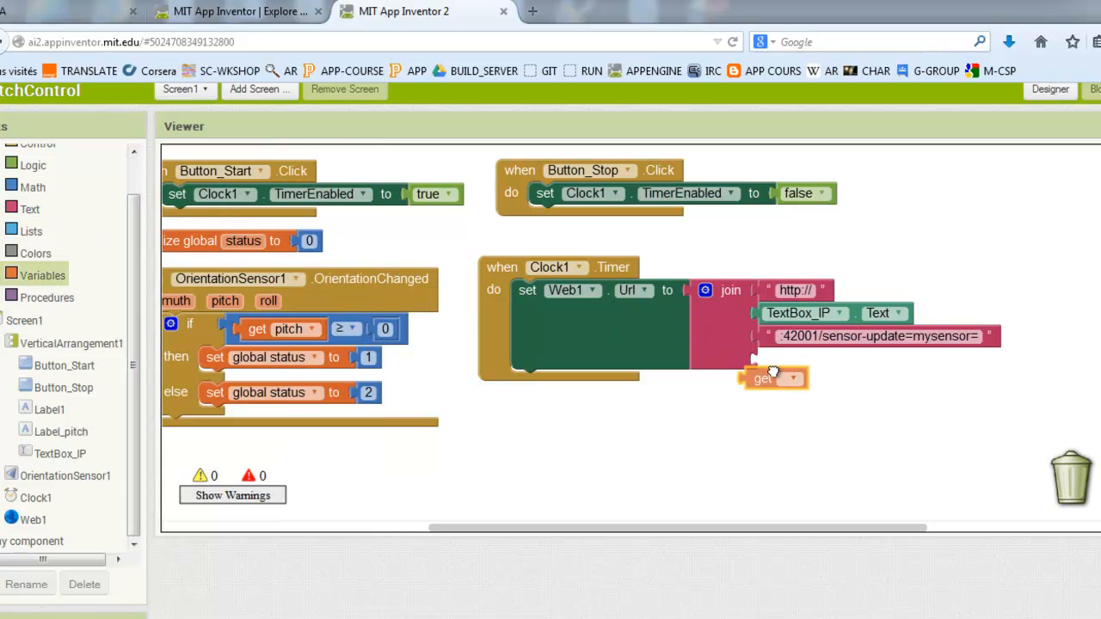
{"action": "left_click", "coordinate": [827, 359]}
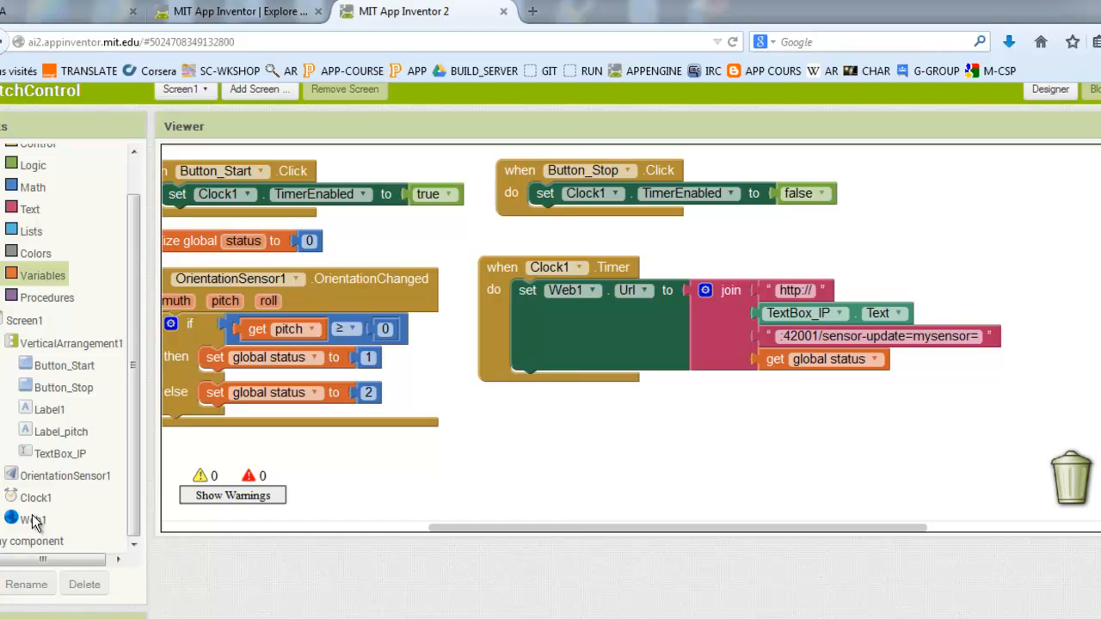
{"action": "left_click", "coordinate": [34, 518]}
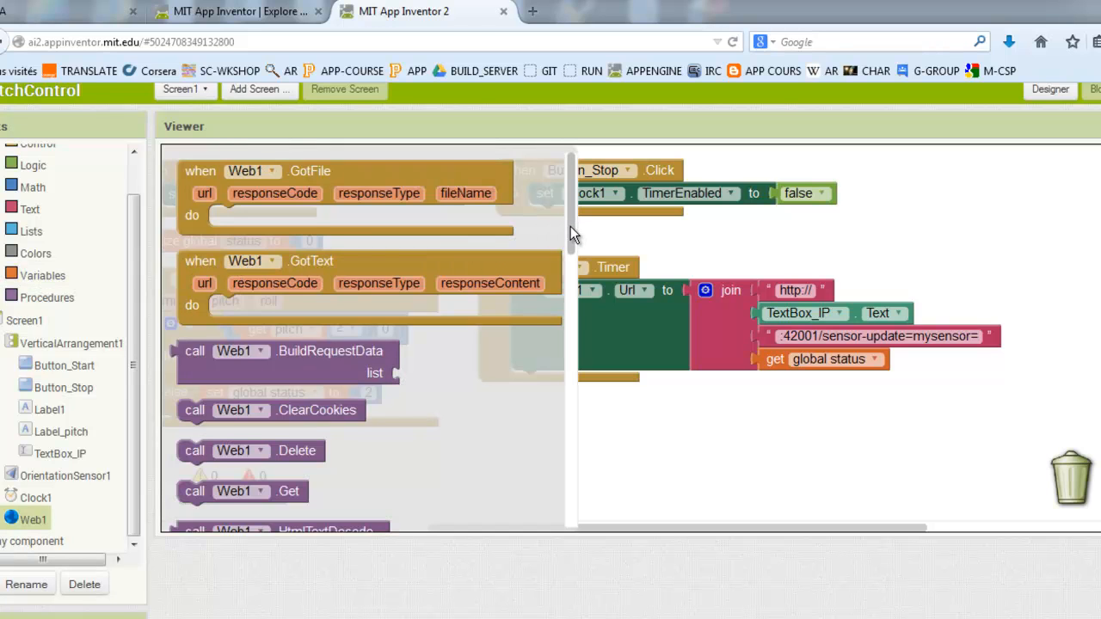
{"action": "scroll", "scroll_direction": "down", "scroll_amount": 3}
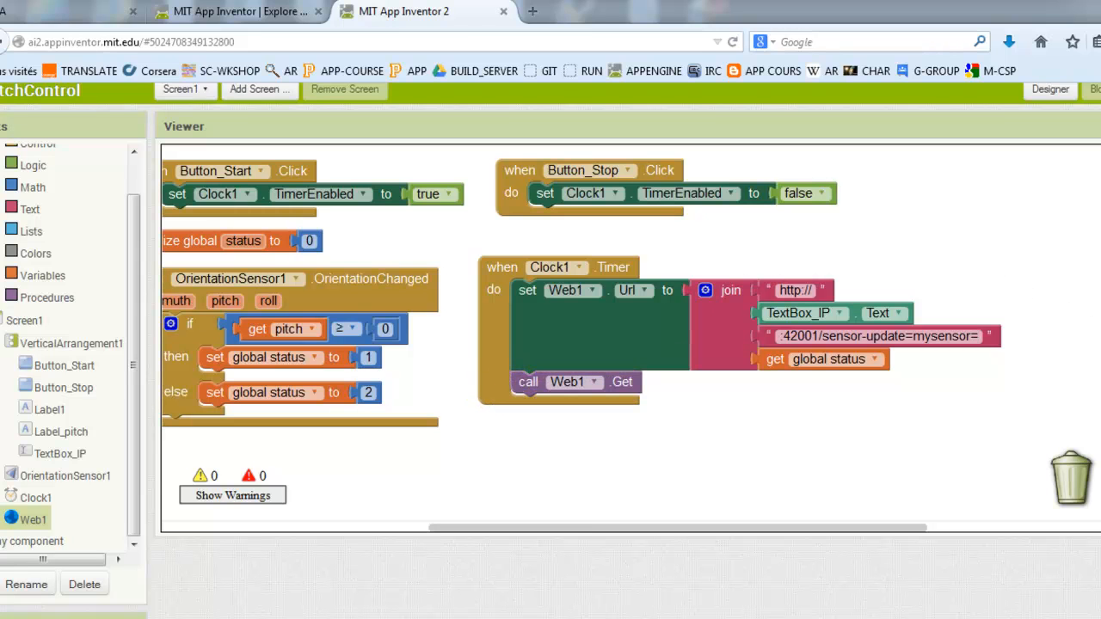
{"action": "mouse_move", "coordinate": [1095, 353]}
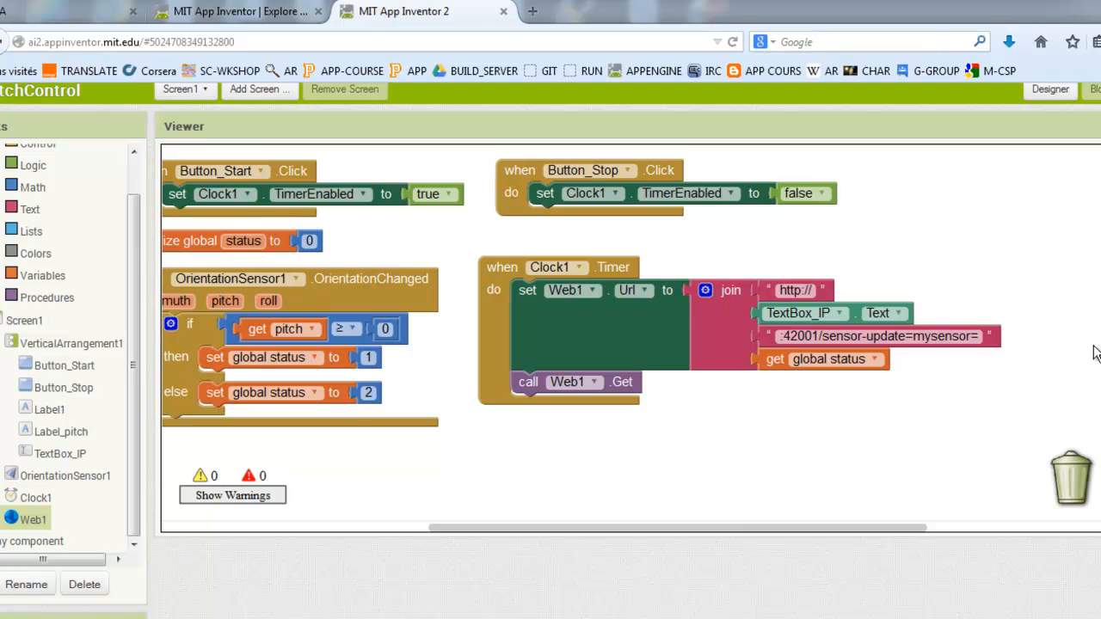
{"action": "scroll", "scroll_direction": "up", "scroll_amount": 3}
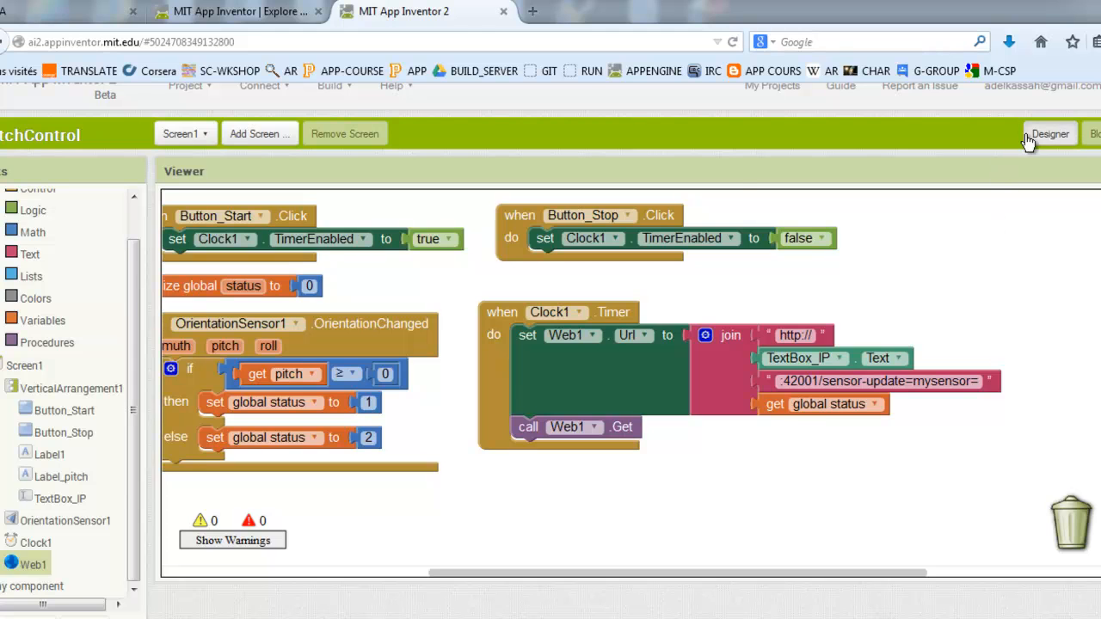
View the Designer screen layout, open the Connect menu, then switch to S4A
{"action": "left_click", "coordinate": [1050, 133]}
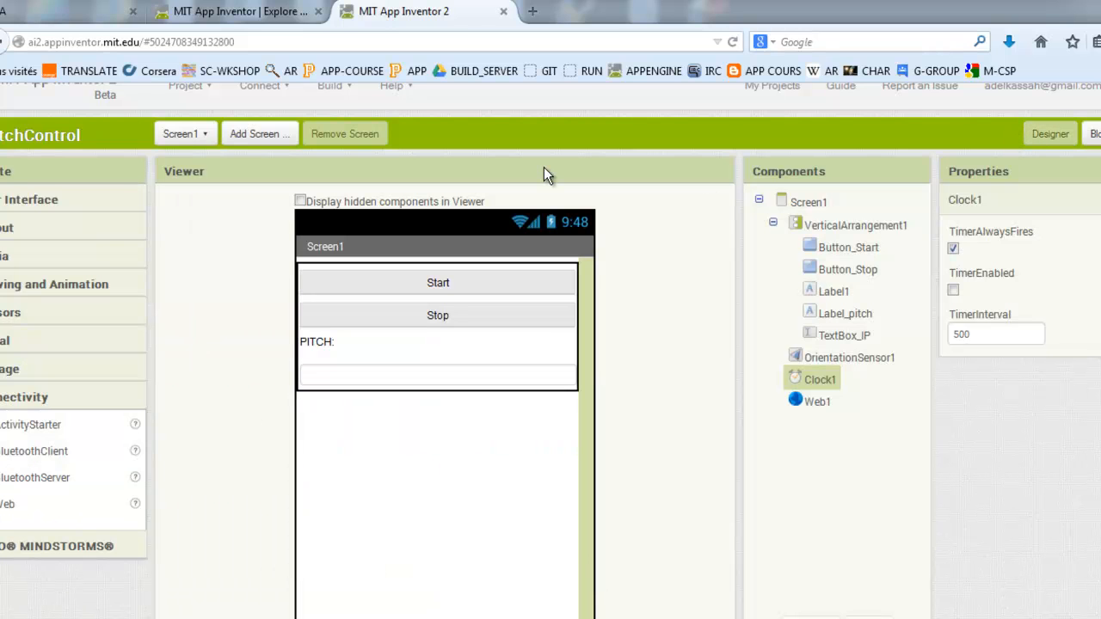
{"action": "mouse_move", "coordinate": [809, 203]}
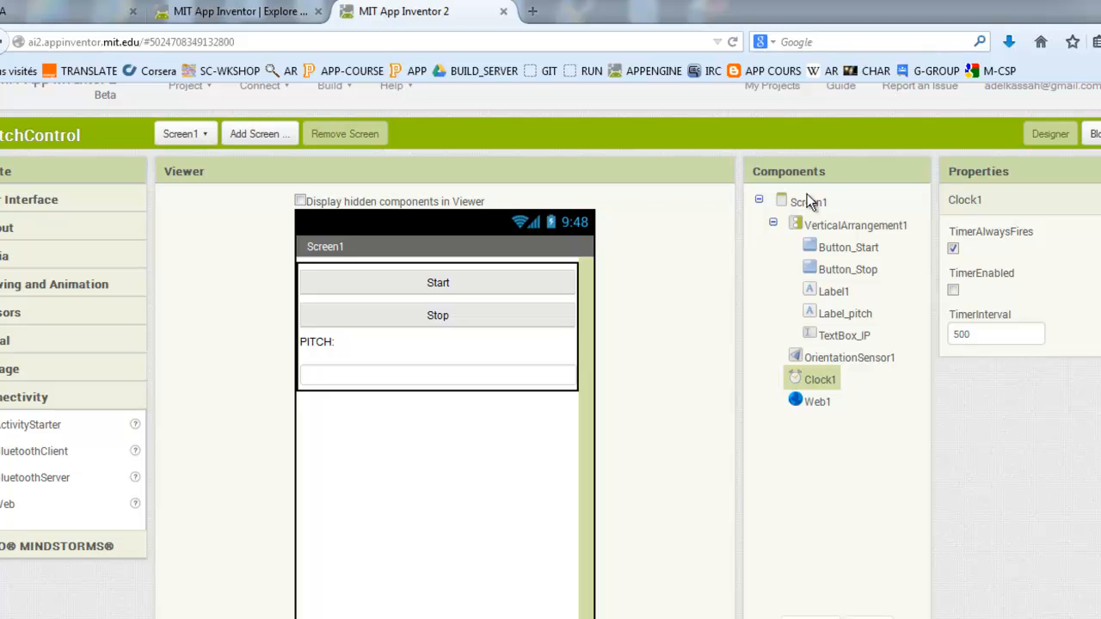
{"action": "scroll", "scroll_direction": "up", "scroll_amount": 3}
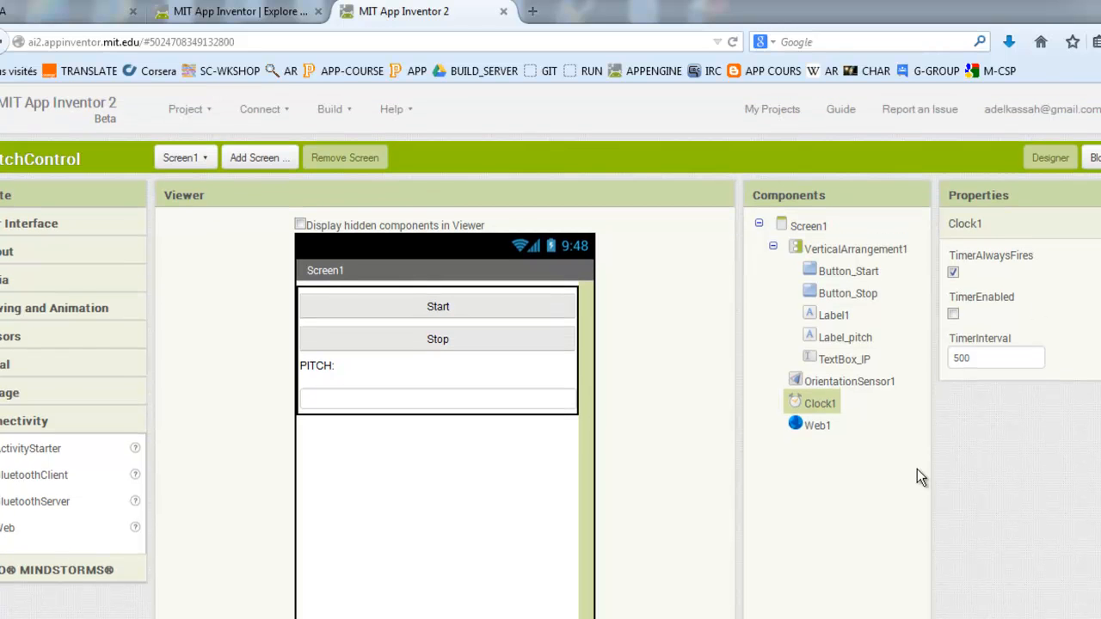
{"action": "mouse_move", "coordinate": [918, 530]}
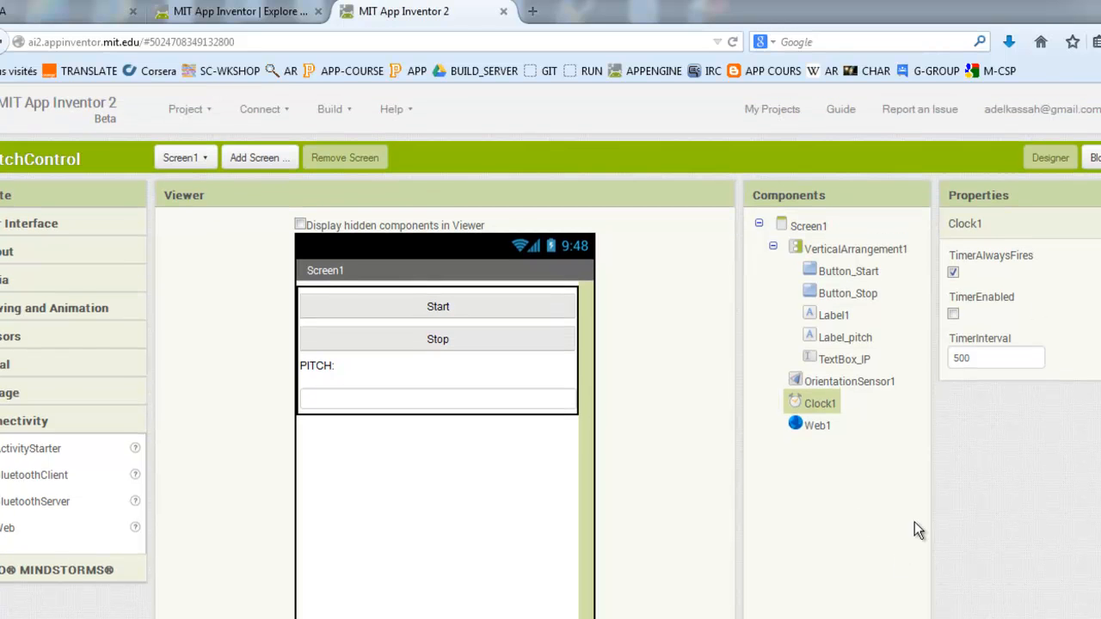
{"action": "mouse_move", "coordinate": [971, 563]}
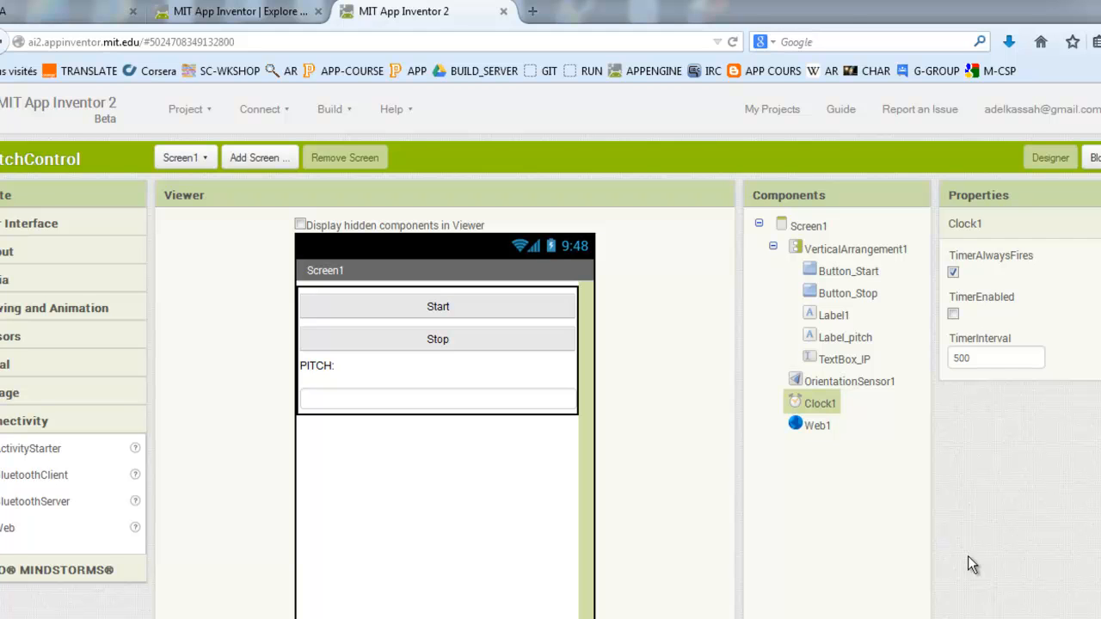
{"action": "left_click", "coordinate": [259, 110]}
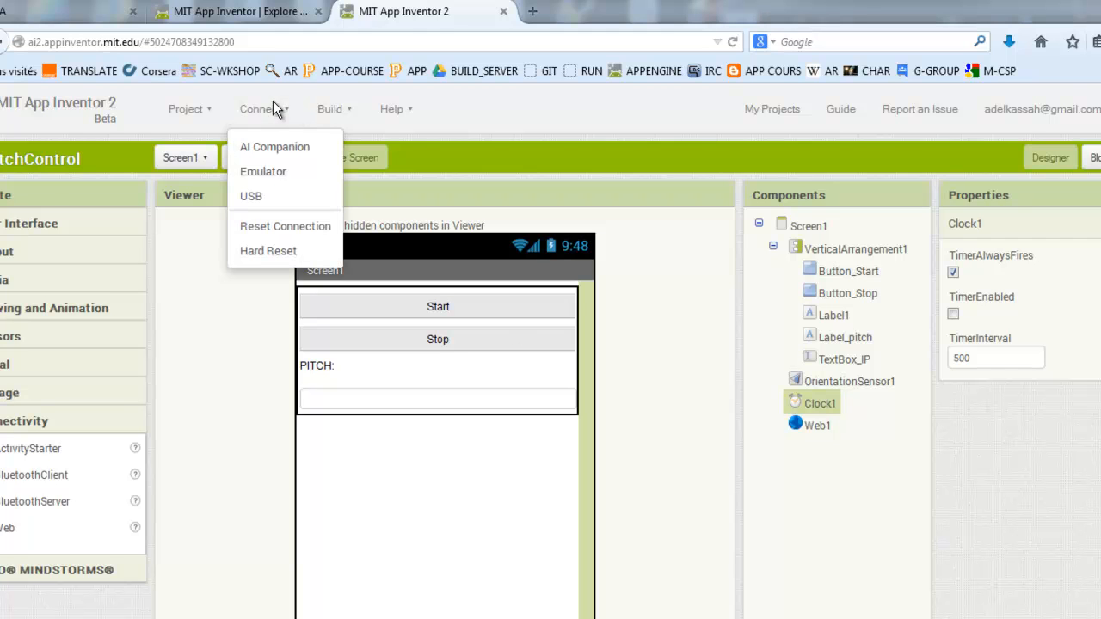
{"action": "left_click", "coordinate": [250, 196]}
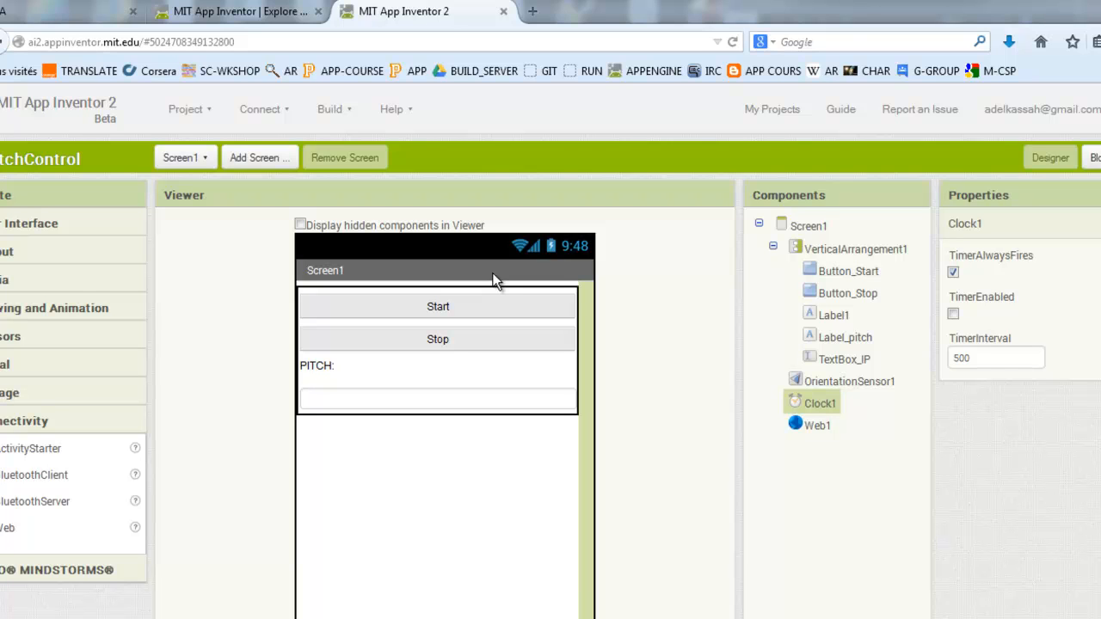
{"action": "mouse_move", "coordinate": [701, 495]}
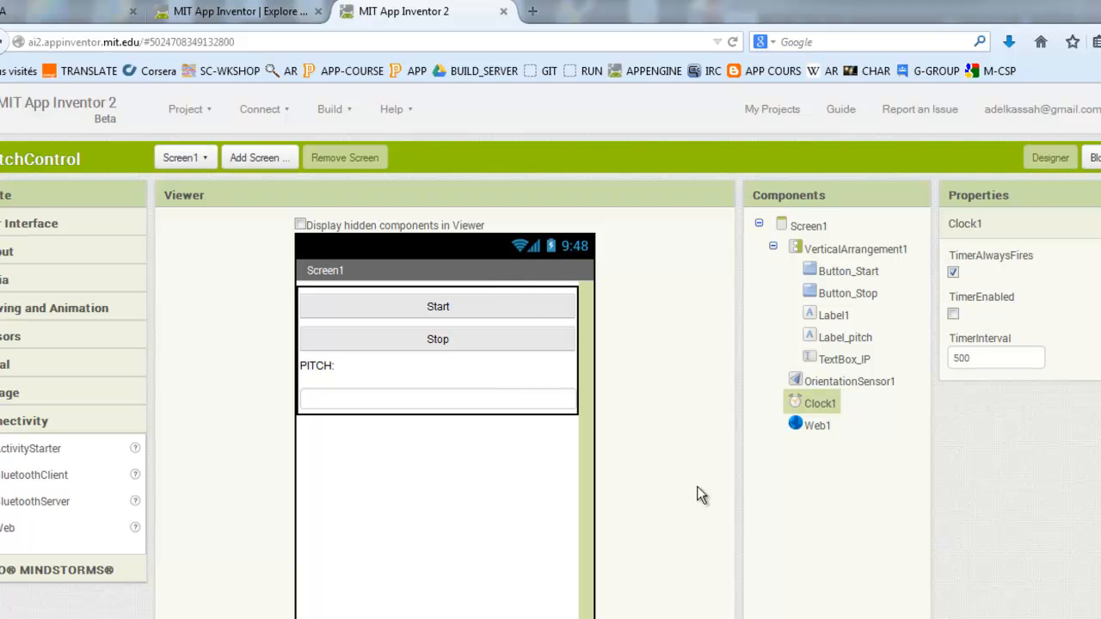
{"action": "mouse_move", "coordinate": [803, 405]}
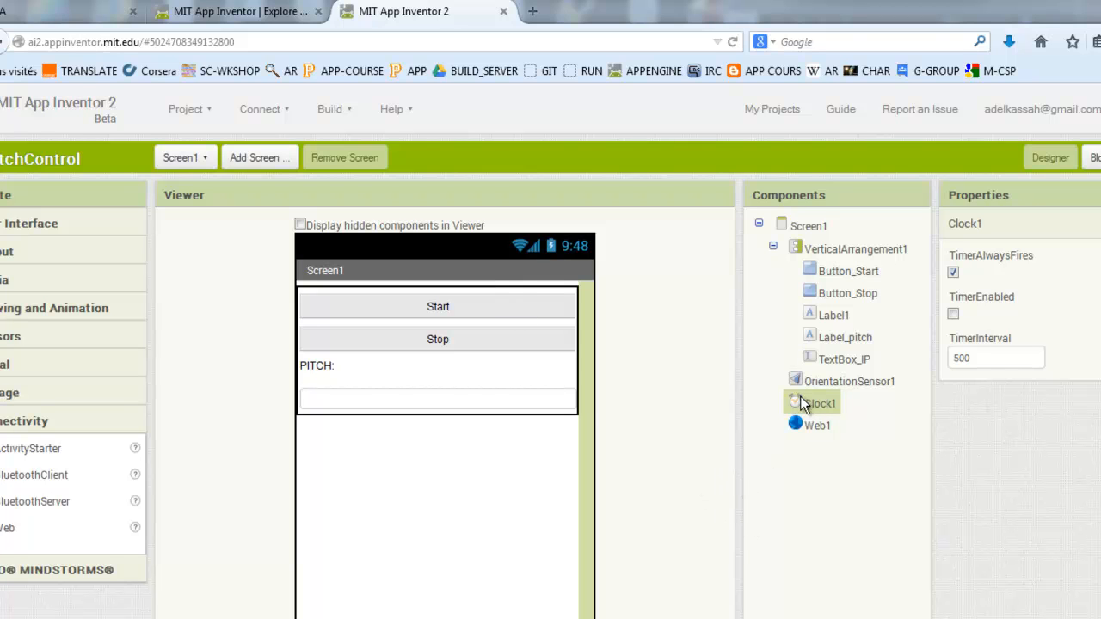
{"action": "mouse_move", "coordinate": [751, 433]}
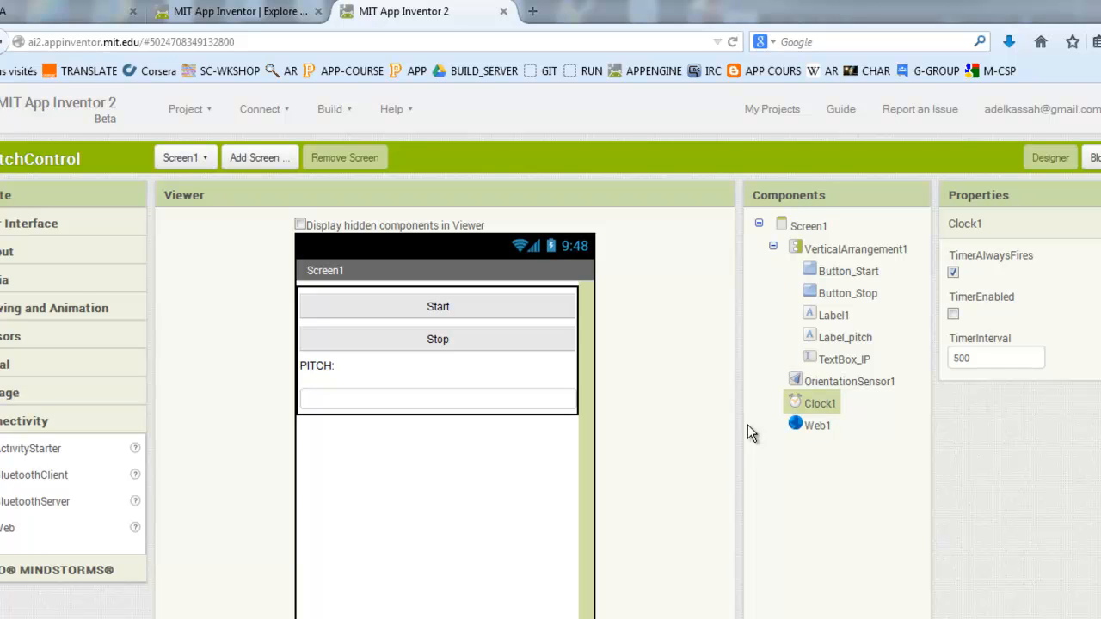
{"action": "mouse_move", "coordinate": [714, 585]}
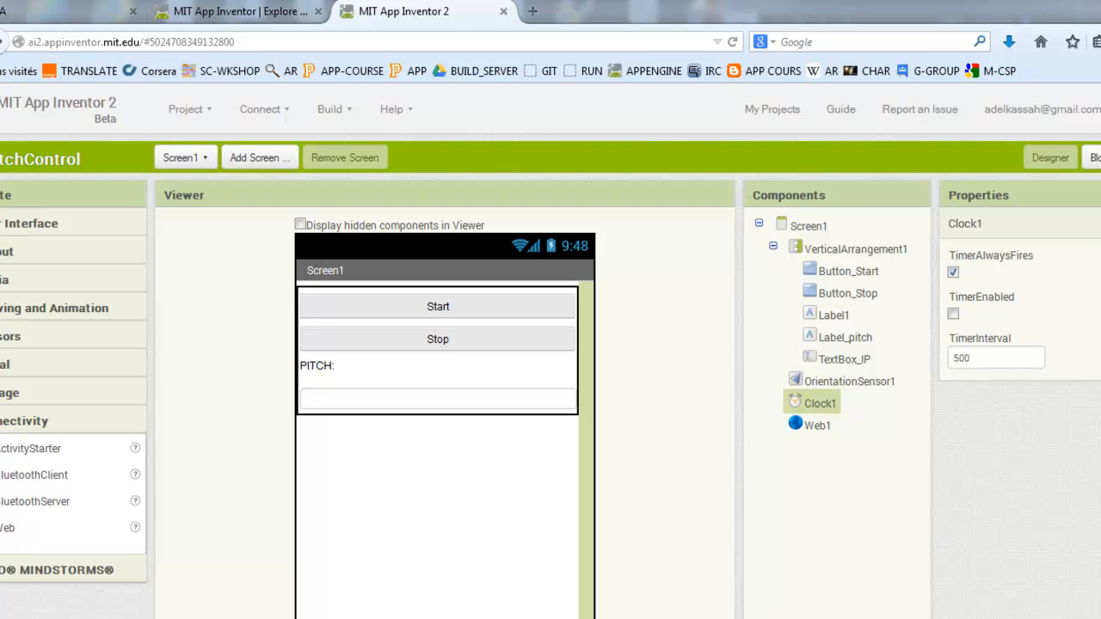
{"action": "mouse_move", "coordinate": [174, 557]}
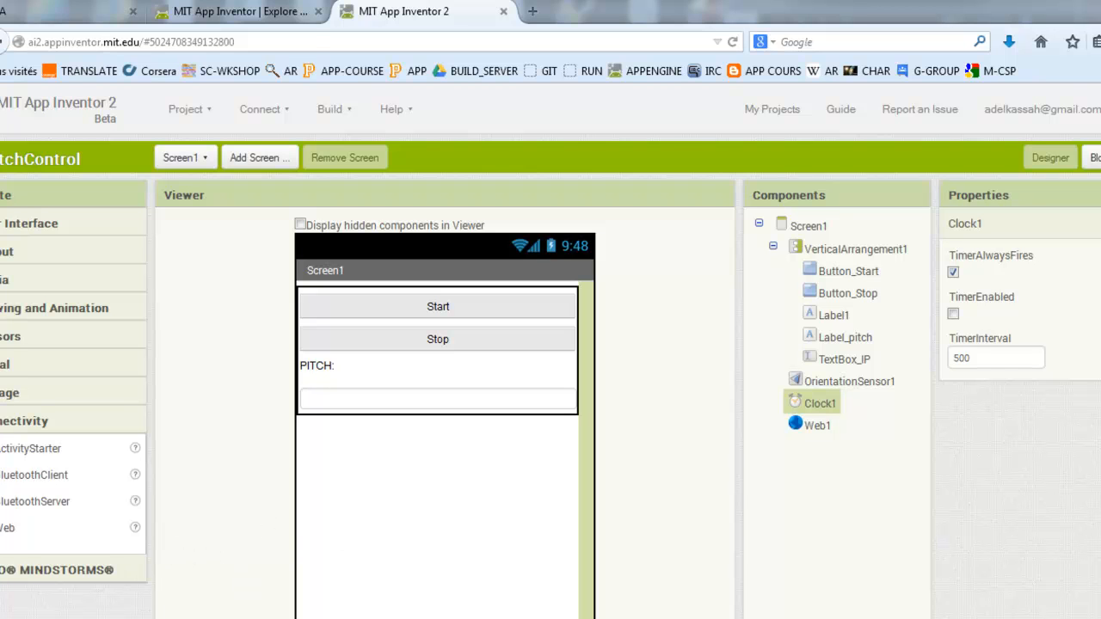
{"action": "left_click", "coordinate": [9, 611]}
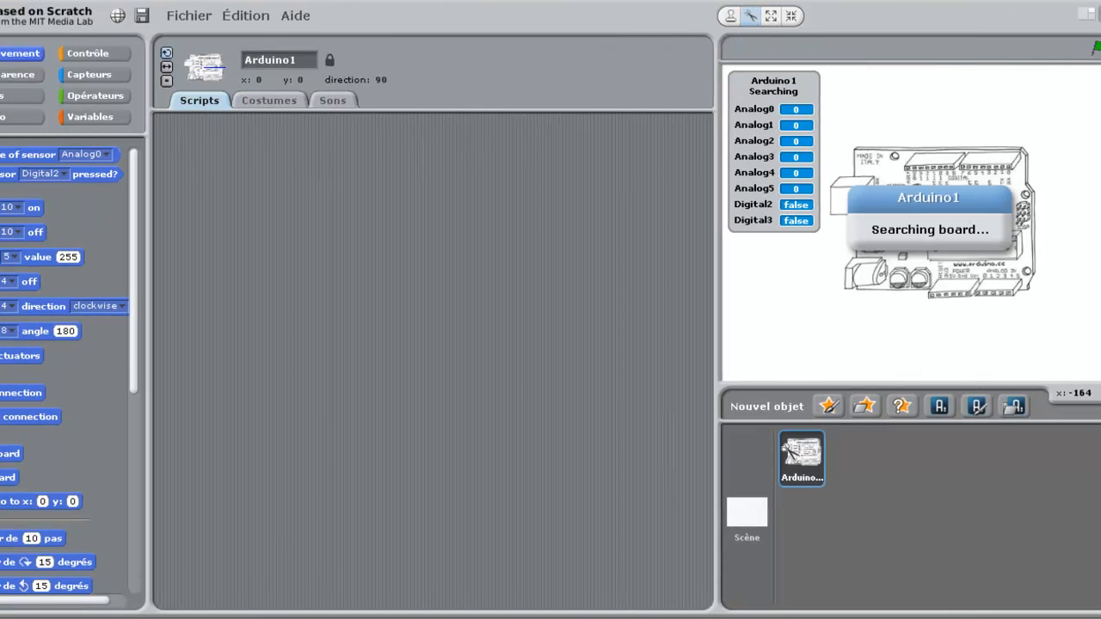
Delete the Arduino1 sprite and open the globe language menu
{"action": "left_click", "coordinate": [746, 519]}
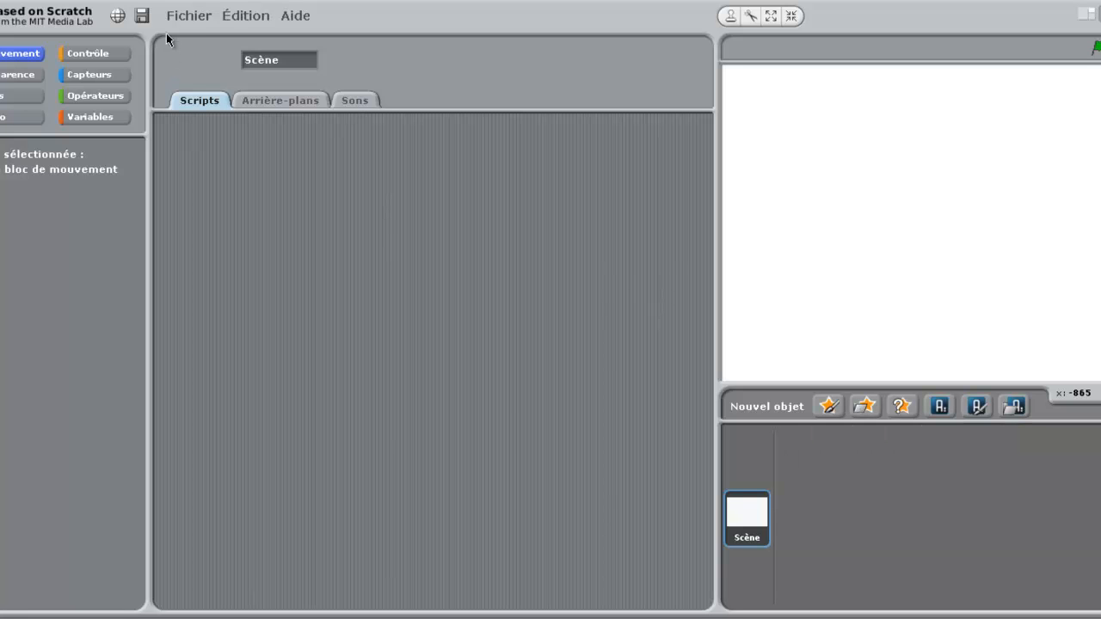
{"action": "left_click", "coordinate": [118, 15]}
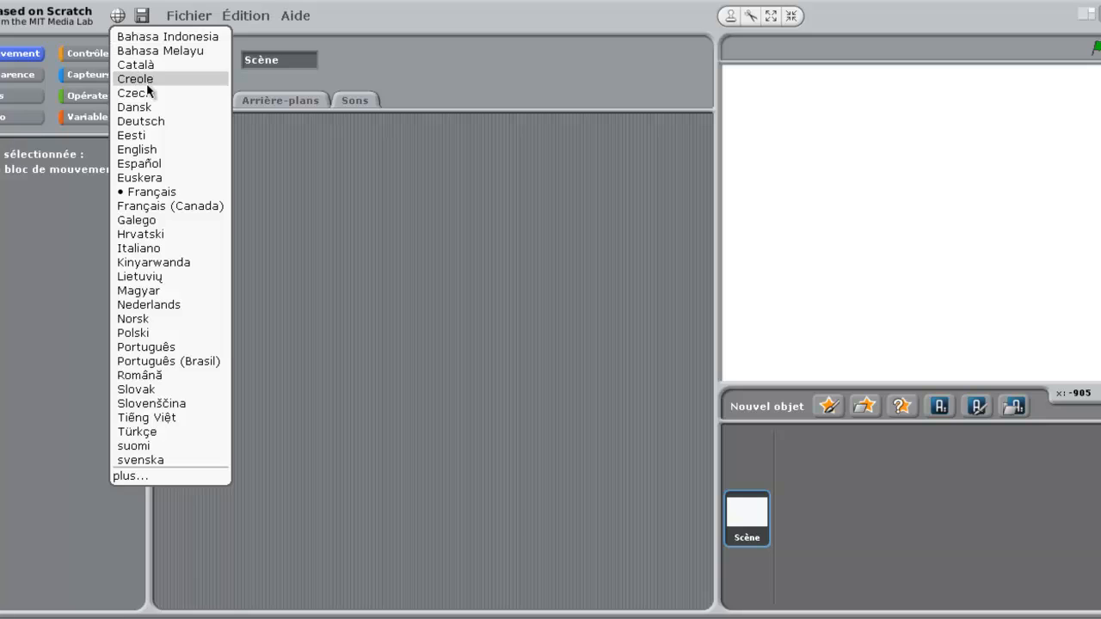
Switch S4A to English and add the butterfly1-a sprite from the Animals folder
{"action": "left_click", "coordinate": [136, 148]}
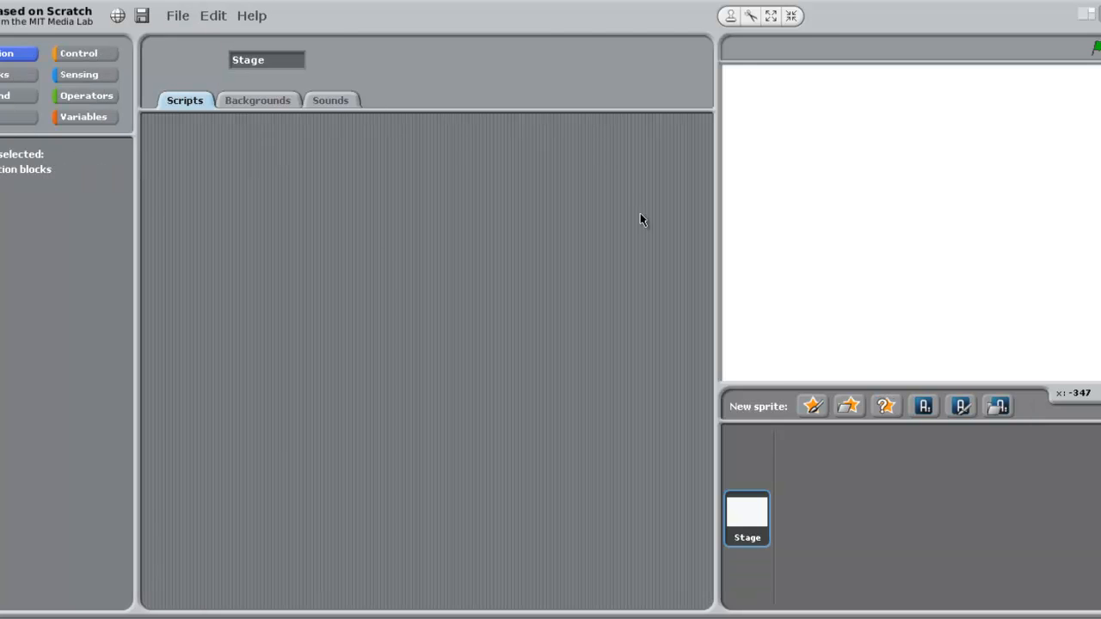
{"action": "mouse_move", "coordinate": [812, 406]}
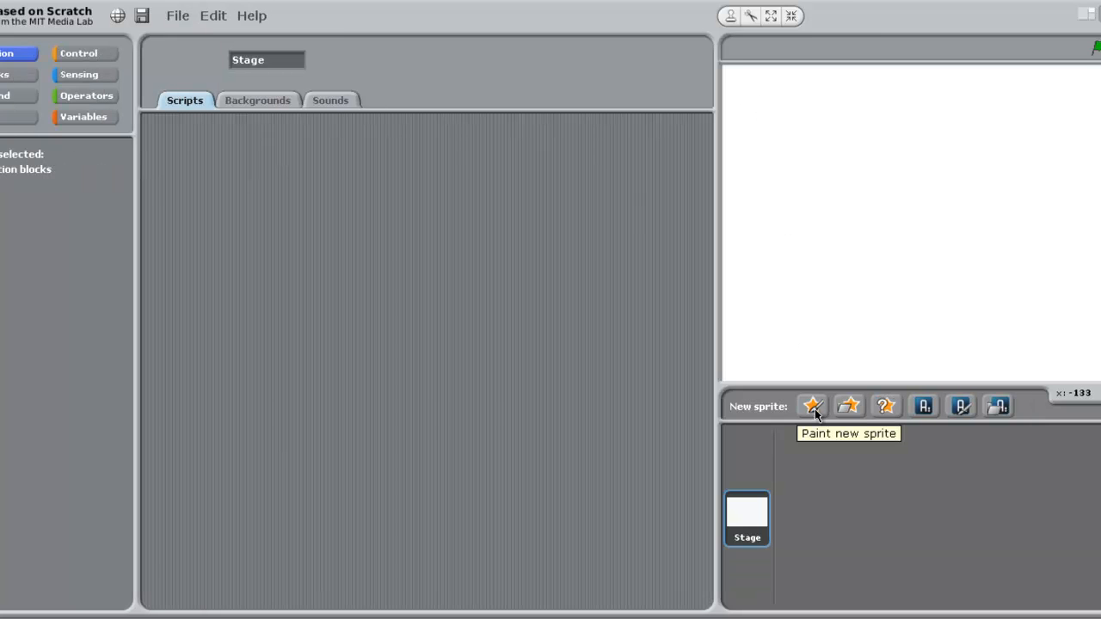
{"action": "mouse_move", "coordinate": [849, 405]}
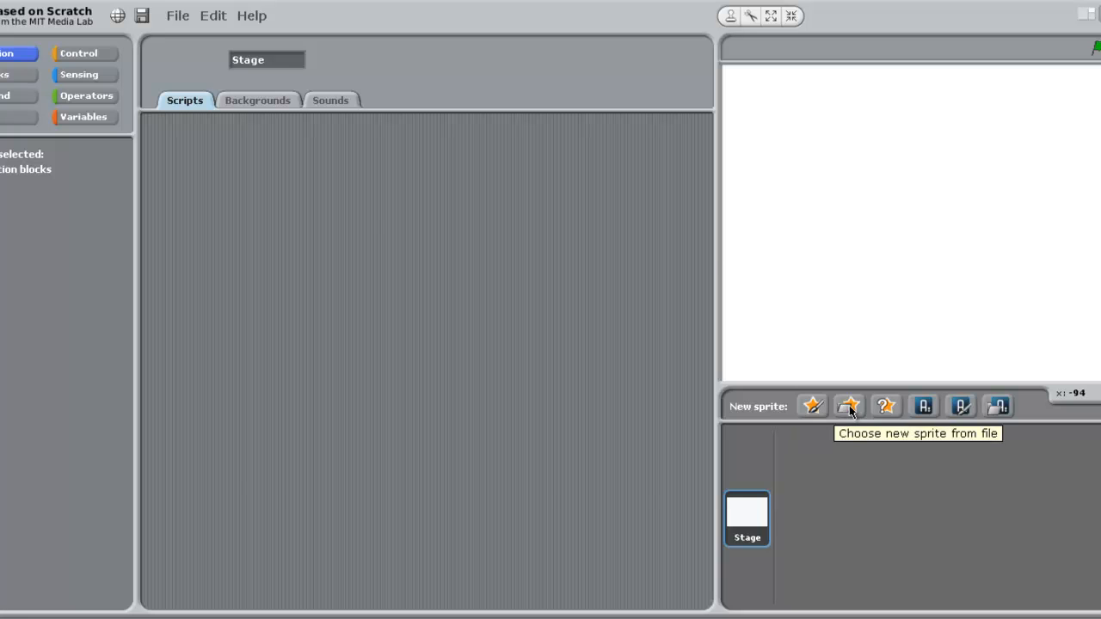
{"action": "left_click", "coordinate": [848, 406]}
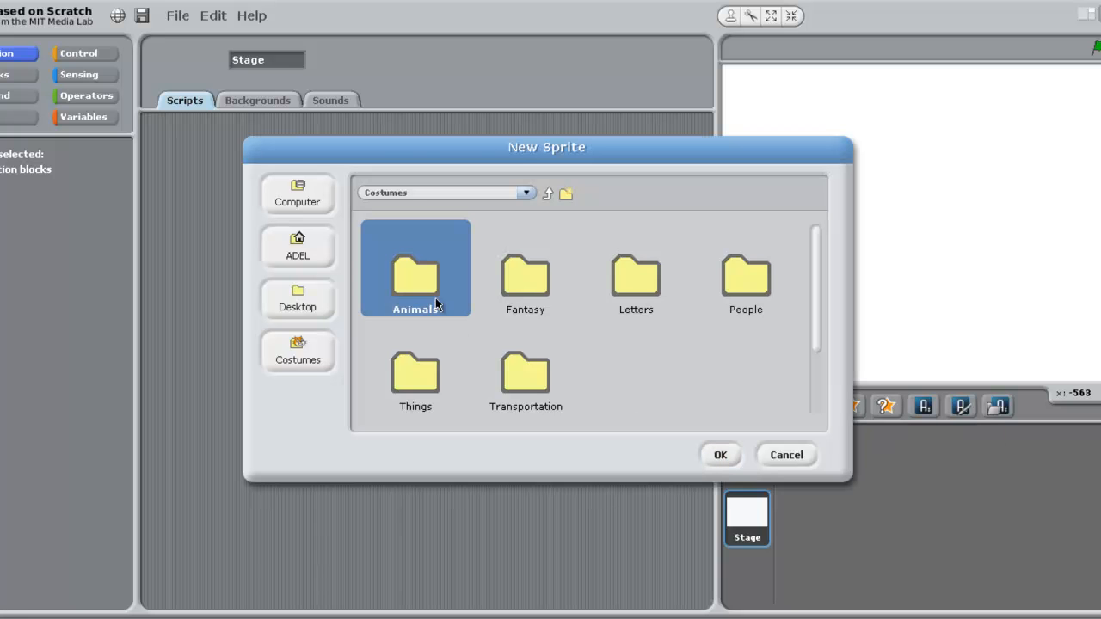
{"action": "double_click", "coordinate": [416, 276]}
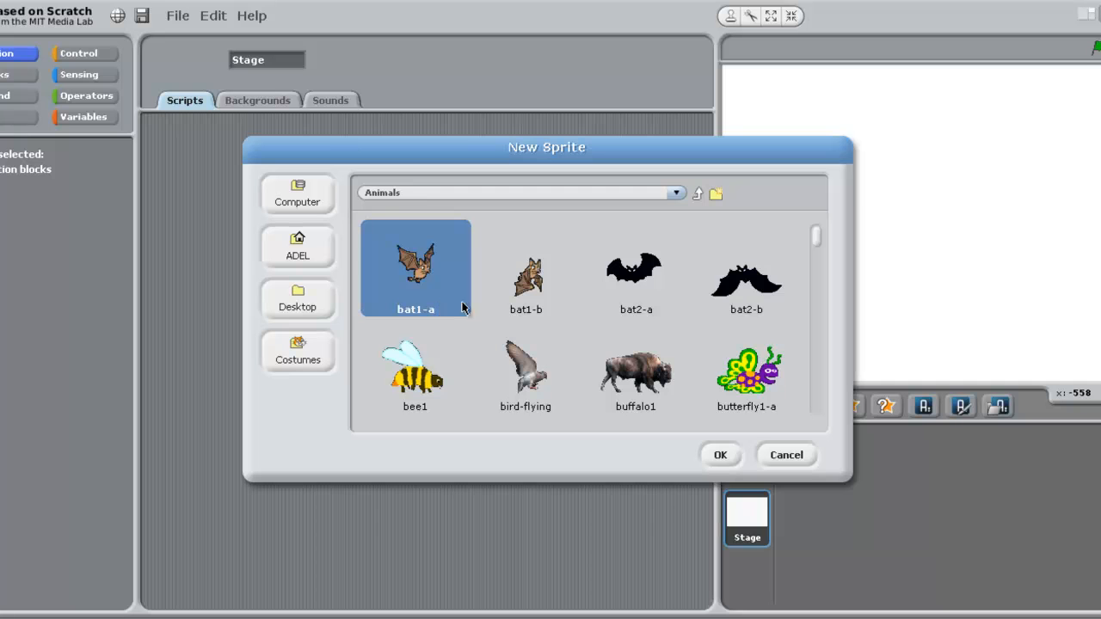
{"action": "mouse_move", "coordinate": [679, 354]}
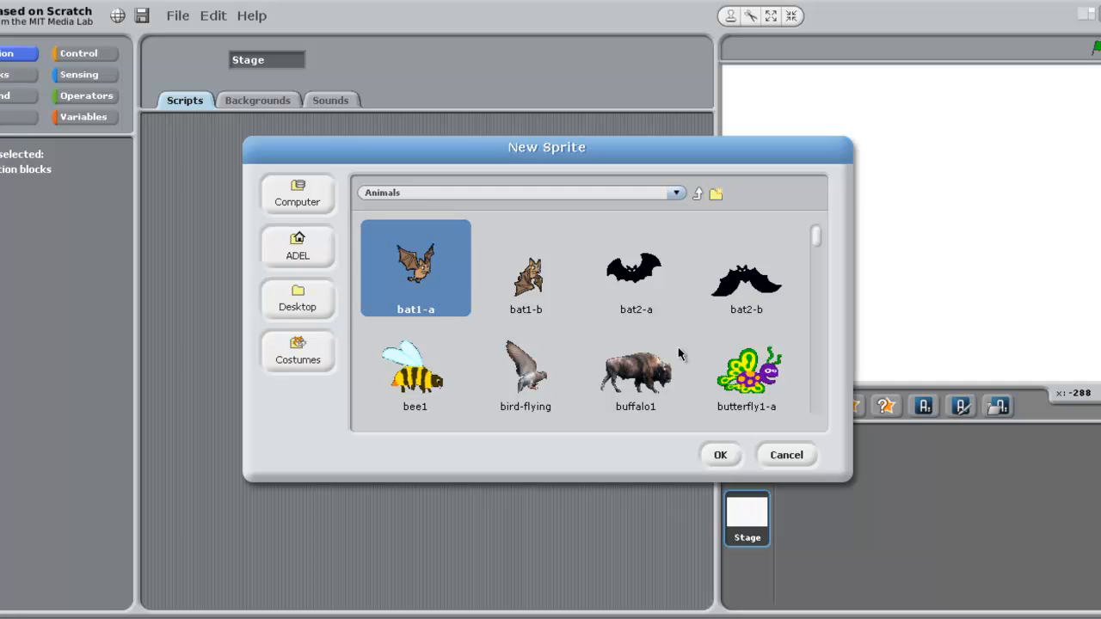
{"action": "left_click", "coordinate": [785, 454]}
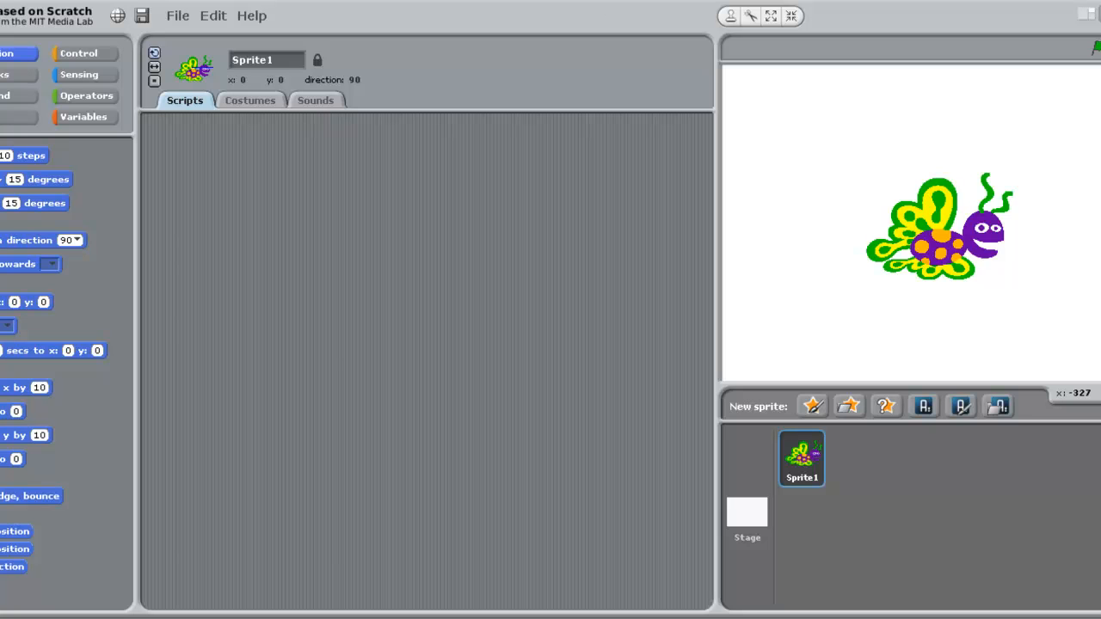
{"action": "mouse_move", "coordinate": [318, 7]}
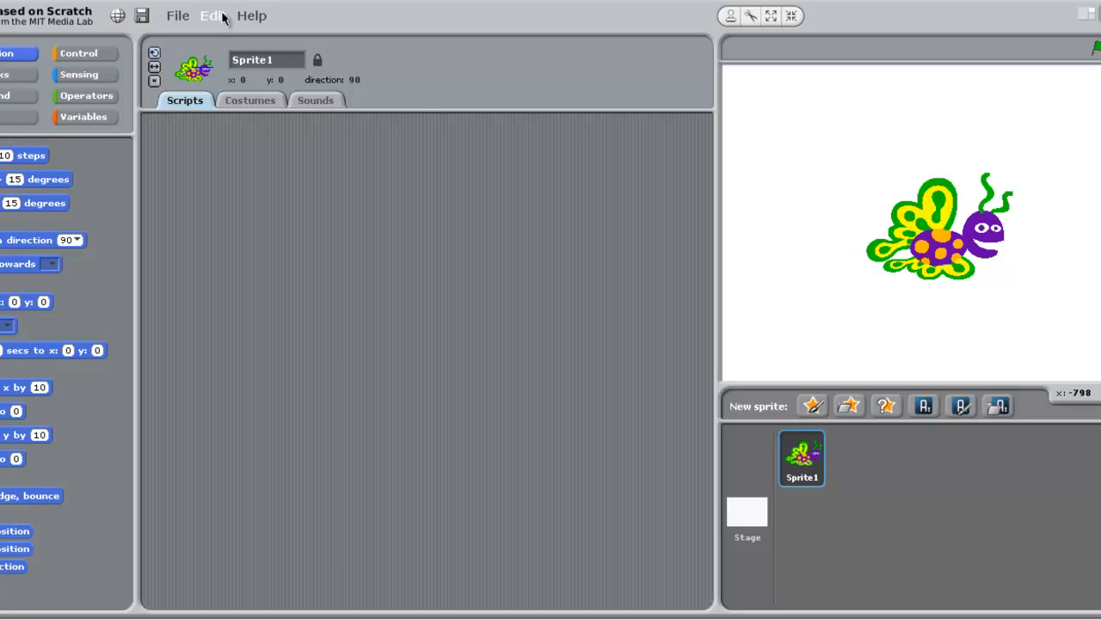
Host a mesh from the Edit menu and enter IP 192.168.78.1 in the phone app
{"action": "left_click", "coordinate": [212, 16]}
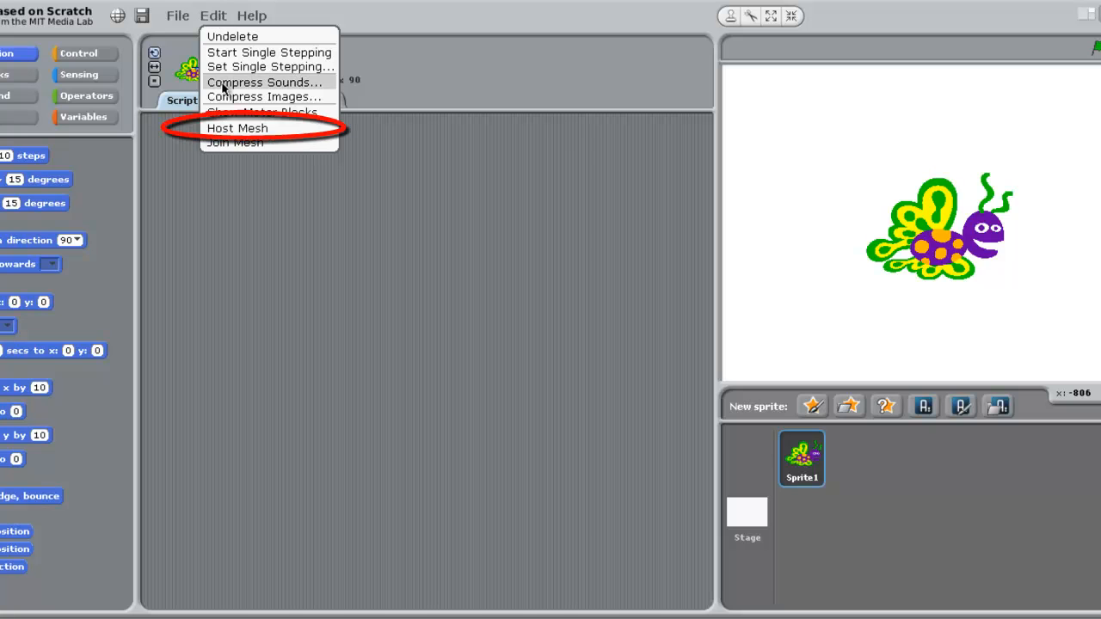
{"action": "left_click", "coordinate": [238, 127]}
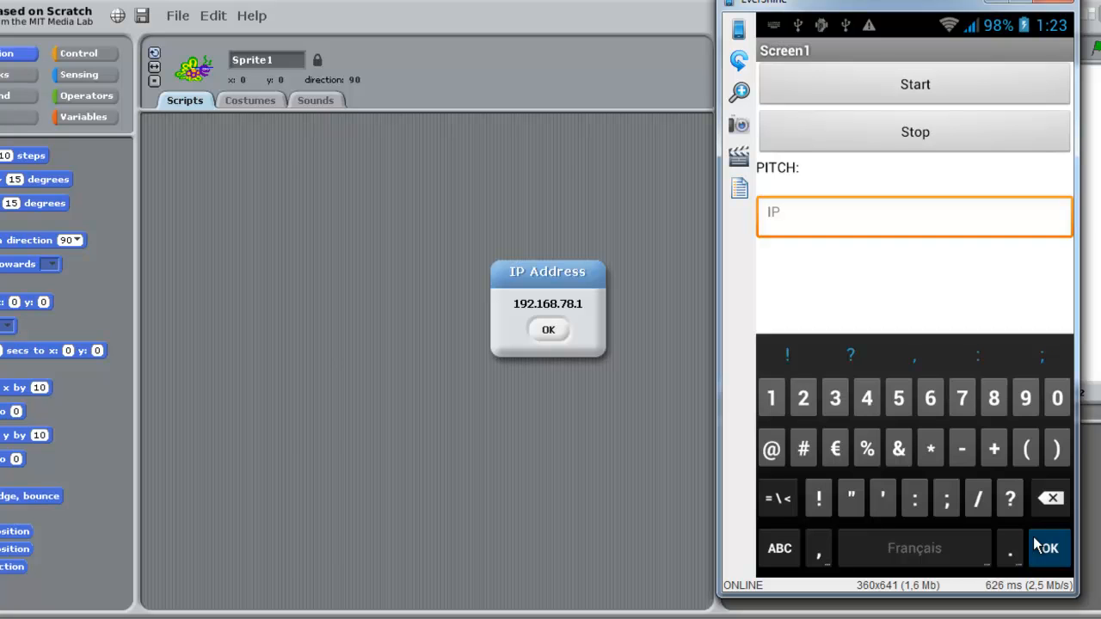
{"action": "left_click", "coordinate": [771, 398]}
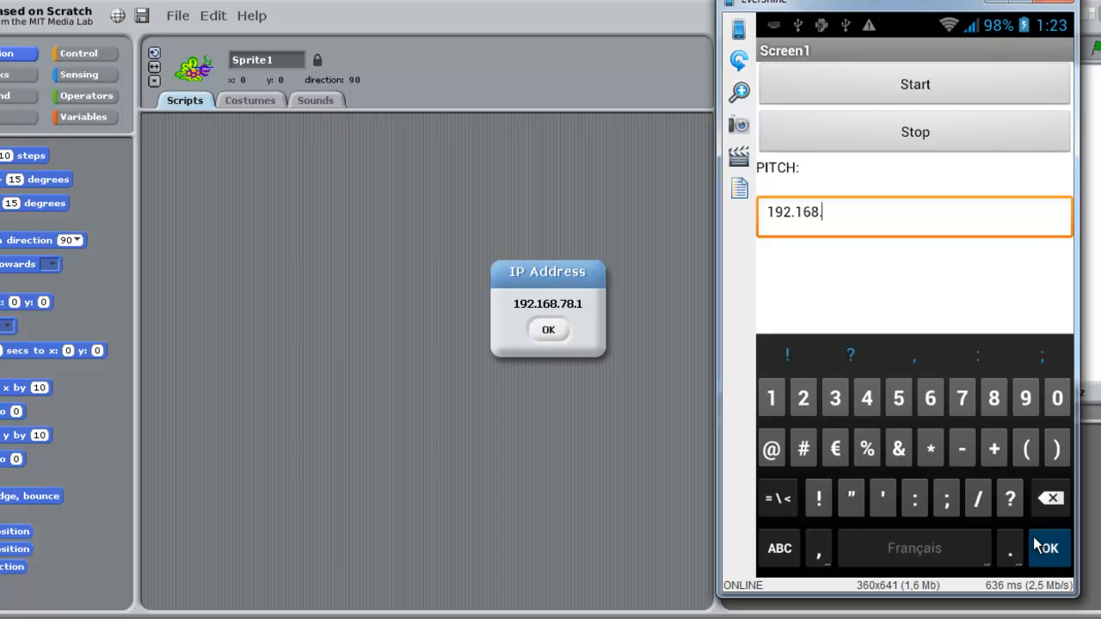
{"action": "left_click", "coordinate": [962, 398]}
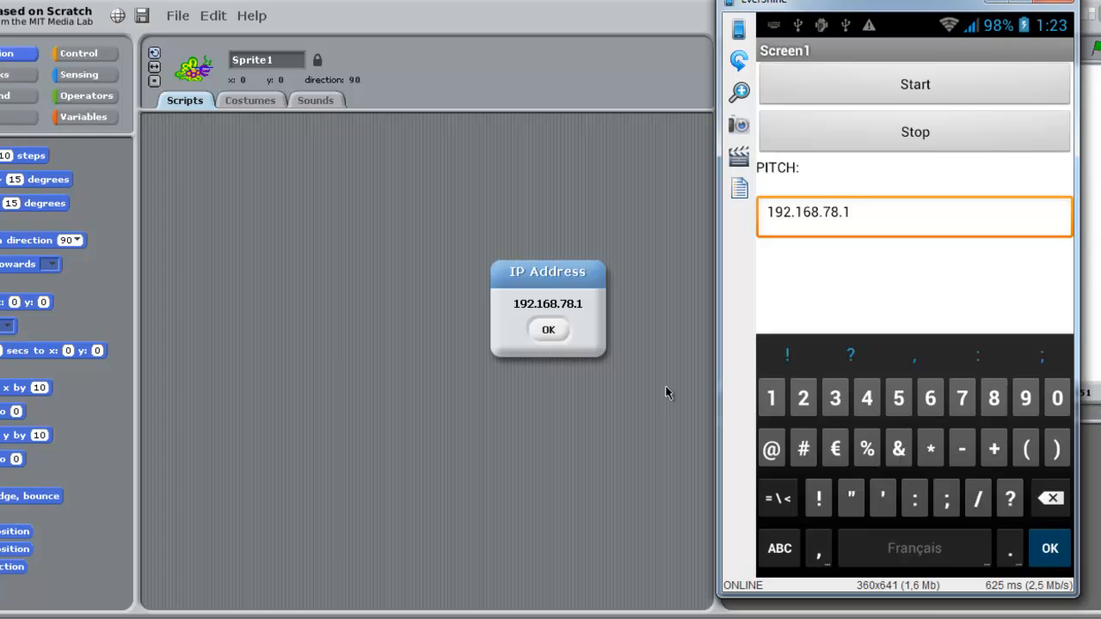
{"action": "left_click", "coordinate": [548, 330]}
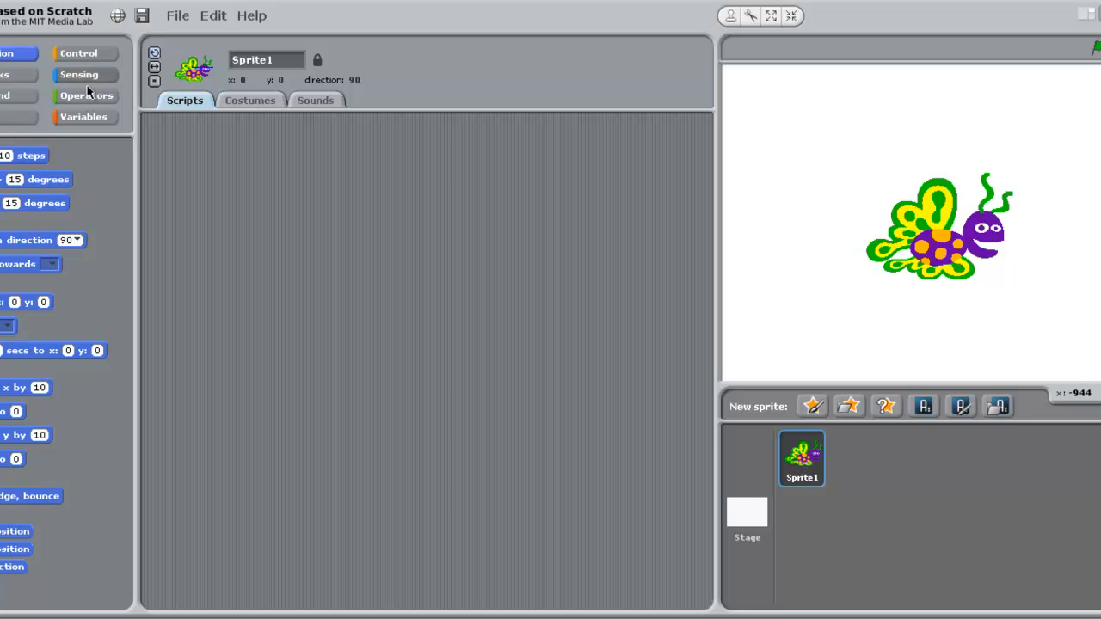
{"action": "mouse_move", "coordinate": [325, 69]}
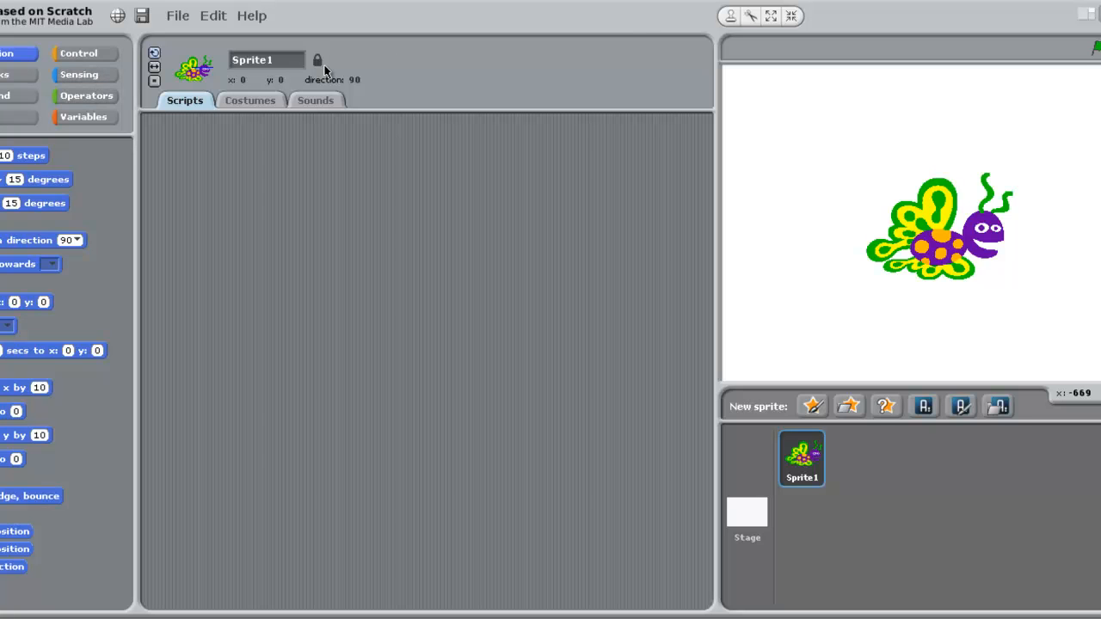
Drag a Sensing sensor value block into the scripts area and set it to mysensor
{"action": "left_click", "coordinate": [79, 75]}
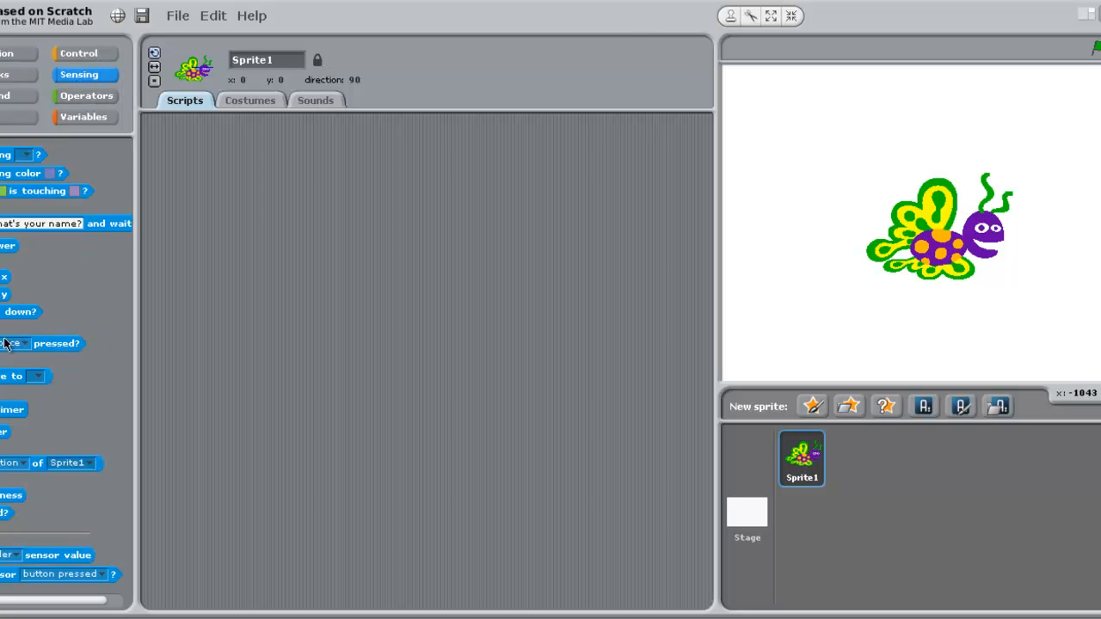
{"action": "left_click_drag", "start_coordinate": [57, 554], "coordinate": [125, 475]}
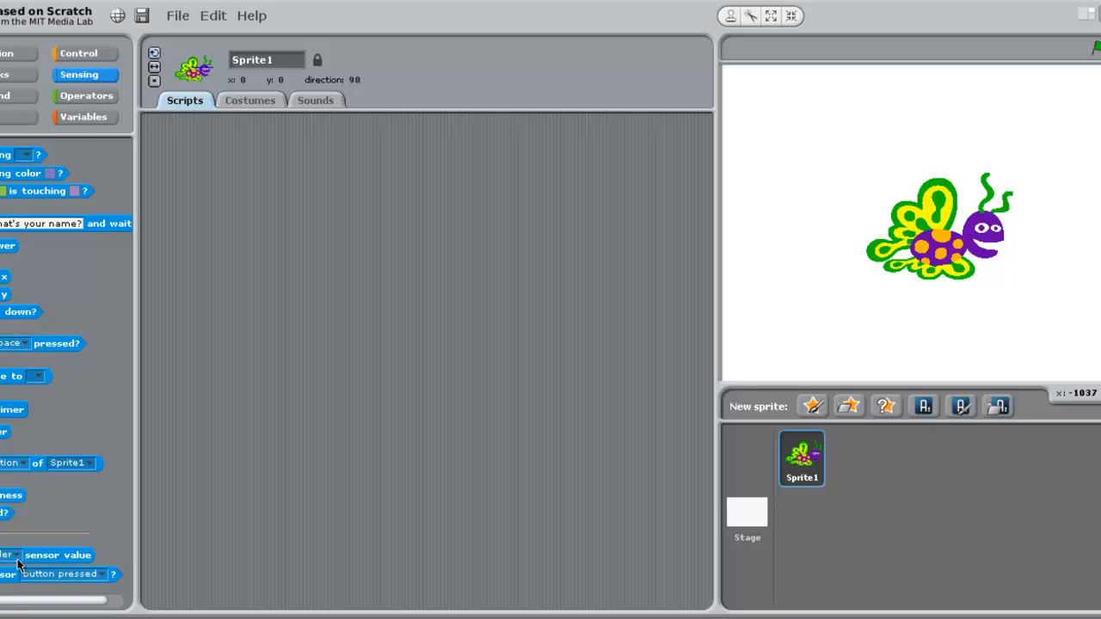
{"action": "mouse_move", "coordinate": [32, 555]}
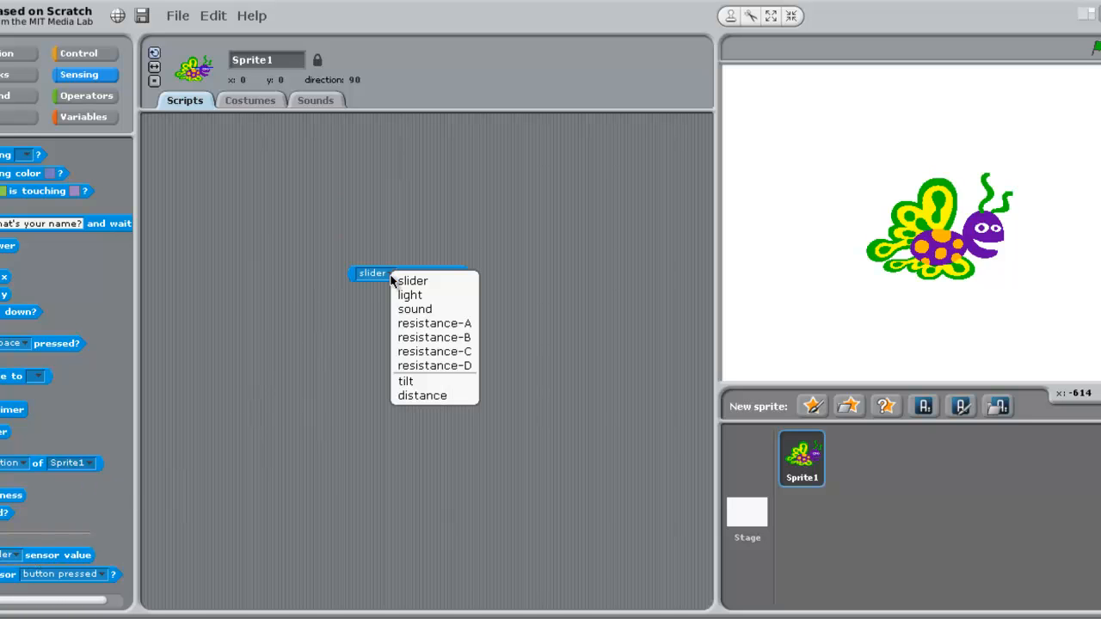
{"action": "left_click", "coordinate": [412, 280]}
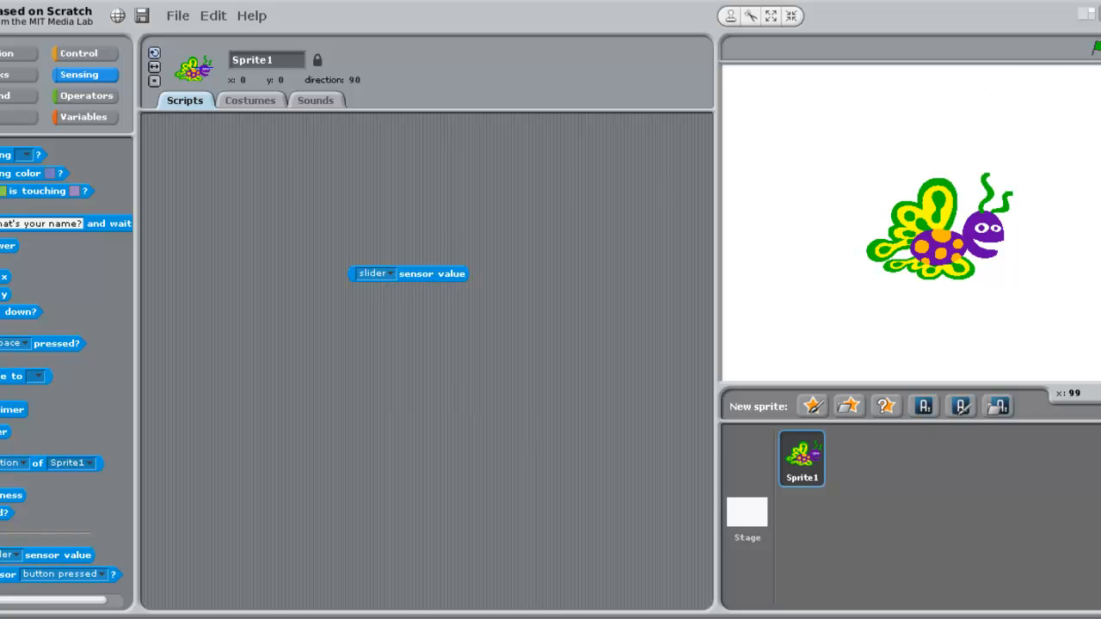
{"action": "mouse_move", "coordinate": [748, 198]}
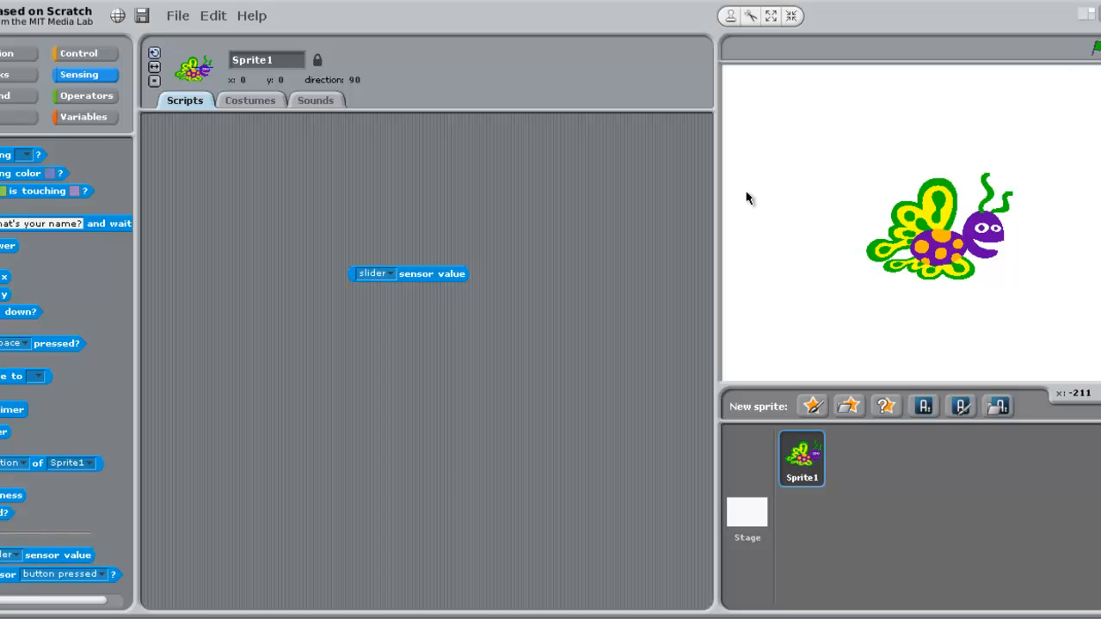
{"action": "mouse_move", "coordinate": [344, 255]}
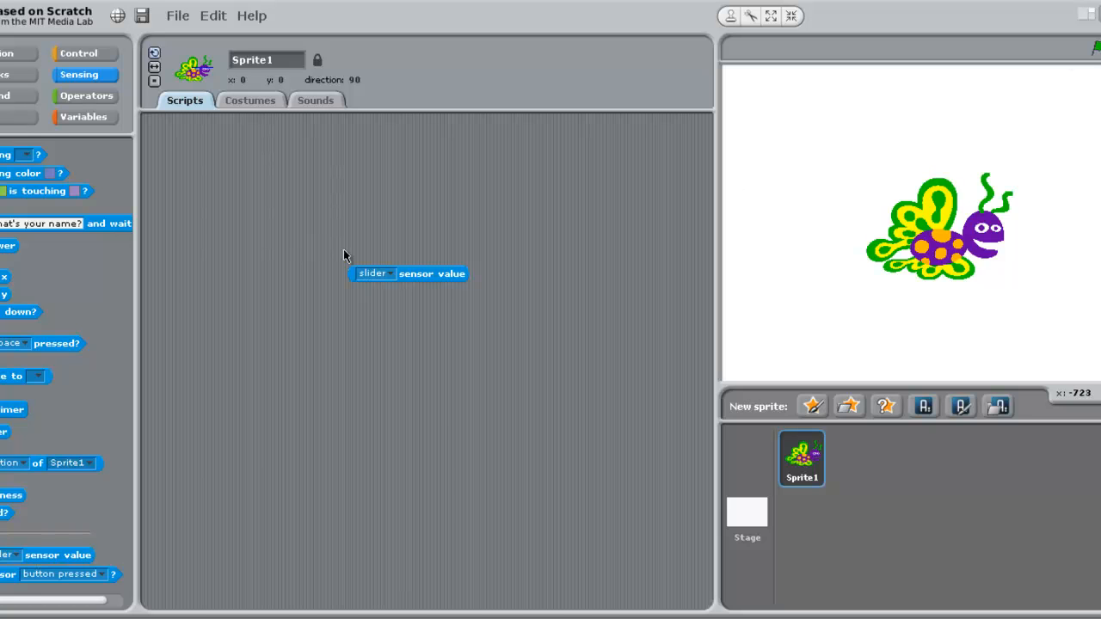
{"action": "left_click", "coordinate": [388, 273]}
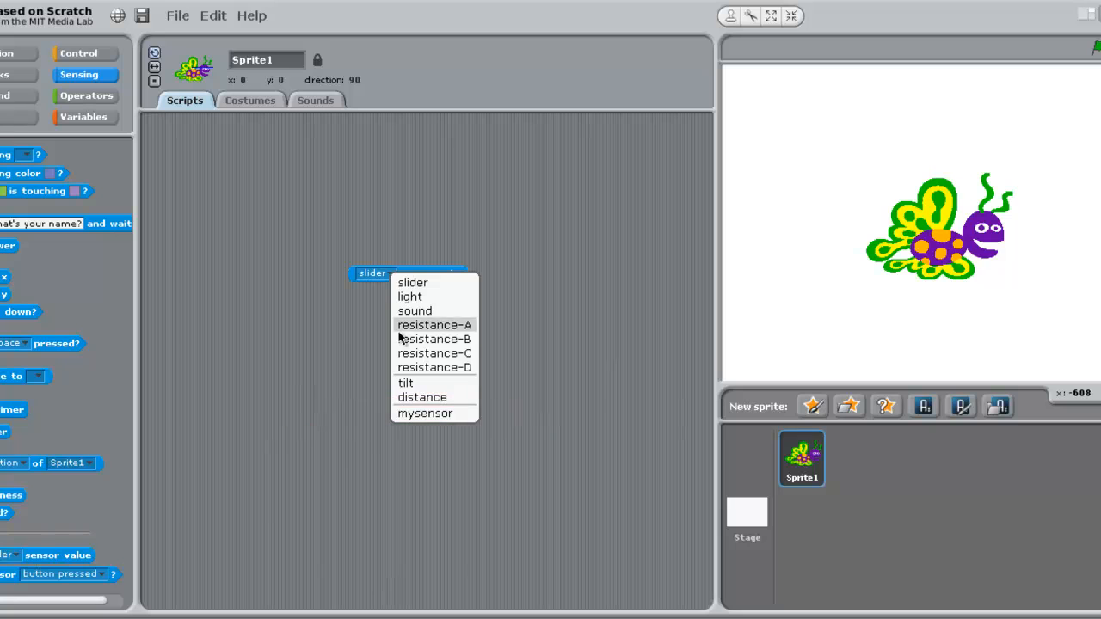
{"action": "left_click", "coordinate": [424, 413]}
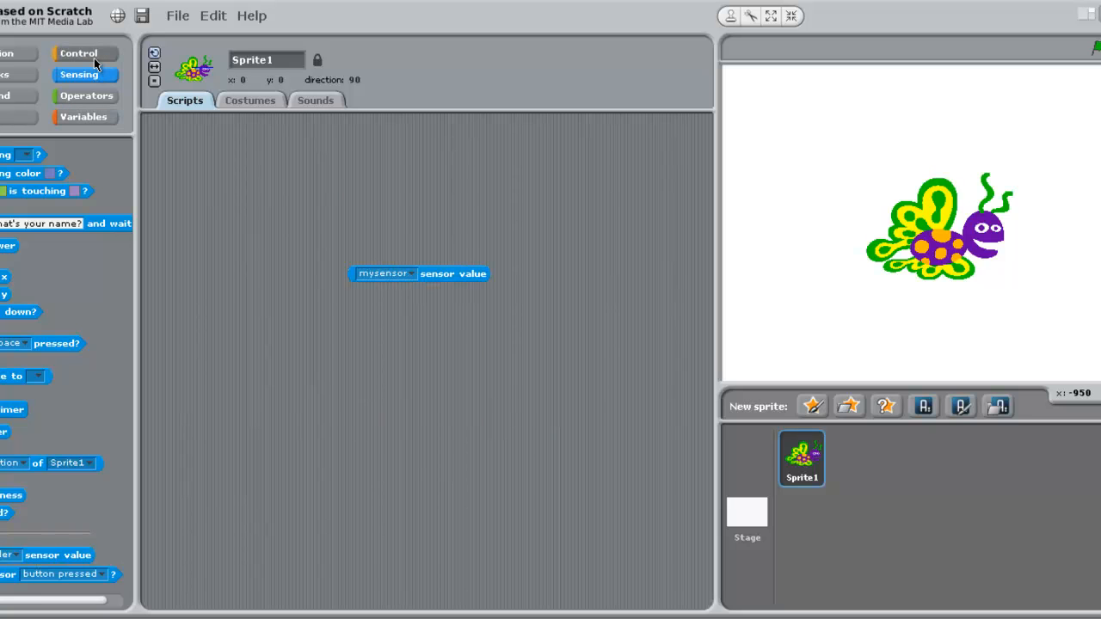
{"action": "left_click", "coordinate": [78, 54]}
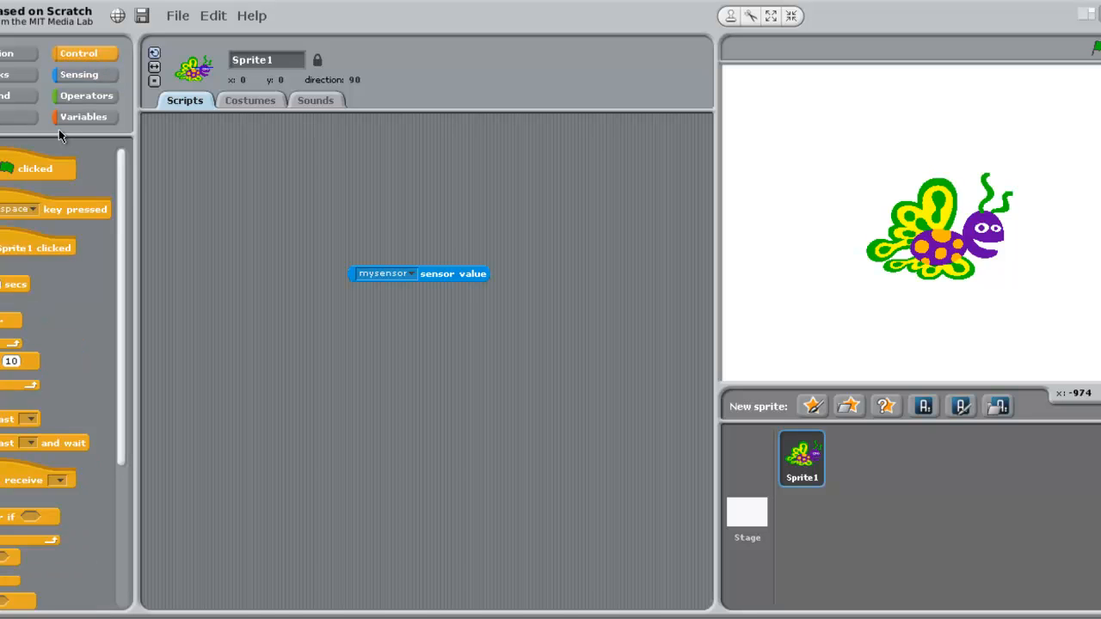
Add a green-flag hat, create variable 'test', and place 'set test to' in the loop
{"action": "left_click_drag", "start_coordinate": [34, 169], "coordinate": [231, 163]}
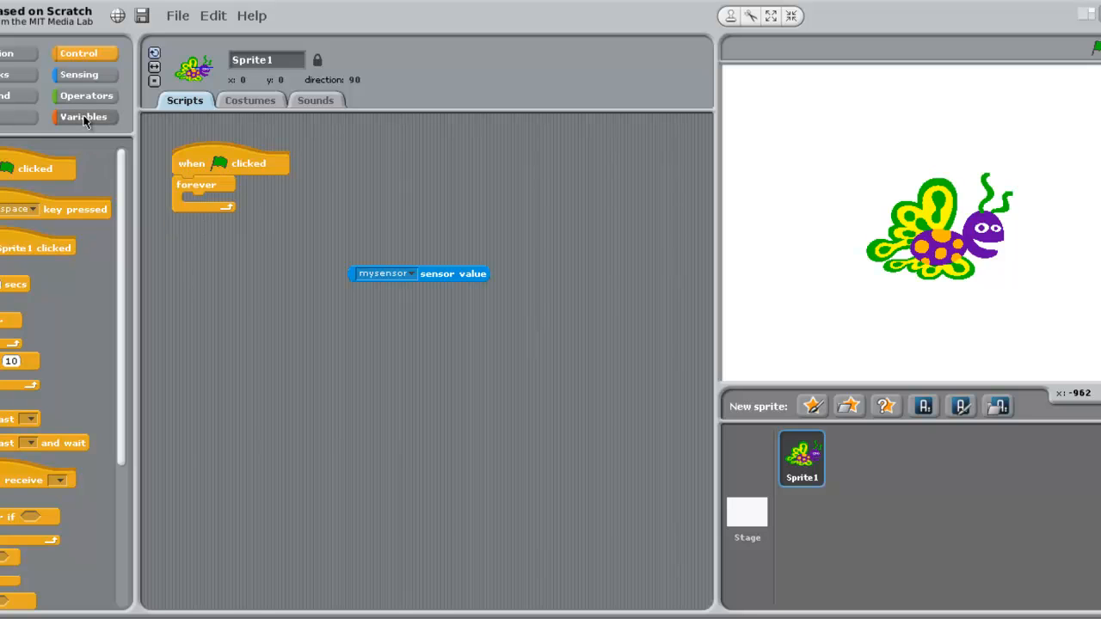
{"action": "left_click", "coordinate": [84, 116]}
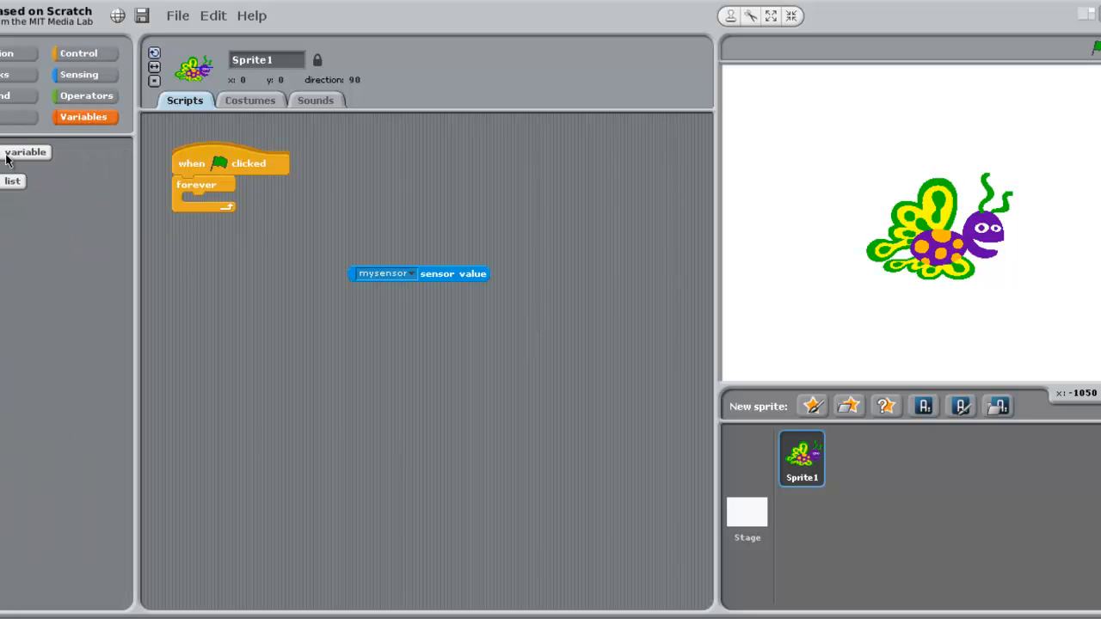
{"action": "left_click", "coordinate": [25, 152]}
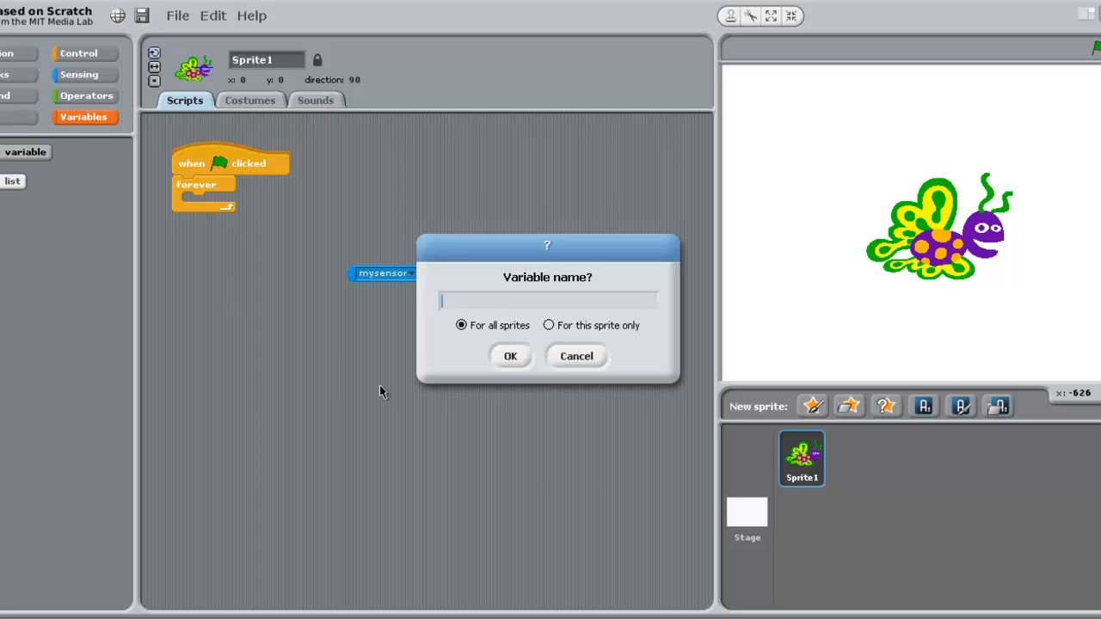
{"action": "type", "text": "test"}
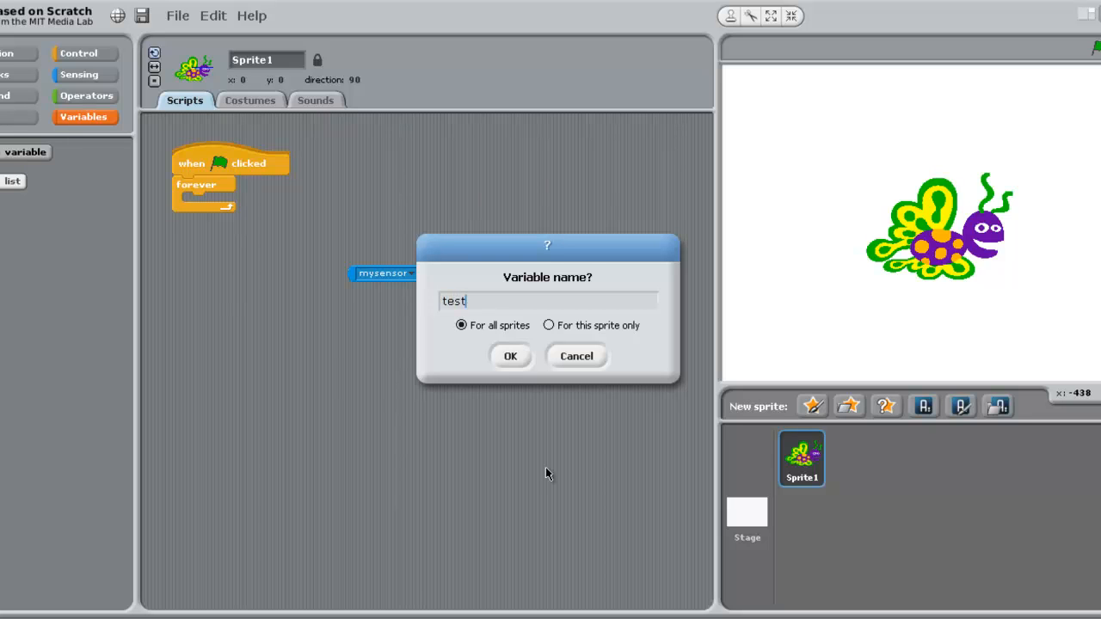
{"action": "mouse_move", "coordinate": [503, 376]}
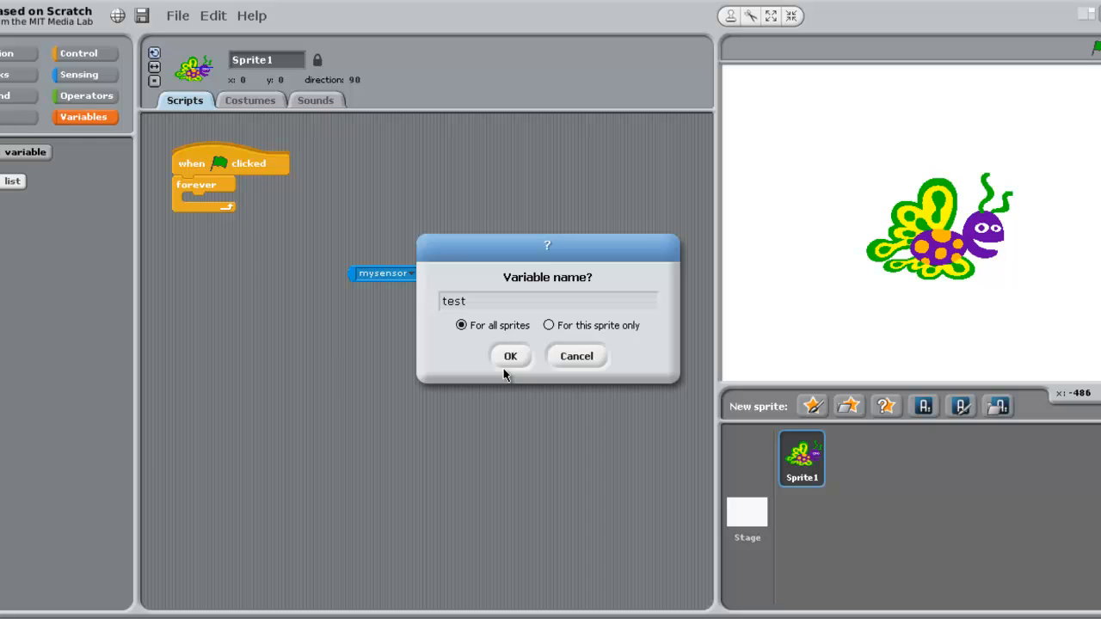
{"action": "left_click", "coordinate": [510, 356]}
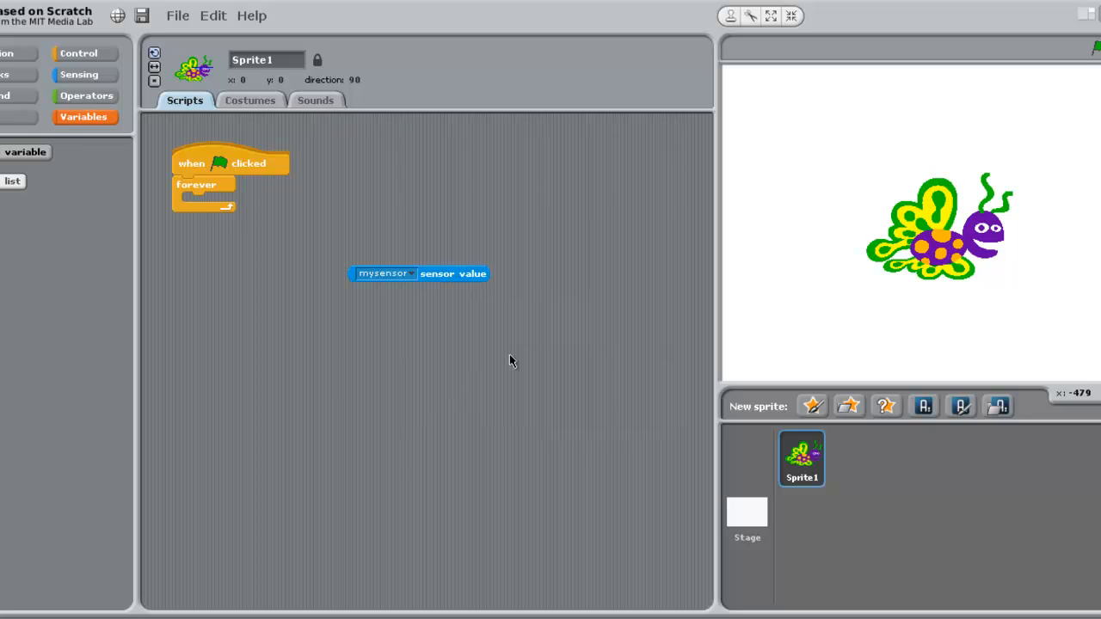
{"action": "left_click", "coordinate": [26, 152]}
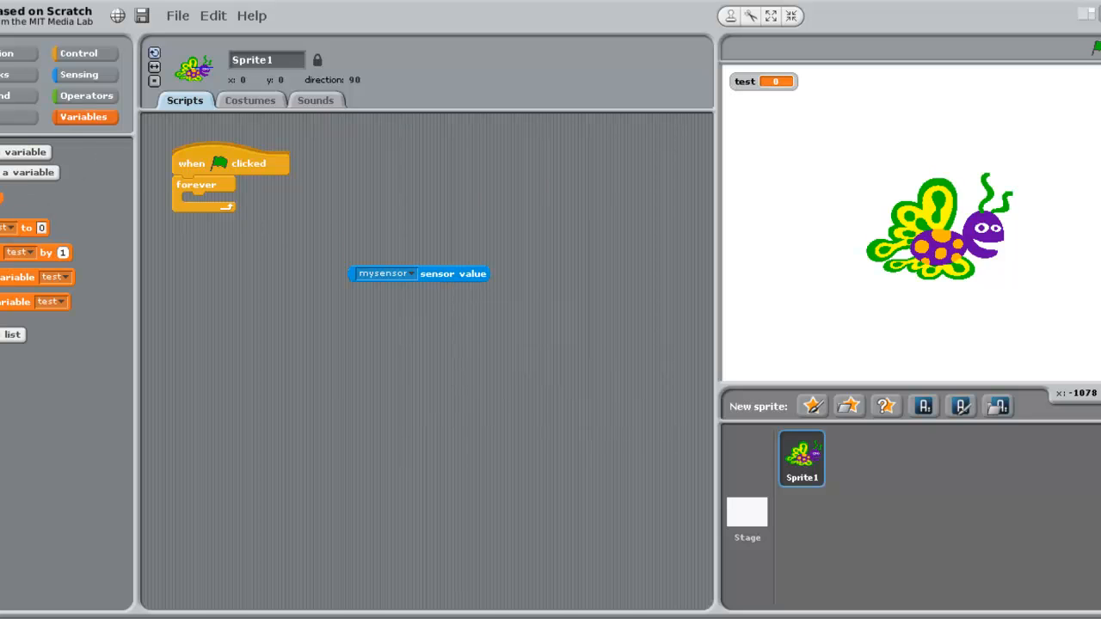
{"action": "left_click_drag", "start_coordinate": [17, 227], "coordinate": [207, 201]}
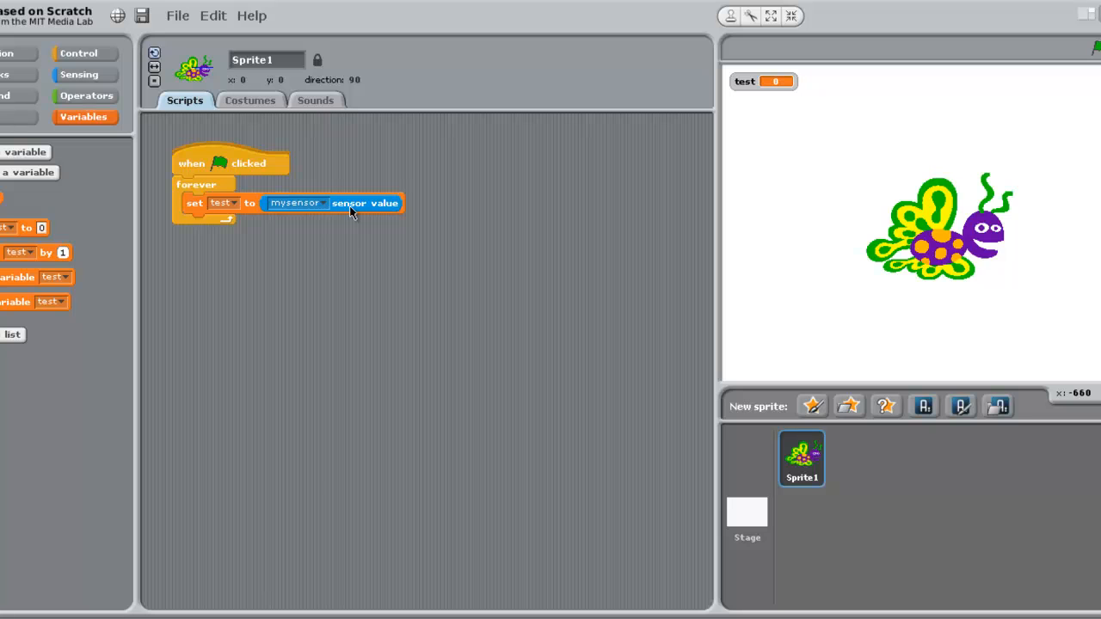
{"action": "mouse_move", "coordinate": [1082, 58]}
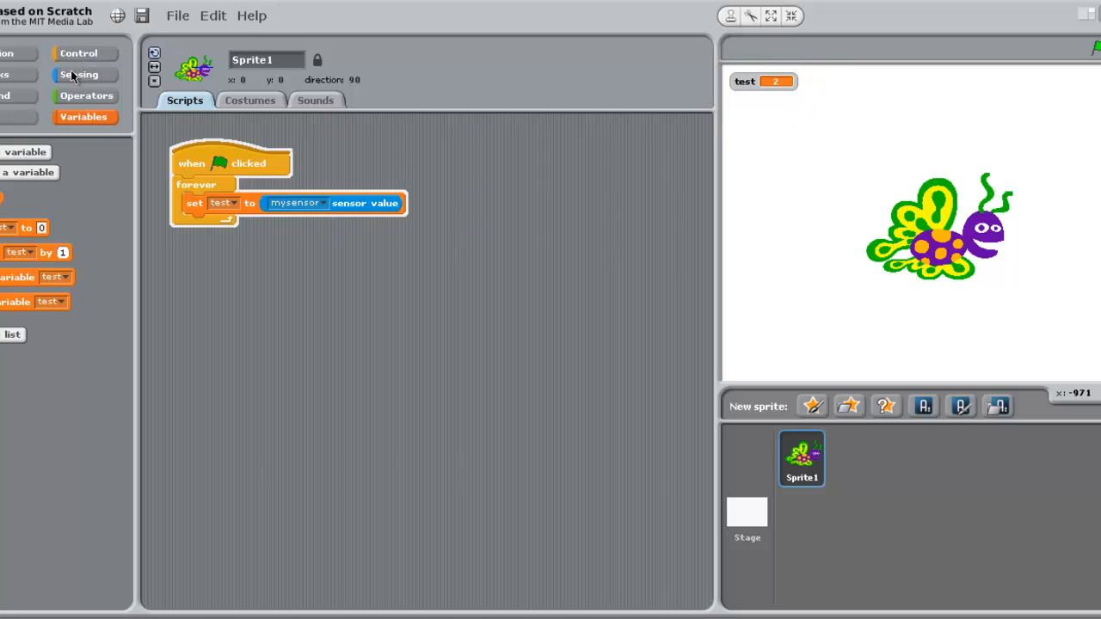
Build the if test = 1 check, with 'move 1 steps' in if and 'move -1 steps' in else
{"action": "left_click", "coordinate": [78, 53]}
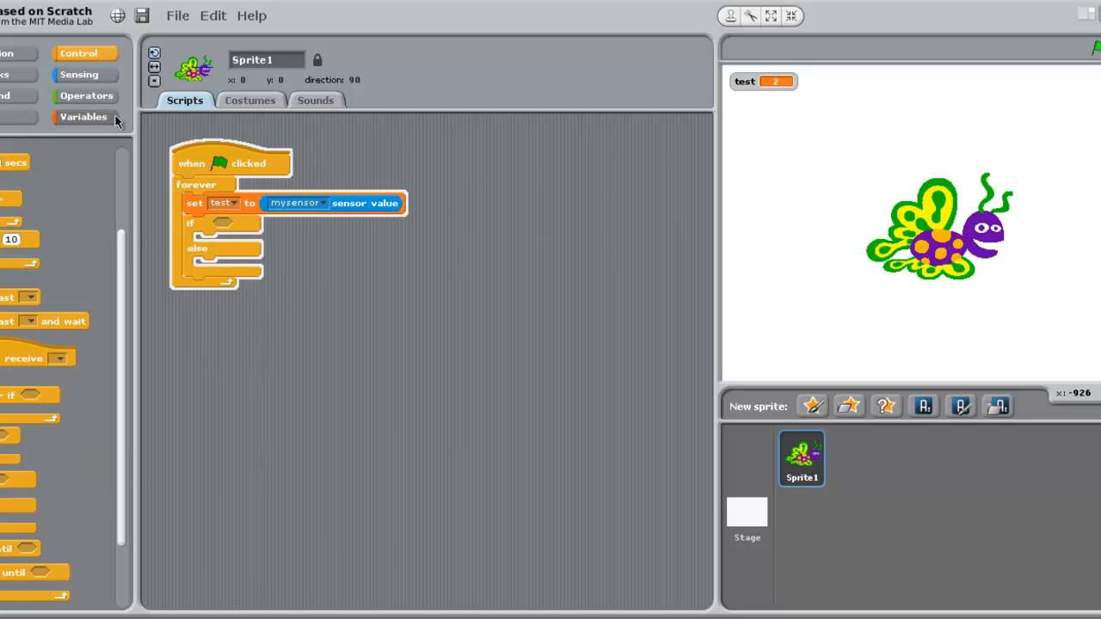
{"action": "left_click", "coordinate": [86, 96]}
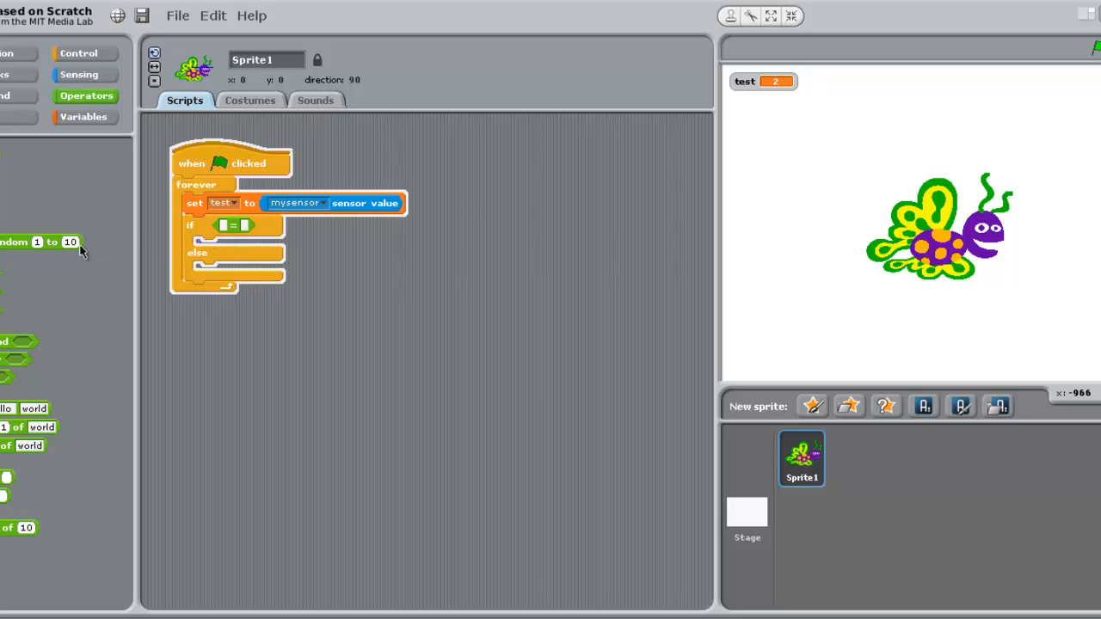
{"action": "left_click", "coordinate": [83, 116]}
{"action": "type", "text": "1"}
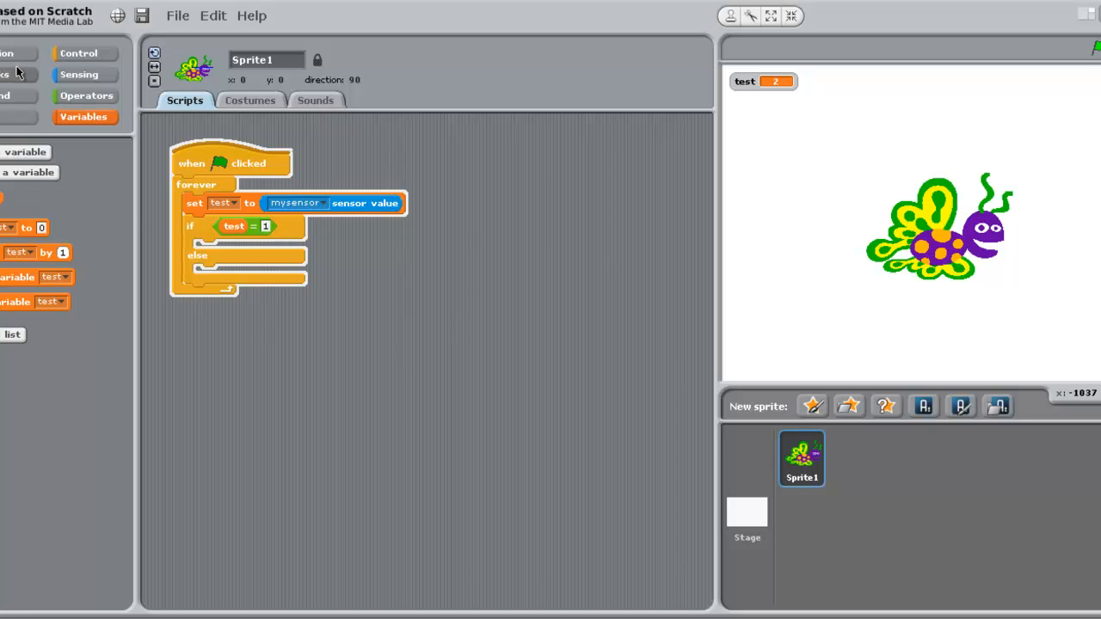
{"action": "left_click", "coordinate": [7, 54]}
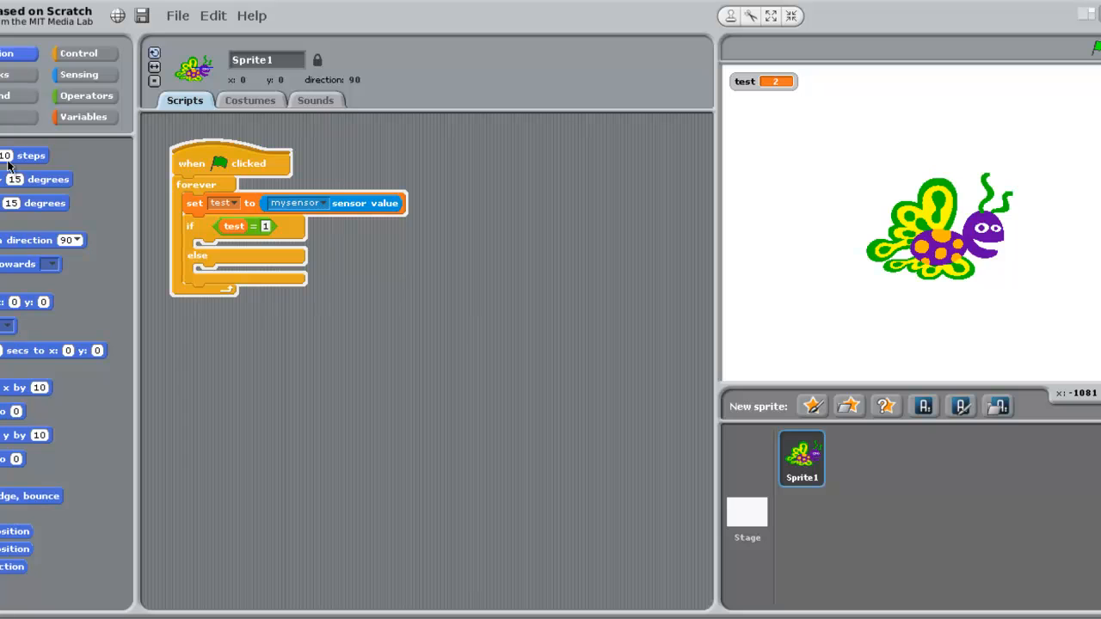
{"action": "left_click_drag", "start_coordinate": [25, 156], "coordinate": [204, 355]}
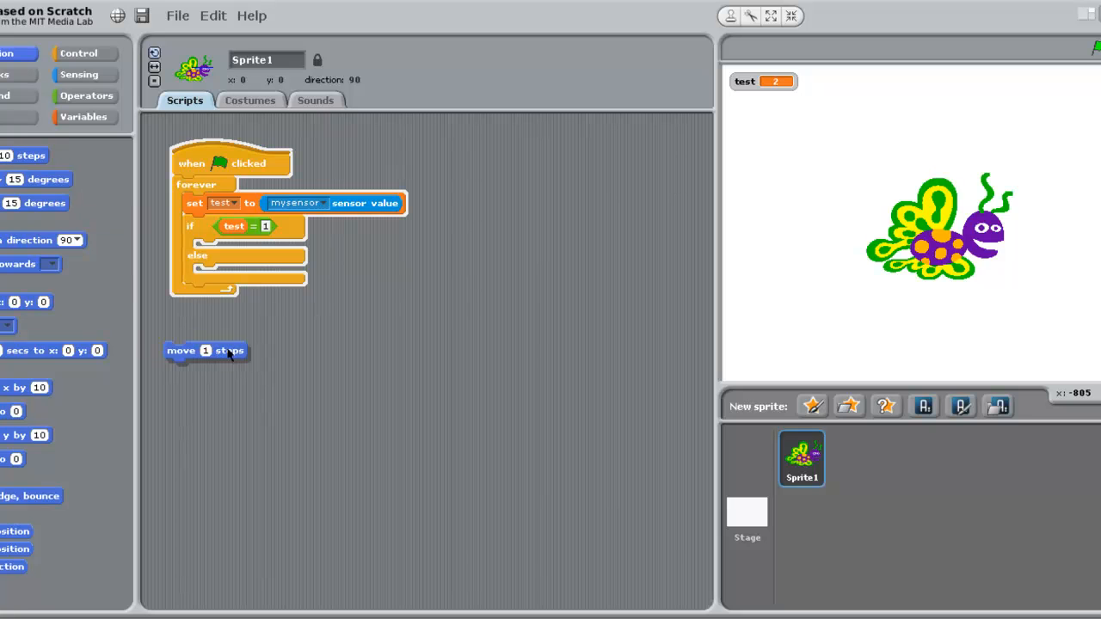
{"action": "left_click_drag", "start_coordinate": [204, 351], "coordinate": [232, 247]}
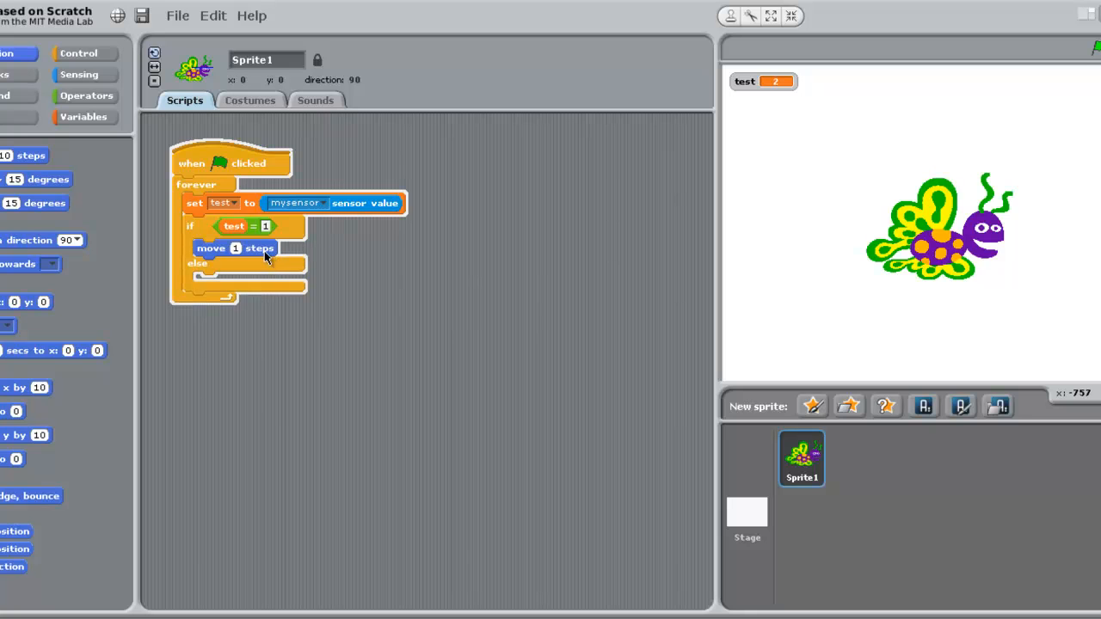
{"action": "left_click_drag", "start_coordinate": [235, 248], "coordinate": [113, 255]}
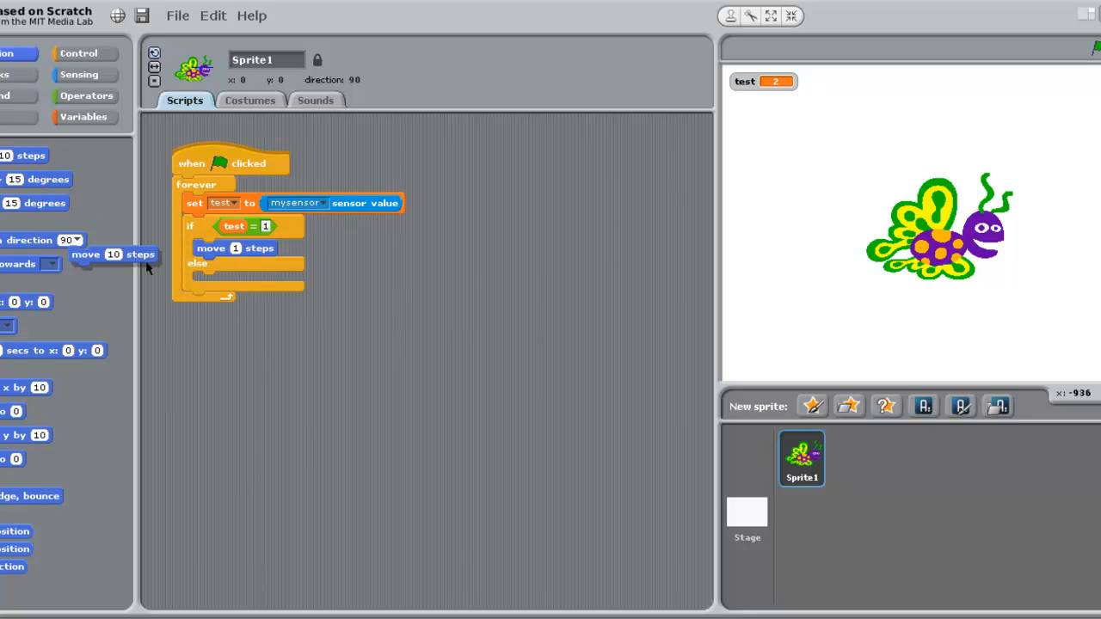
{"action": "left_click_drag", "start_coordinate": [112, 255], "coordinate": [268, 424]}
{"action": "type", "text": "-1"}
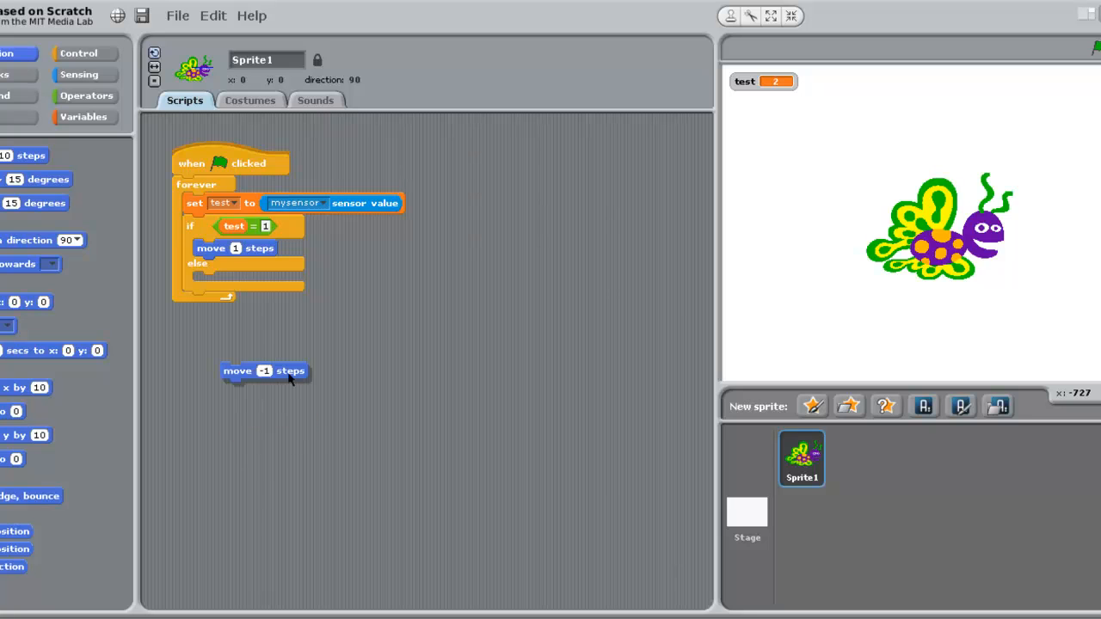
{"action": "left_click_drag", "start_coordinate": [265, 371], "coordinate": [236, 281]}
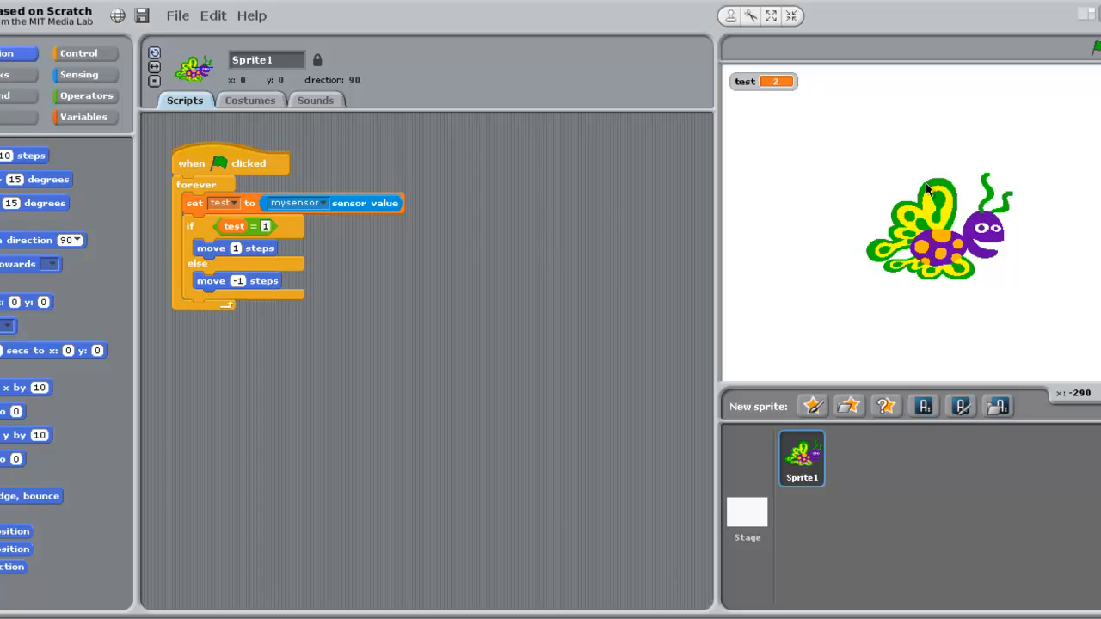